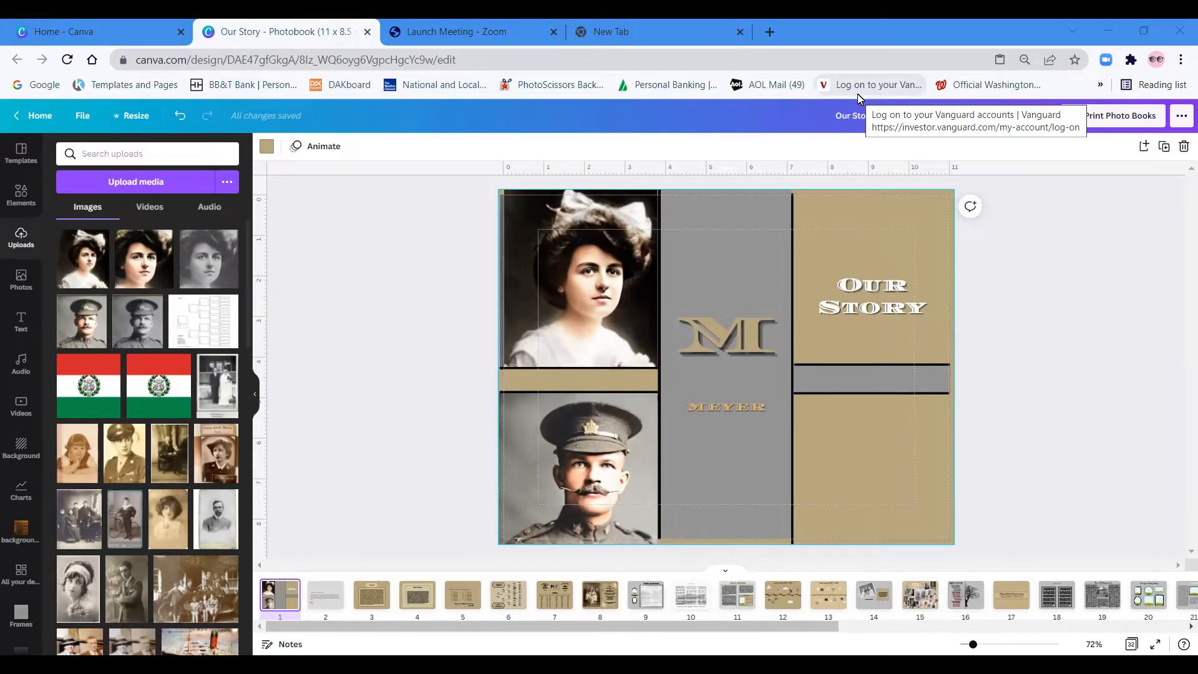
mouse_move(854, 100)
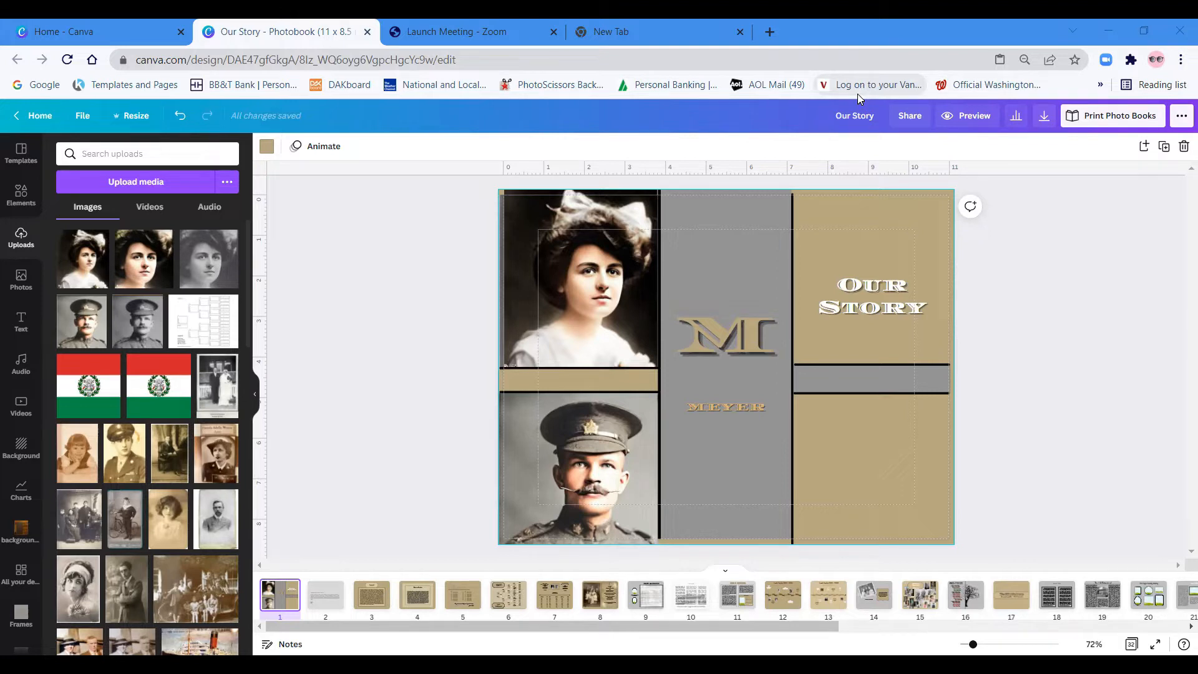
mouse_move(640, 123)
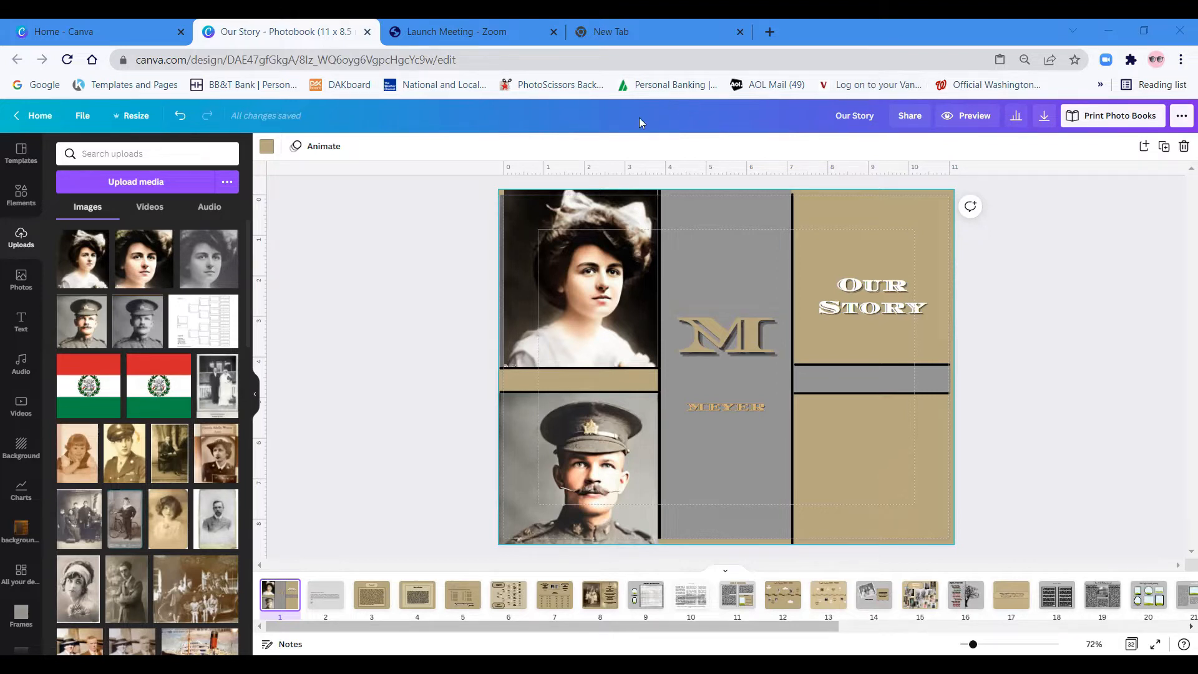
mouse_move(576, 167)
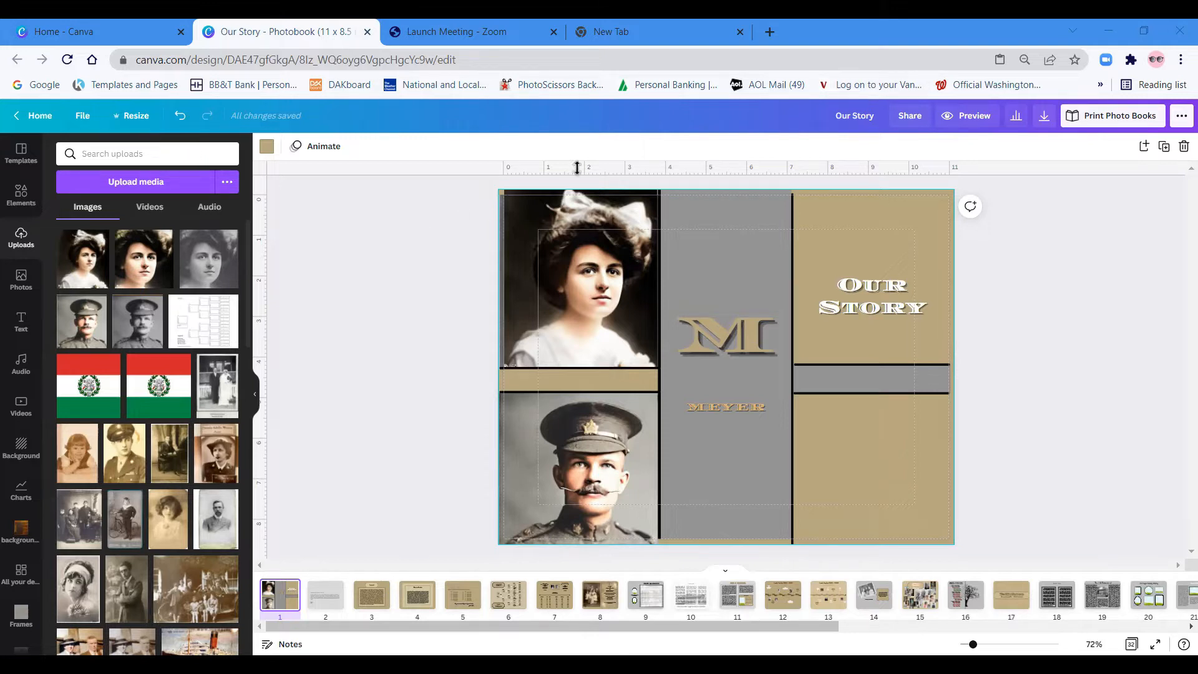
mouse_move(419, 241)
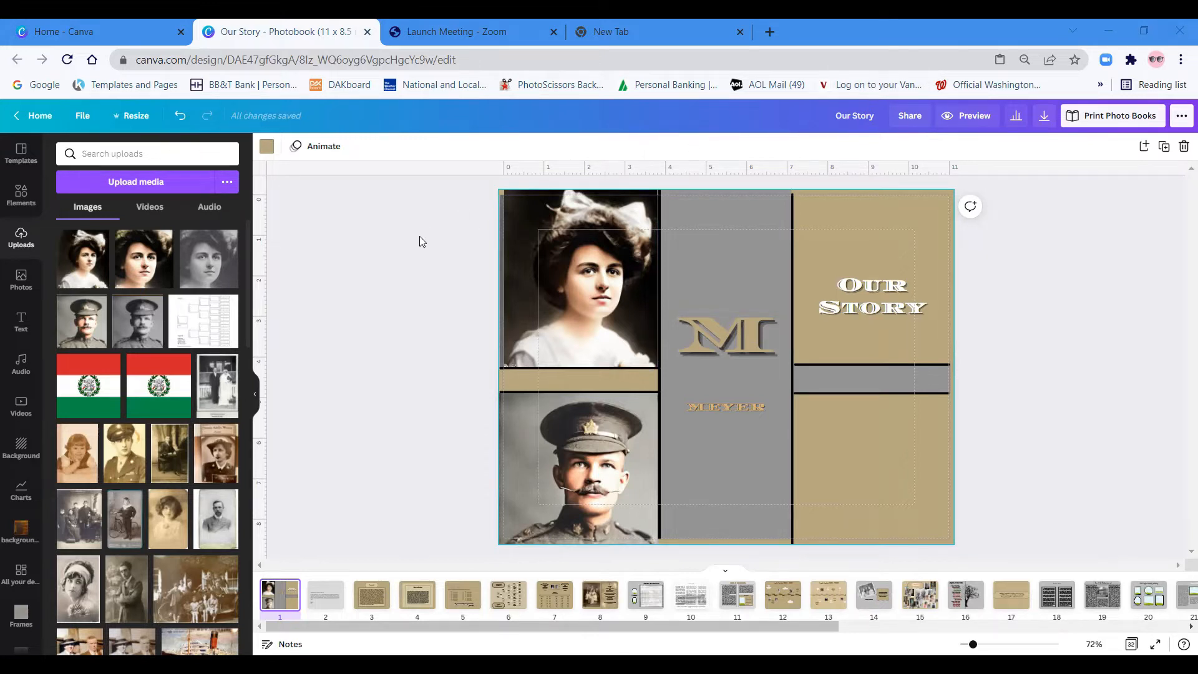
mouse_move(375, 244)
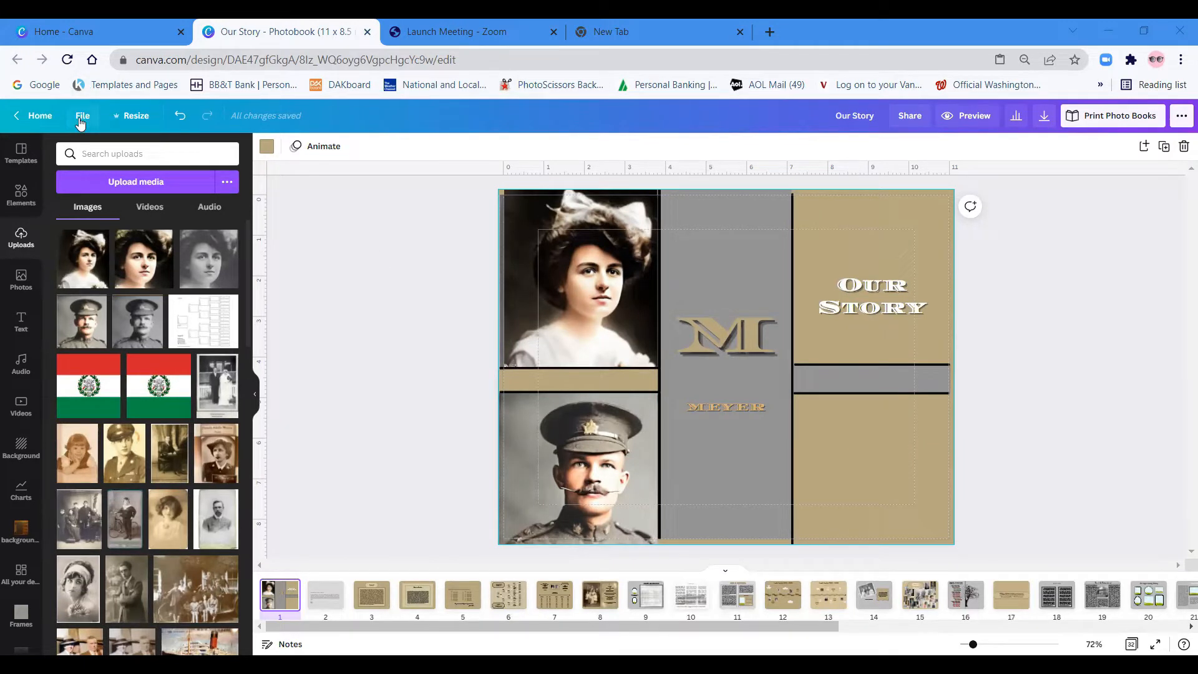
Preview the photobook full screen and page past the copyright page to the Forward and Note to Reader spread.
left_click(82, 115)
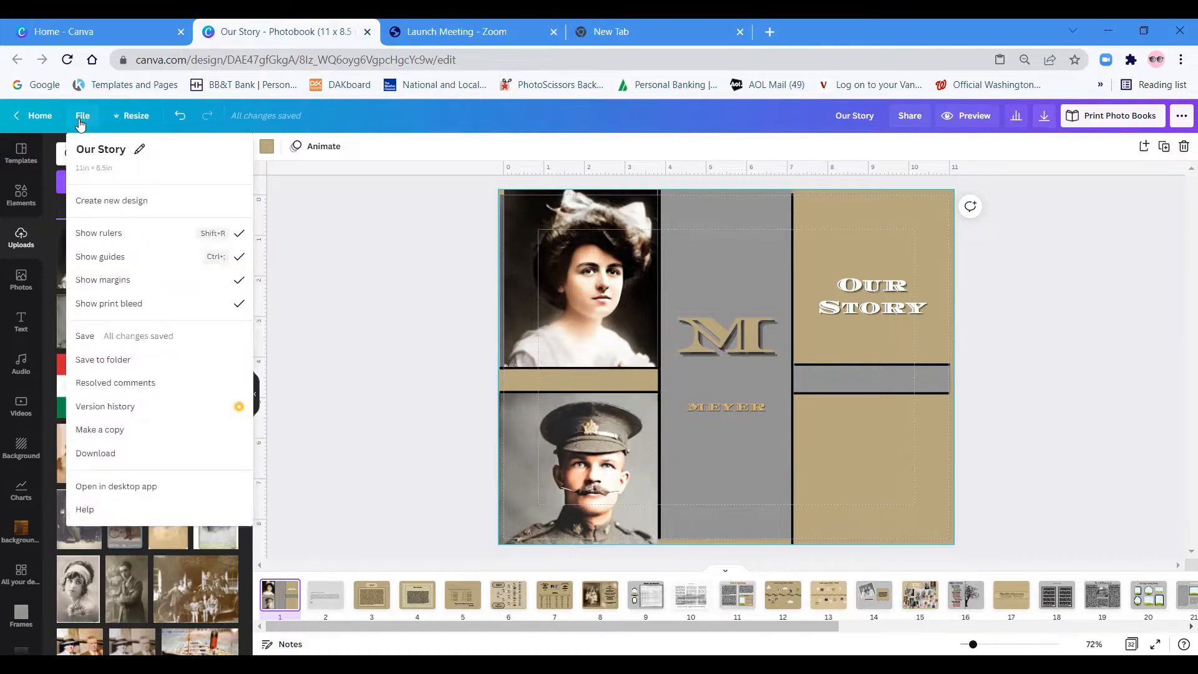
mouse_move(100, 260)
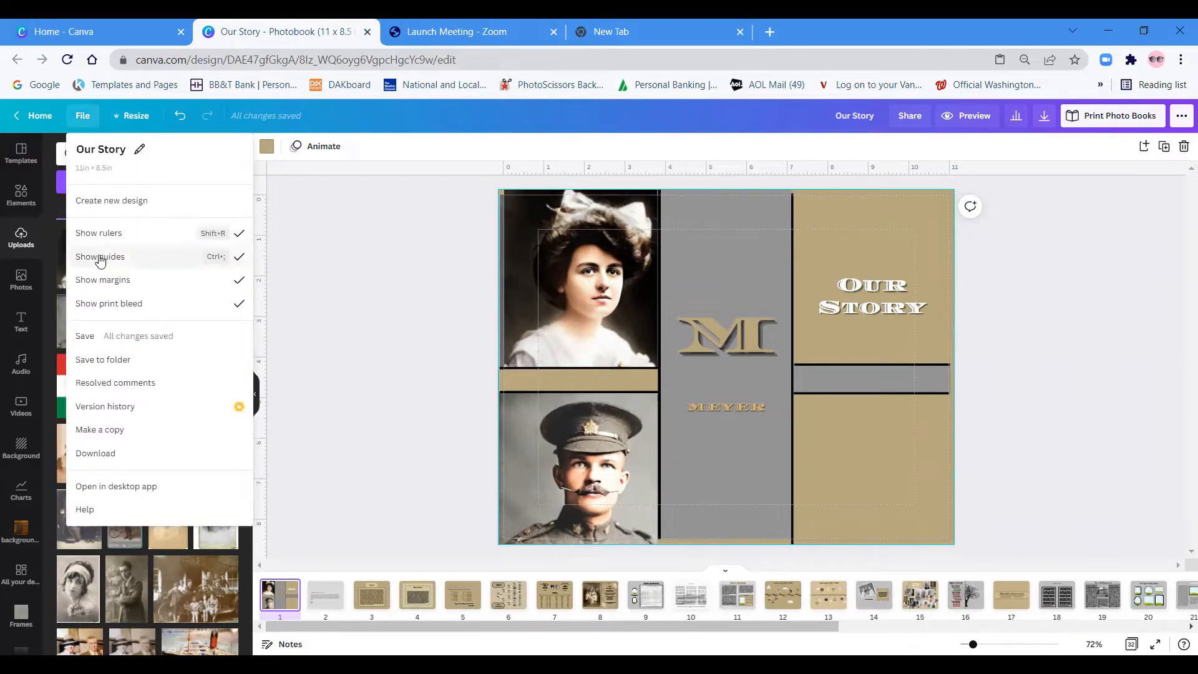
mouse_move(112, 287)
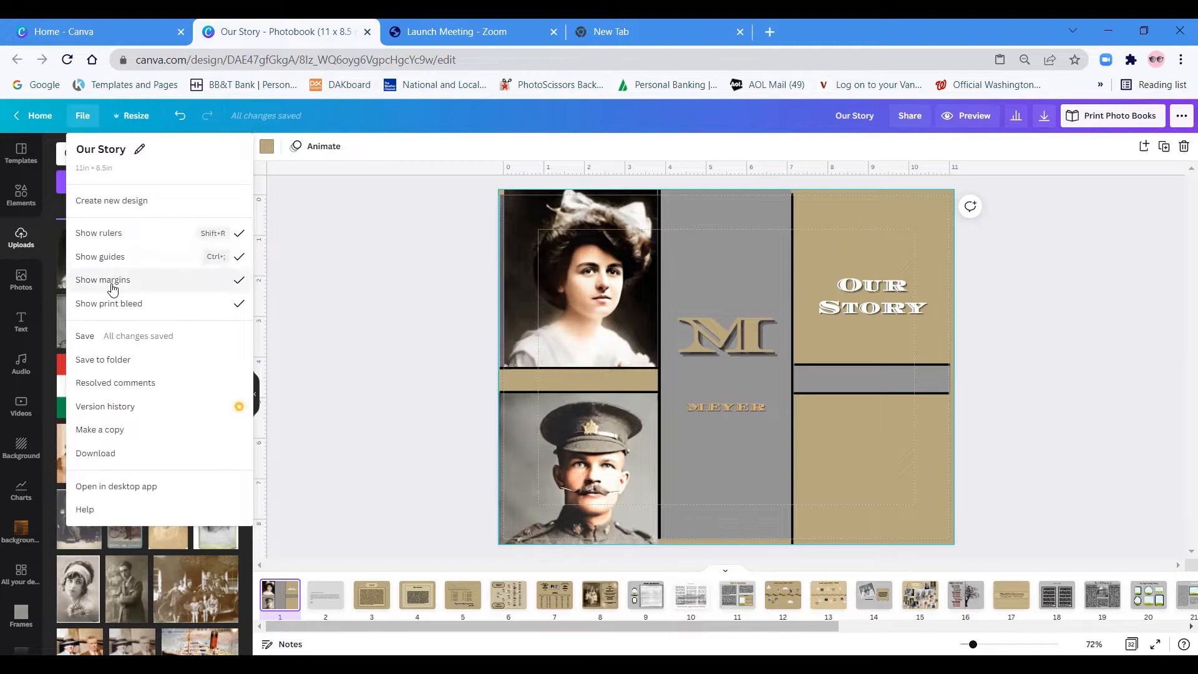
mouse_move(123, 310)
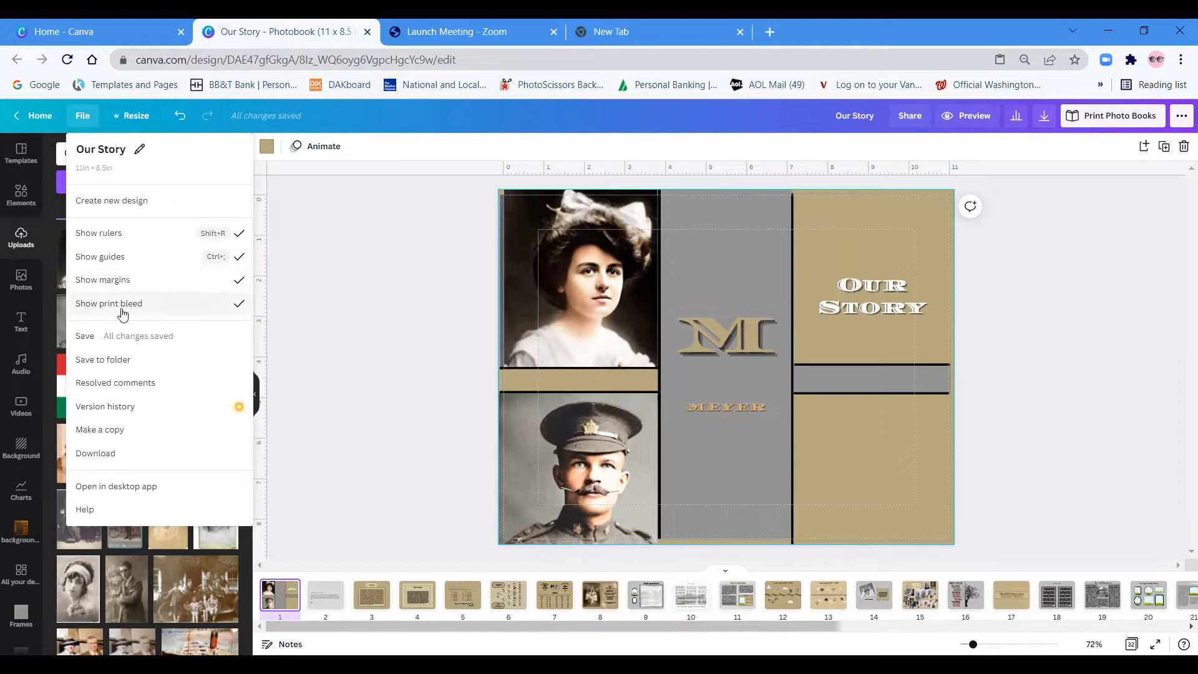
mouse_move(374, 262)
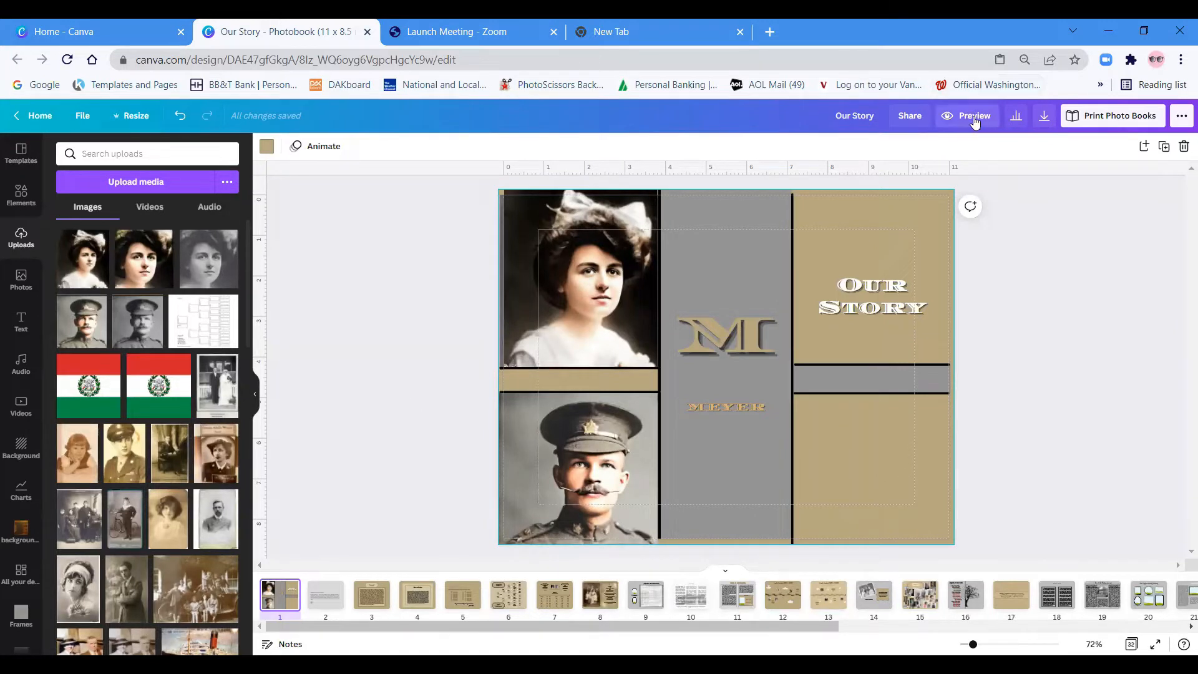
mouse_move(968, 118)
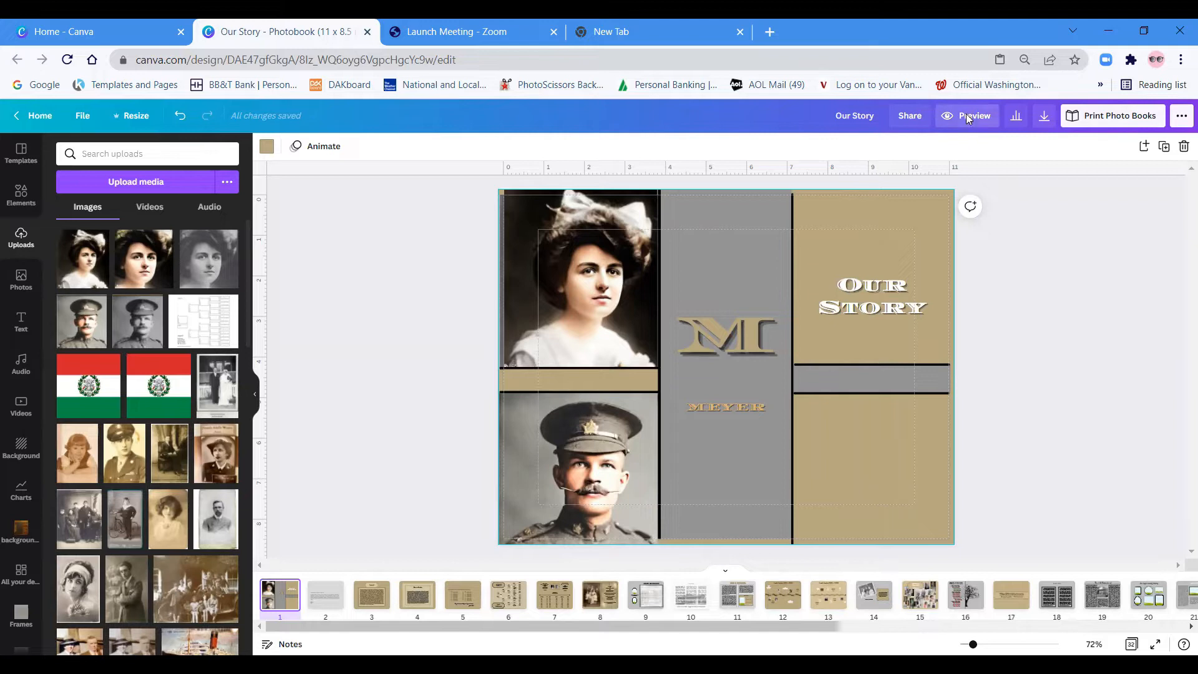
left_click(972, 115)
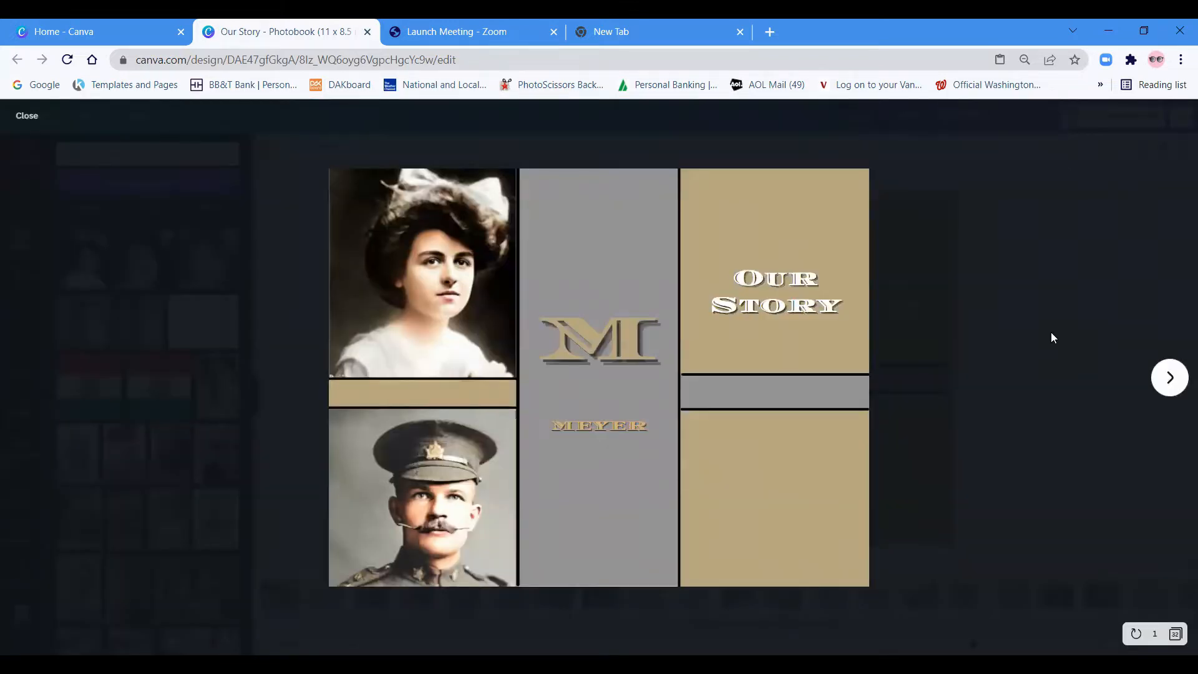
mouse_move(1126, 410)
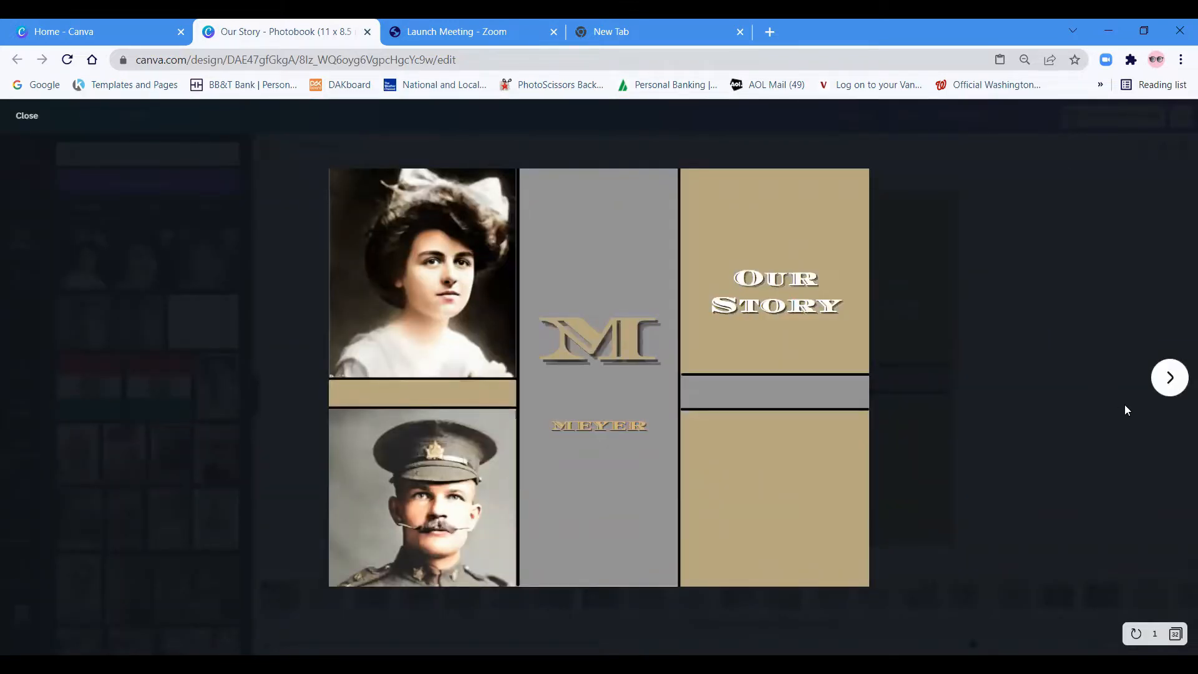
mouse_move(1169, 376)
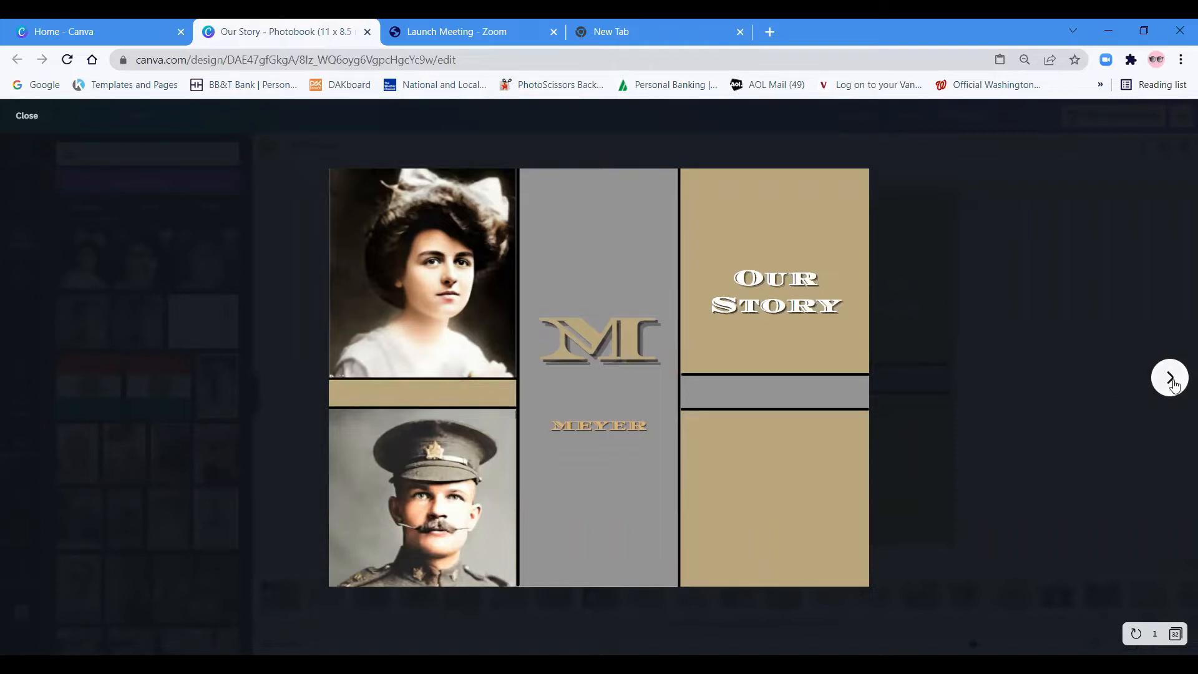
left_click(1169, 377)
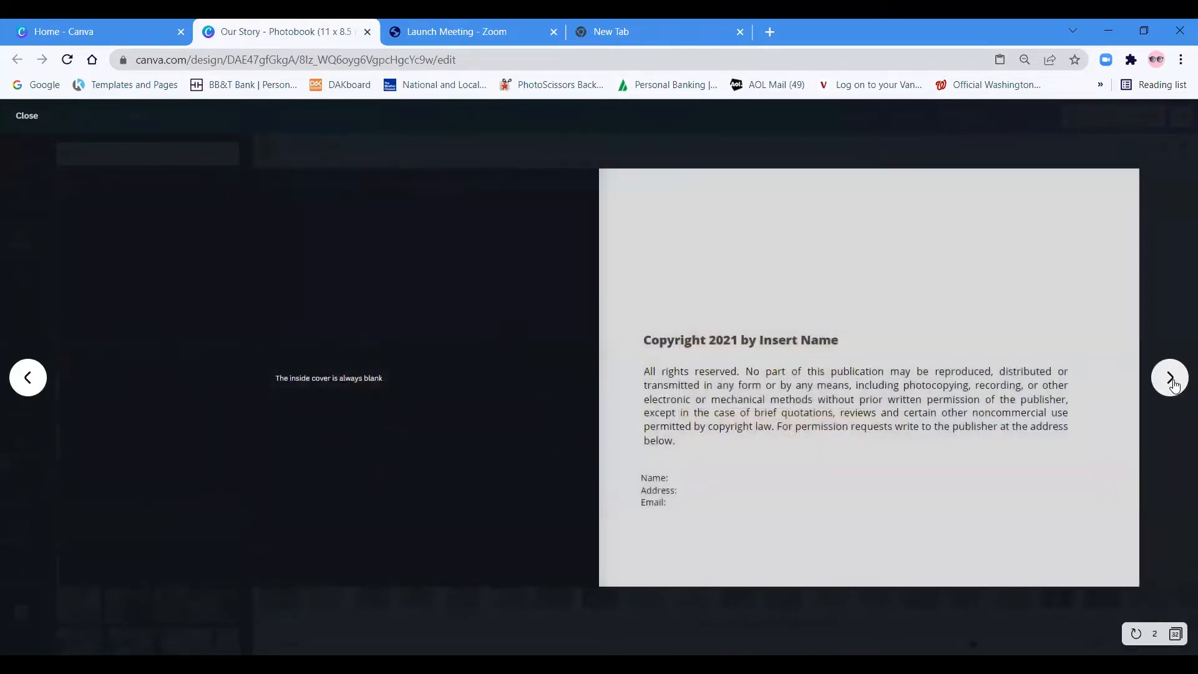
mouse_move(1175, 385)
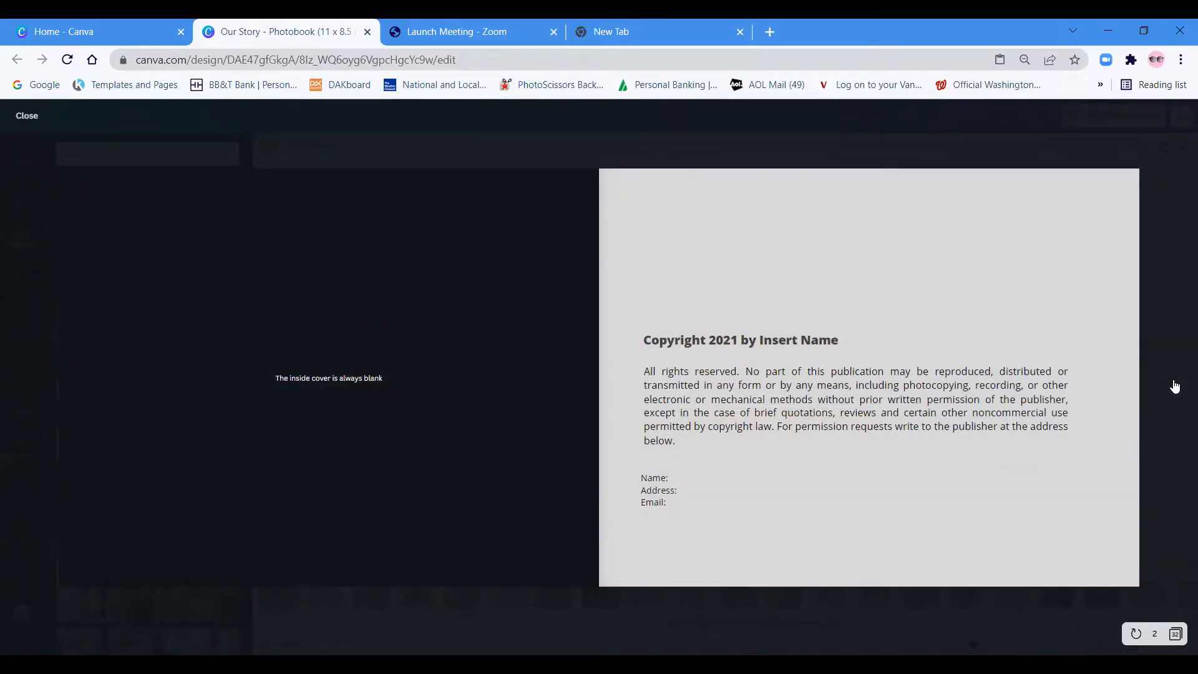
mouse_move(1069, 367)
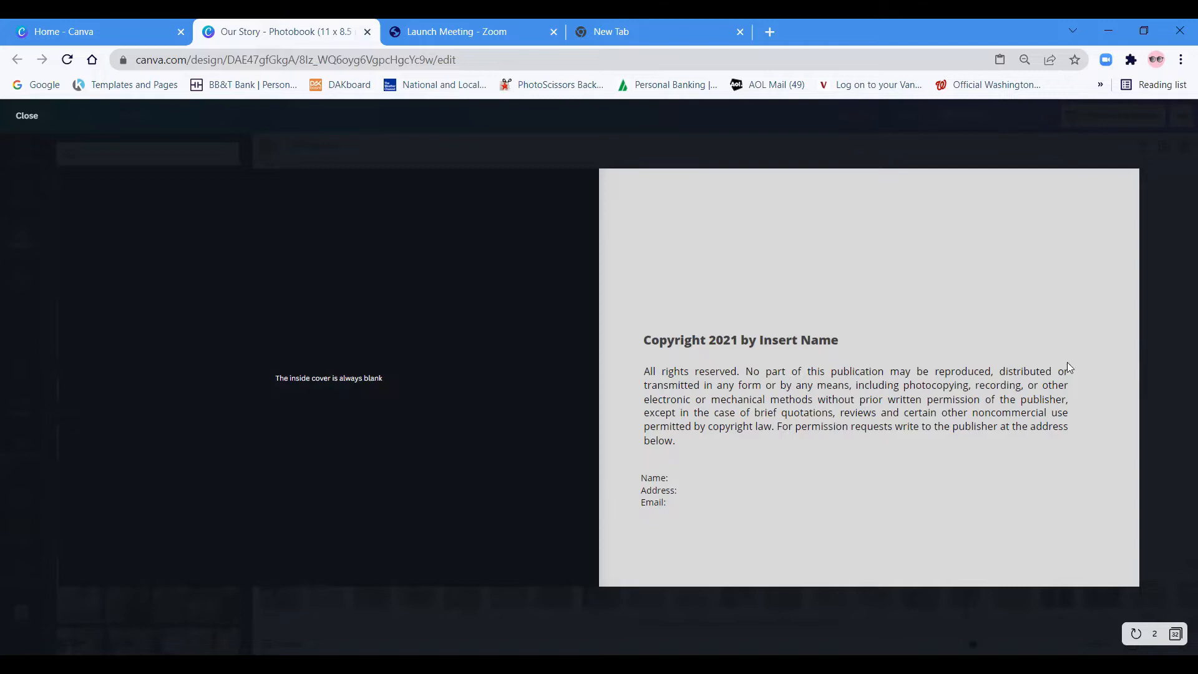
mouse_move(962, 313)
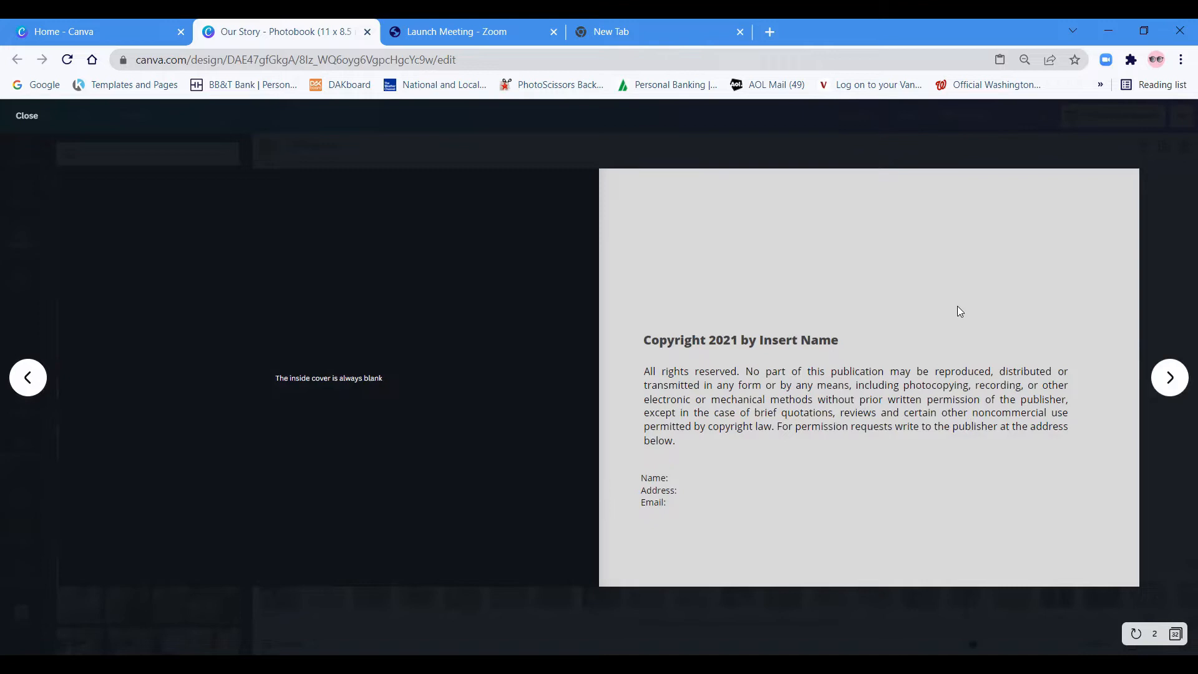
mouse_move(1119, 359)
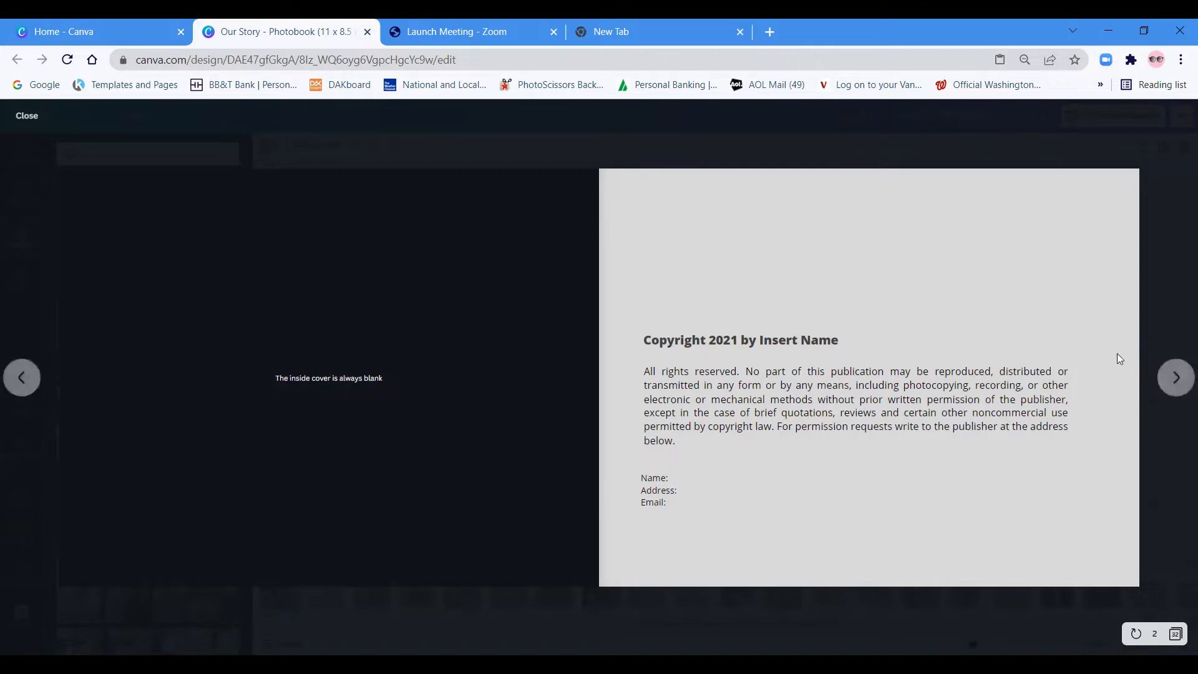
mouse_move(824, 429)
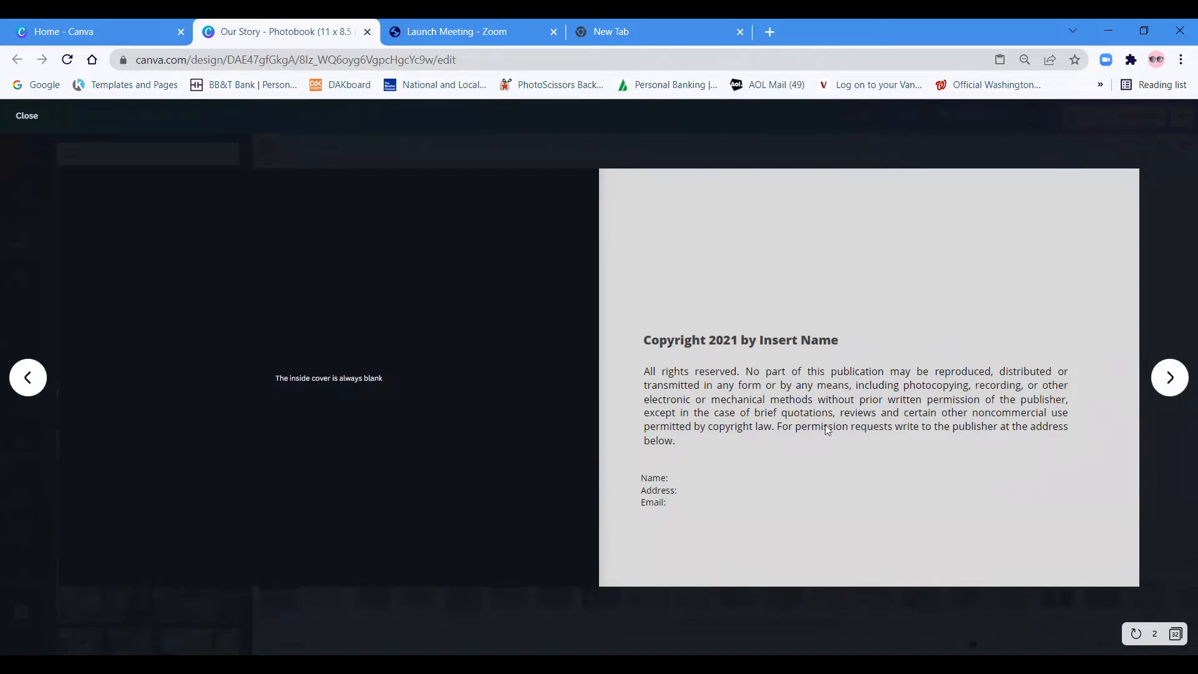
mouse_move(1167, 377)
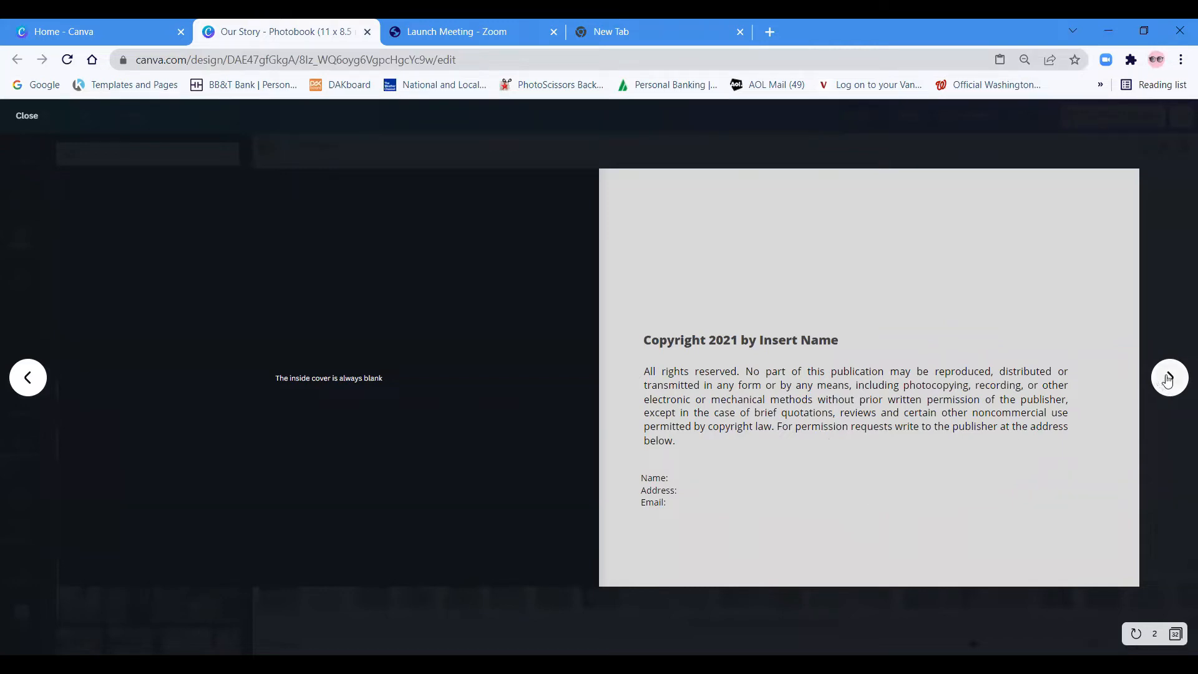
left_click(1168, 377)
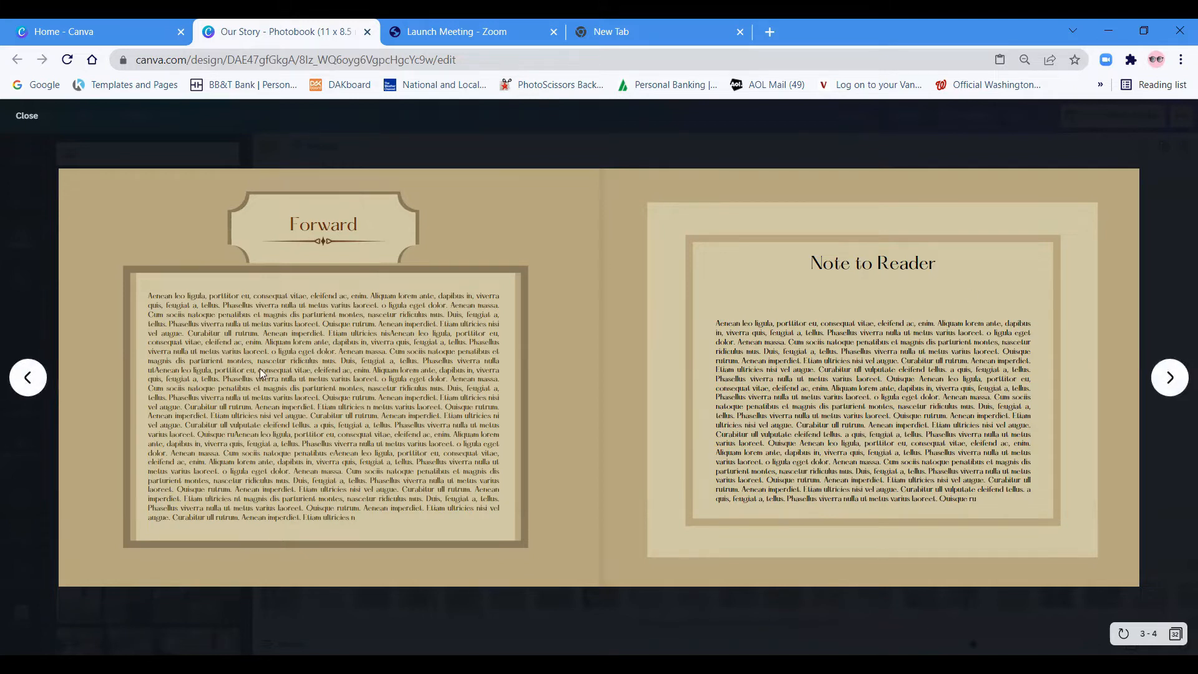
mouse_move(1167, 382)
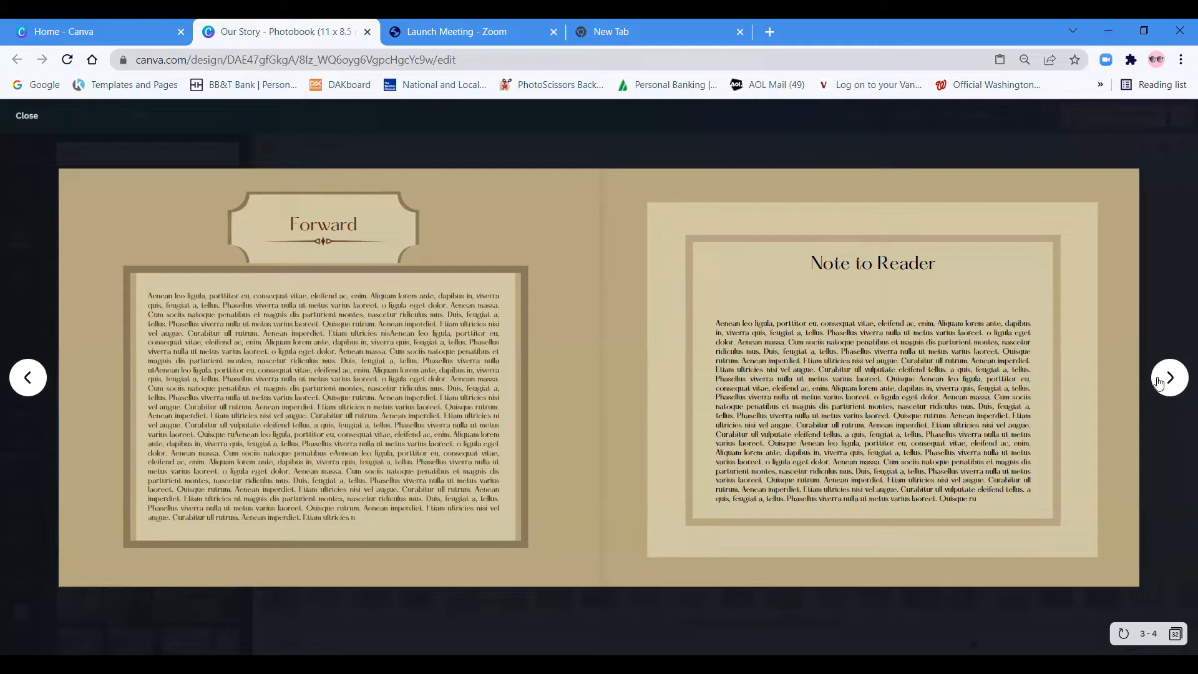
Page past the contents and Taylor family tree to the marriage record and family photograph spread.
left_click(1167, 376)
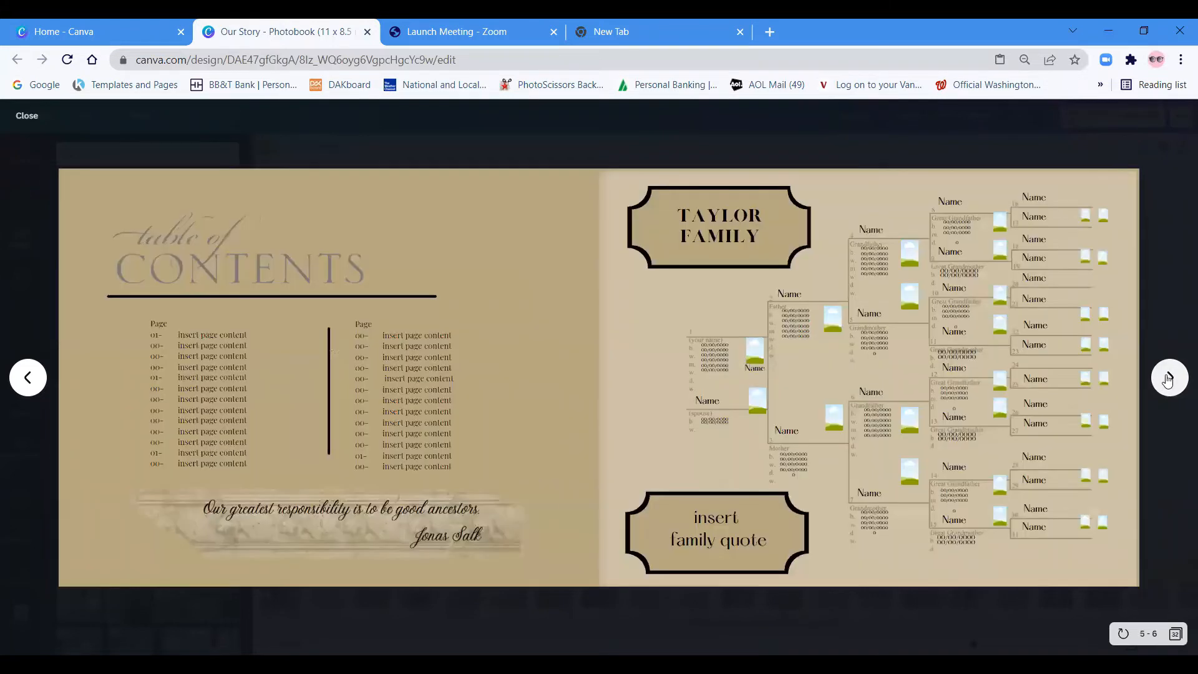
mouse_move(644, 355)
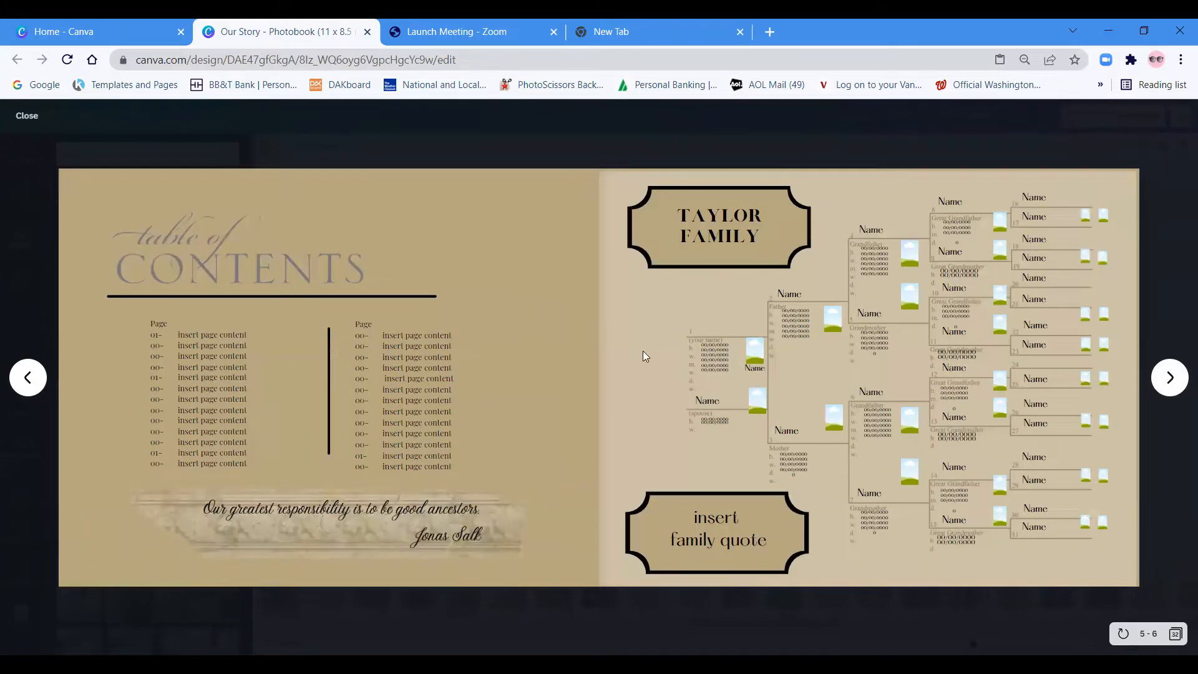
mouse_move(697, 252)
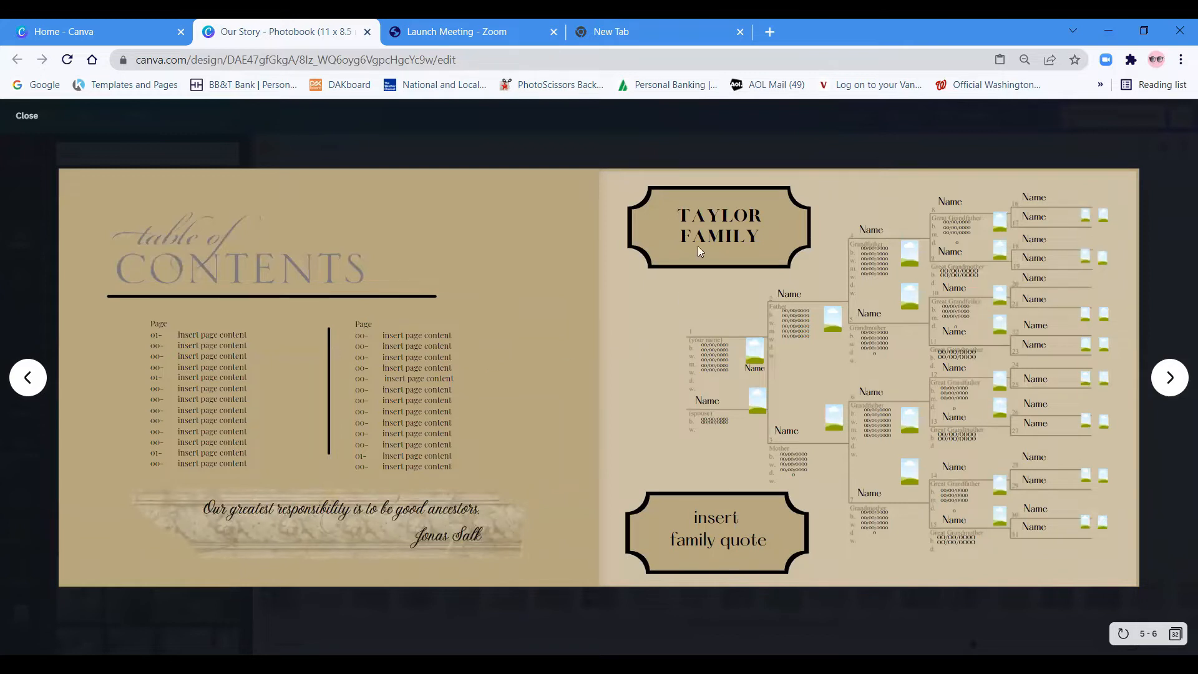
mouse_move(701, 425)
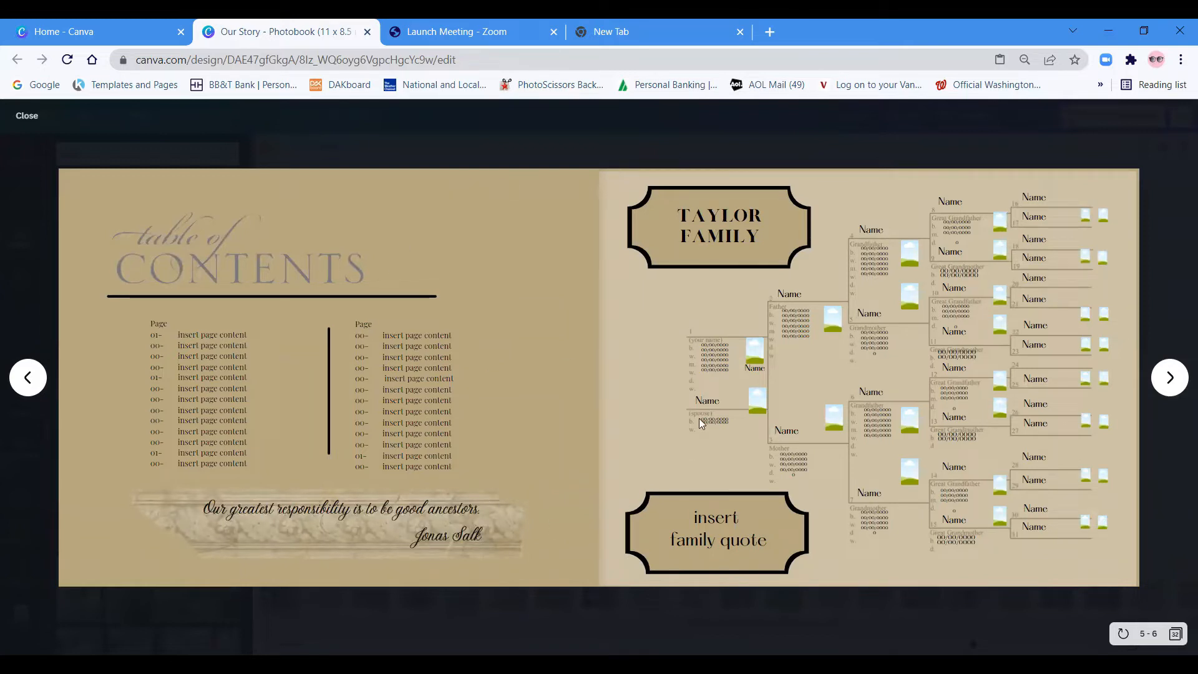
mouse_move(1178, 353)
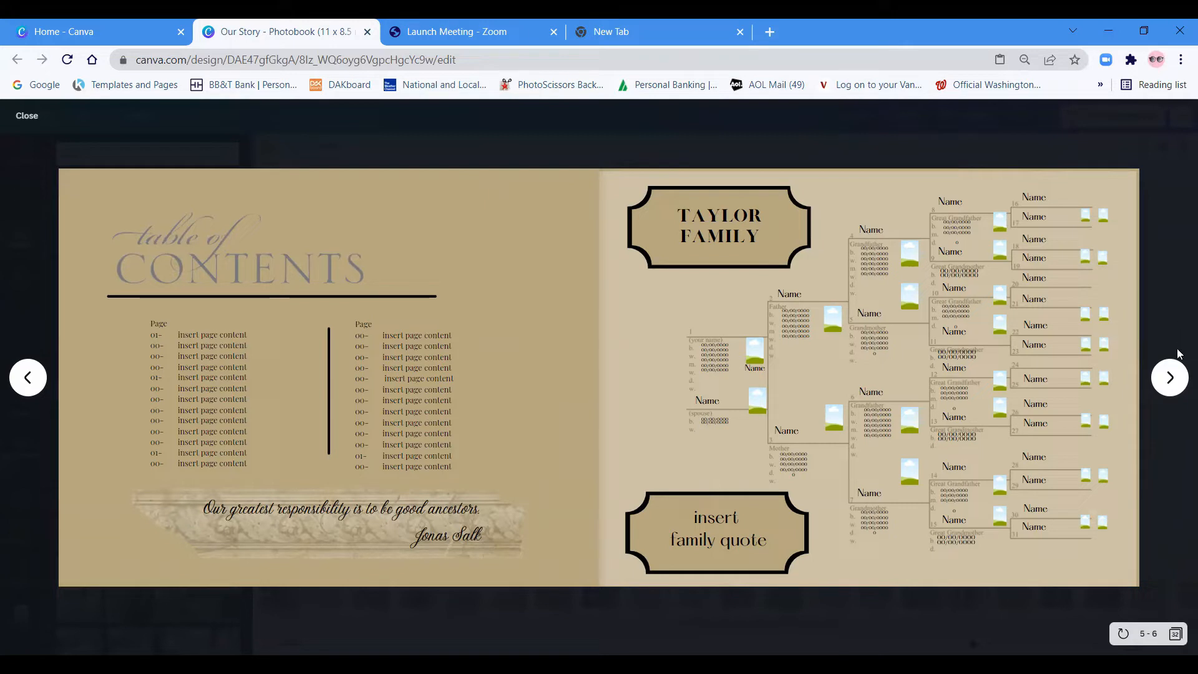
left_click(1169, 377)
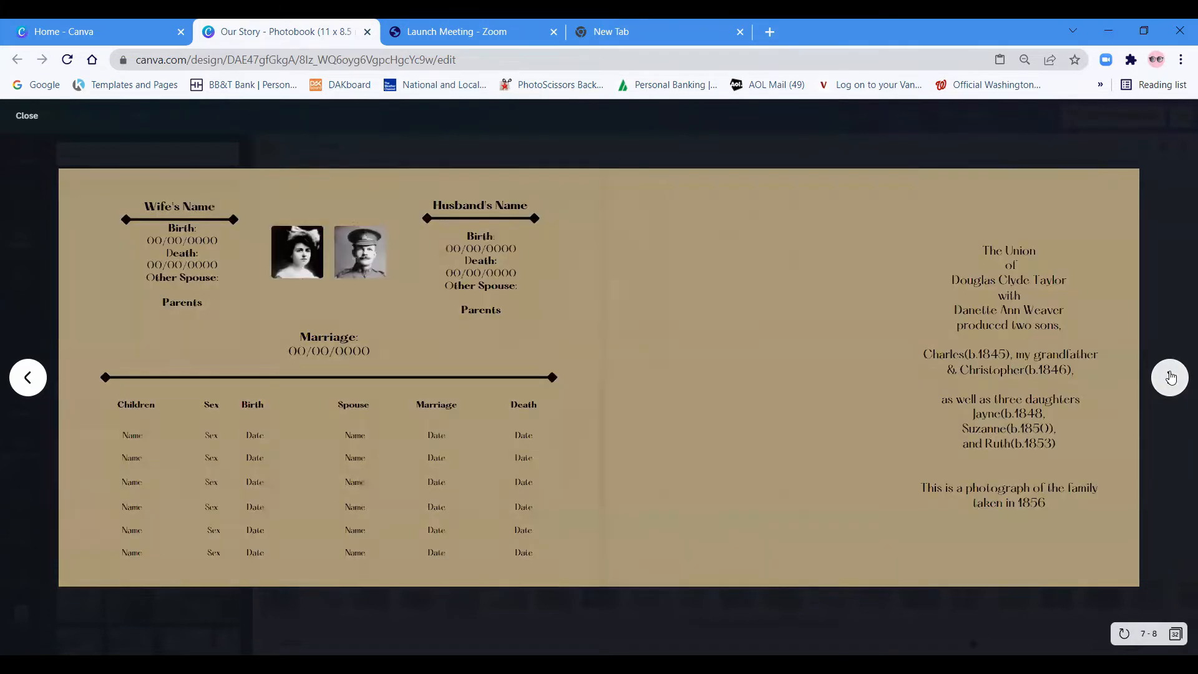
left_click(1169, 377)
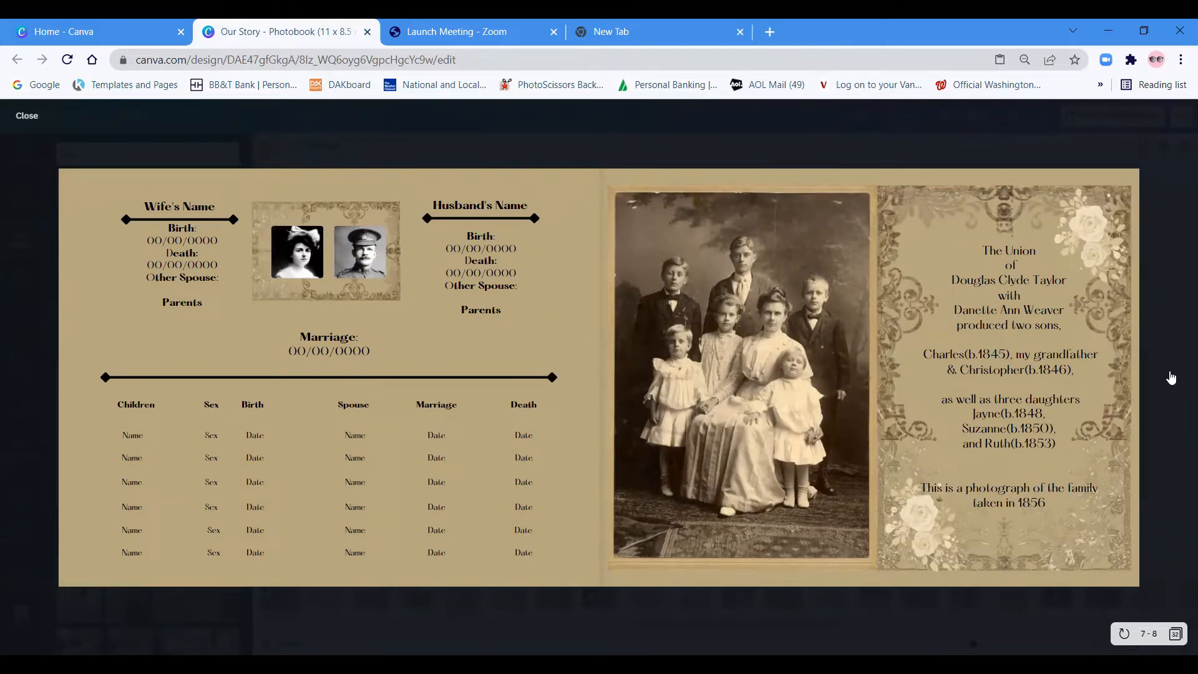
mouse_move(1170, 377)
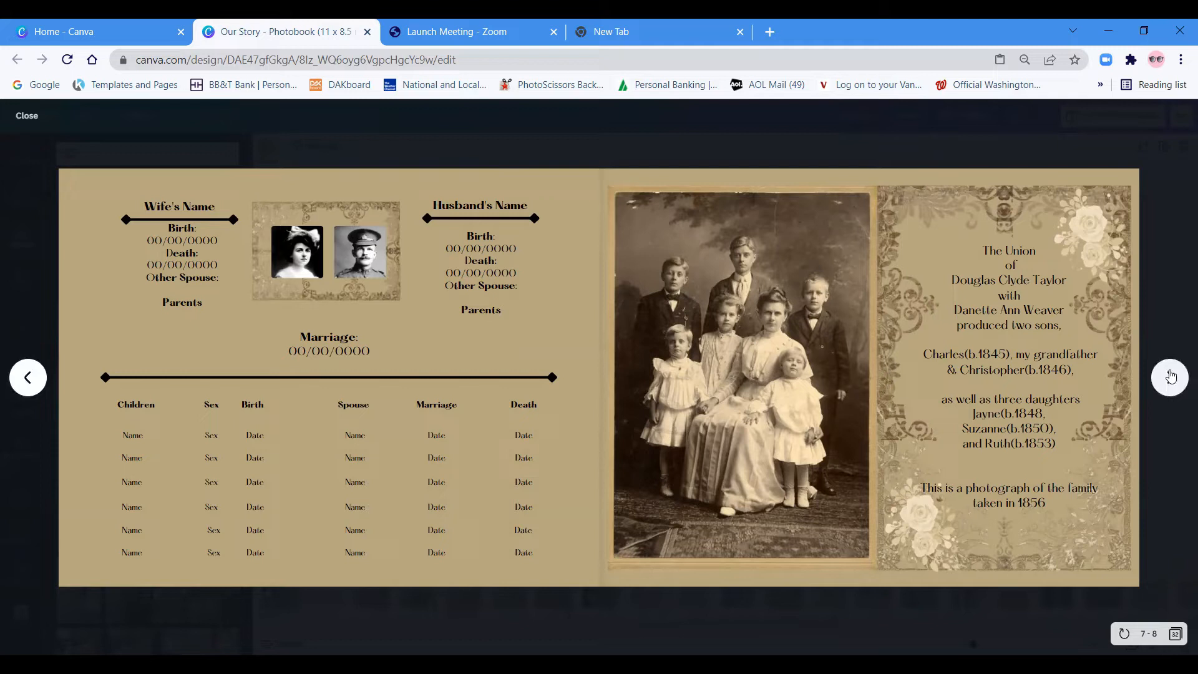
Advance the preview to the Ships Manifest spread with its sister story page.
left_click(1169, 377)
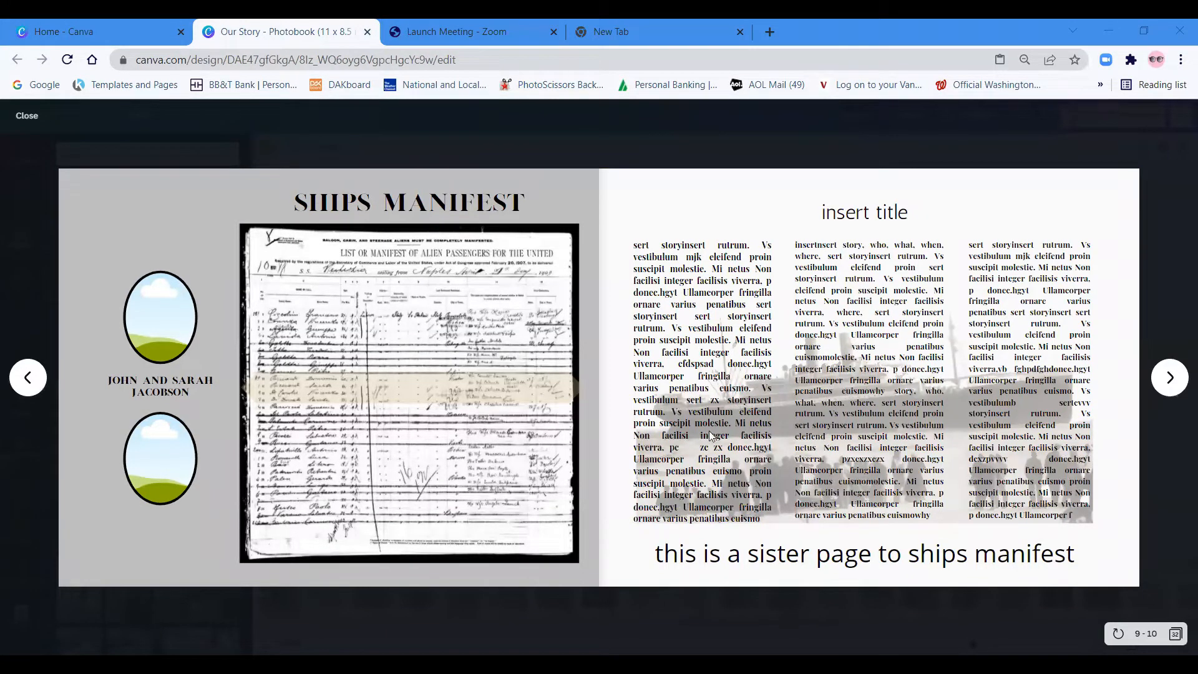
mouse_move(1003, 388)
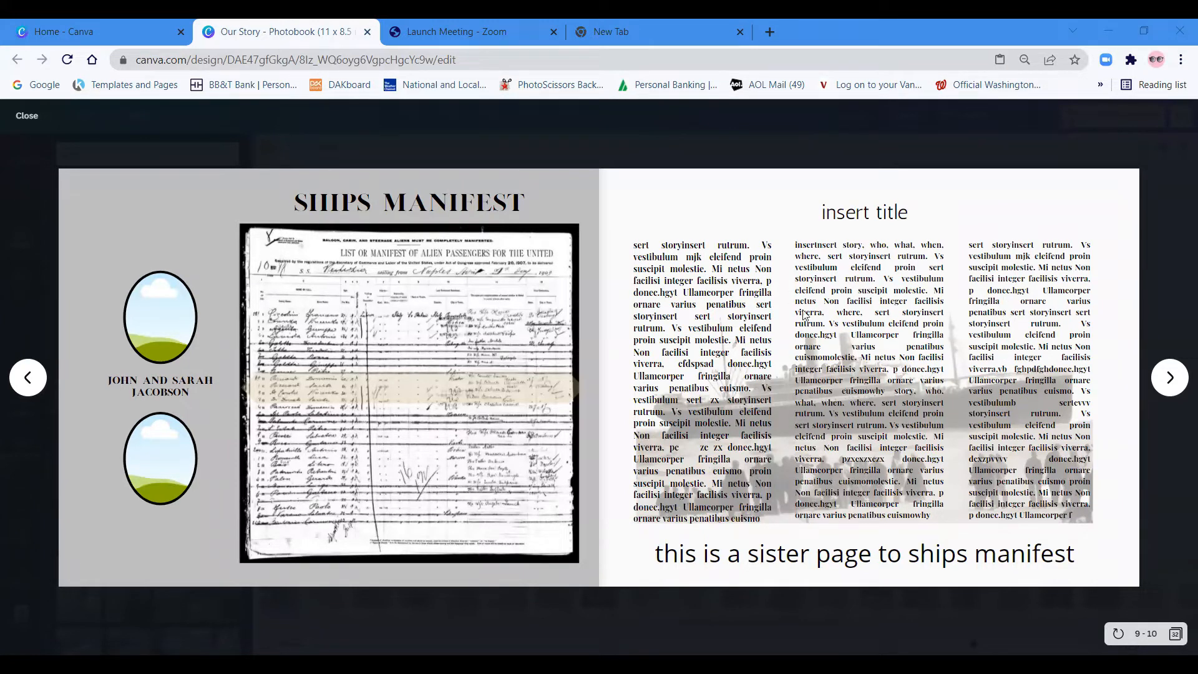
mouse_move(777, 429)
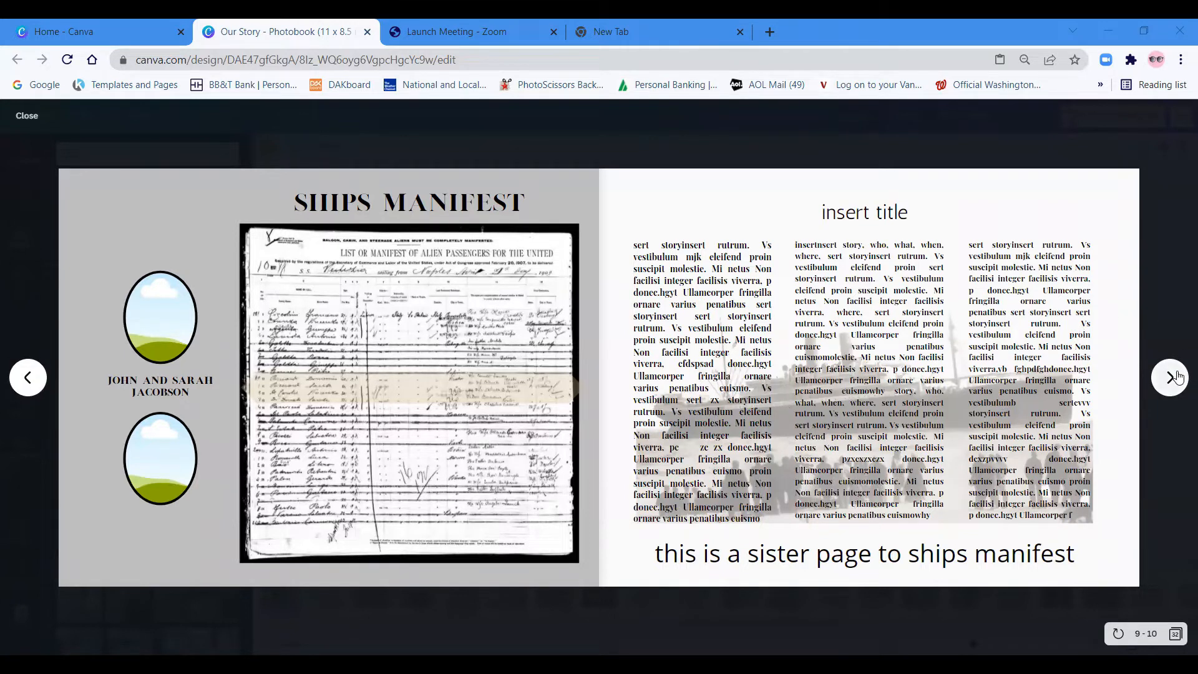
mouse_move(246, 389)
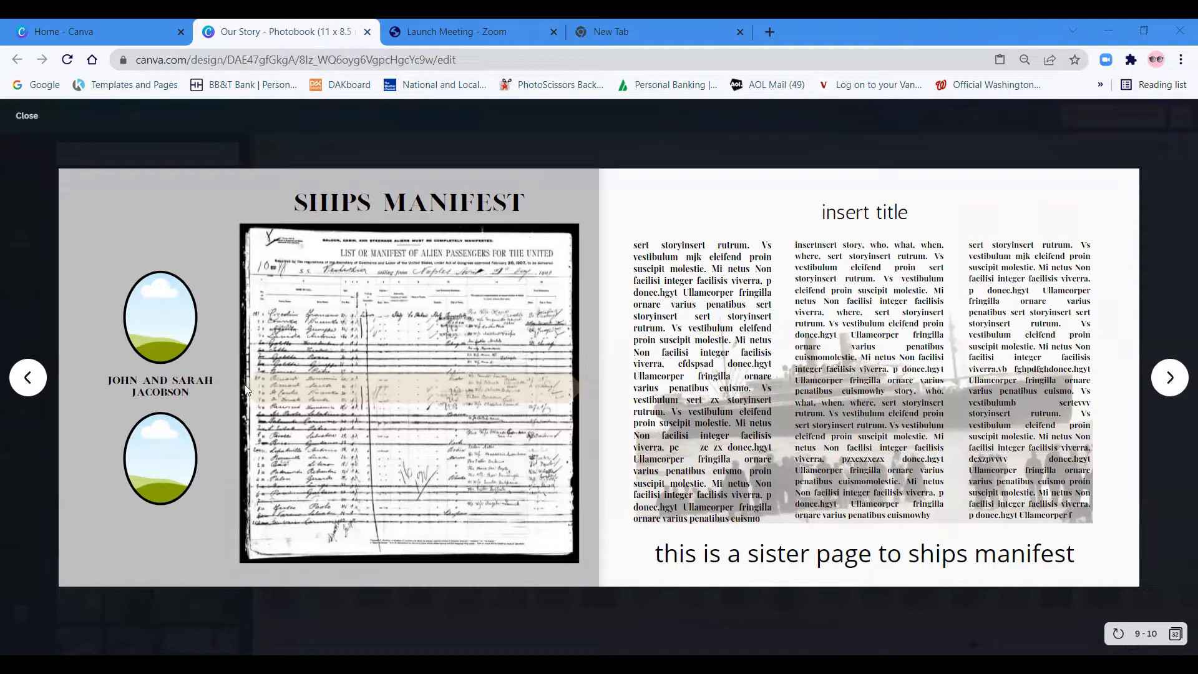
mouse_move(419, 390)
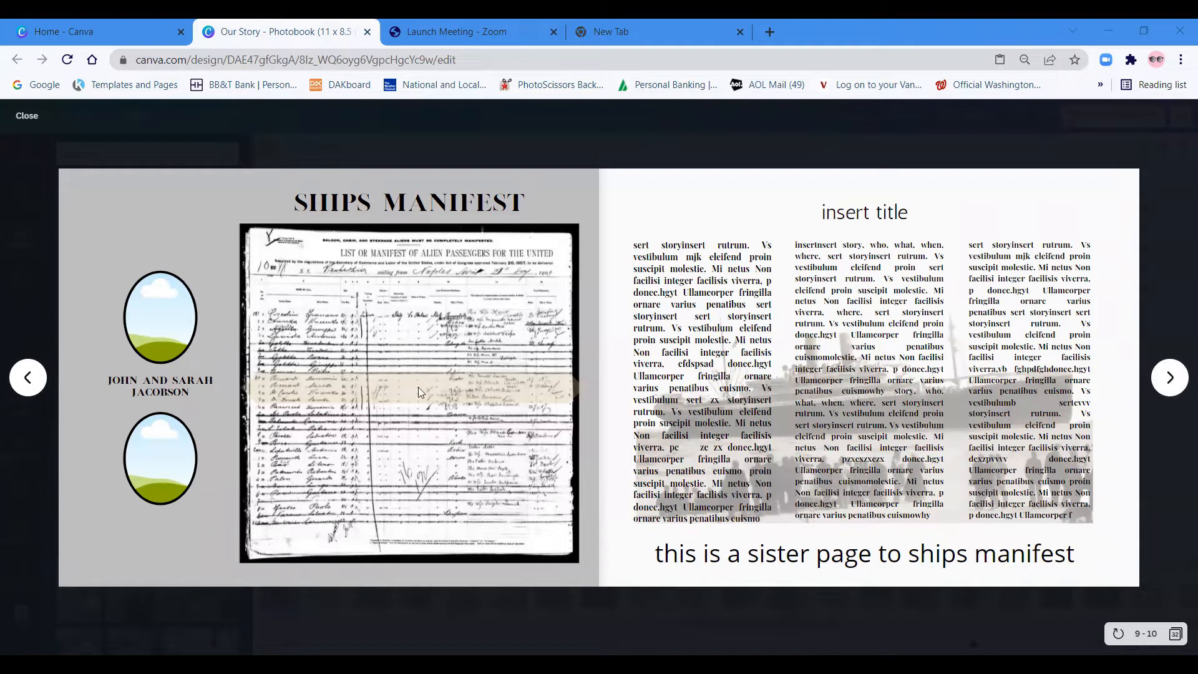
mouse_move(509, 392)
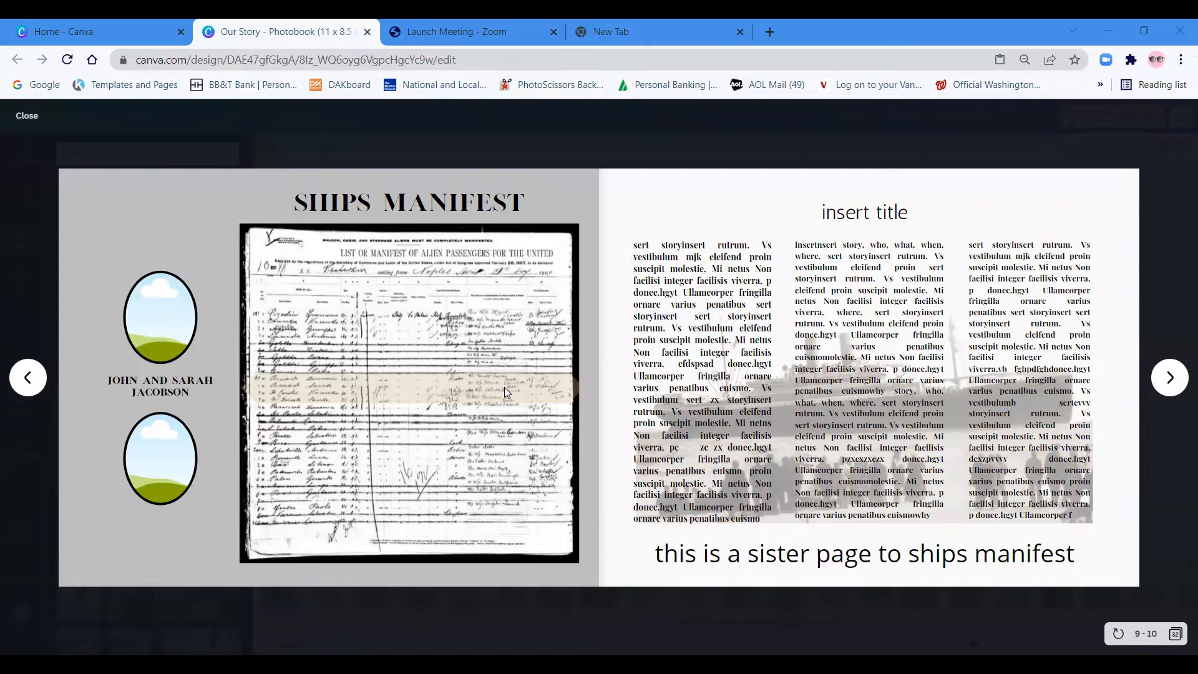
mouse_move(433, 246)
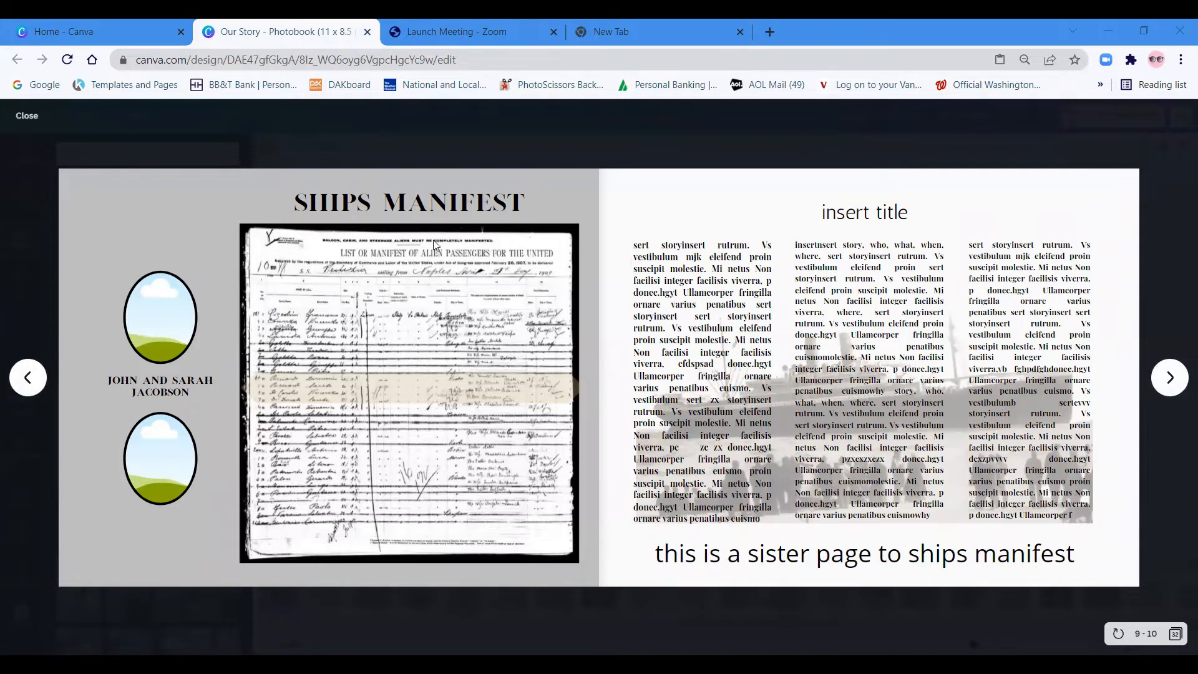
mouse_move(1179, 315)
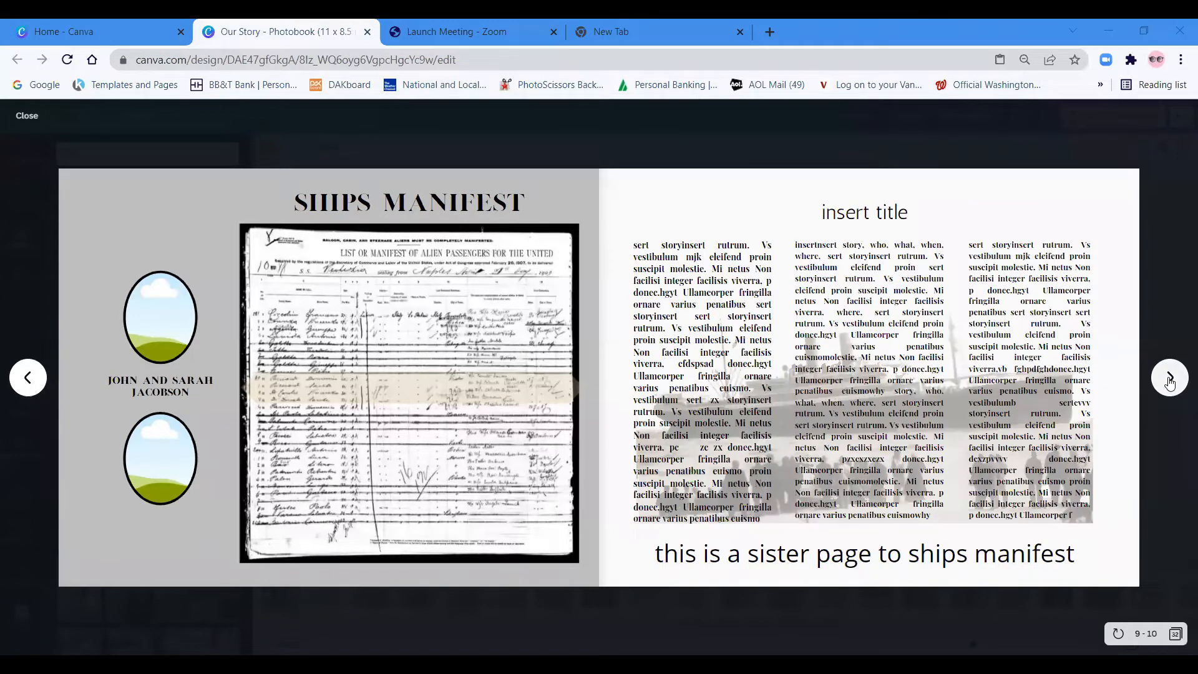
Page through the timelines, collage, Siblings quote, Old Homestead and Taylor tree to the obituary and Family Name spread.
left_click(1168, 377)
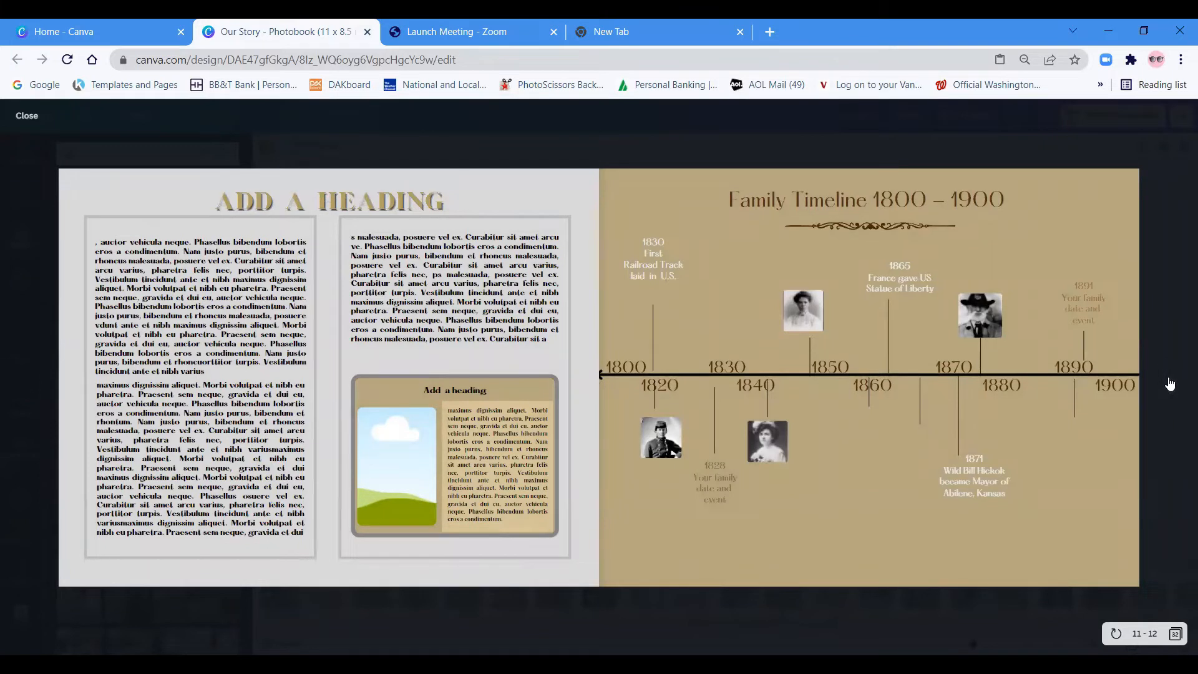
mouse_move(1051, 444)
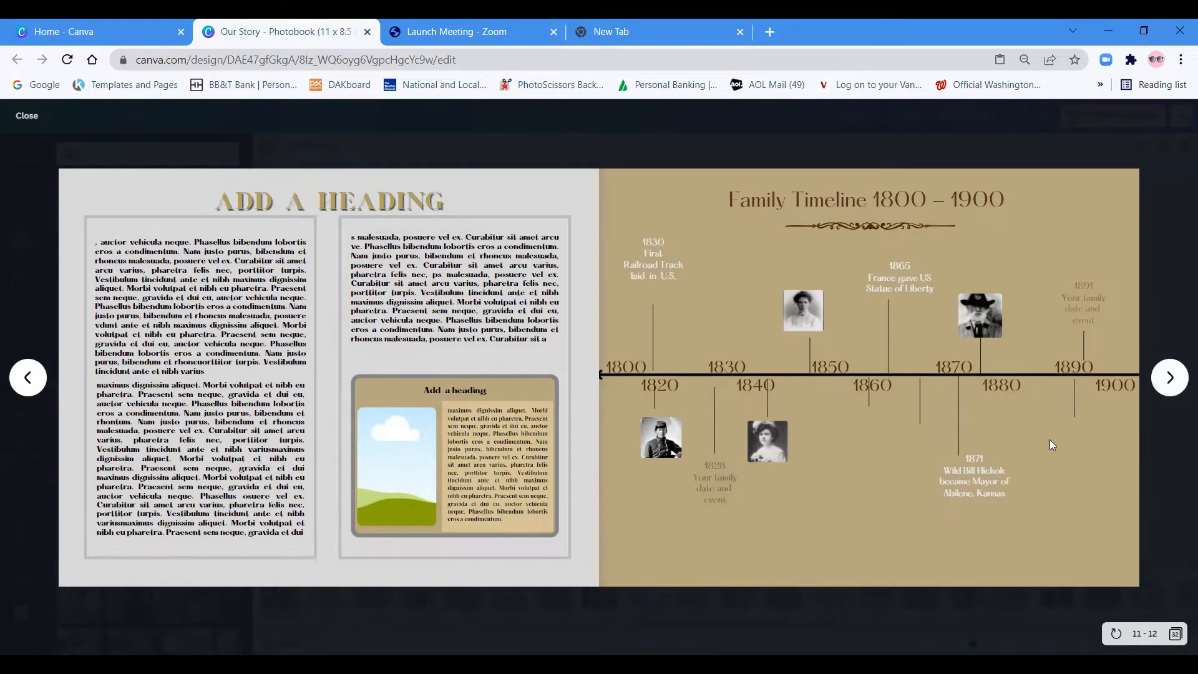
mouse_move(1057, 265)
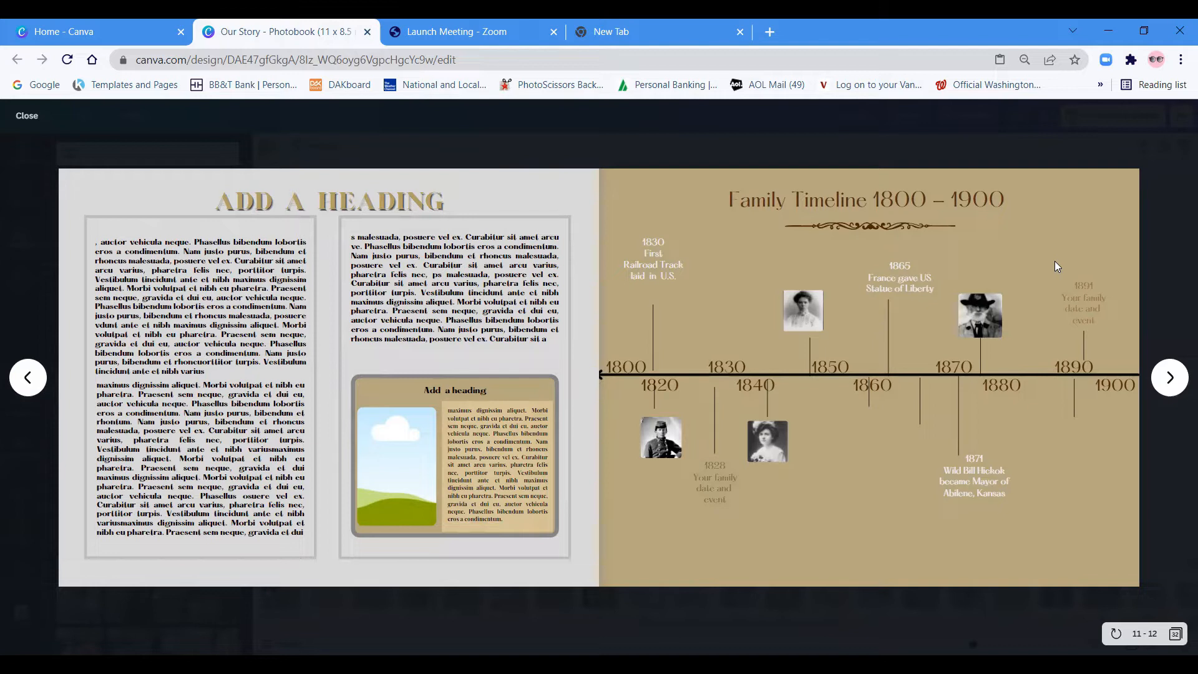
mouse_move(1036, 362)
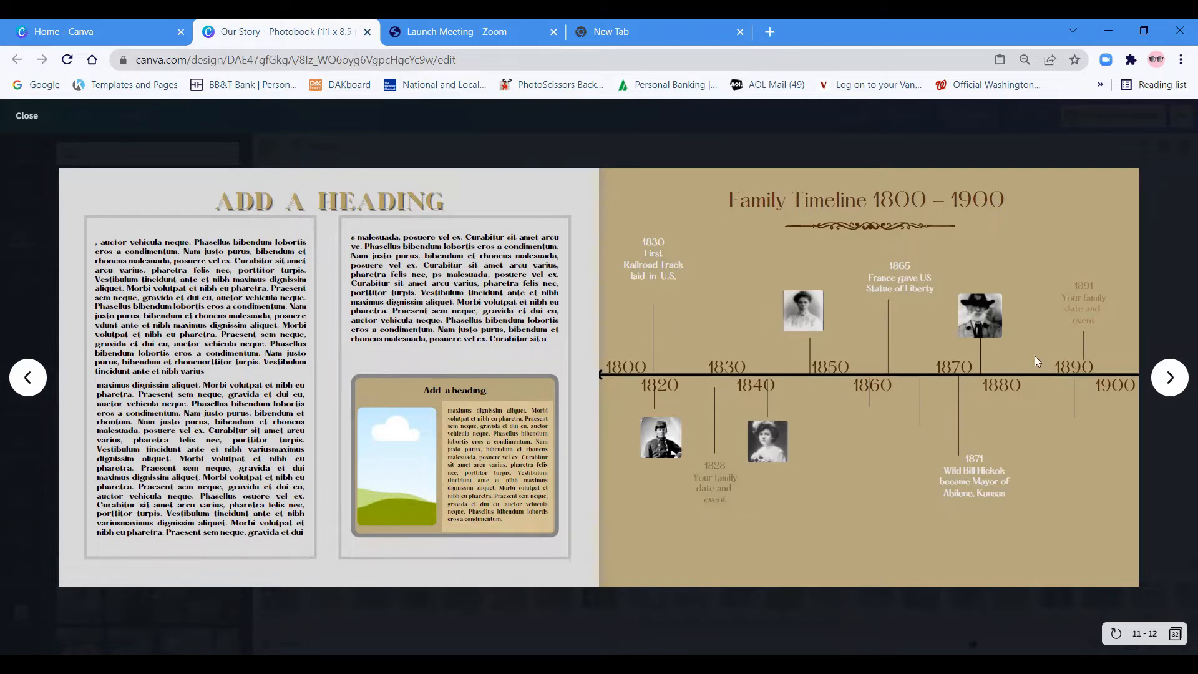
mouse_move(1169, 380)
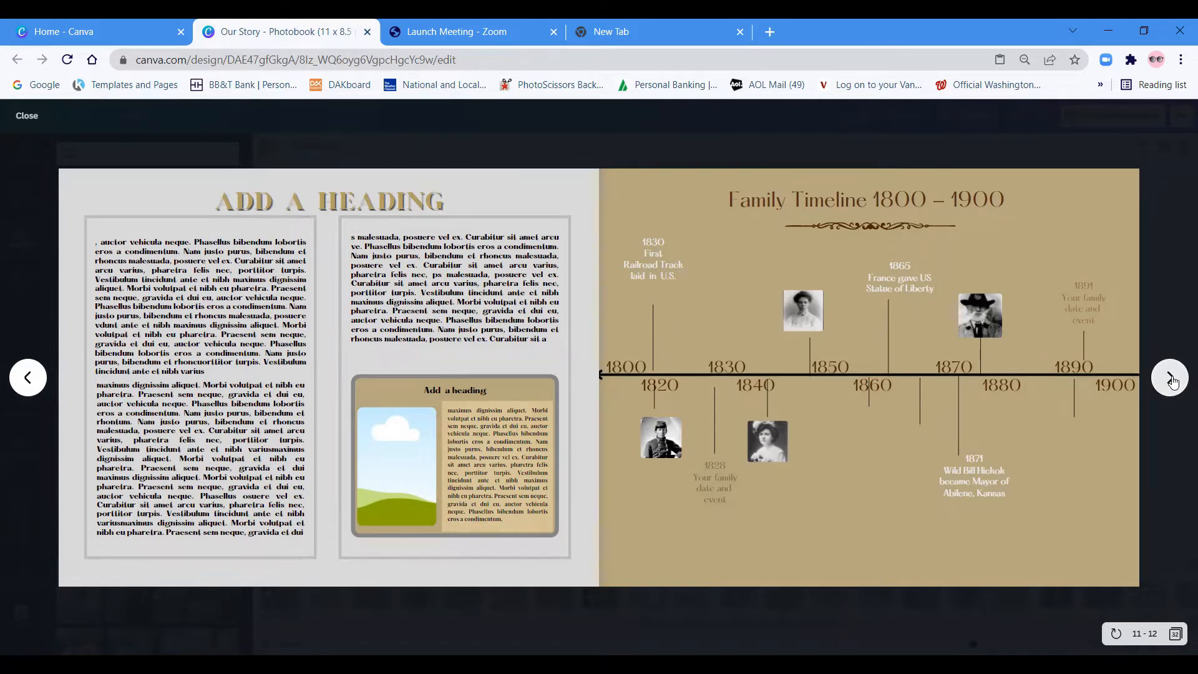
left_click(1169, 376)
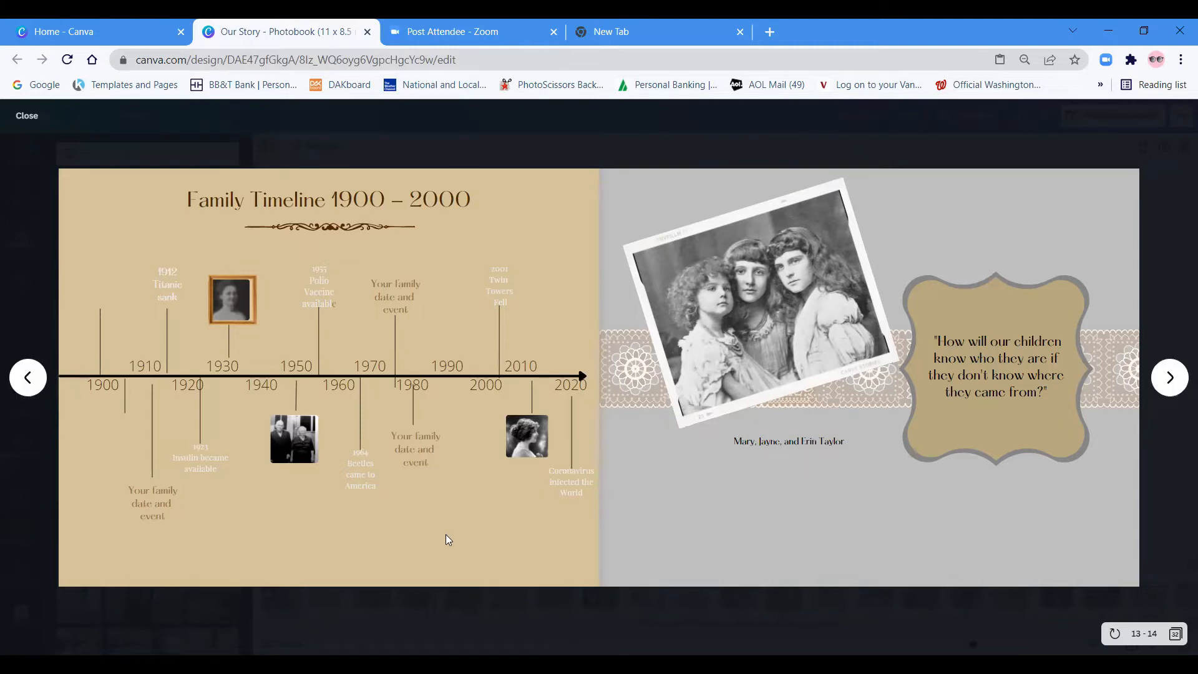
mouse_move(1169, 377)
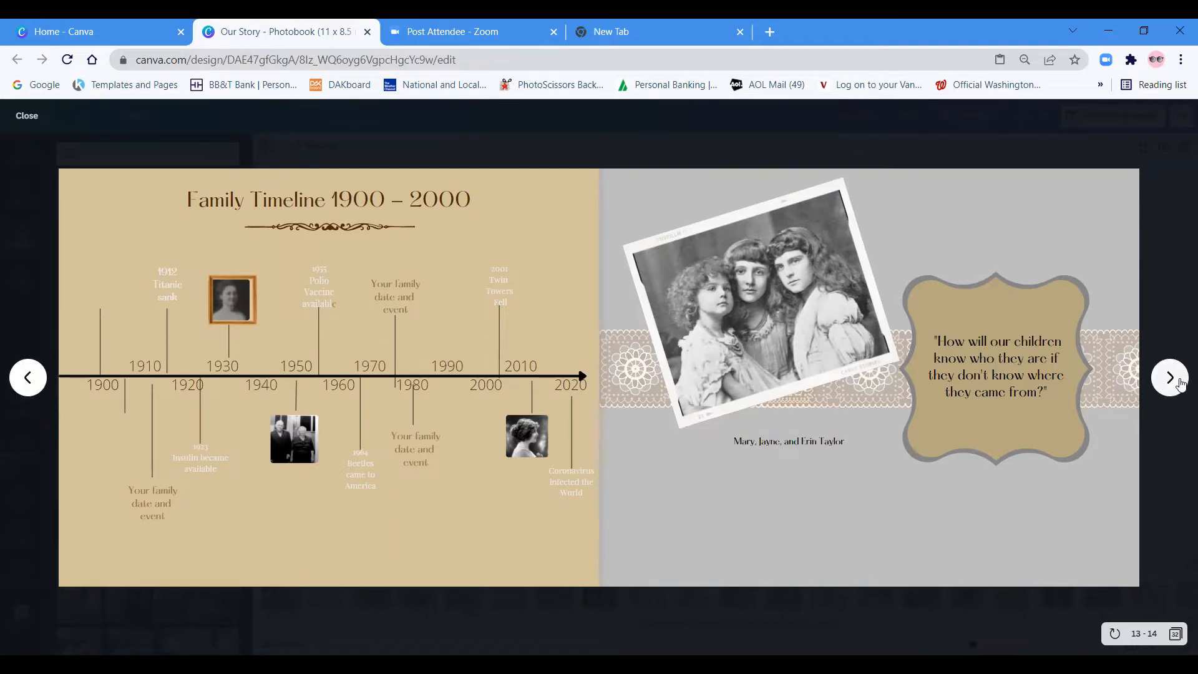
left_click(1169, 376)
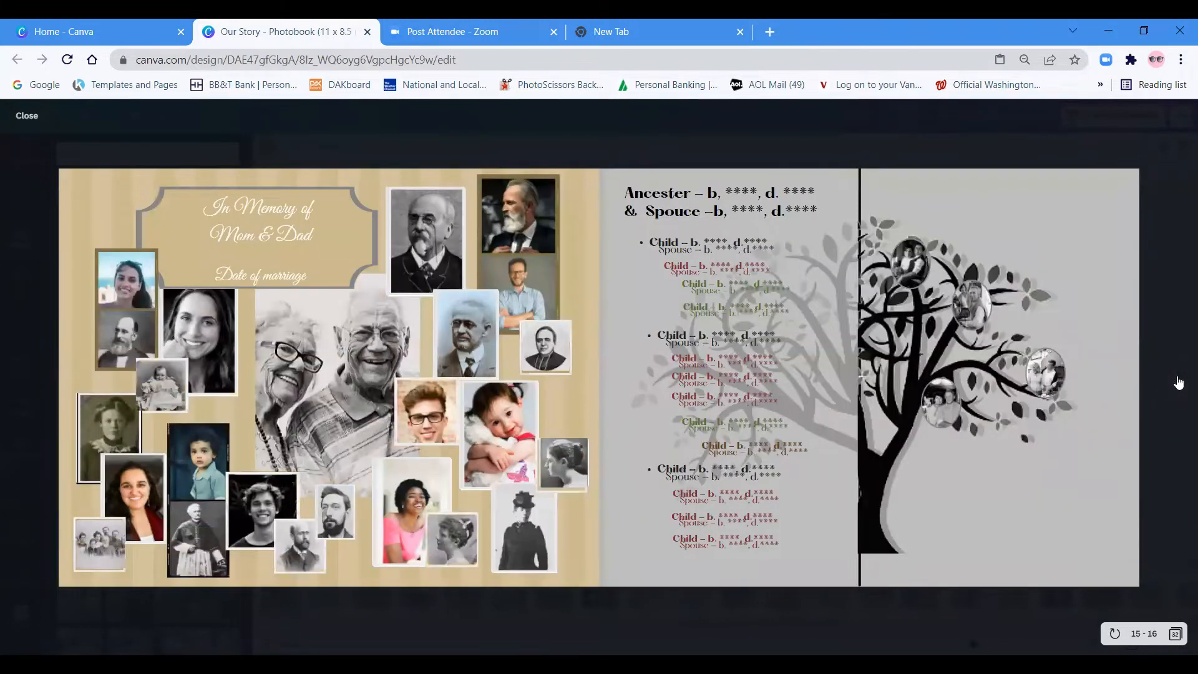
mouse_move(1167, 376)
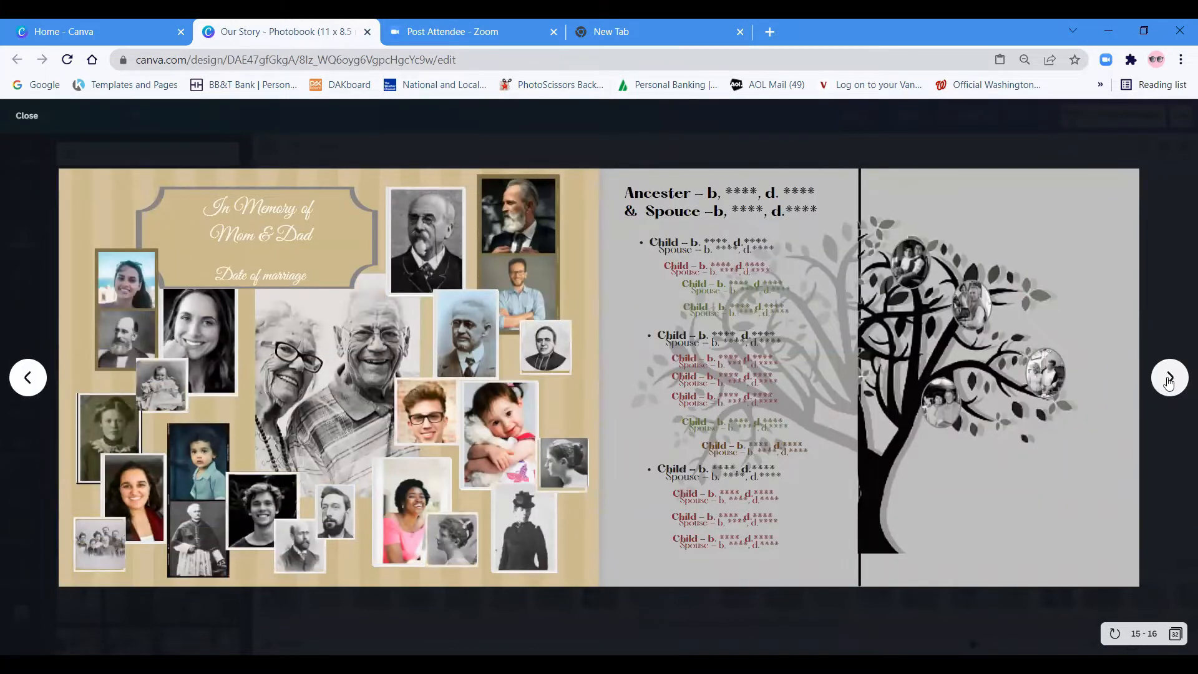
left_click(1167, 377)
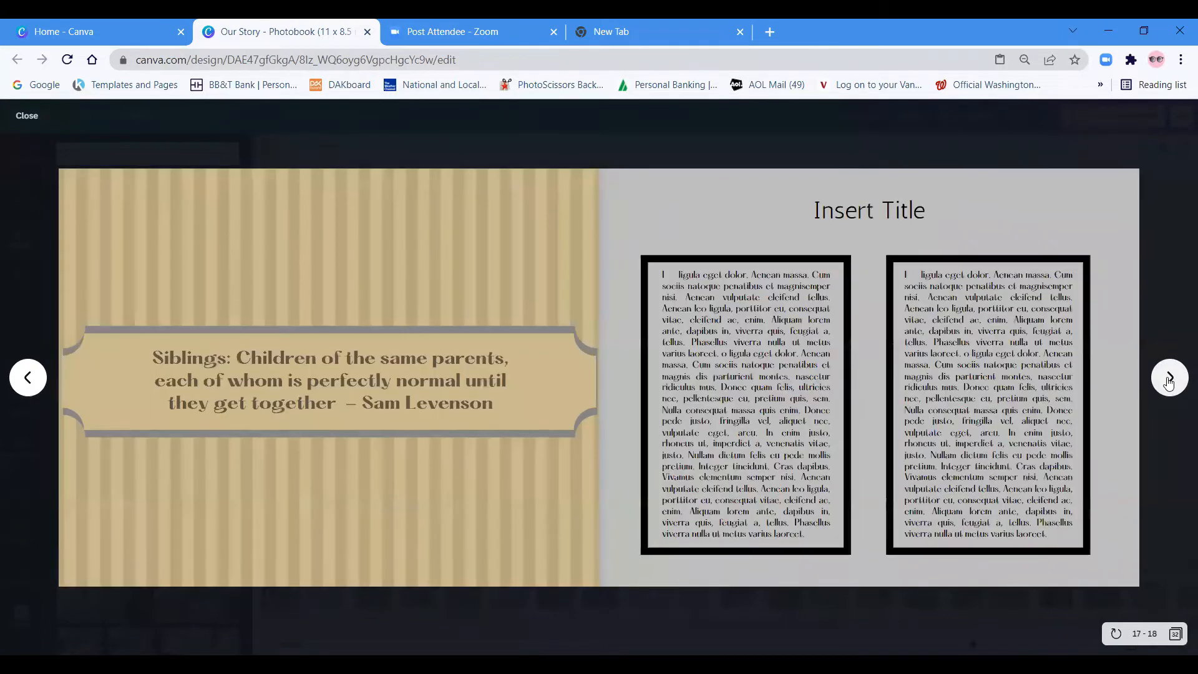
left_click(1169, 376)
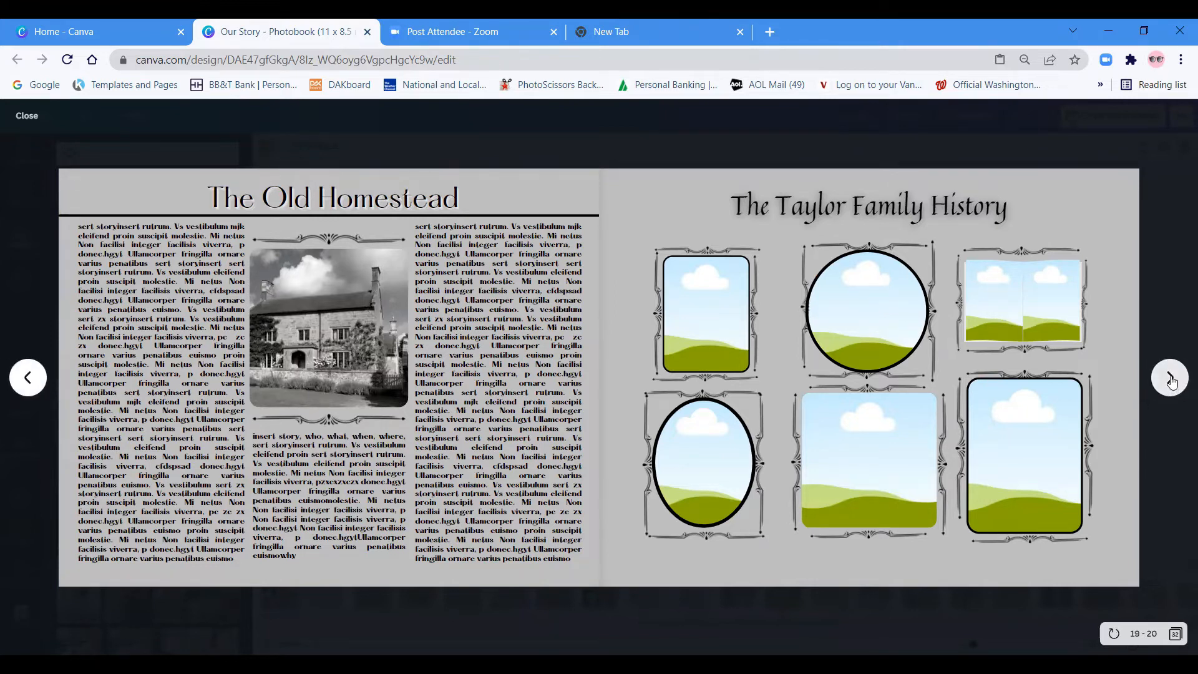
left_click(1169, 376)
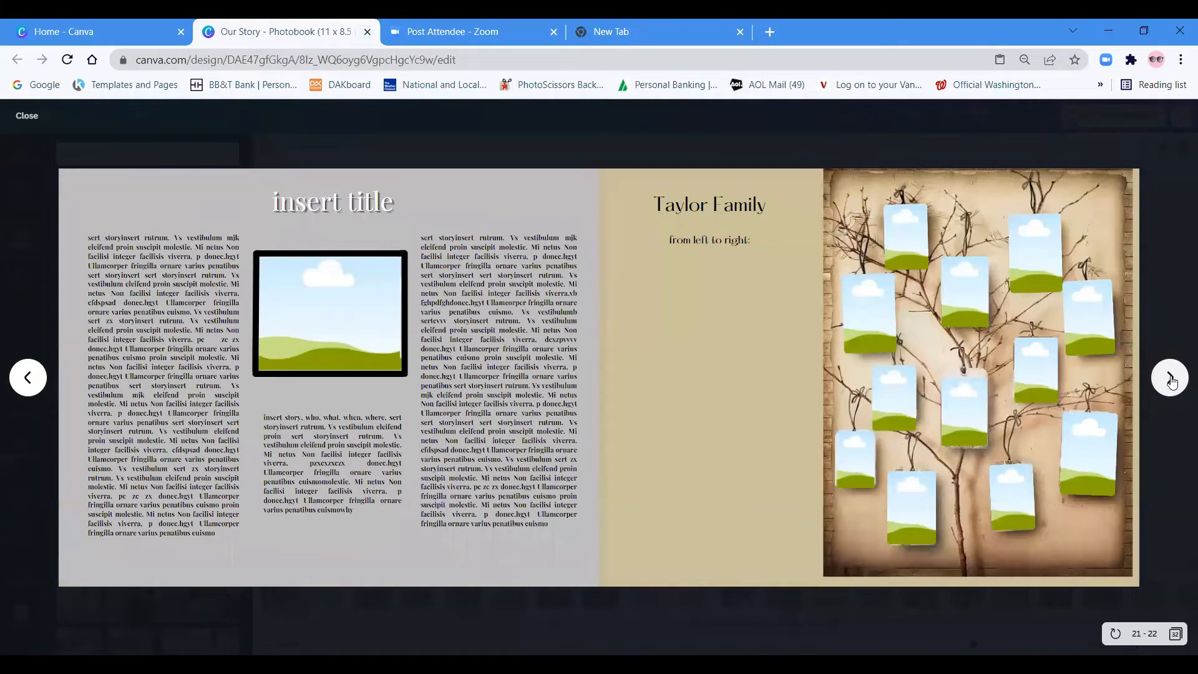
mouse_move(1172, 382)
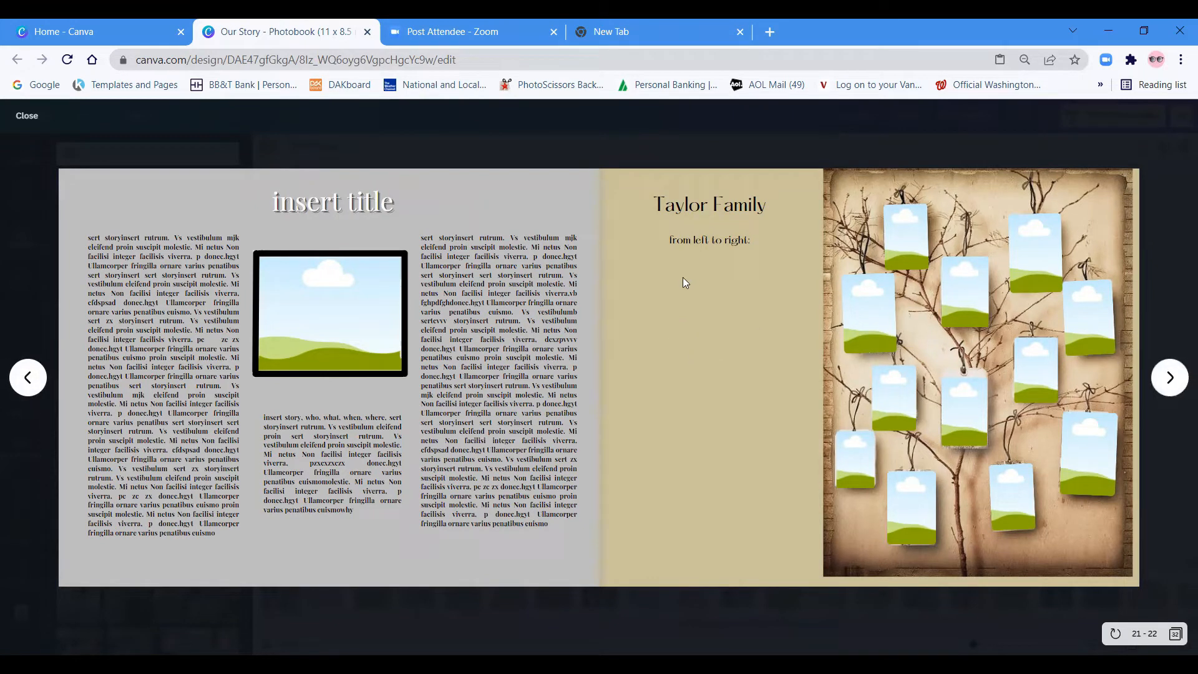
mouse_move(763, 348)
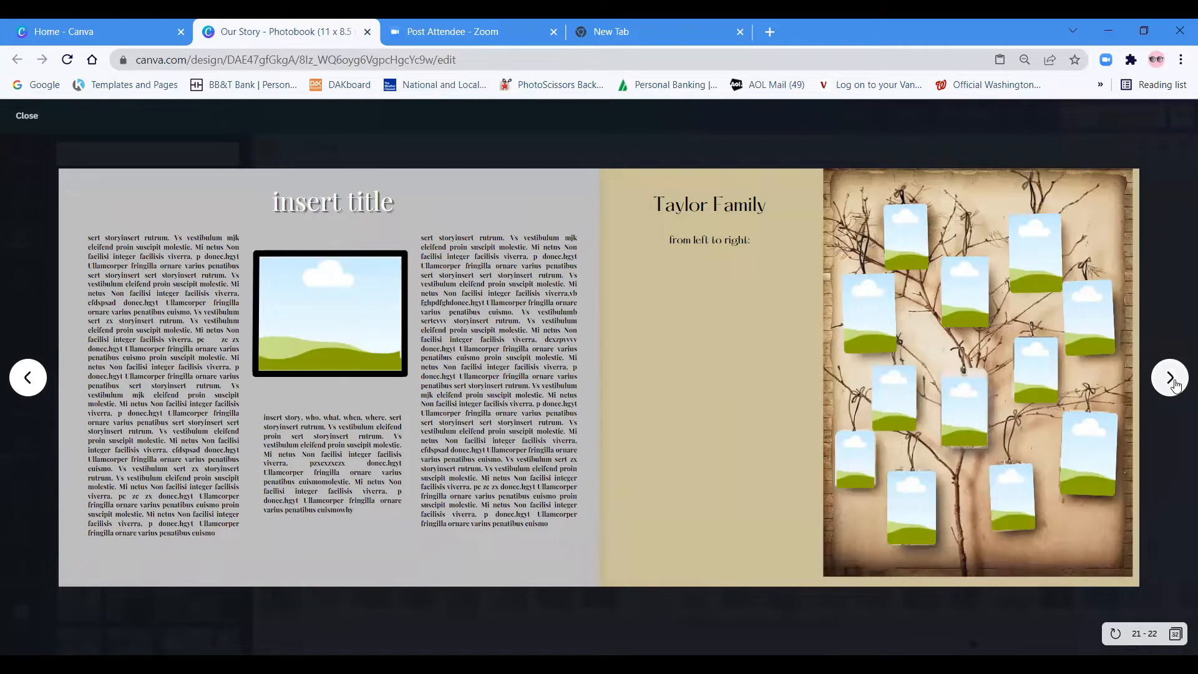
left_click(1169, 377)
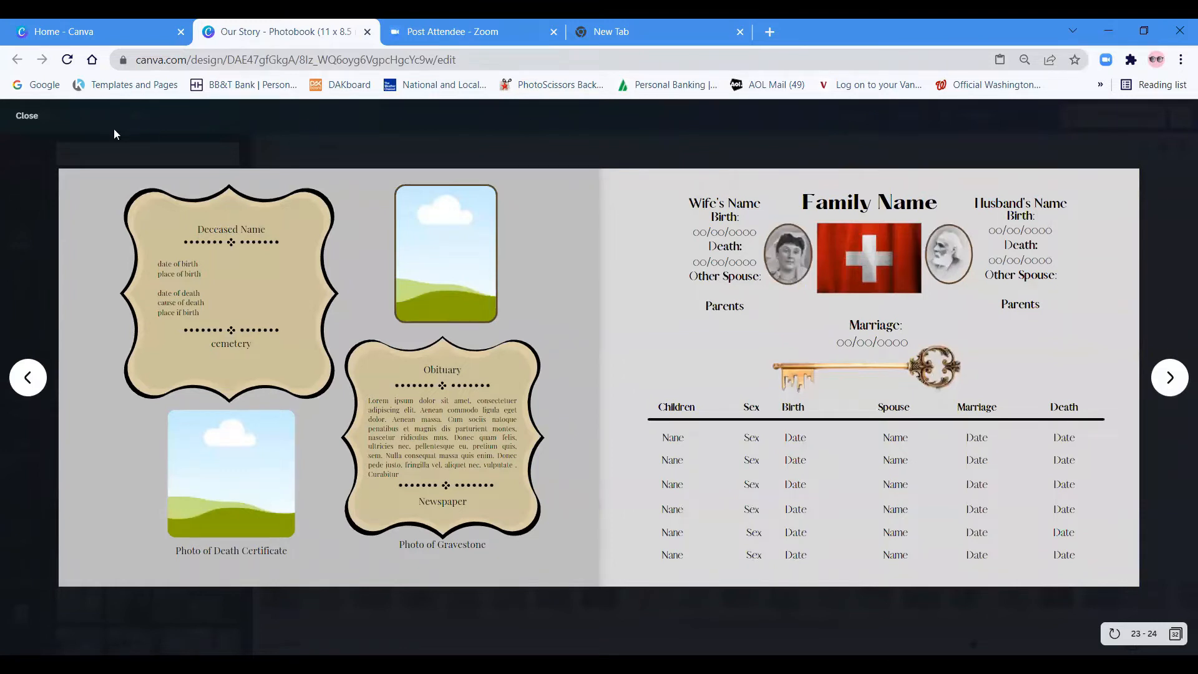
mouse_move(26, 115)
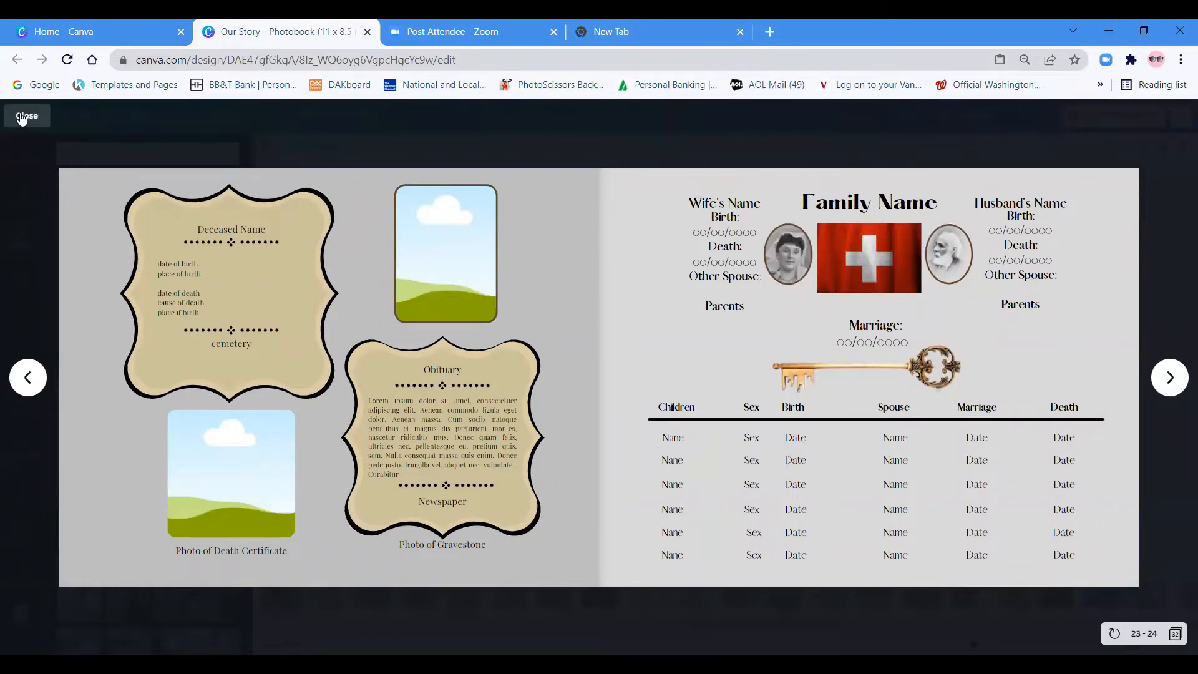
Exit the preview and select page 13, the Family Timeline 1900 – 2000, for editing.
left_click(26, 116)
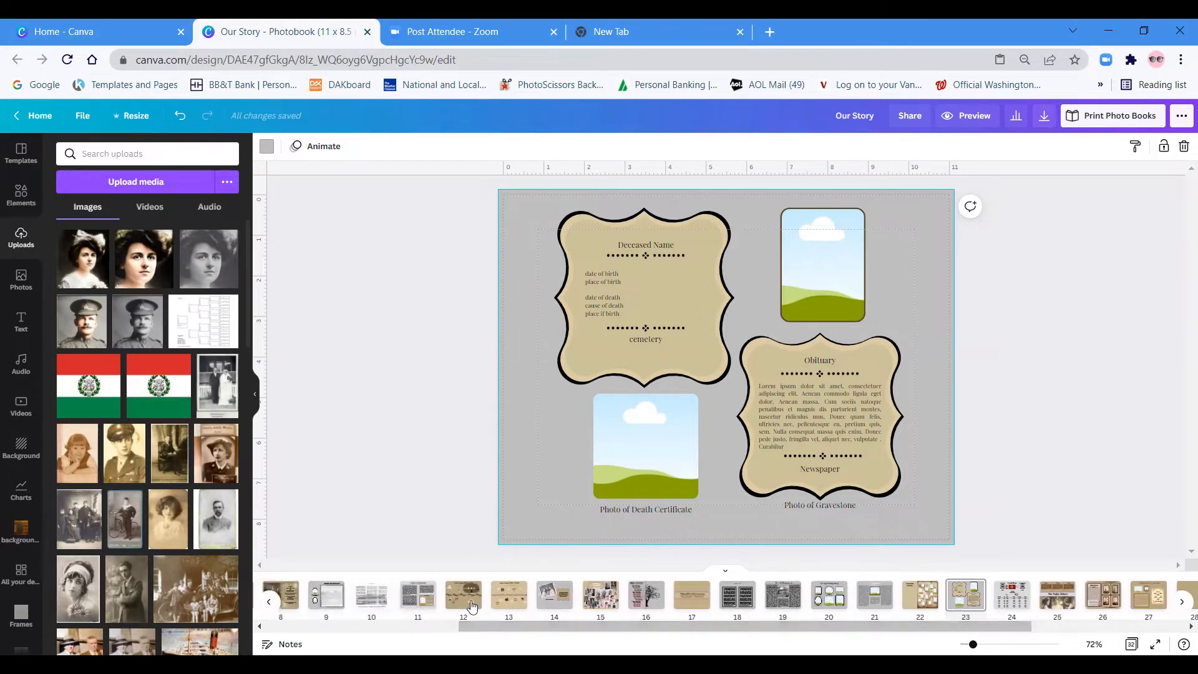
left_click(463, 595)
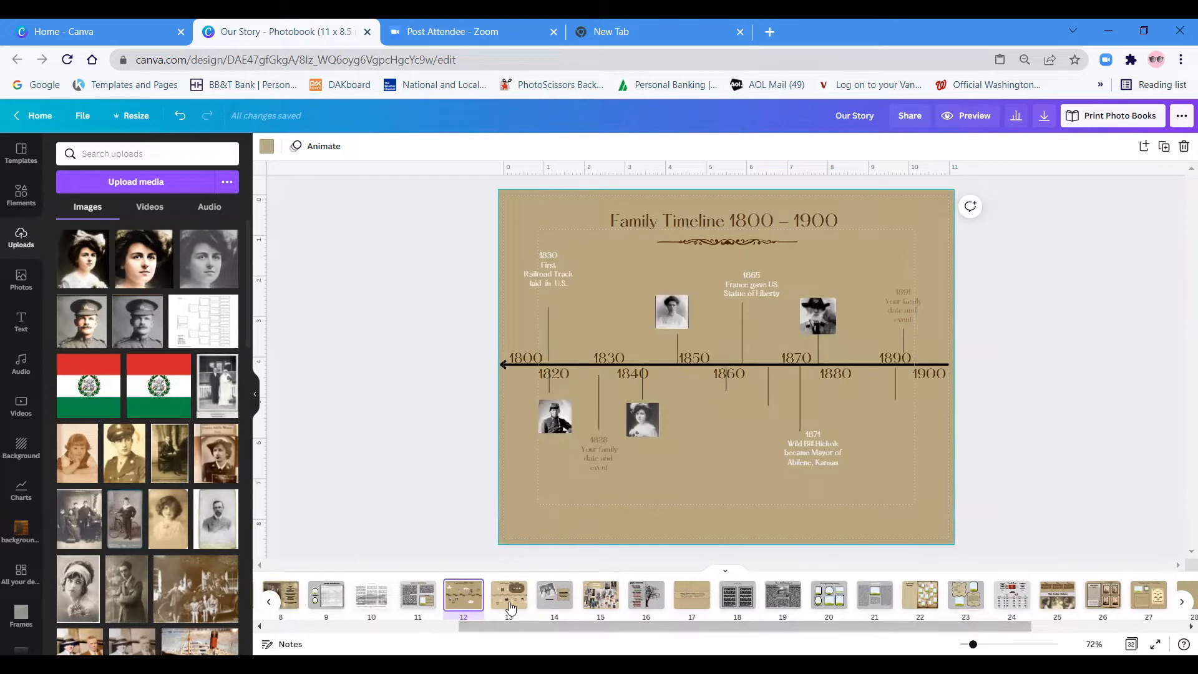
left_click(507, 595)
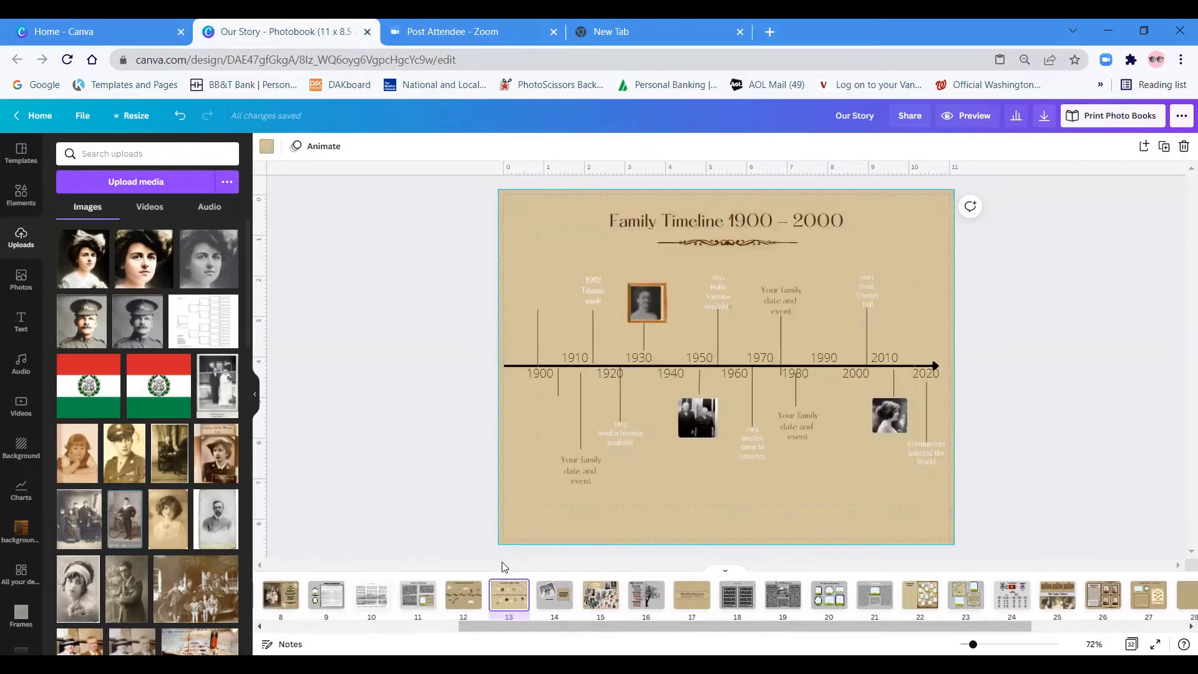
mouse_move(267, 150)
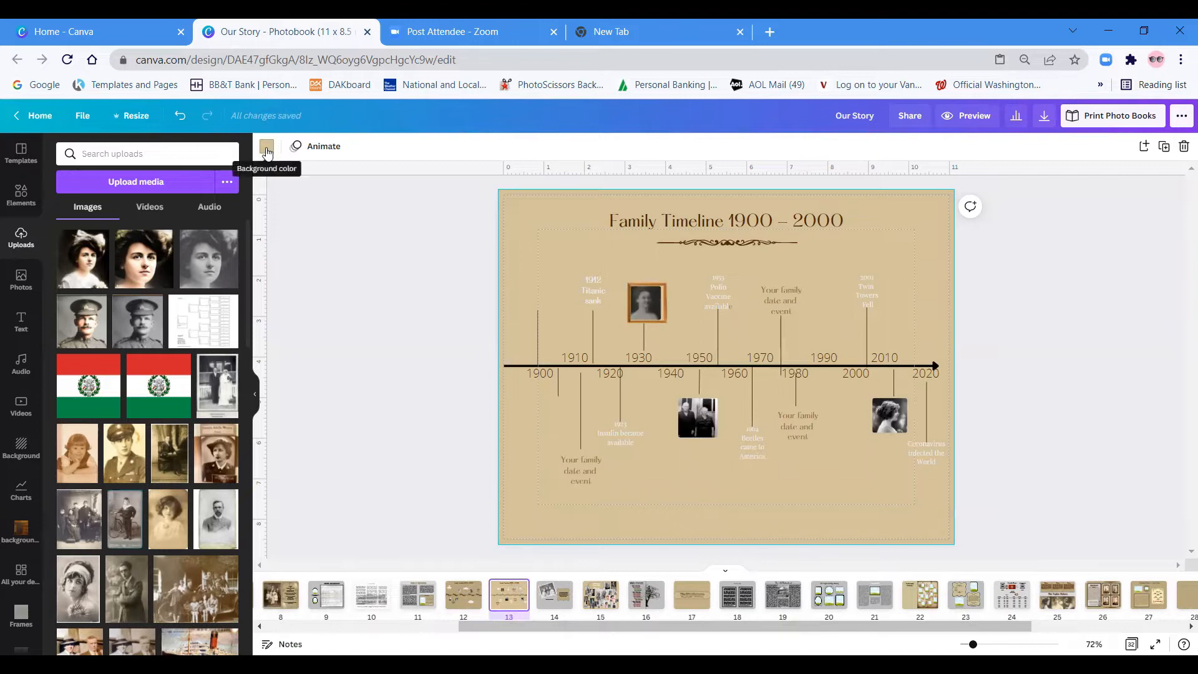
Fill the 1900–2000 timeline background with the palette gold, compare to 1800–1900, then choose a warmer tan.
left_click(266, 146)
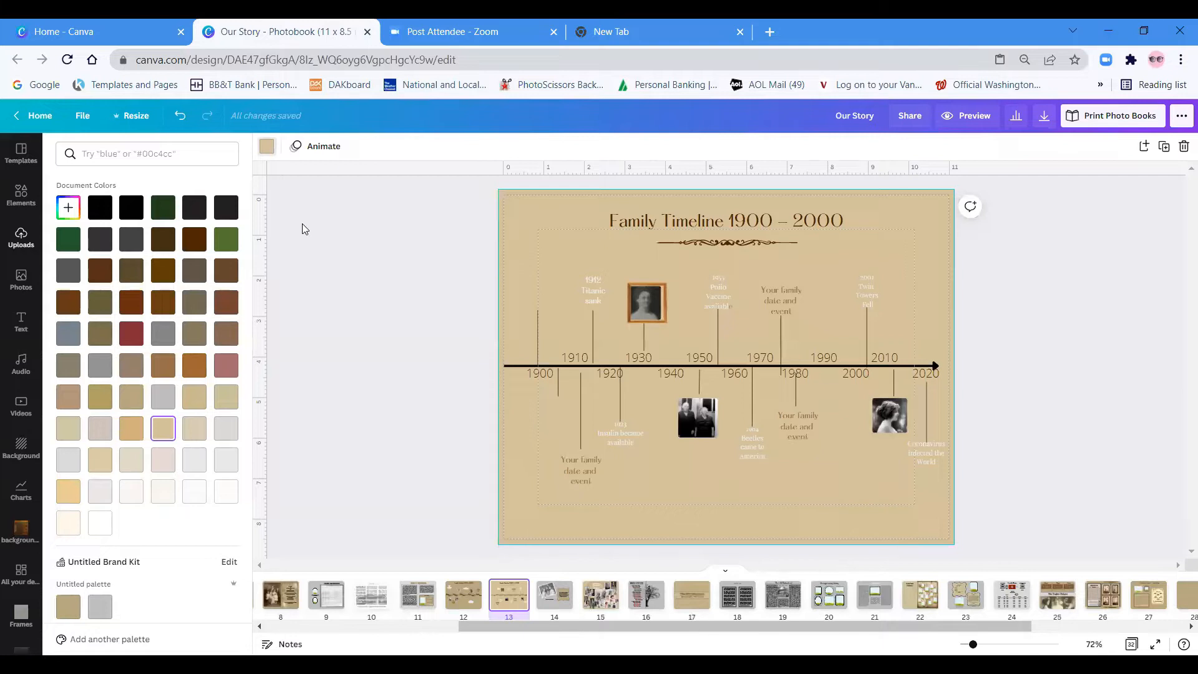
mouse_move(157, 594)
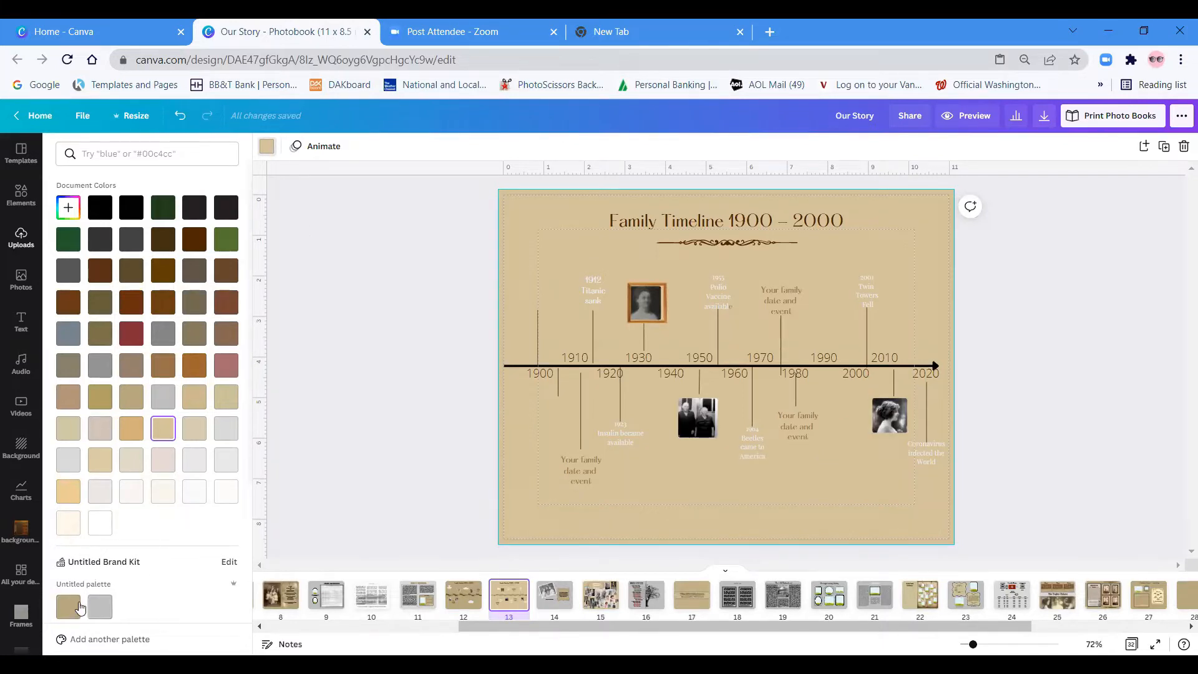
mouse_move(234, 610)
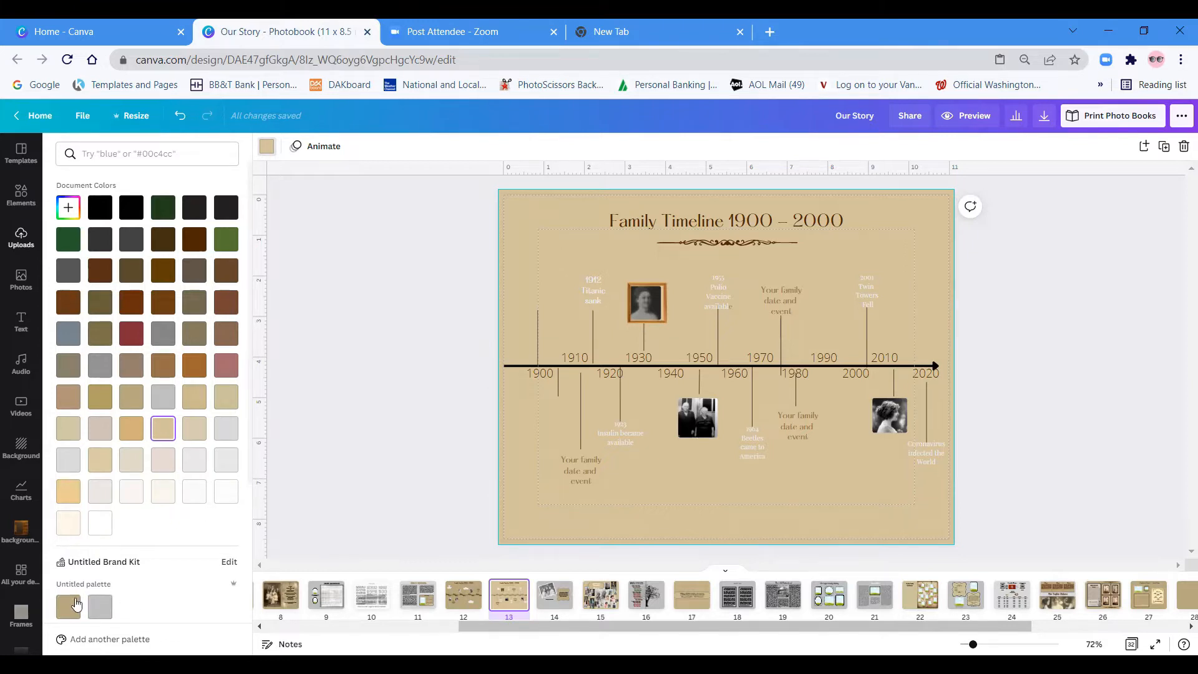
mouse_move(67, 606)
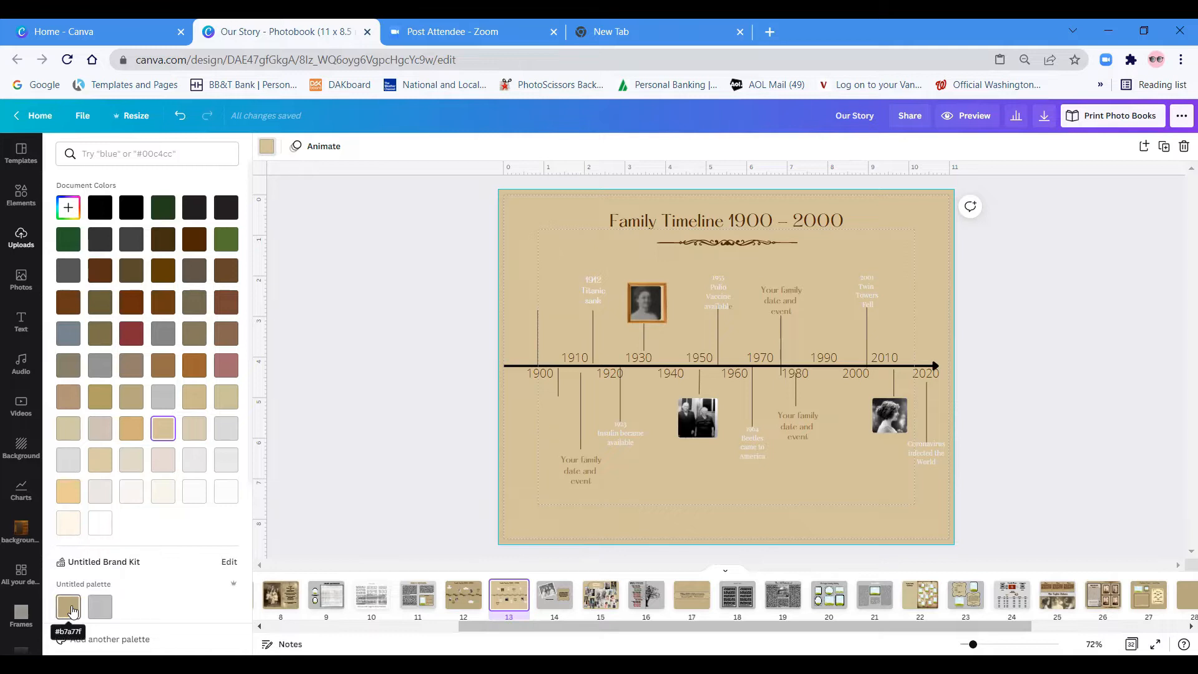
left_click(68, 606)
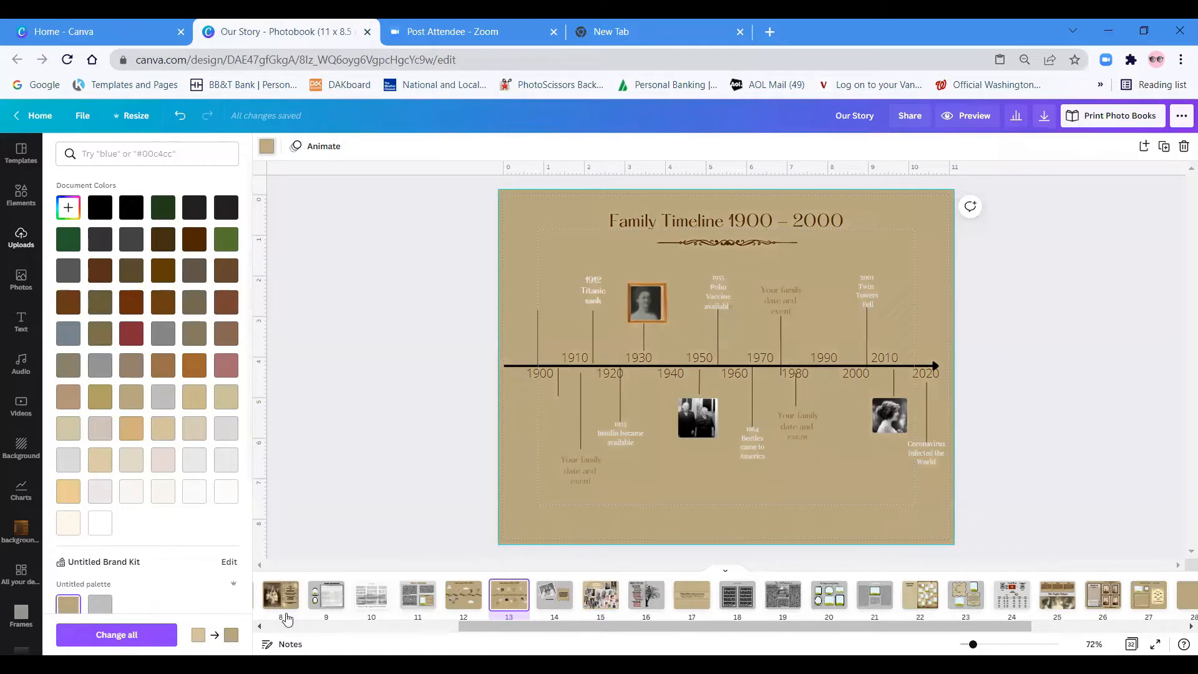
right_click(462, 595)
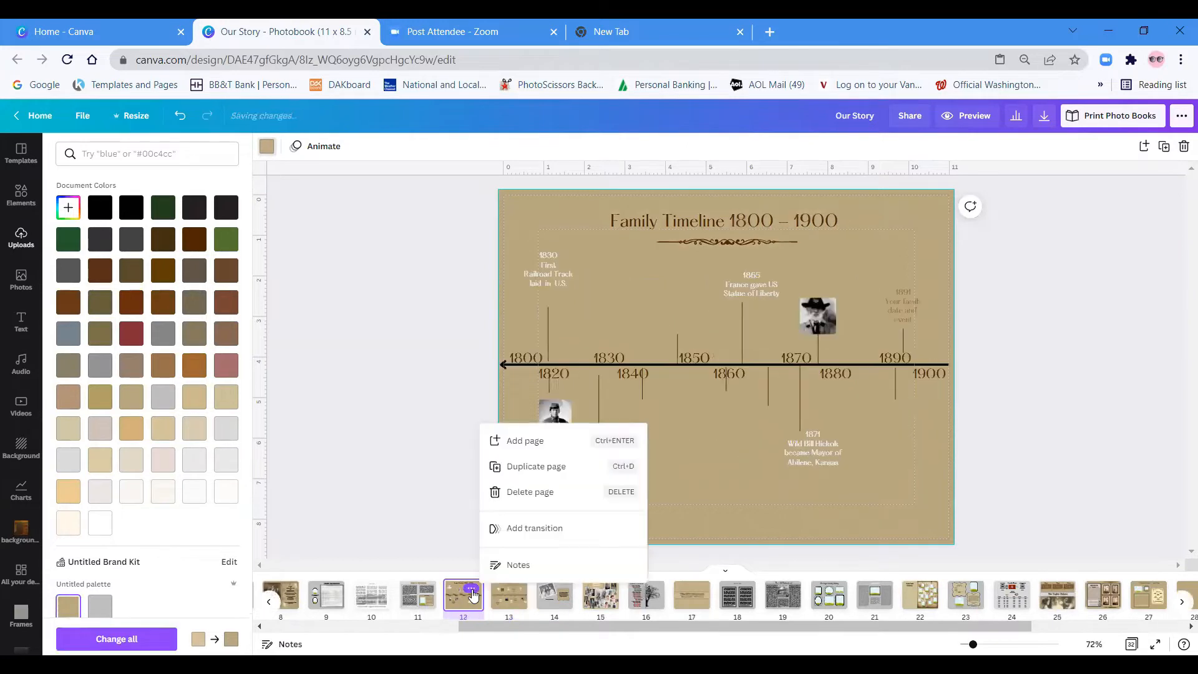
left_click(508, 595)
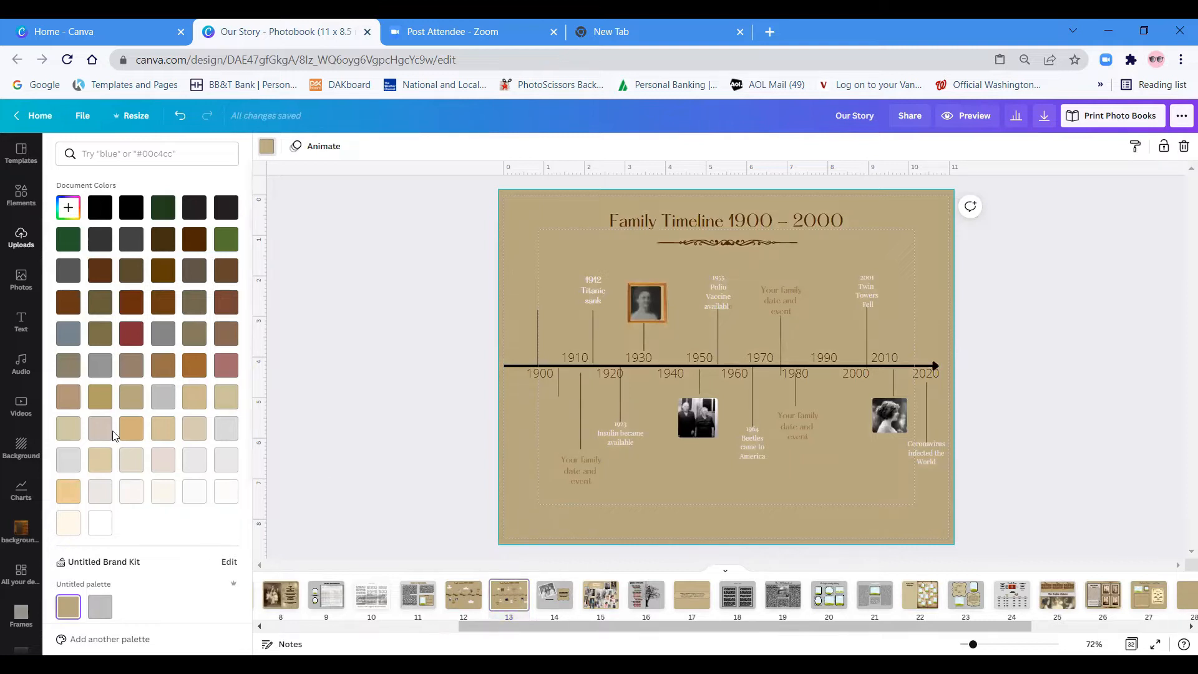
mouse_move(130, 396)
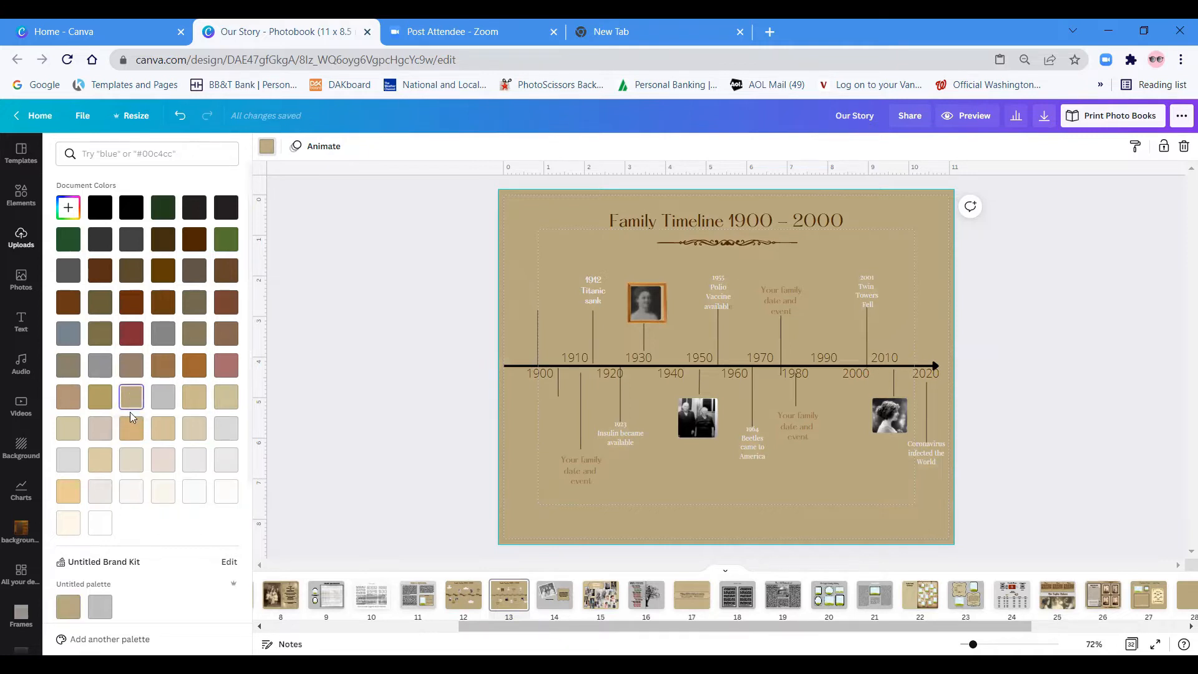
mouse_move(237, 363)
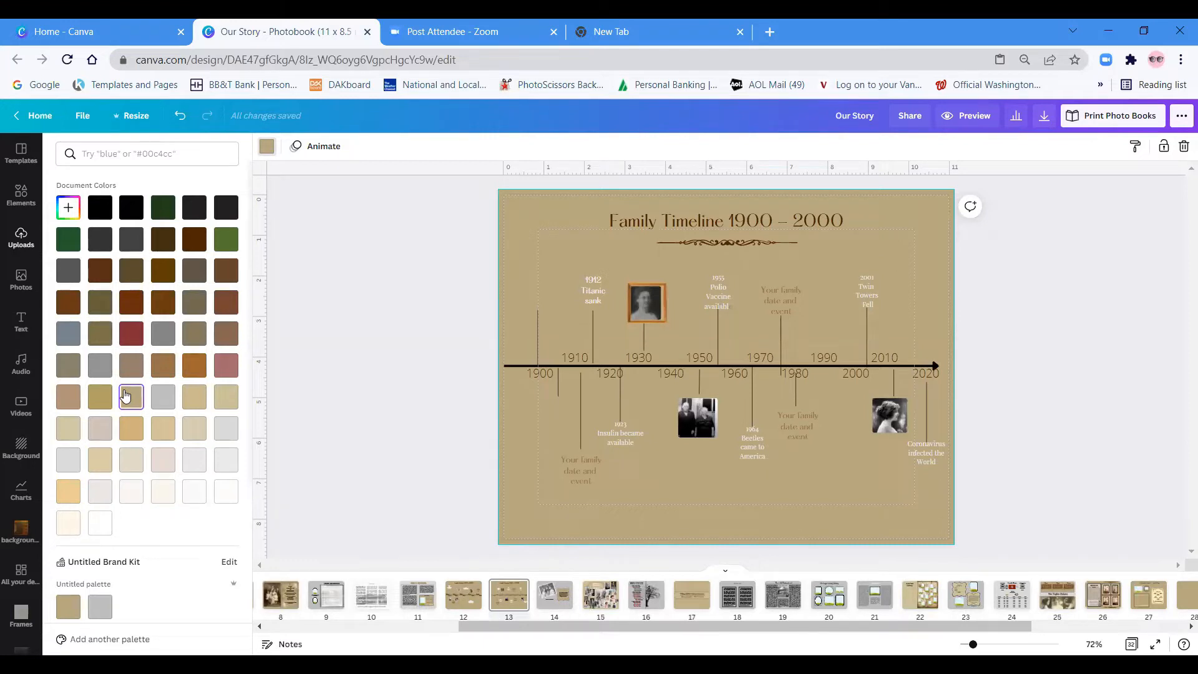
left_click(131, 428)
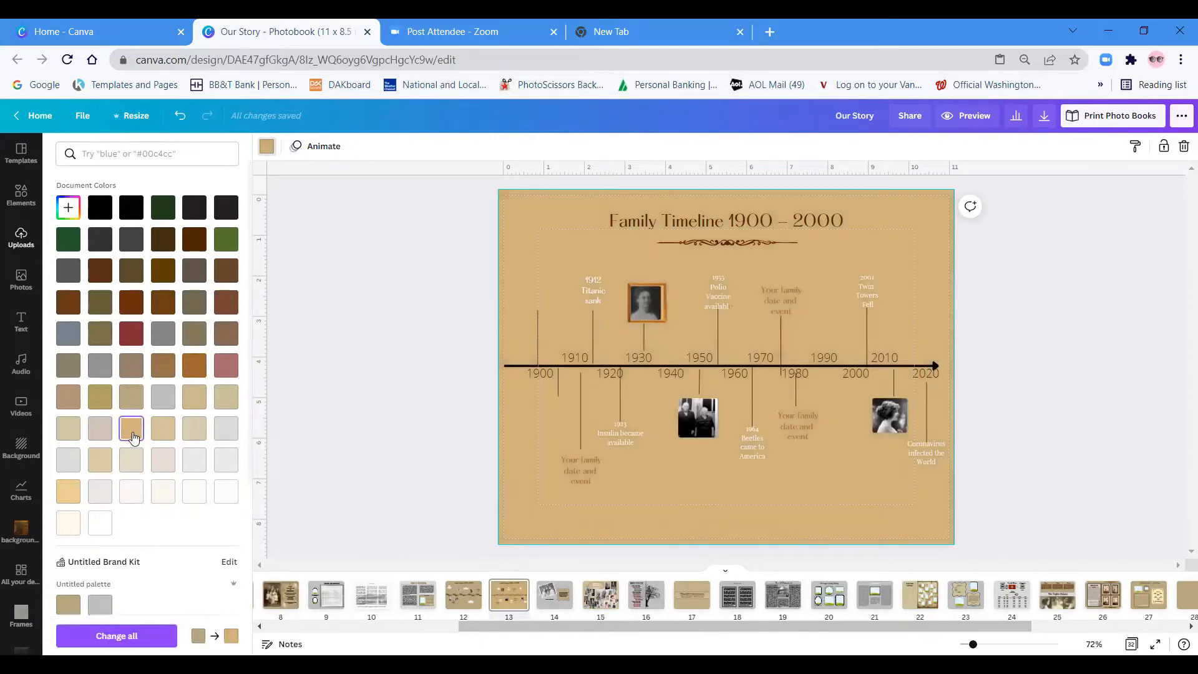
mouse_move(131, 395)
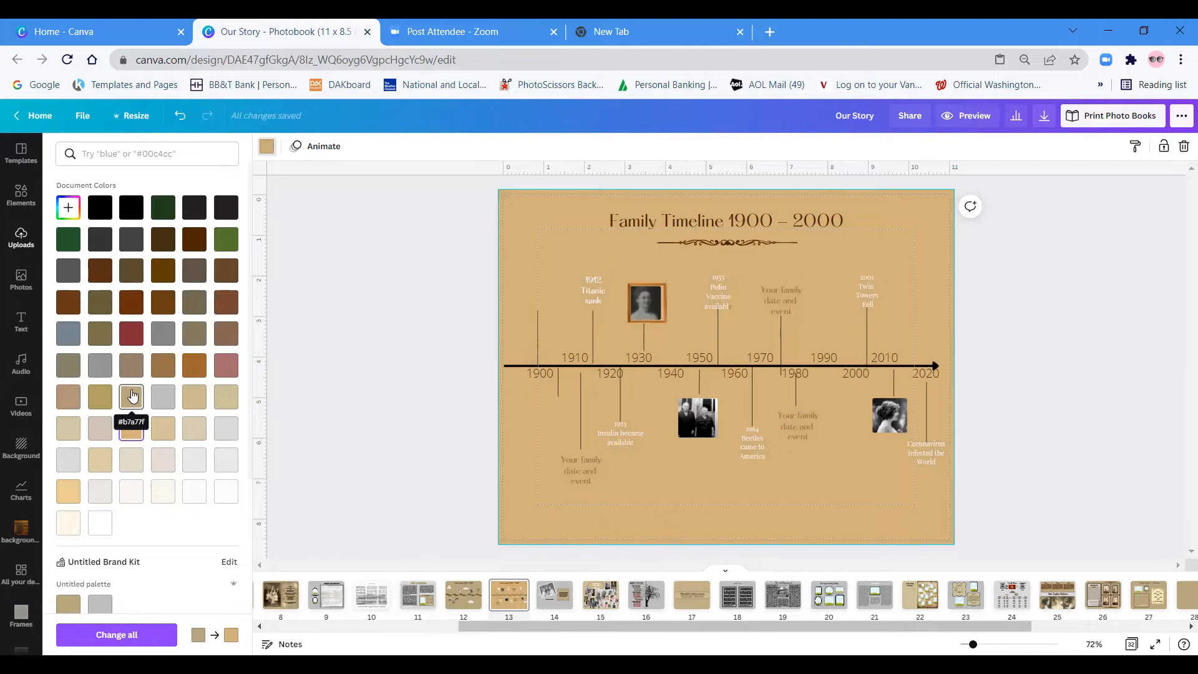
mouse_move(86, 576)
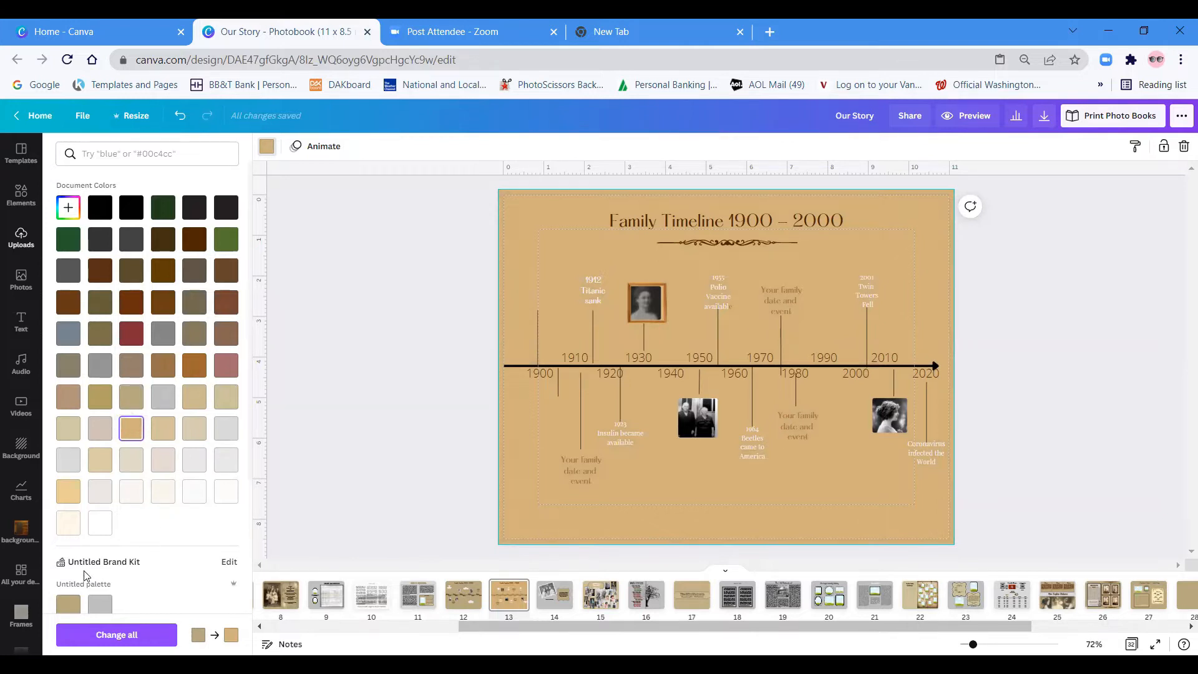
mouse_move(191, 584)
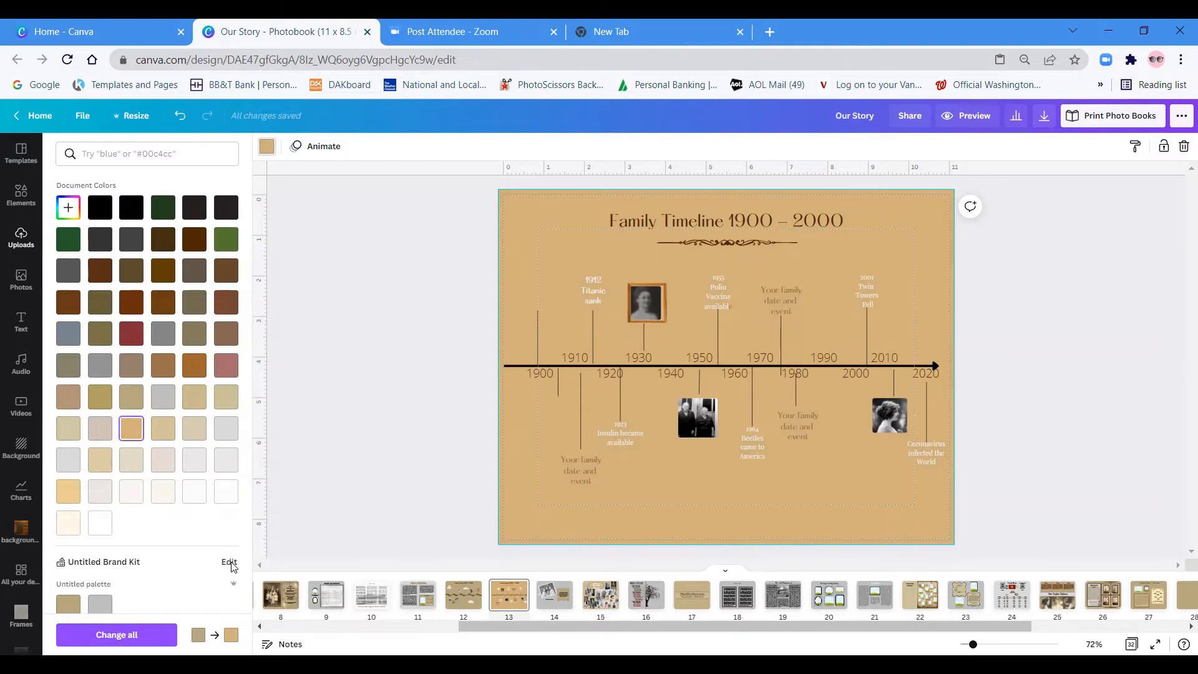
Edit the Untitled Brand Kit, add a pink colour and delete it, leaving only tan and gray.
left_click(228, 562)
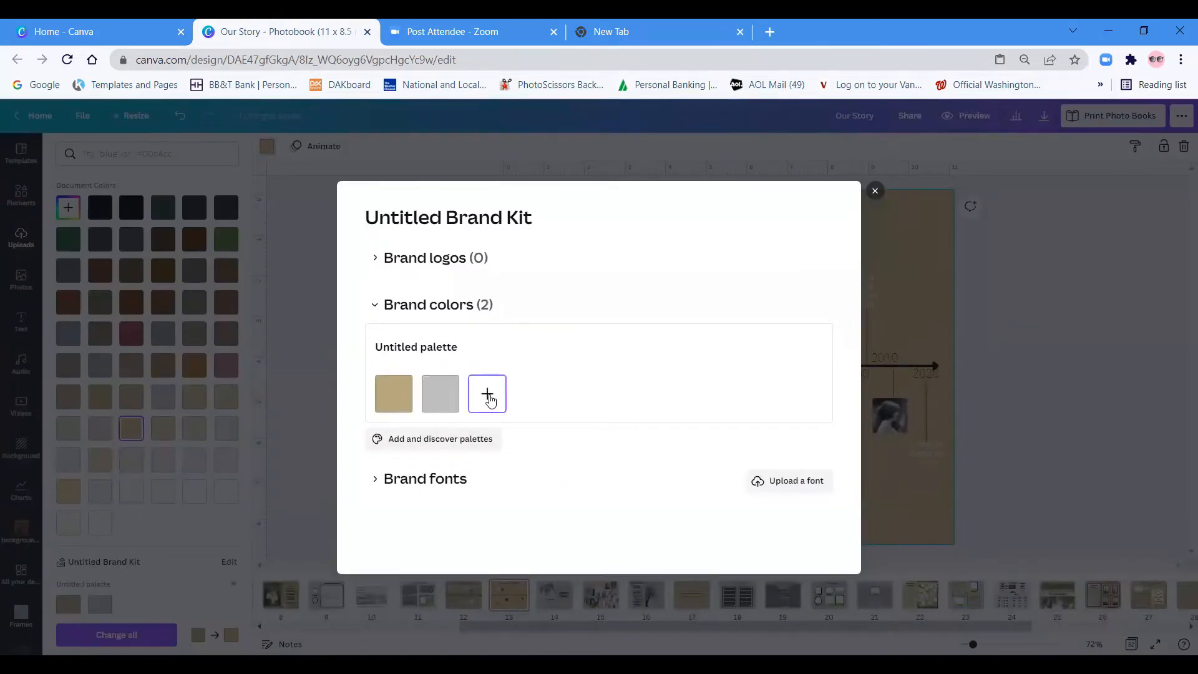
left_click(487, 393)
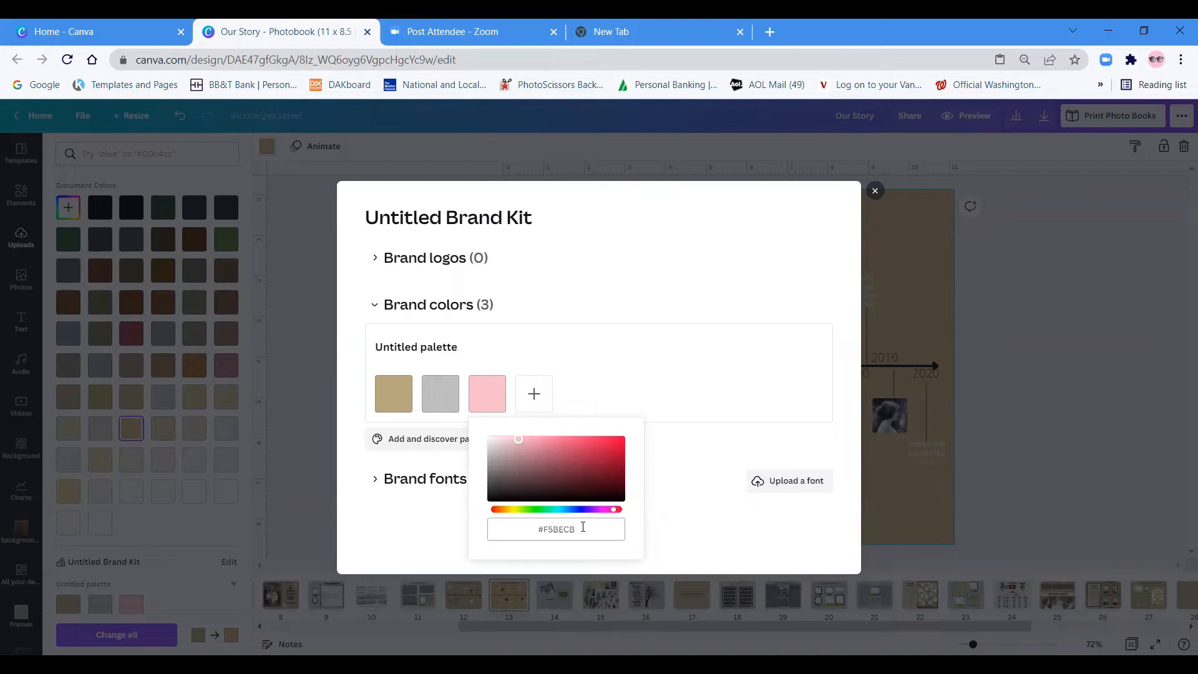
left_click(581, 358)
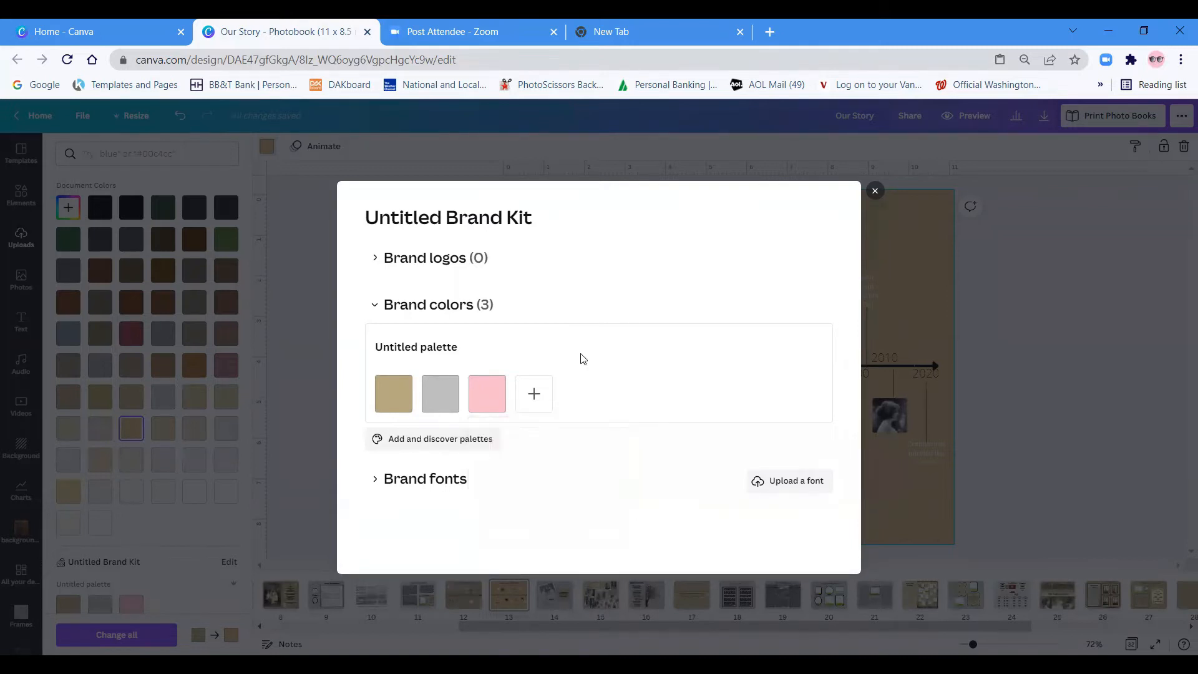
left_click(487, 393)
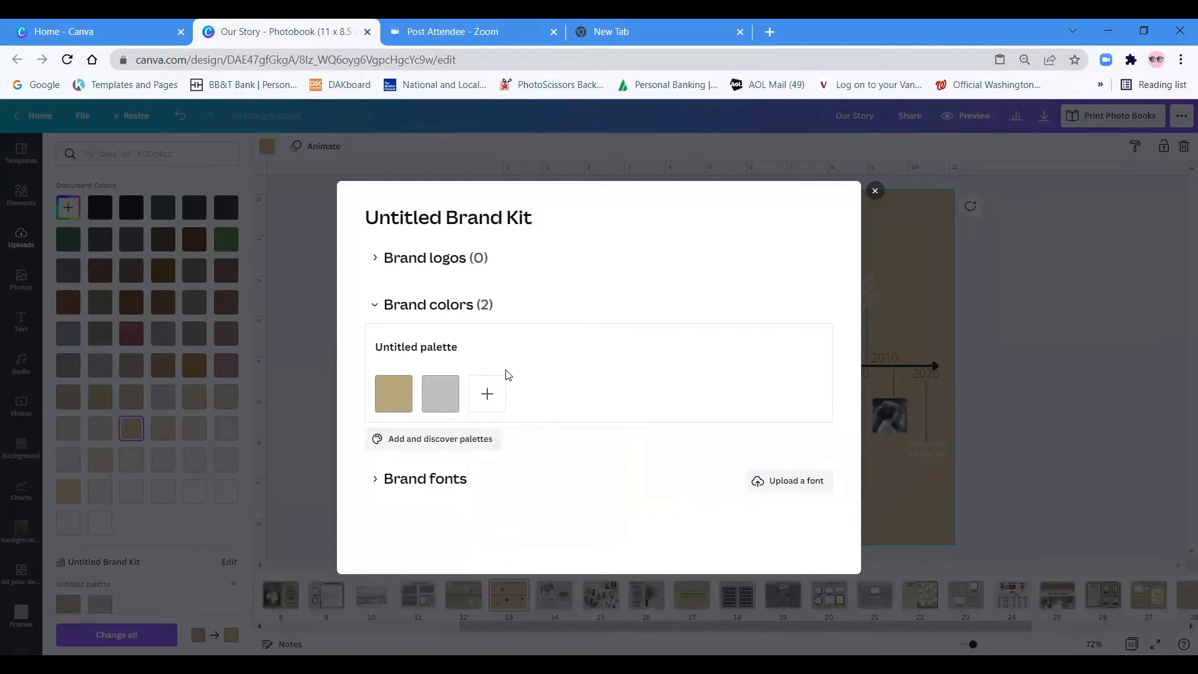
mouse_move(875, 192)
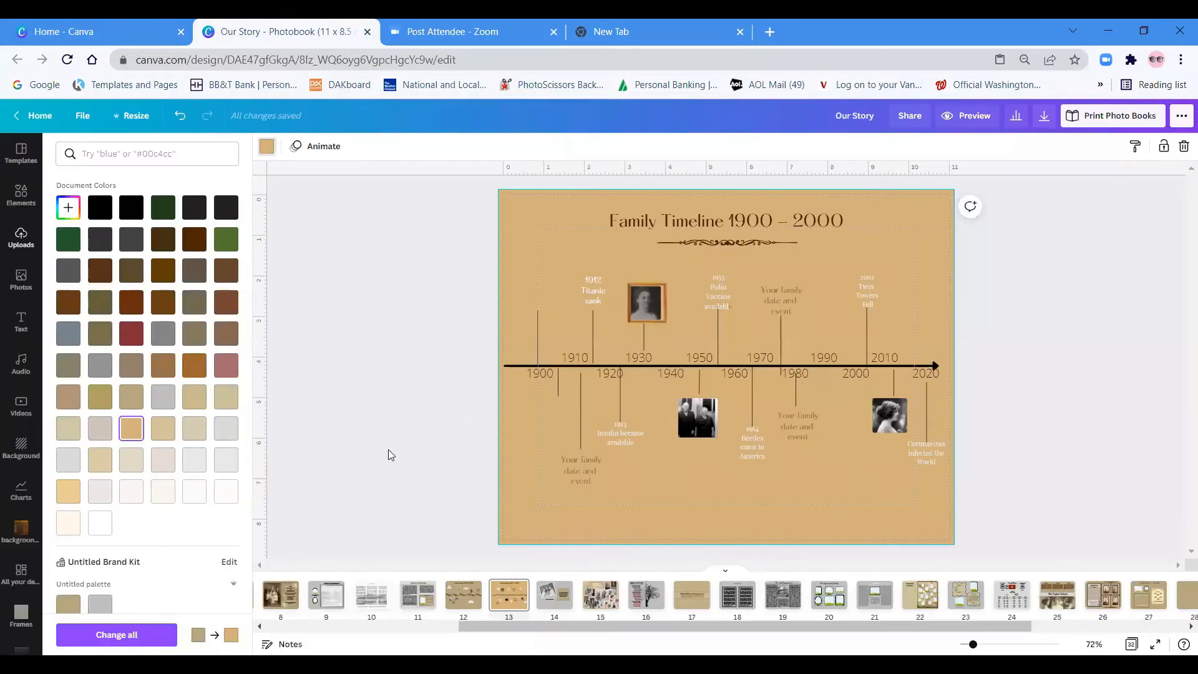
mouse_move(168, 547)
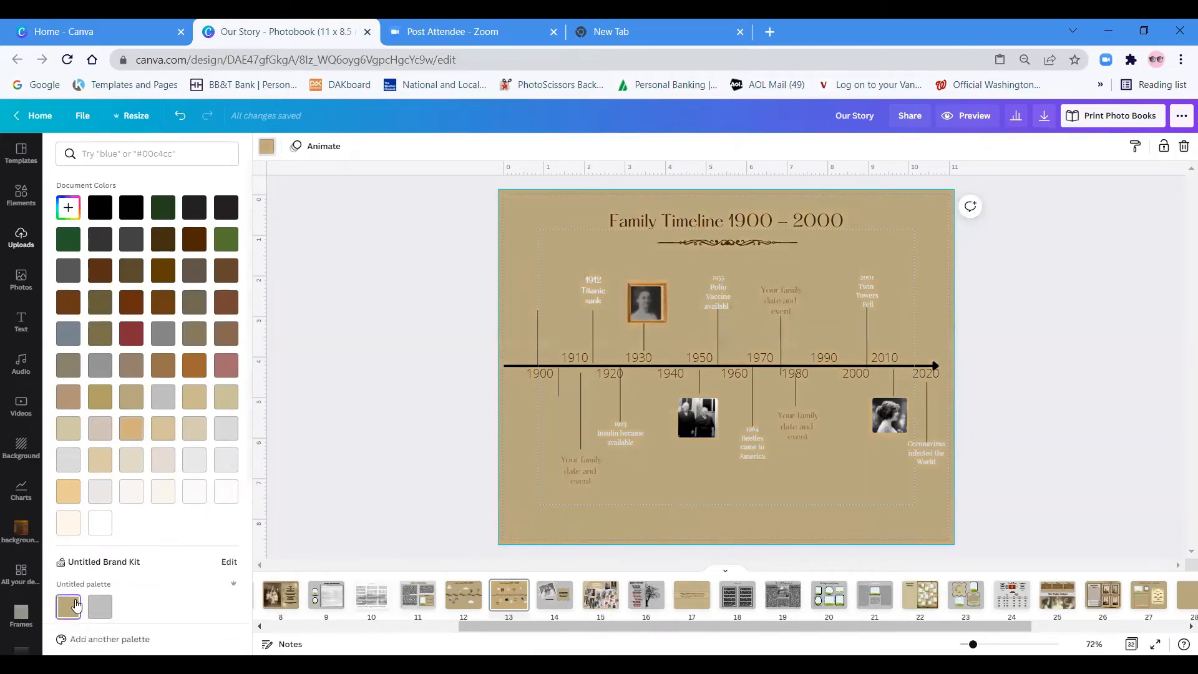
Apply the palette's muted gold to the 1900–2000 background and compare it against the 1800–1900 timeline page.
left_click(22, 237)
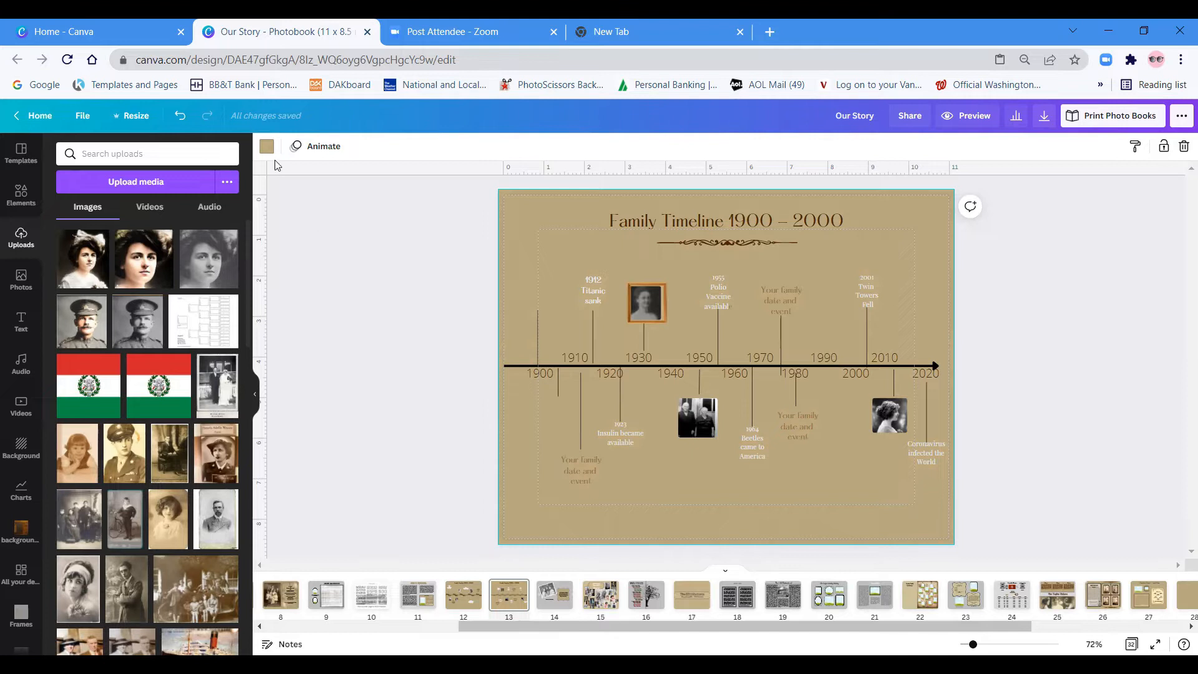
left_click(267, 146)
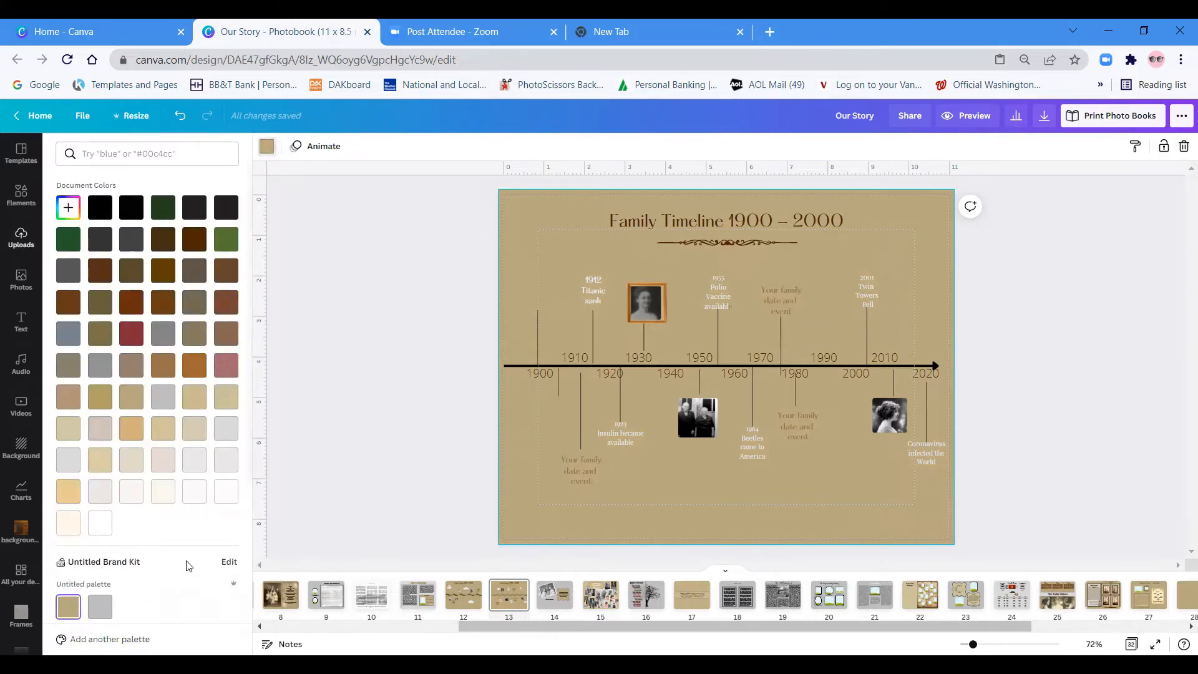
left_click(21, 237)
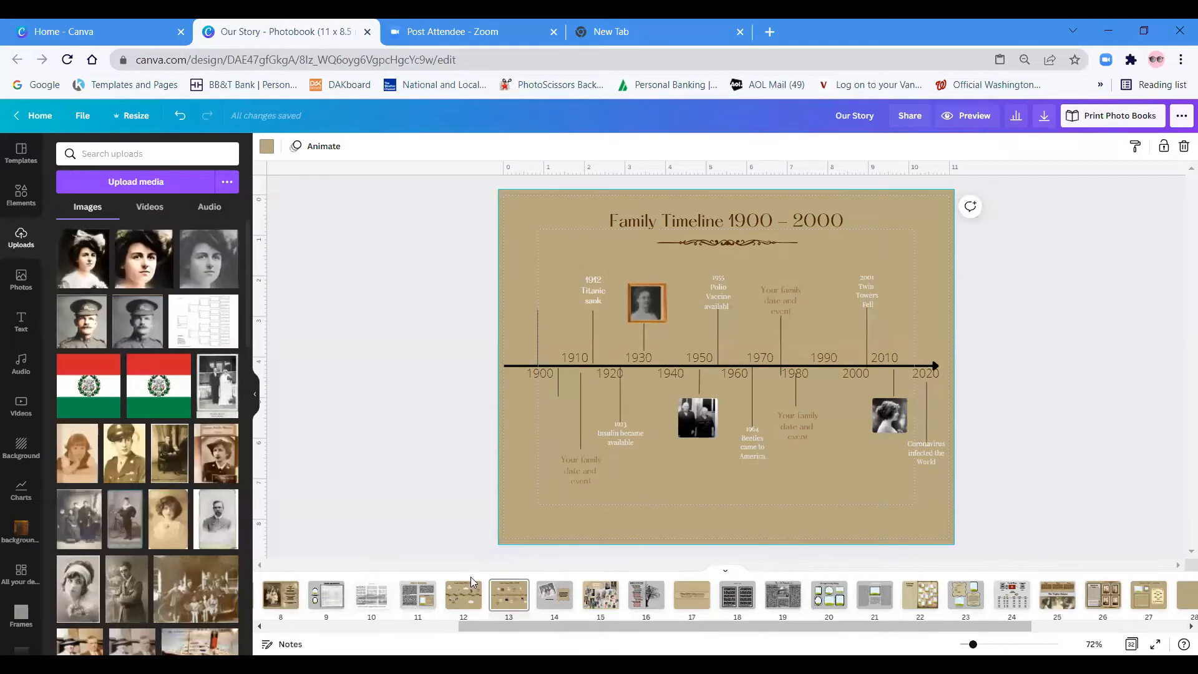
left_click(461, 595)
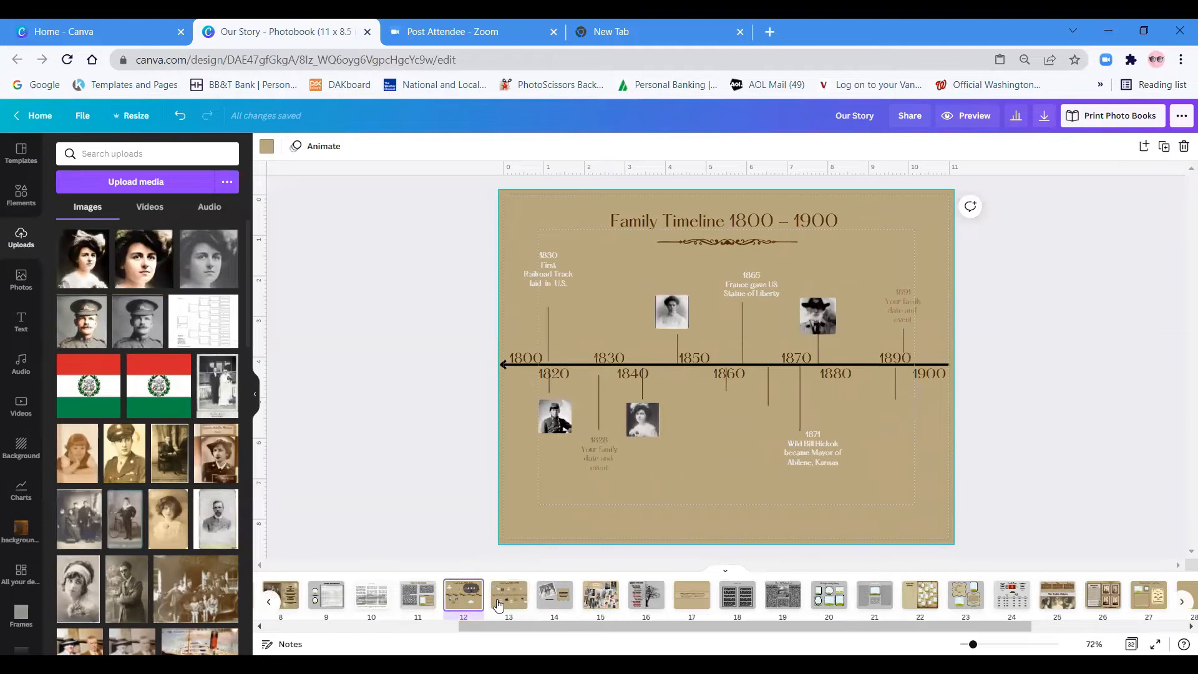
left_click(508, 595)
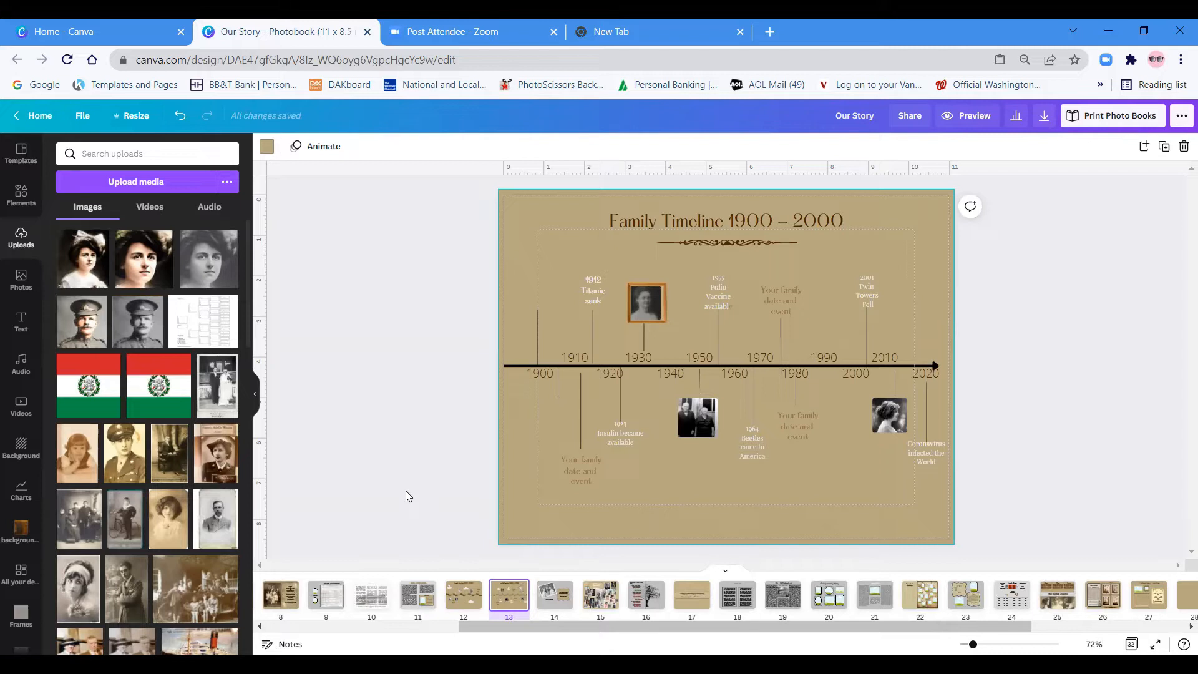
mouse_move(475, 510)
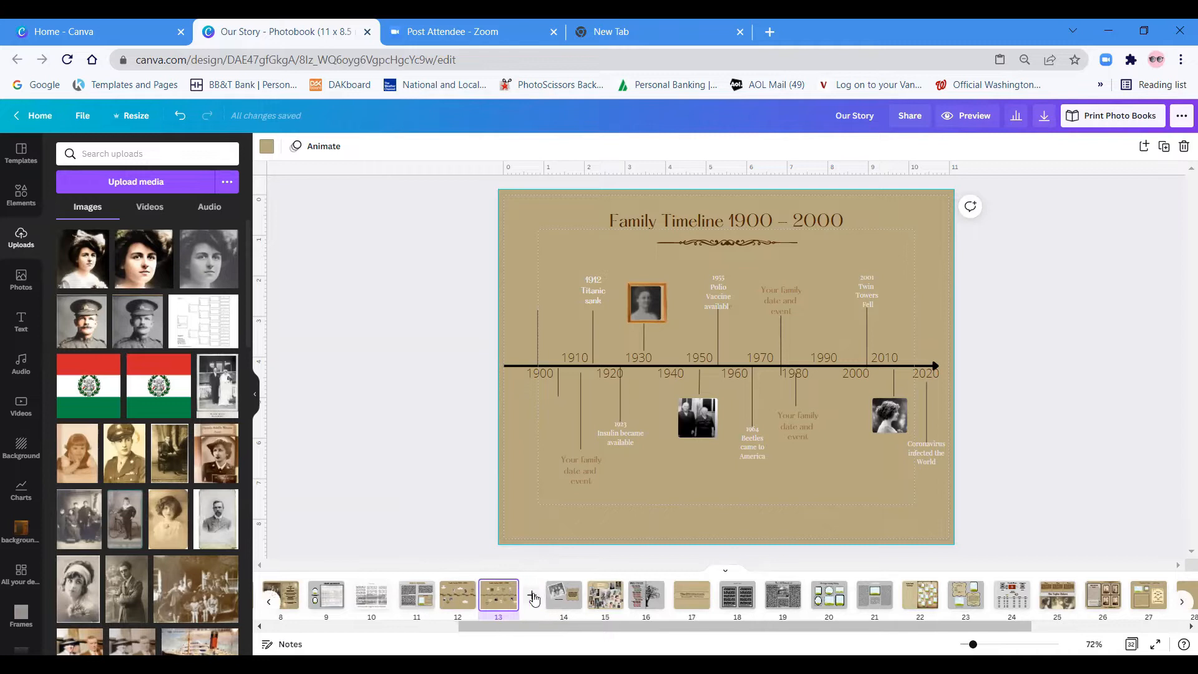
Insert a blank tan page after page 13 and preview it as the timeline's facing page.
left_click(562, 596)
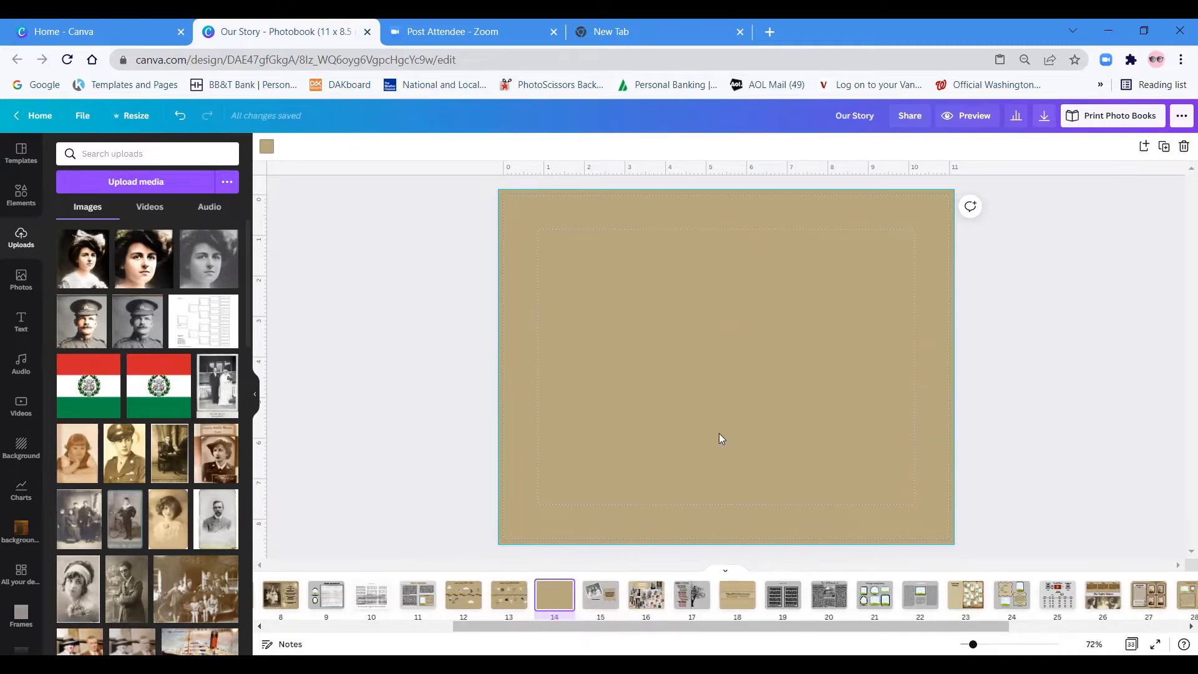
mouse_move(663, 261)
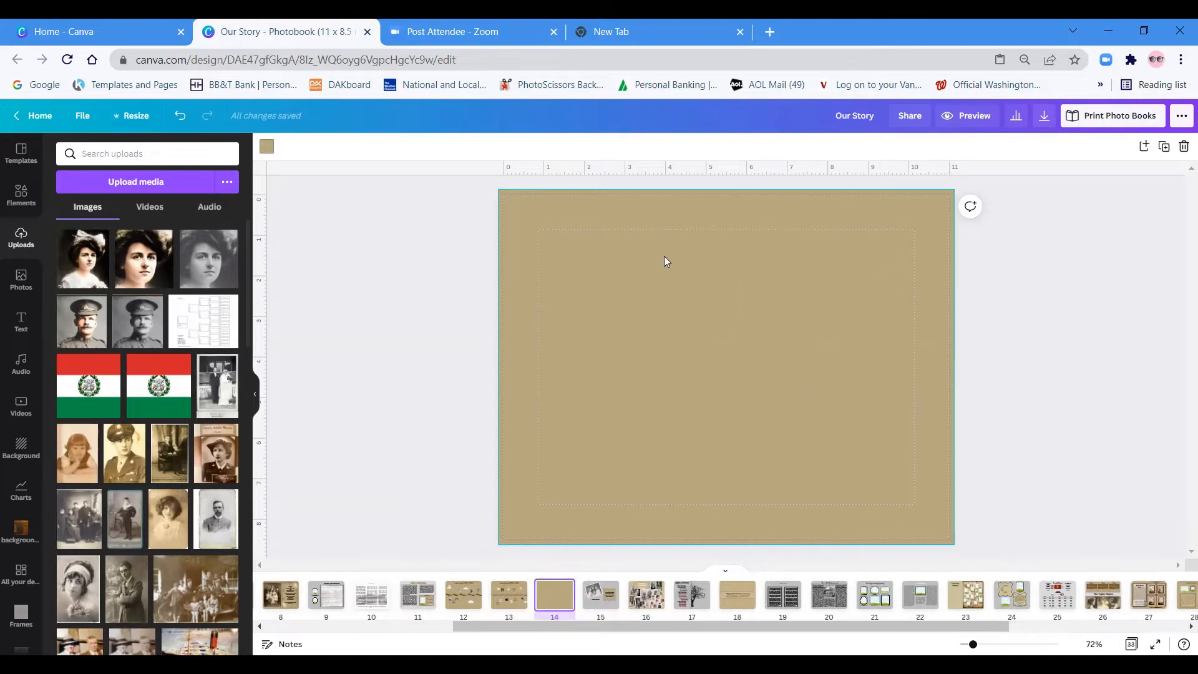
mouse_move(739, 410)
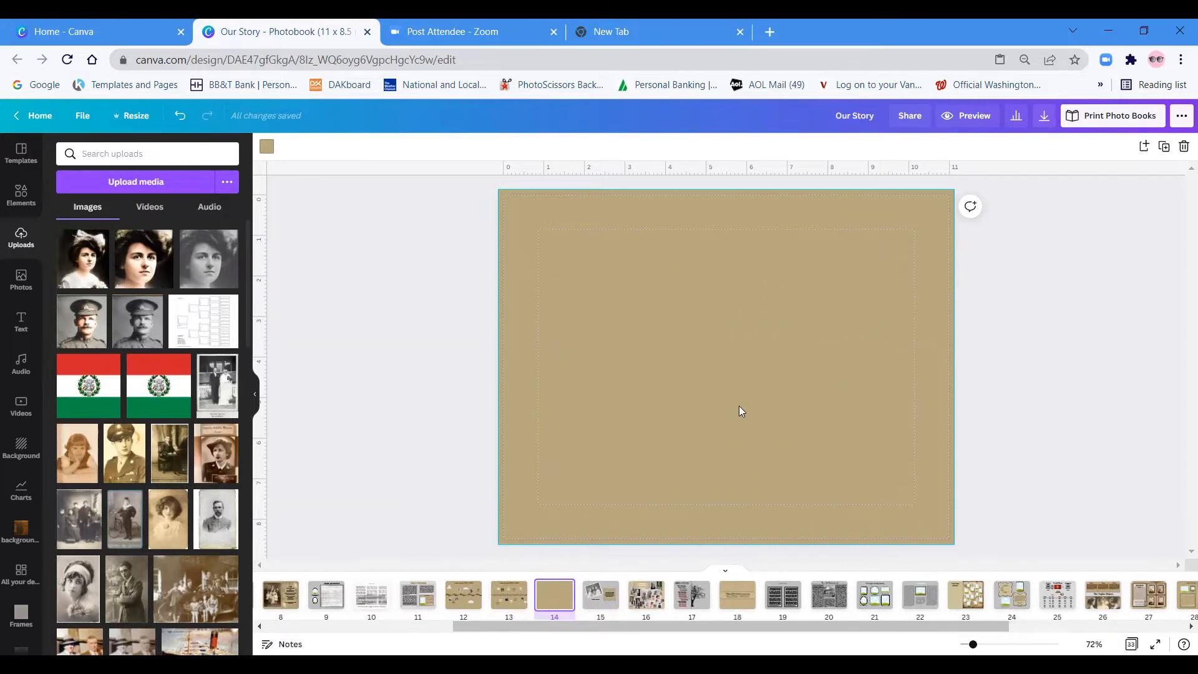
mouse_move(968, 104)
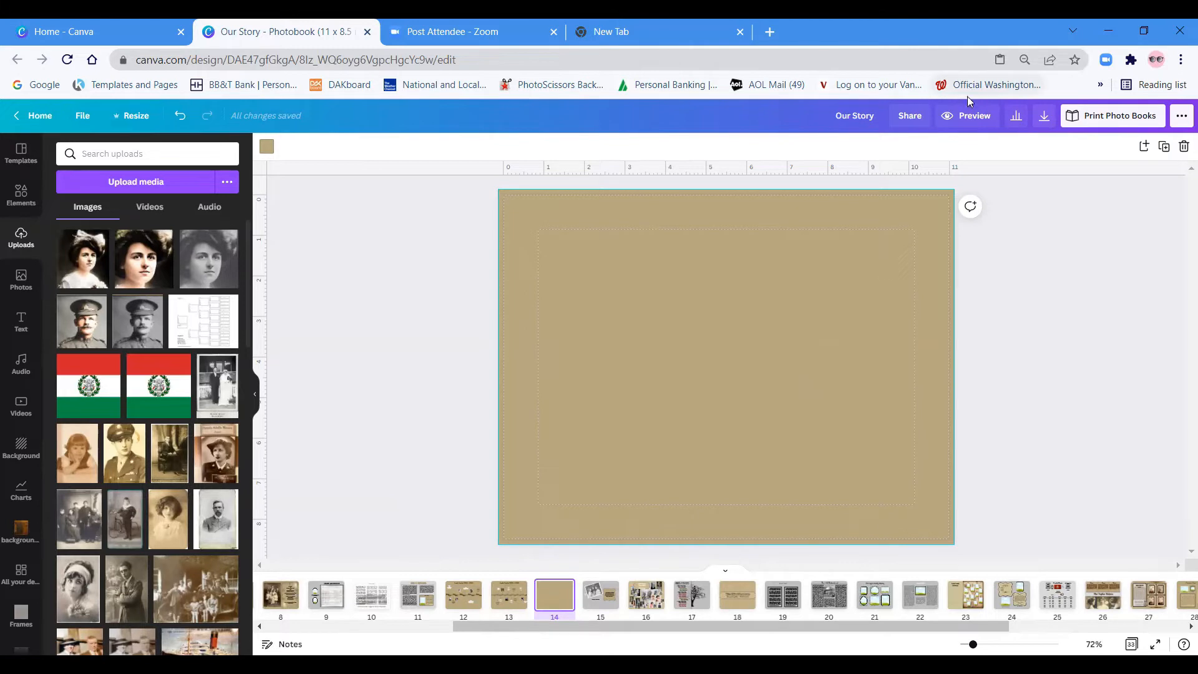
left_click(966, 115)
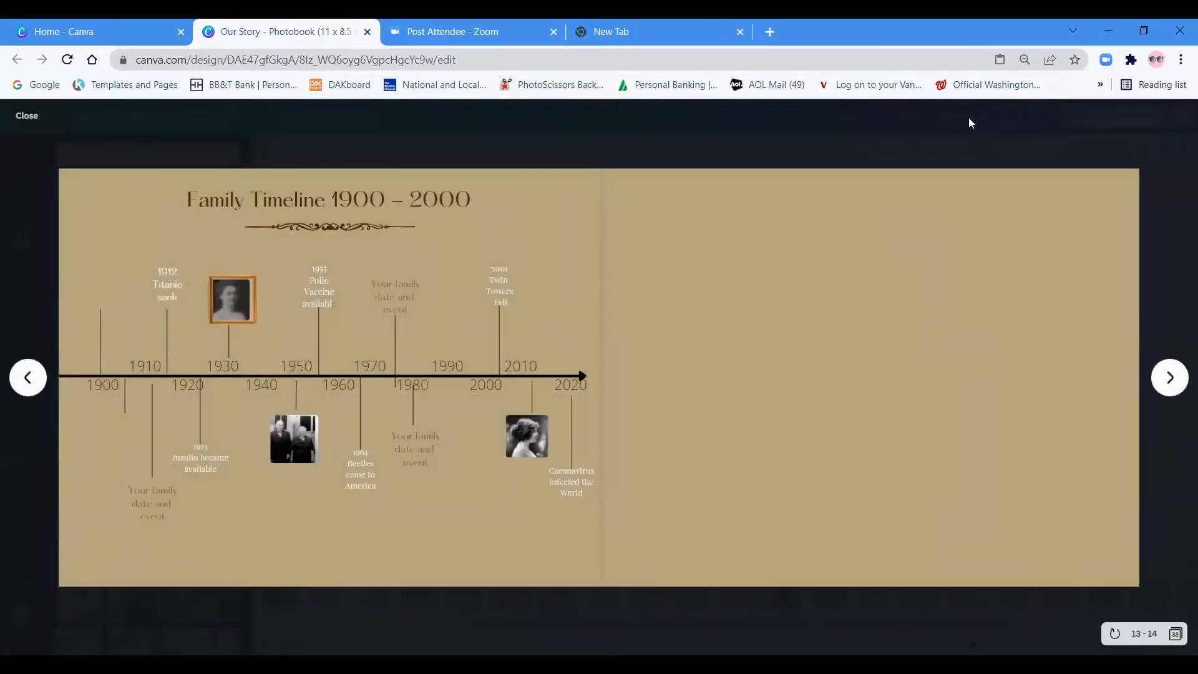
mouse_move(26, 120)
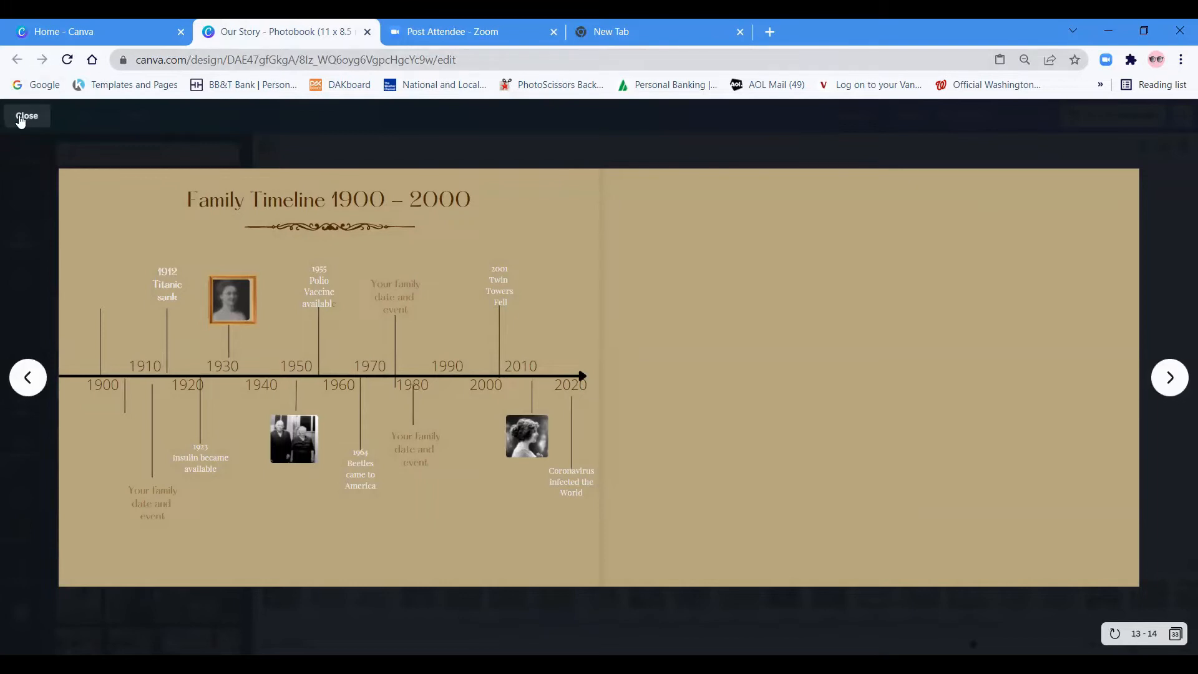
Close the preview and return to the editor with the blank page showing.
left_click(26, 114)
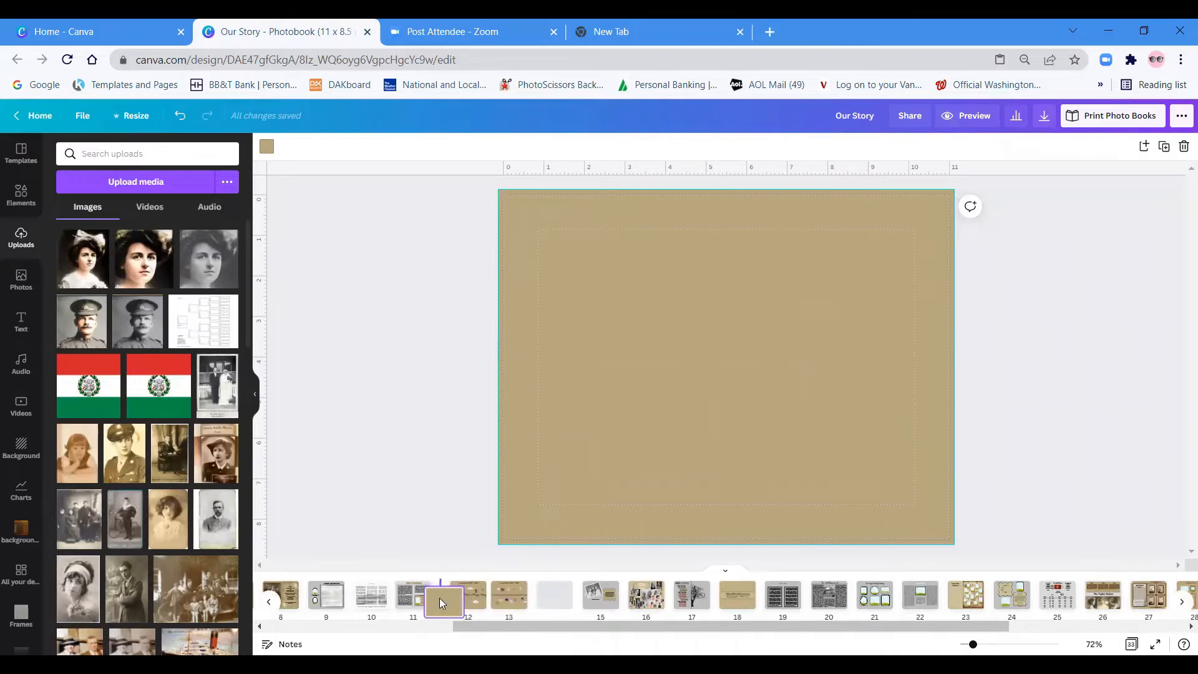
Start at the blank gold page 12 and advance the full-screen preview to the family timeline spread.
left_click(463, 595)
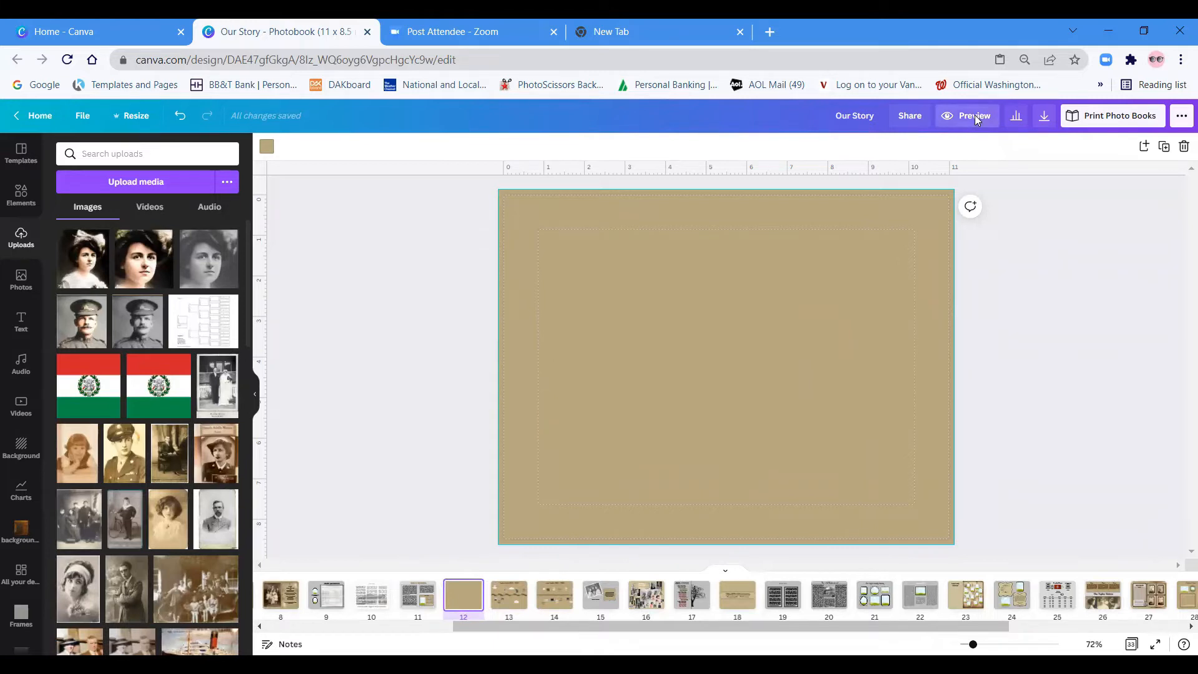
left_click(965, 115)
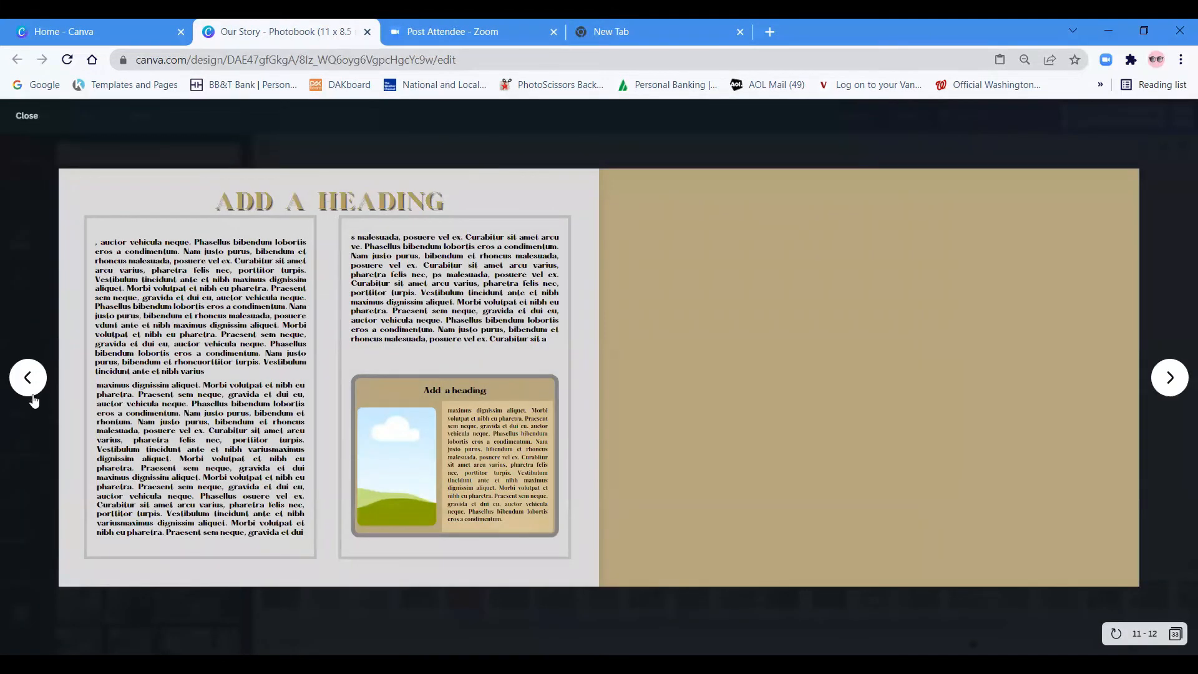
mouse_move(1119, 511)
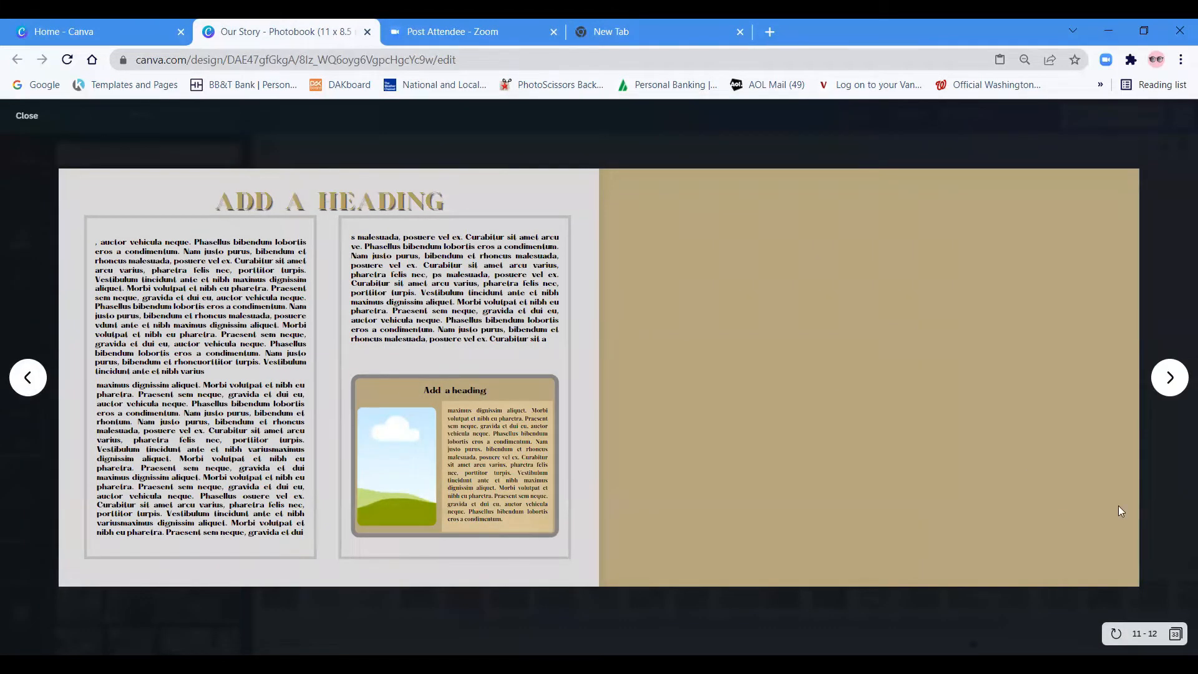
left_click(1169, 377)
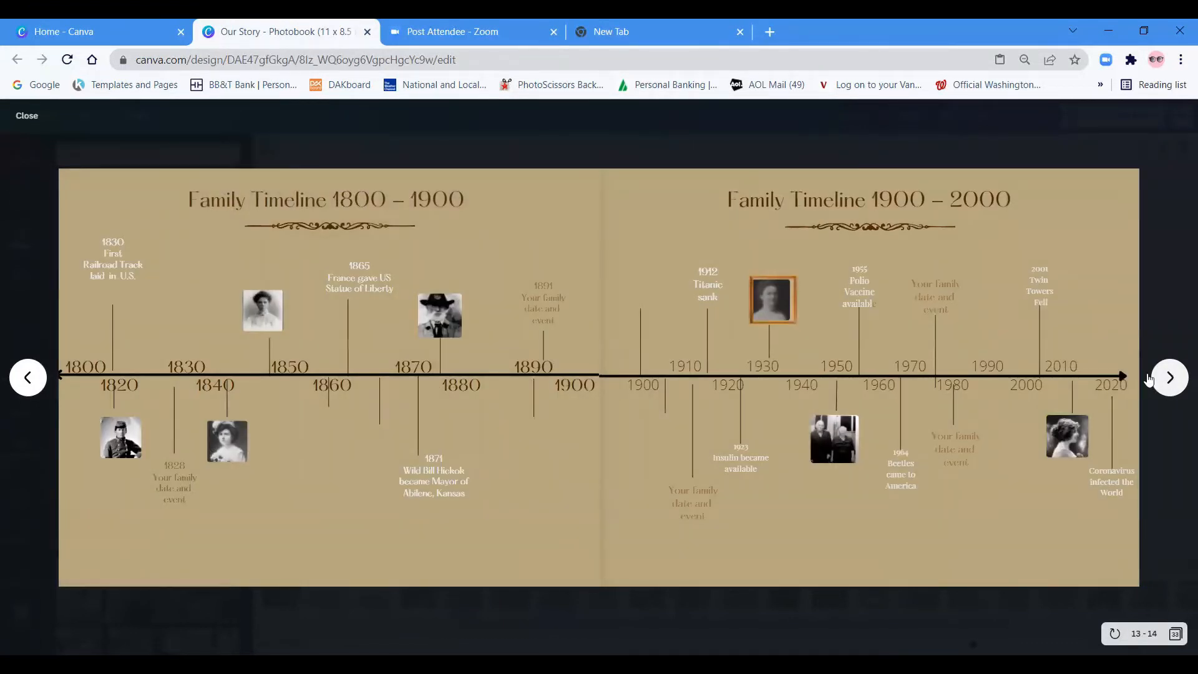
mouse_move(393, 234)
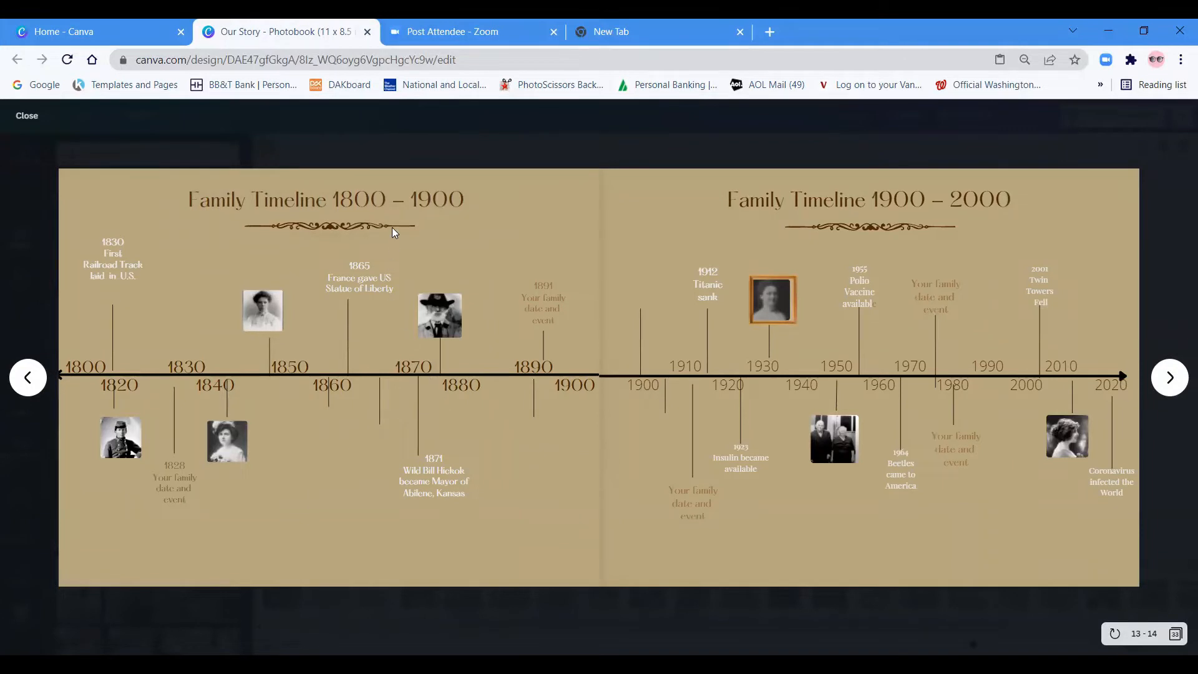
mouse_move(699, 363)
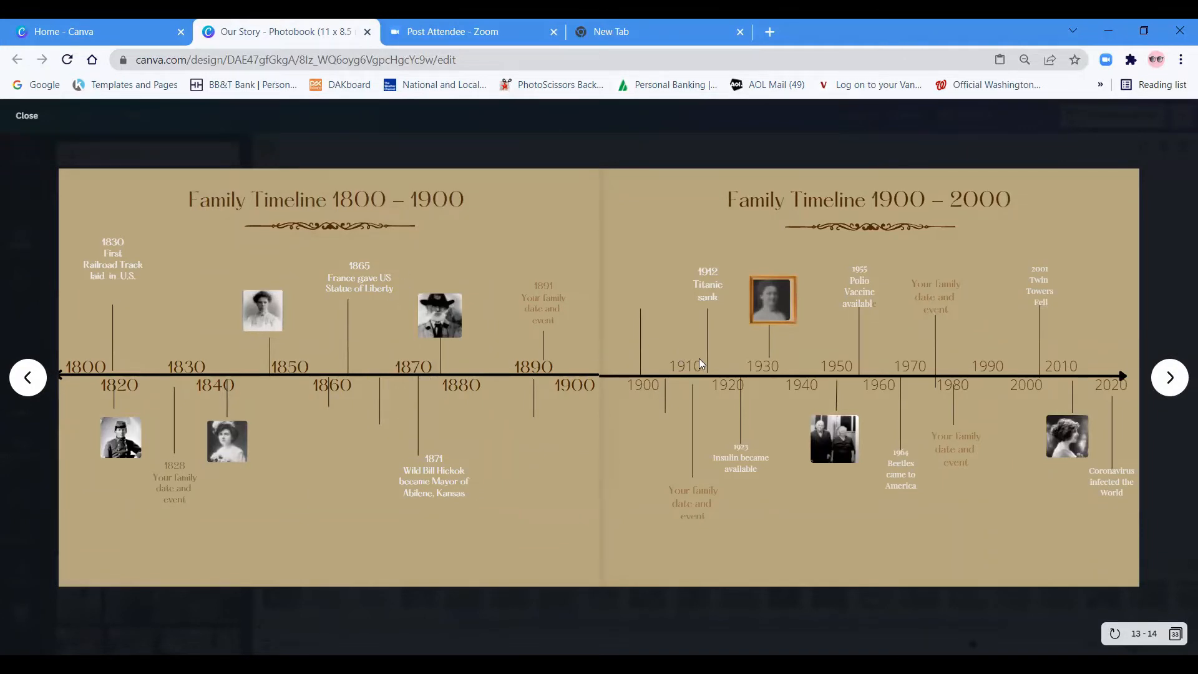
mouse_move(676, 414)
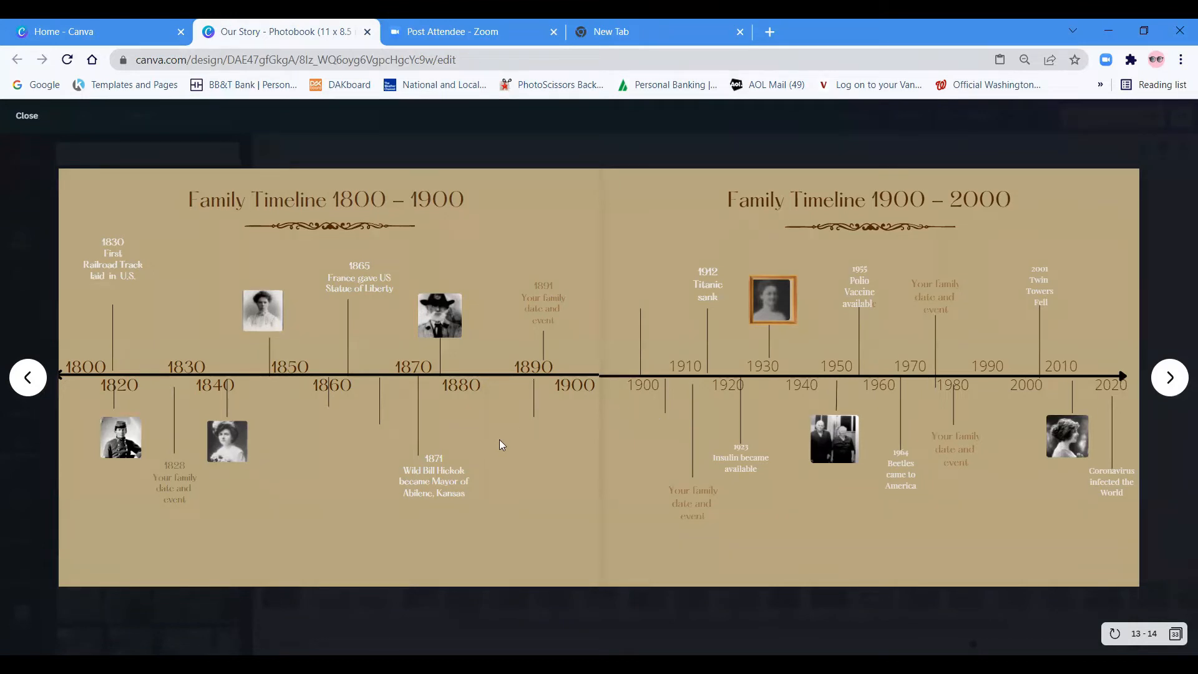
mouse_move(256, 291)
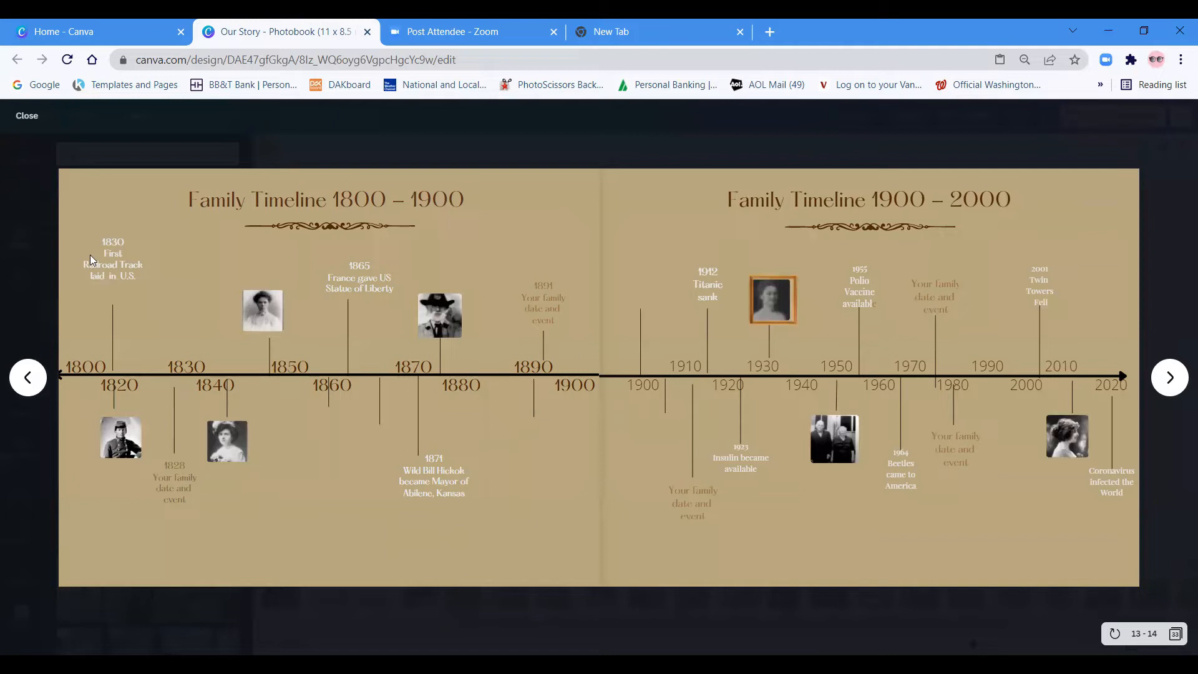
mouse_move(75, 276)
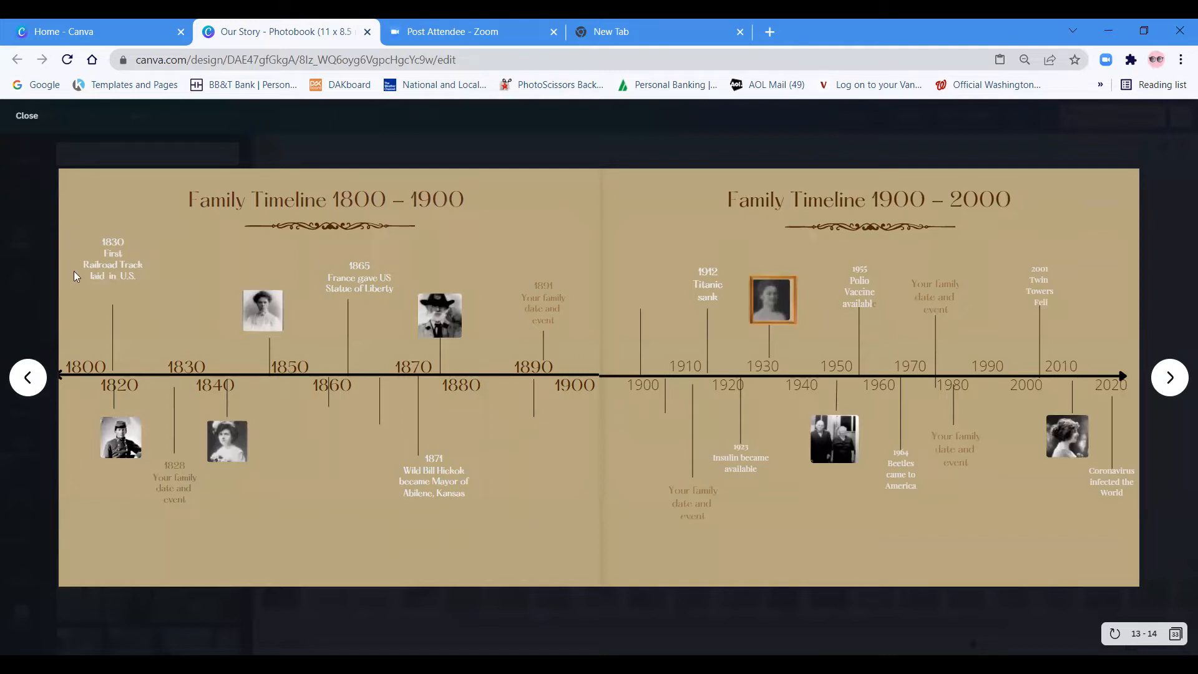
mouse_move(130, 319)
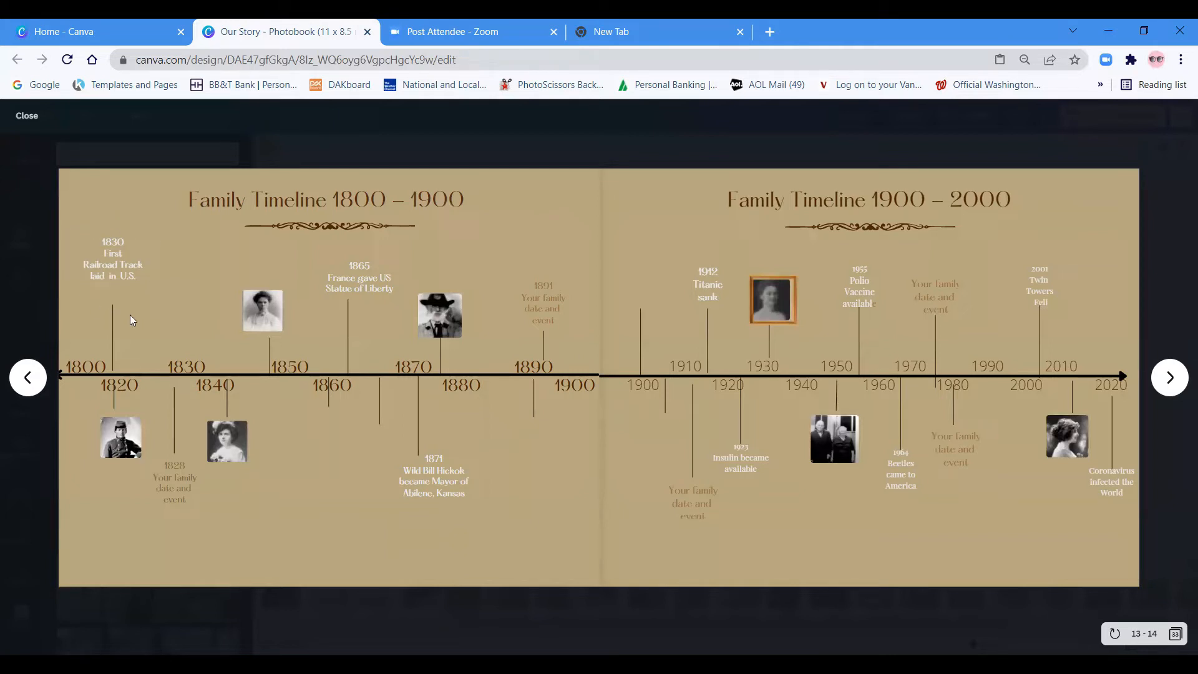
mouse_move(99, 251)
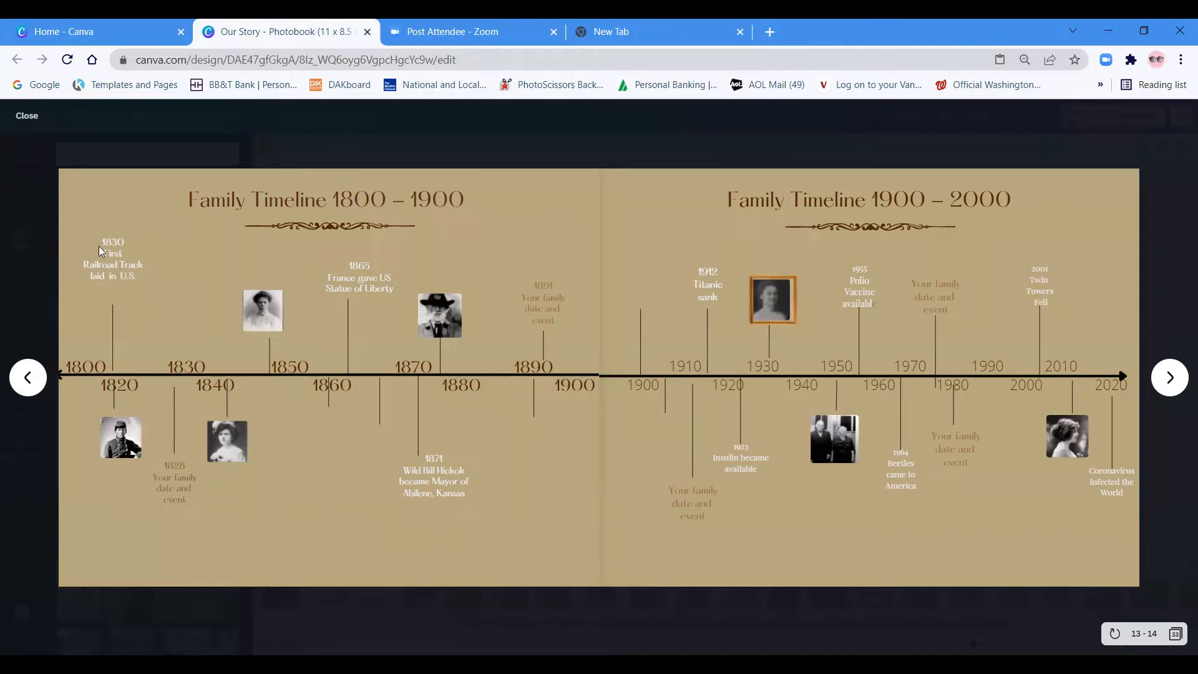
mouse_move(118, 294)
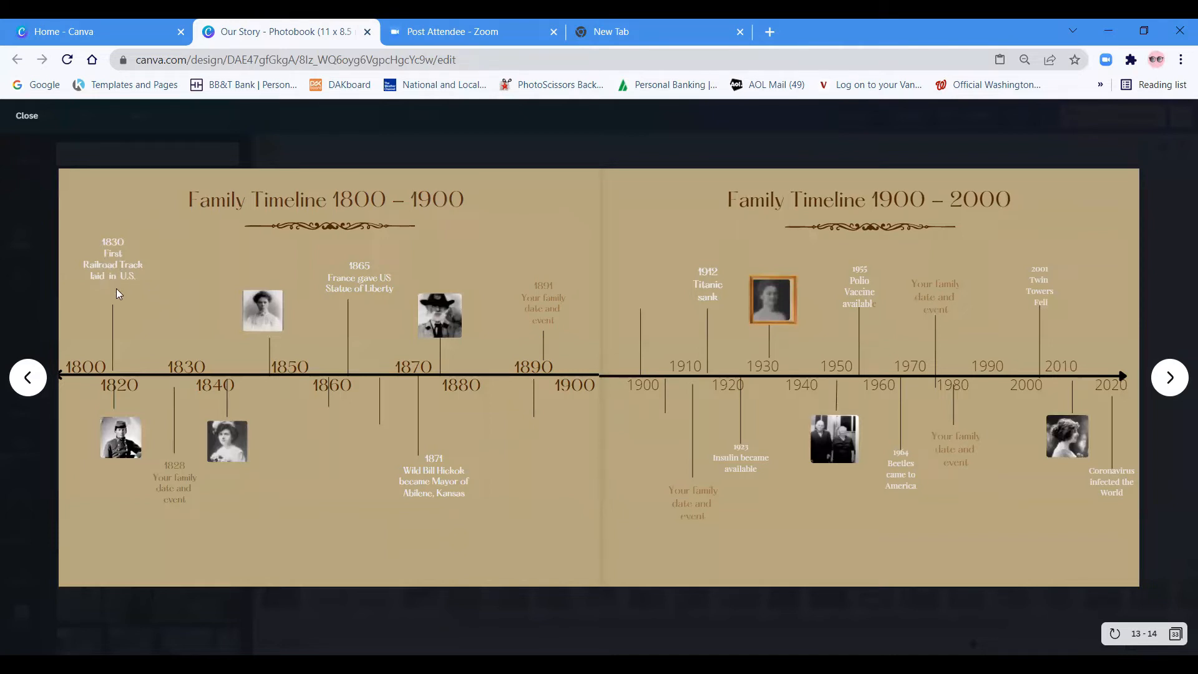
mouse_move(349, 274)
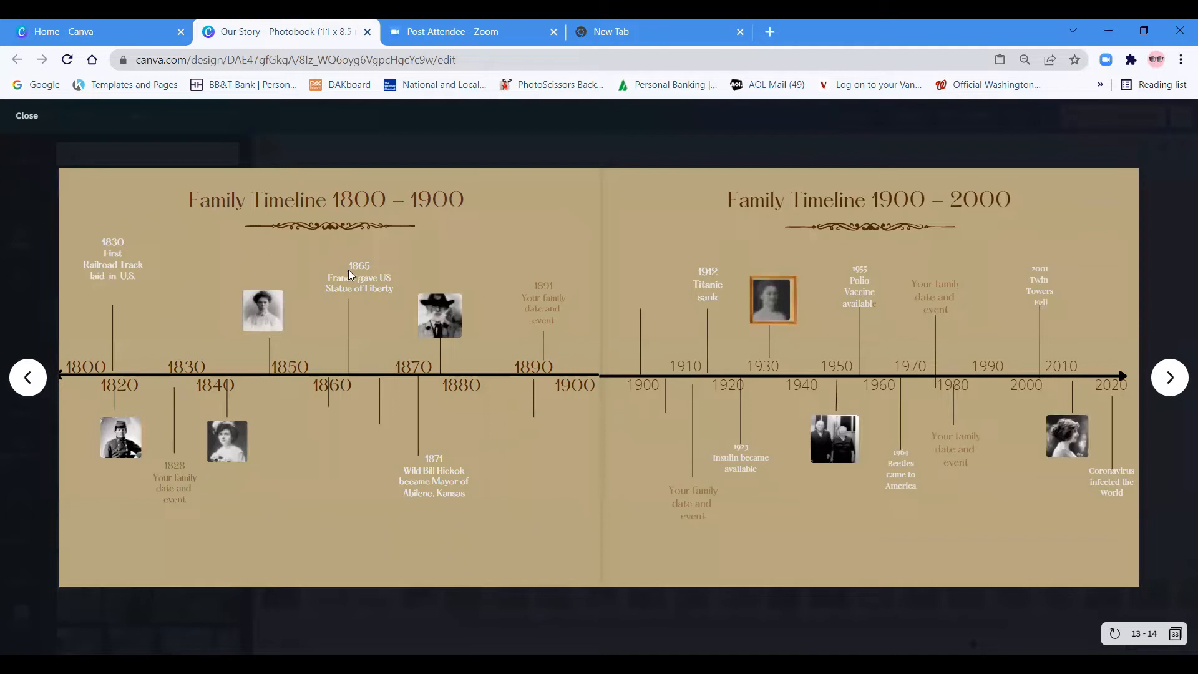
mouse_move(366, 277)
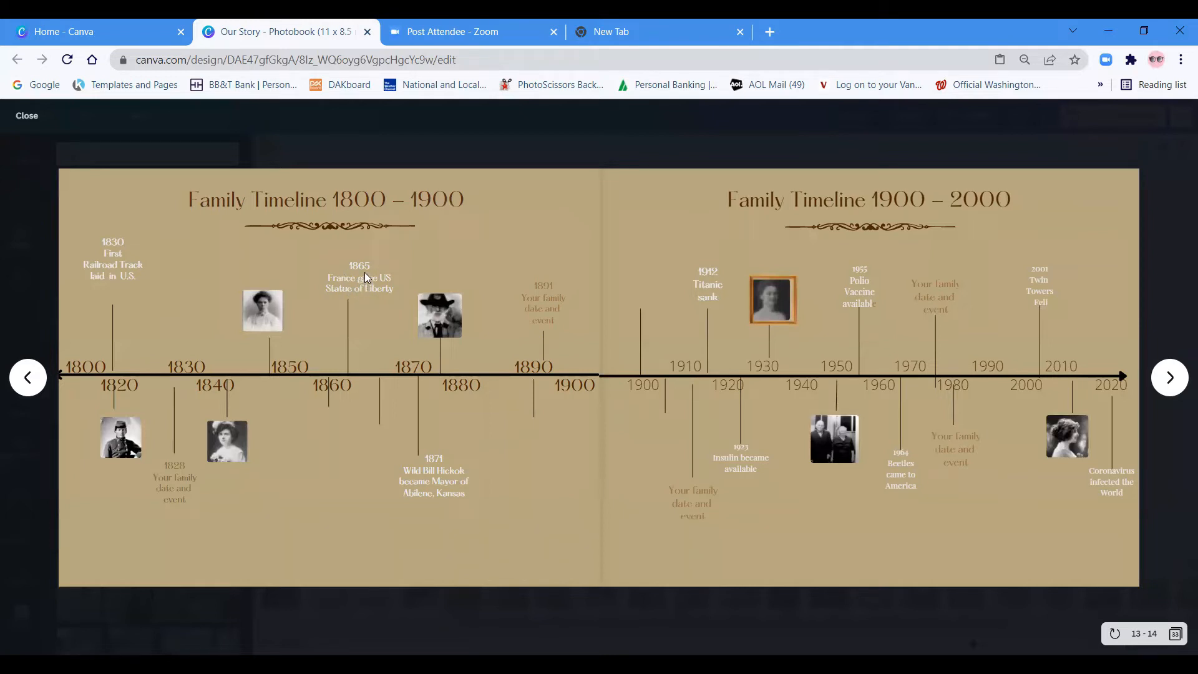
mouse_move(338, 297)
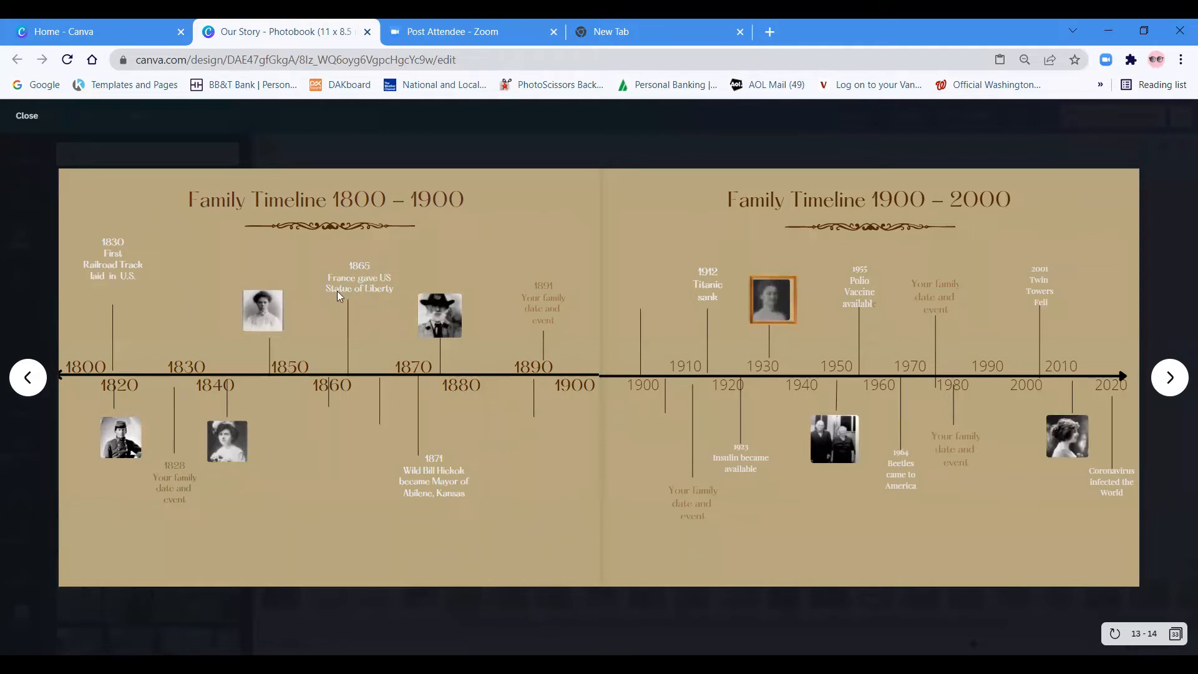
mouse_move(366, 297)
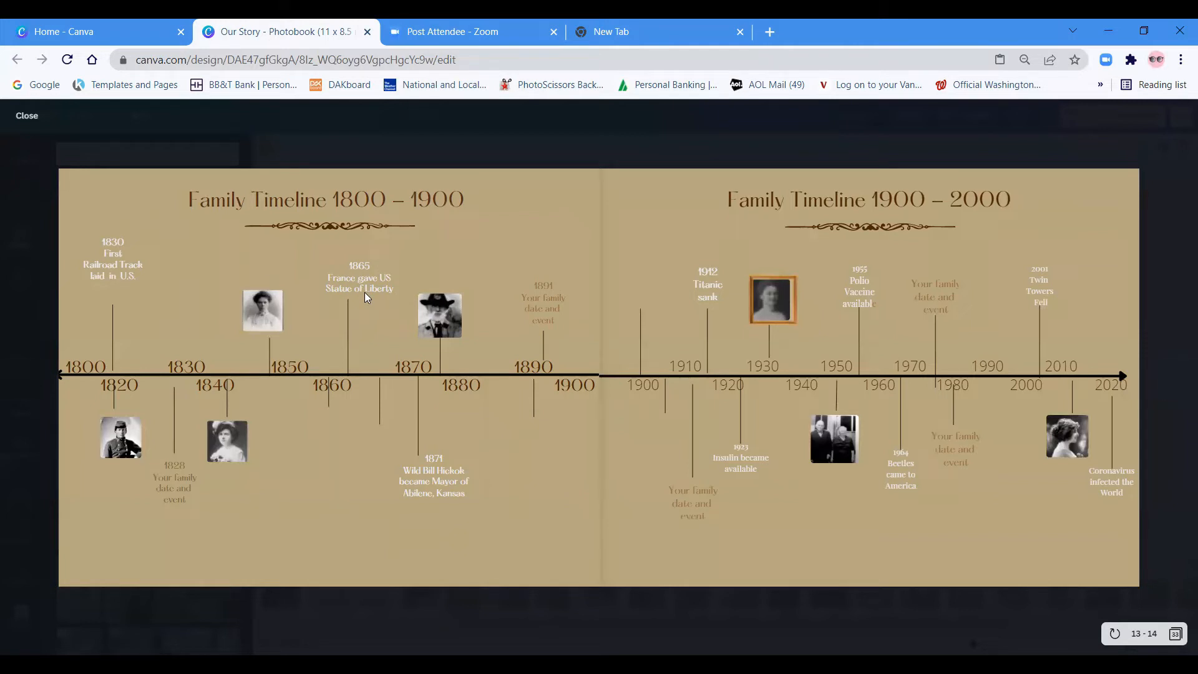
mouse_move(425, 319)
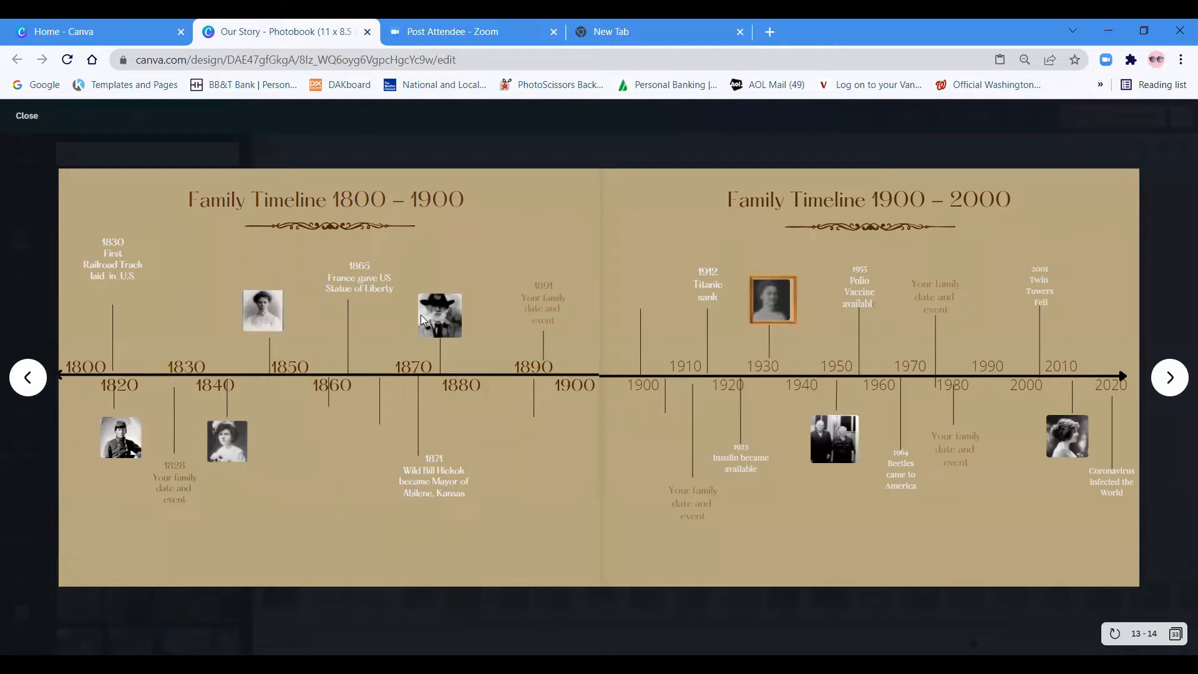
mouse_move(452, 494)
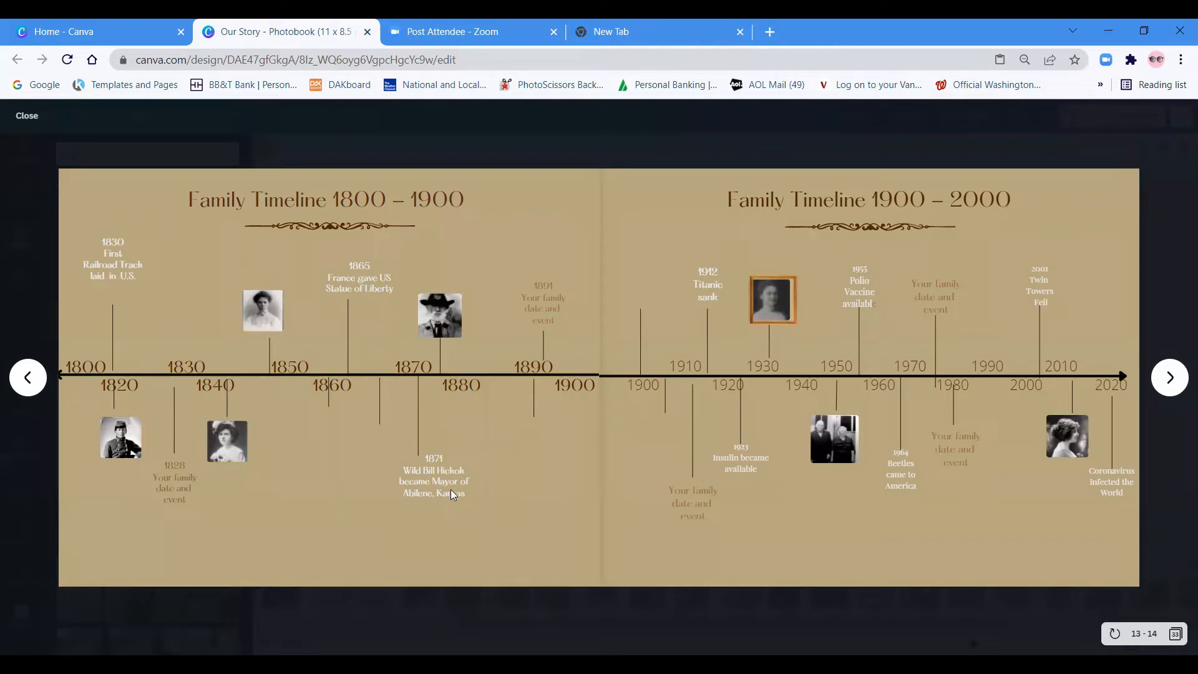
mouse_move(403, 397)
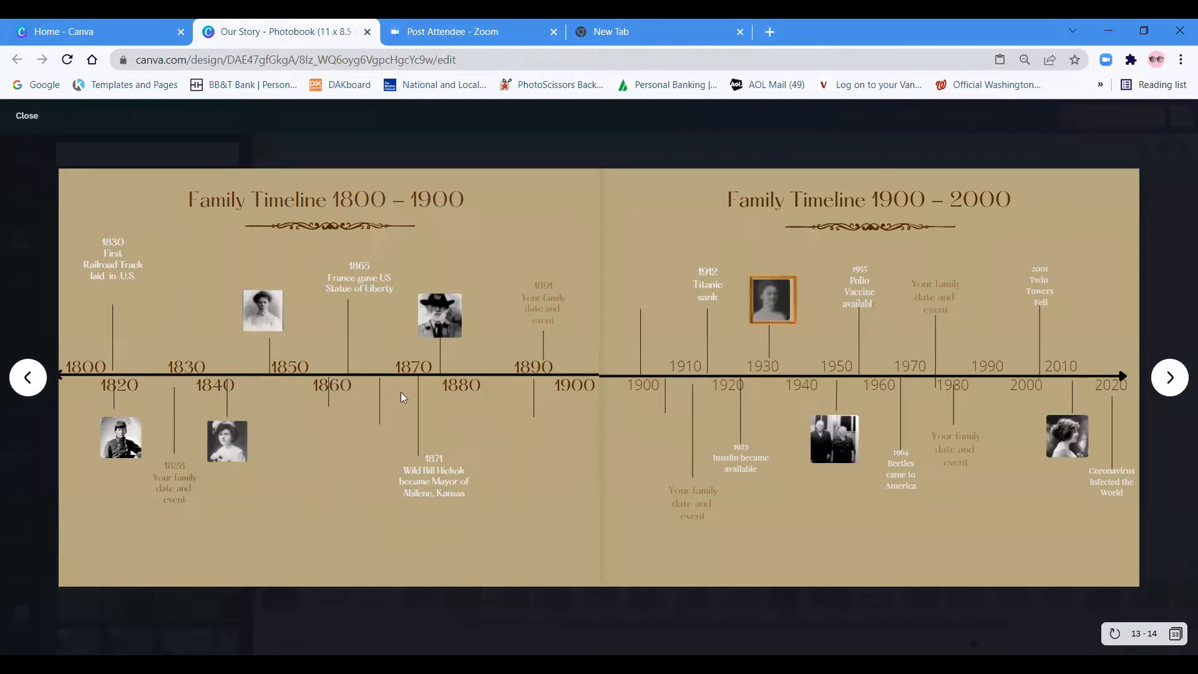
mouse_move(568, 258)
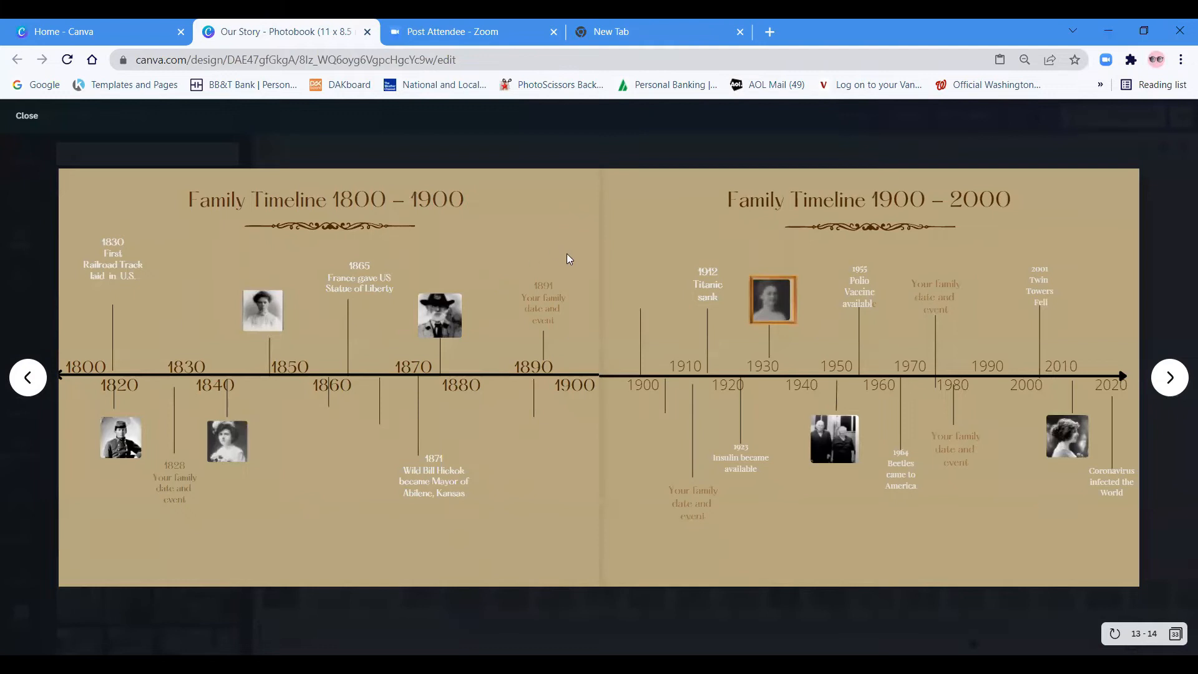
mouse_move(341, 298)
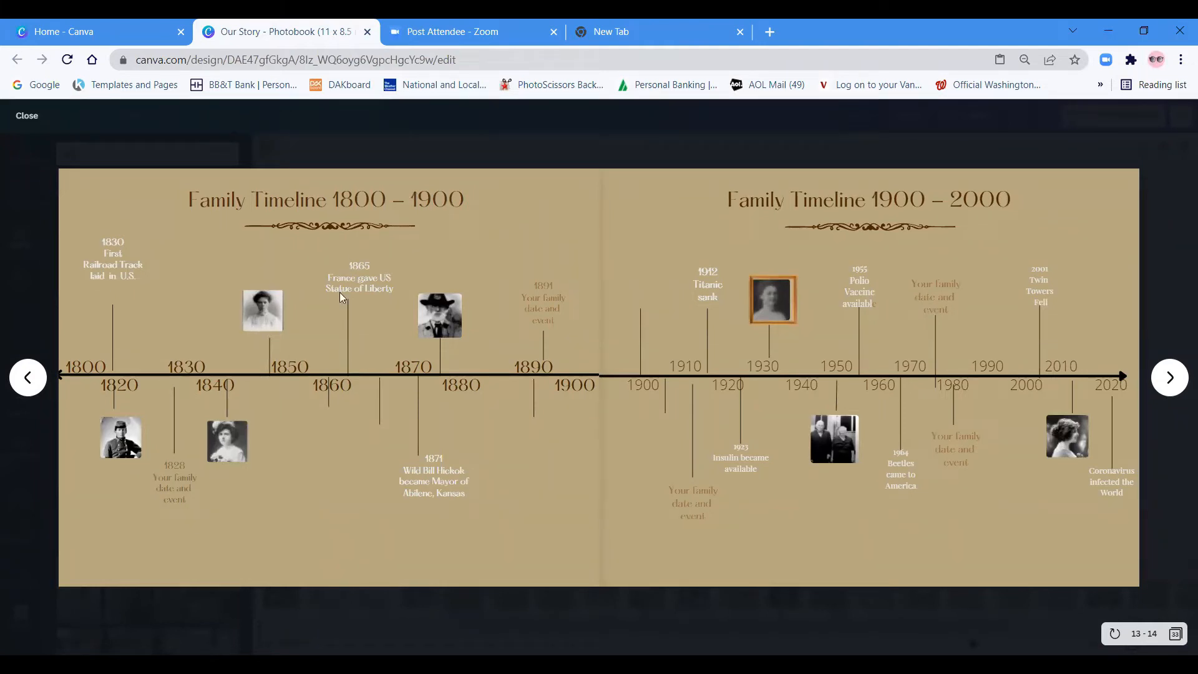
mouse_move(403, 259)
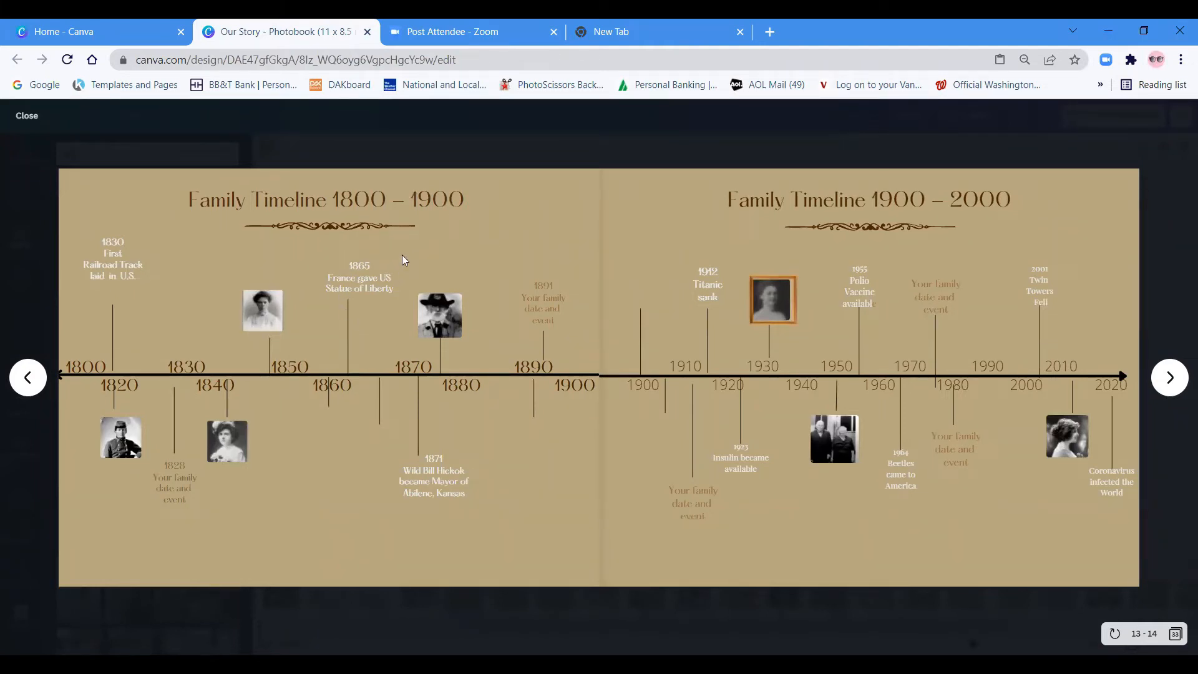
mouse_move(631, 200)
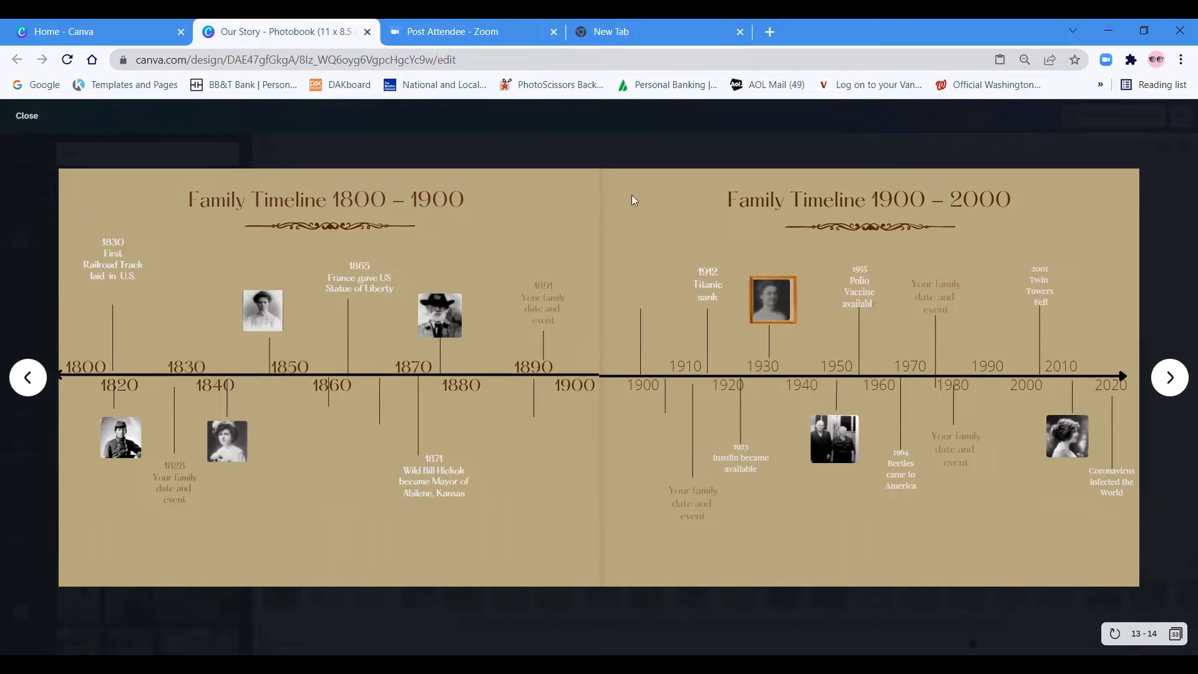
mouse_move(860, 320)
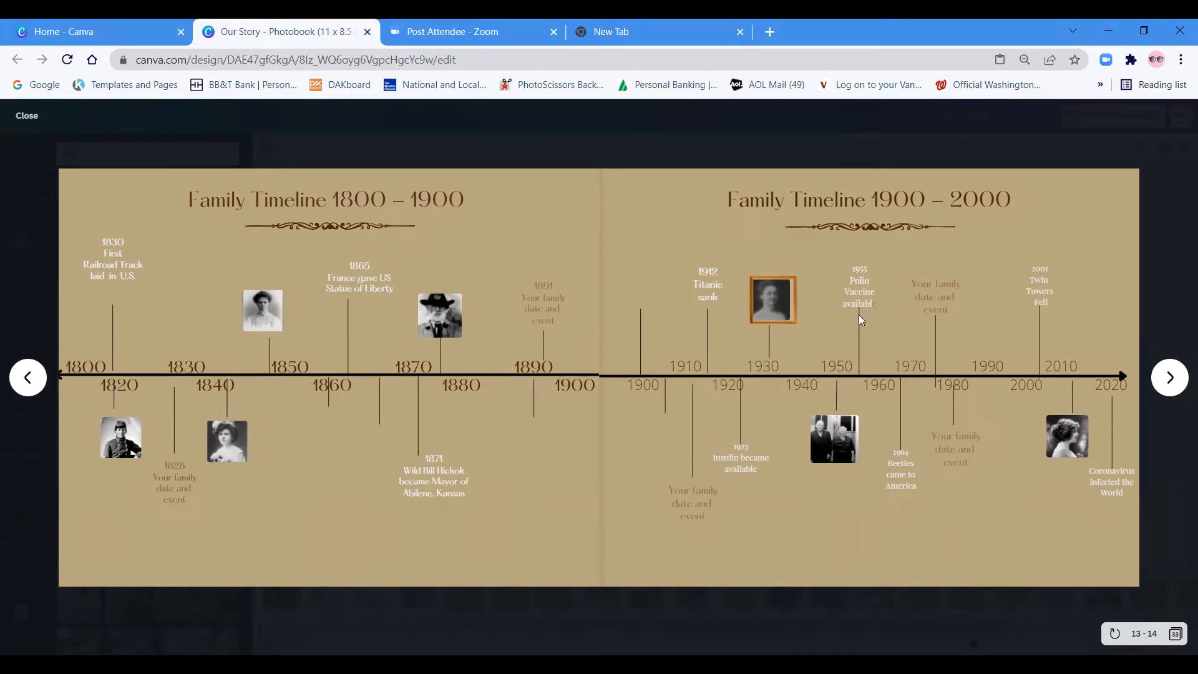
mouse_move(1119, 489)
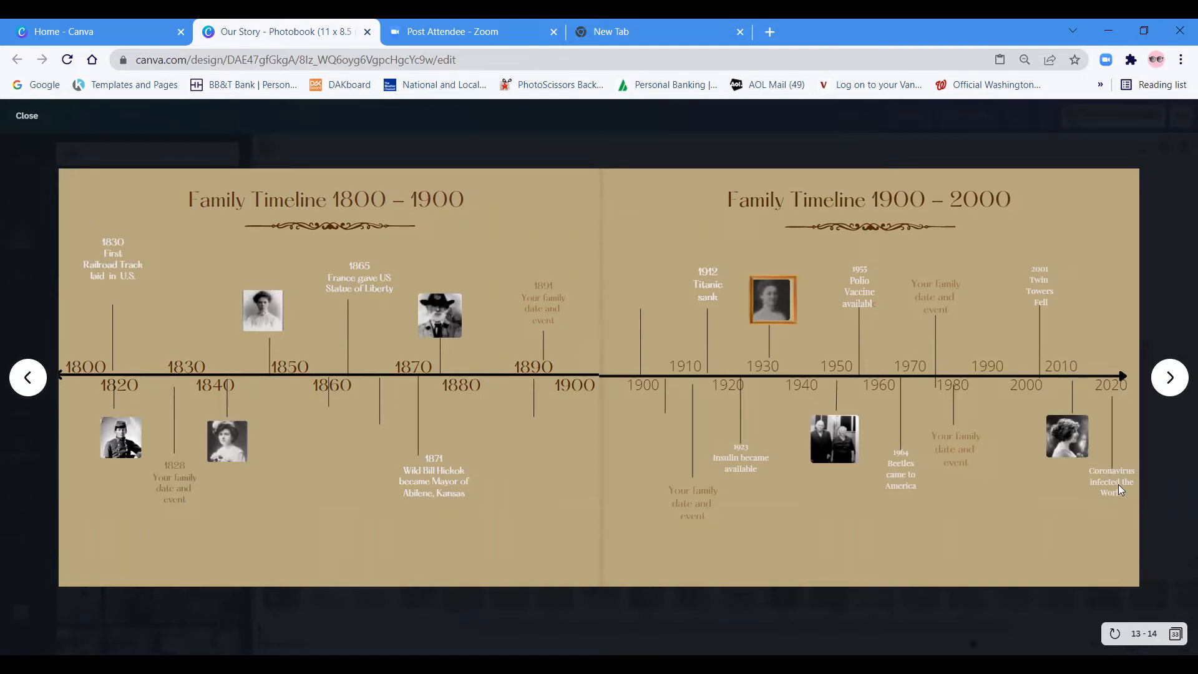
mouse_move(1120, 512)
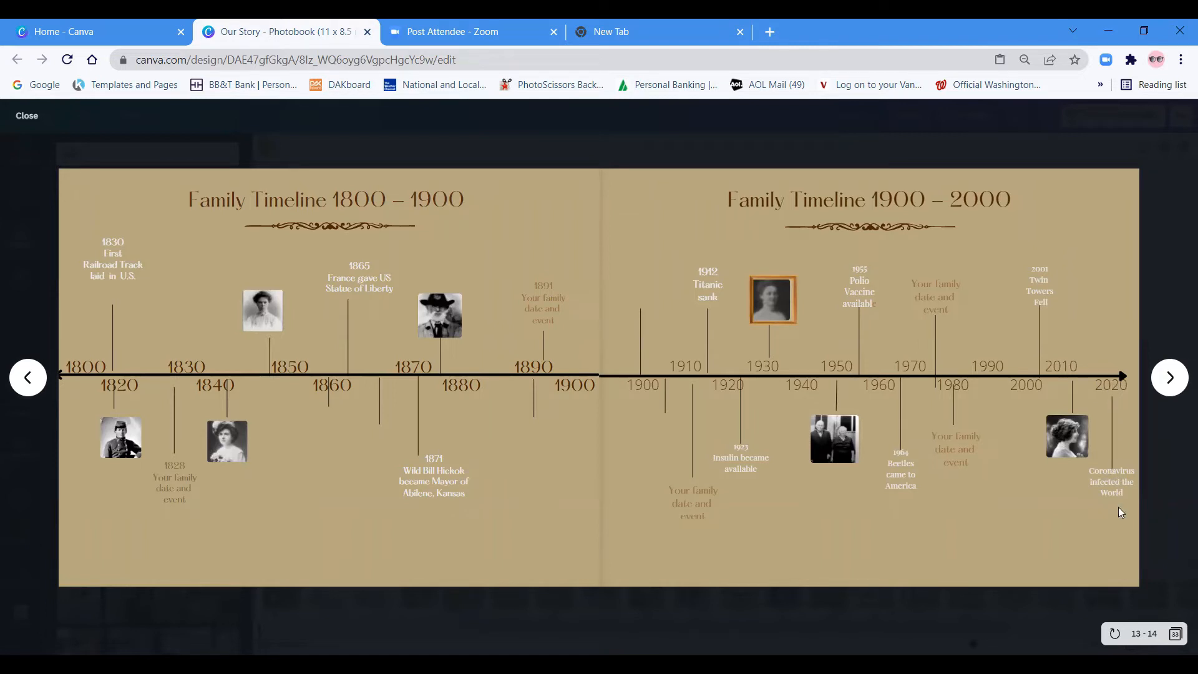
mouse_move(1168, 410)
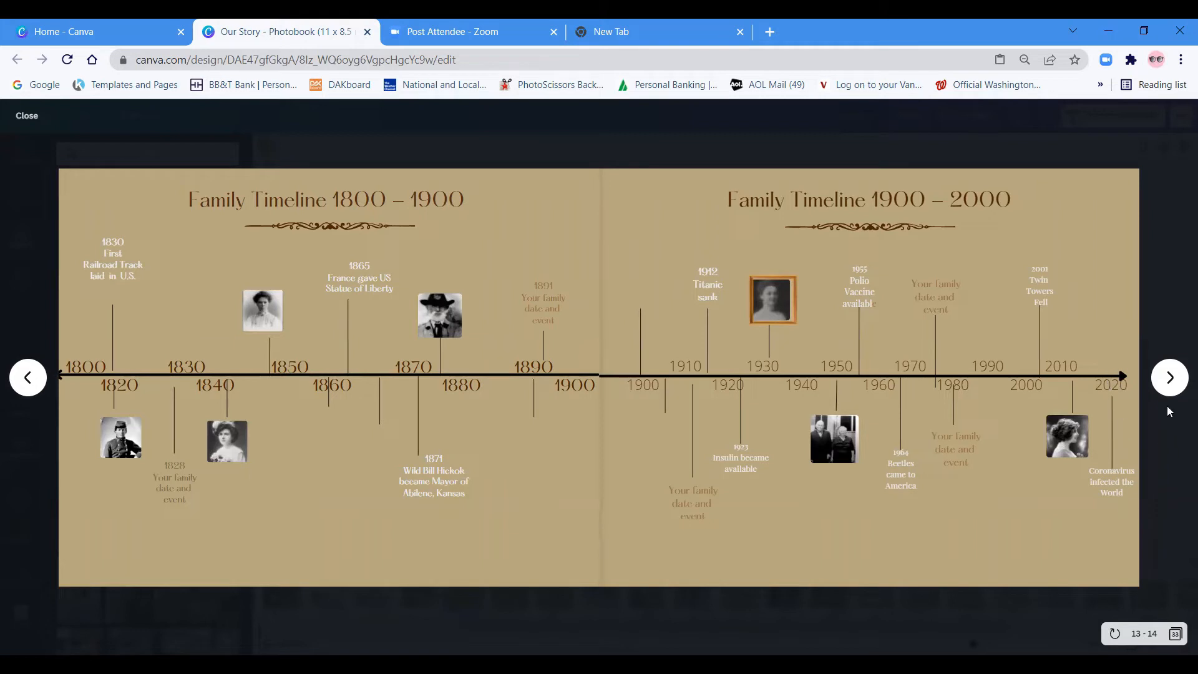
Advance the preview past the timeline spread to the children's quote and In Memory spread.
left_click(1169, 377)
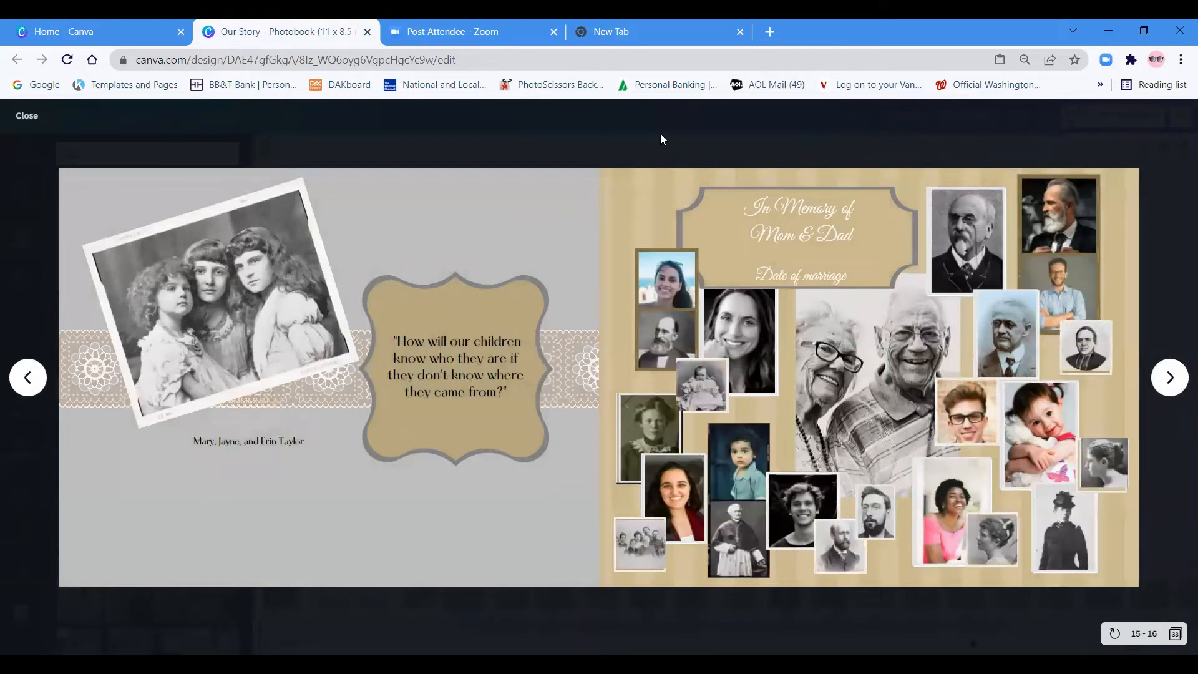
mouse_move(26, 114)
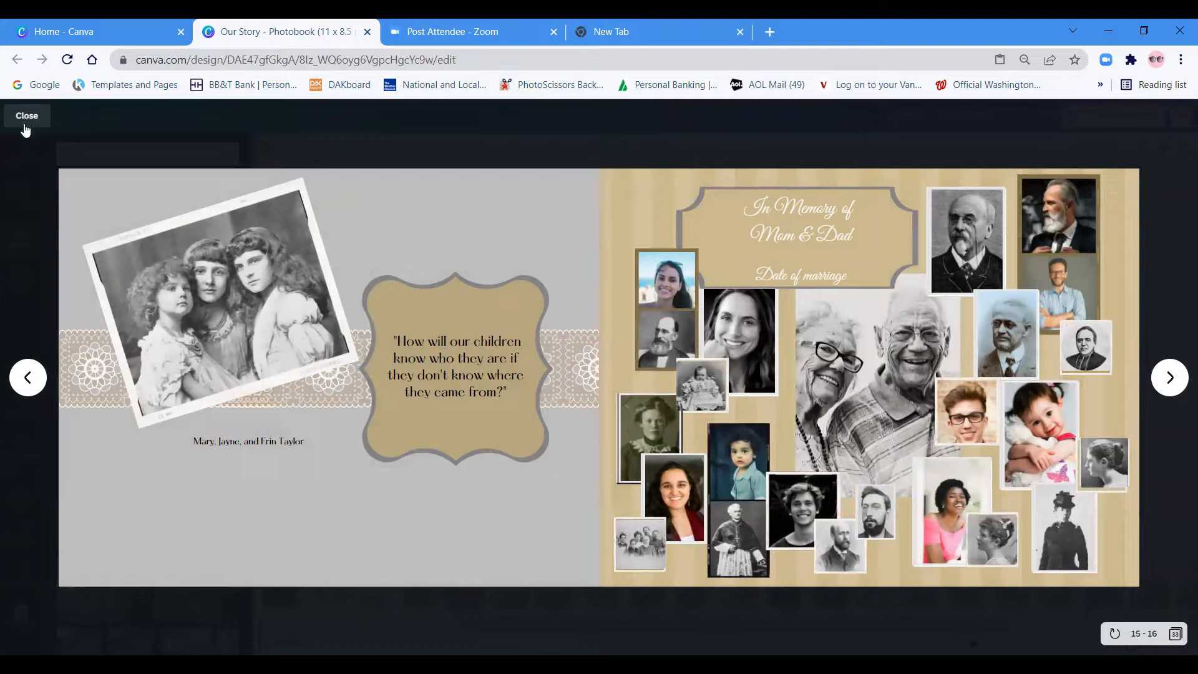
Exit the full-screen preview back to the editor on the children's quote page.
left_click(26, 115)
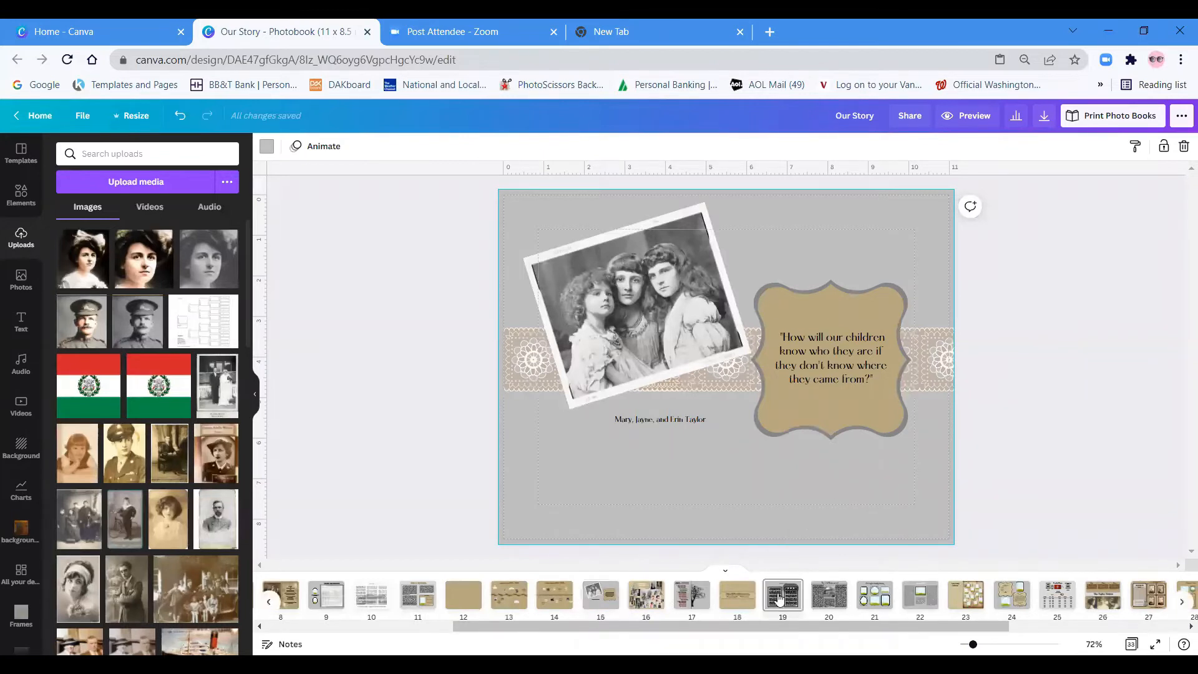
Inspect page 19's left and right text column frames, then deselect them.
left_click(781, 595)
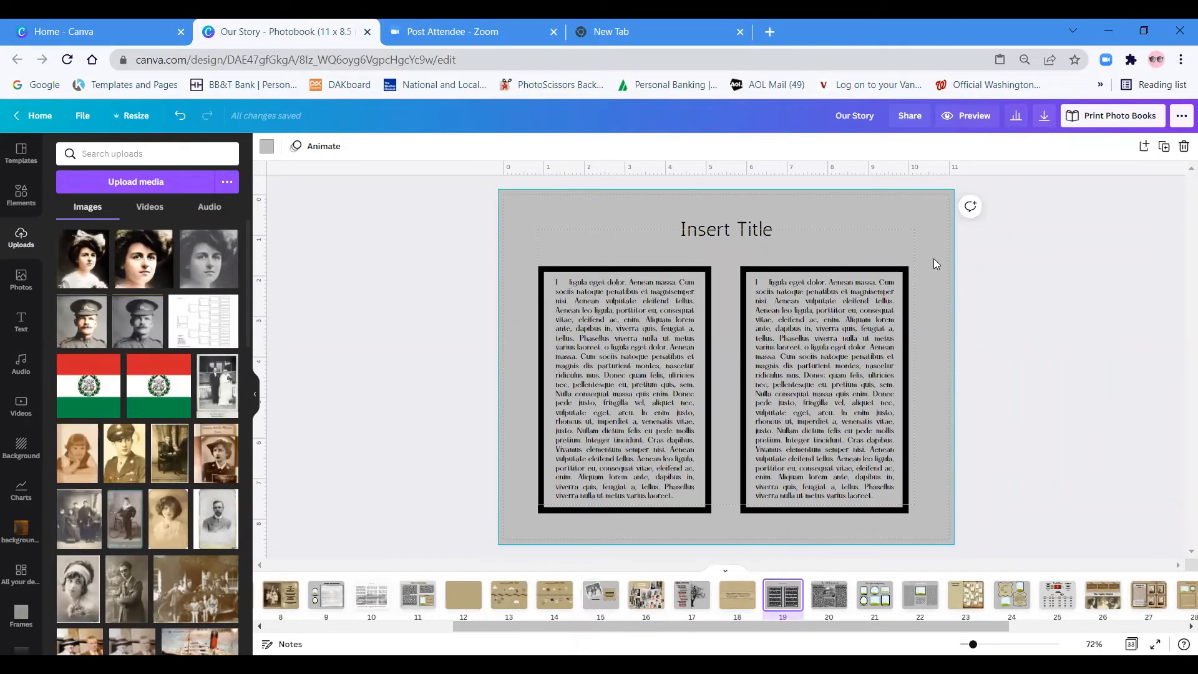
mouse_move(961, 309)
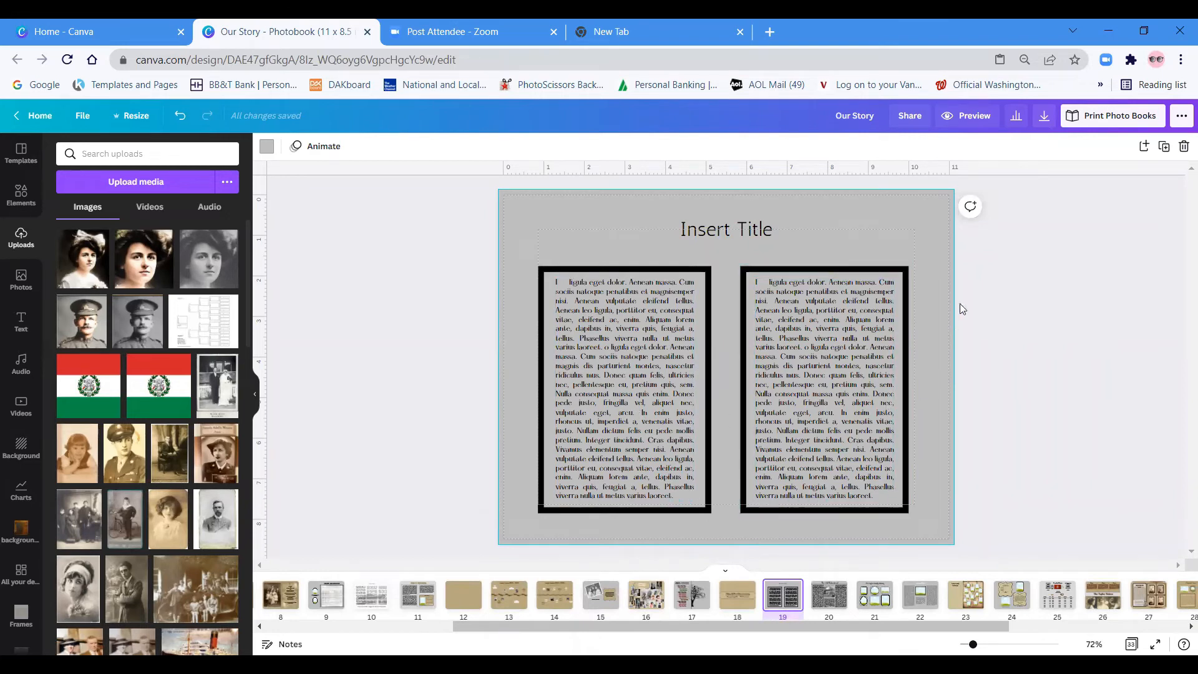
left_click(623, 321)
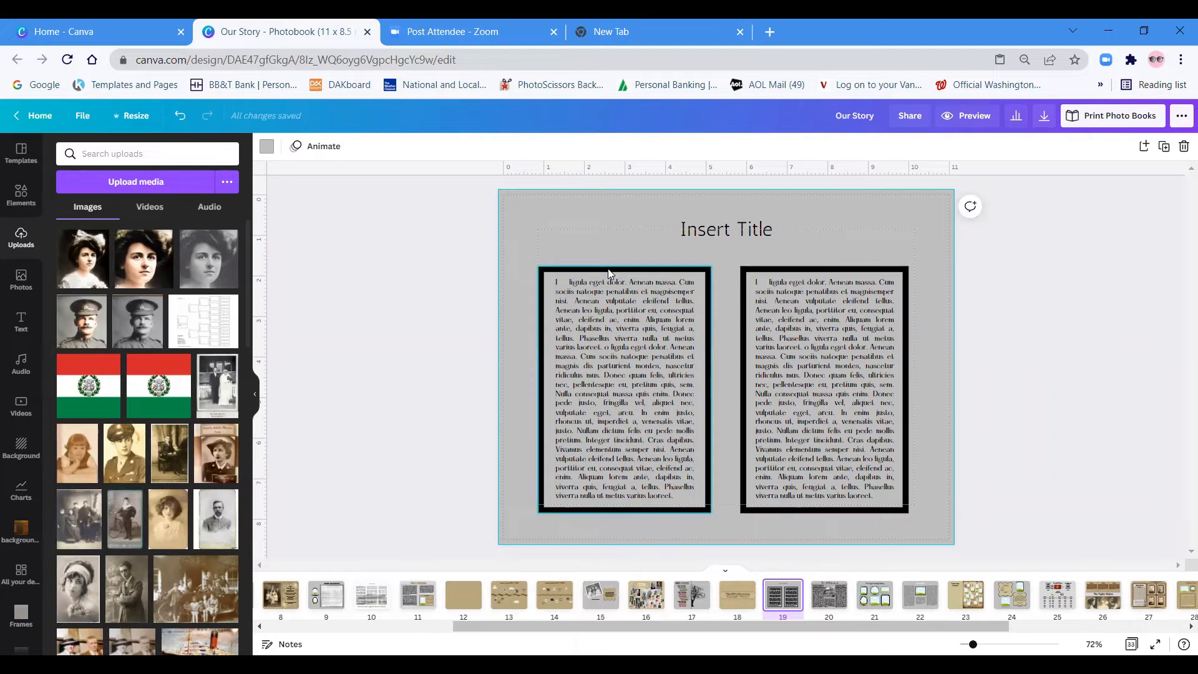
left_click(622, 389)
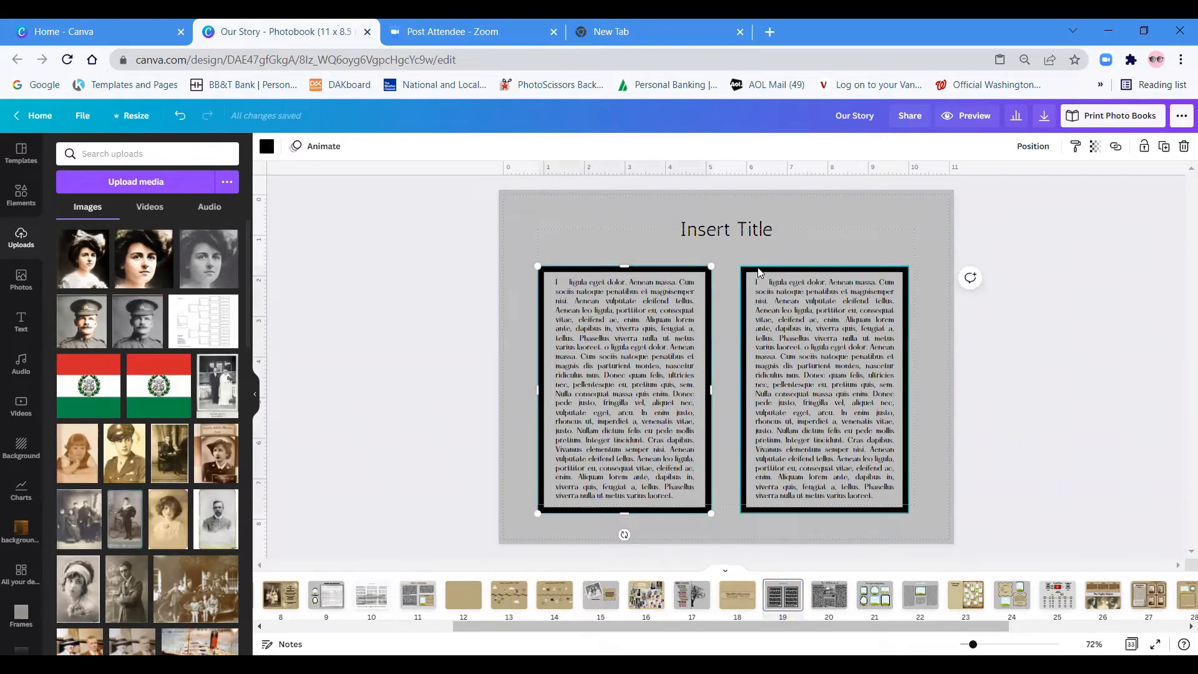
left_click(823, 389)
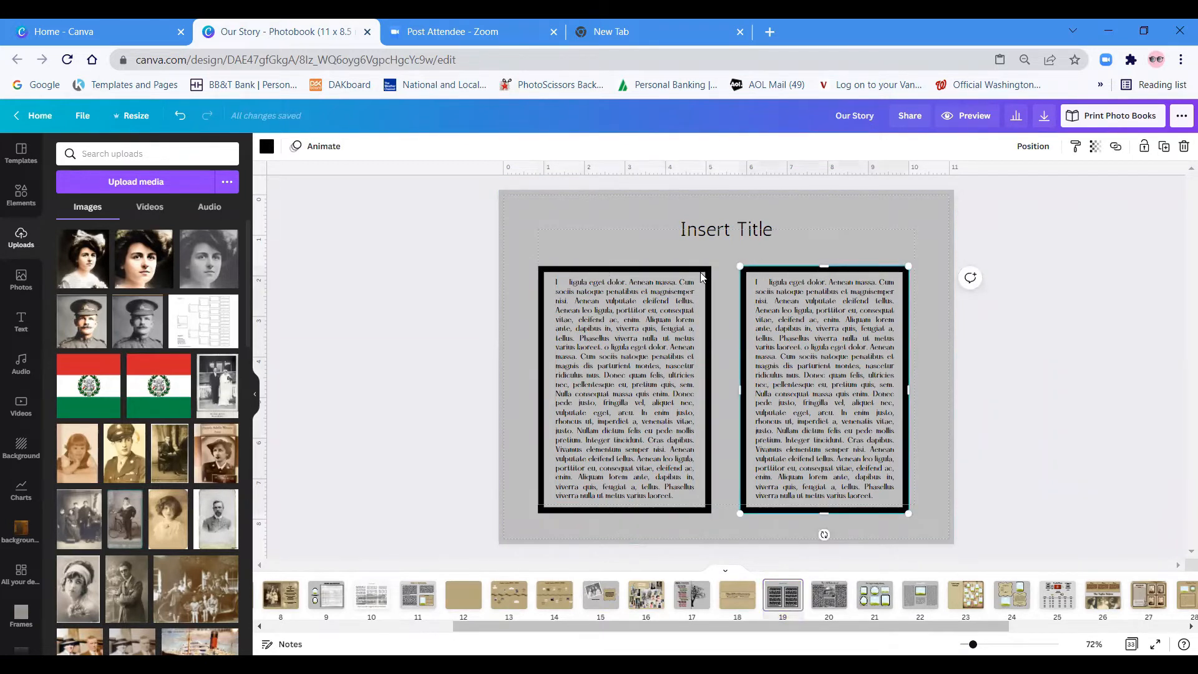
left_click(623, 389)
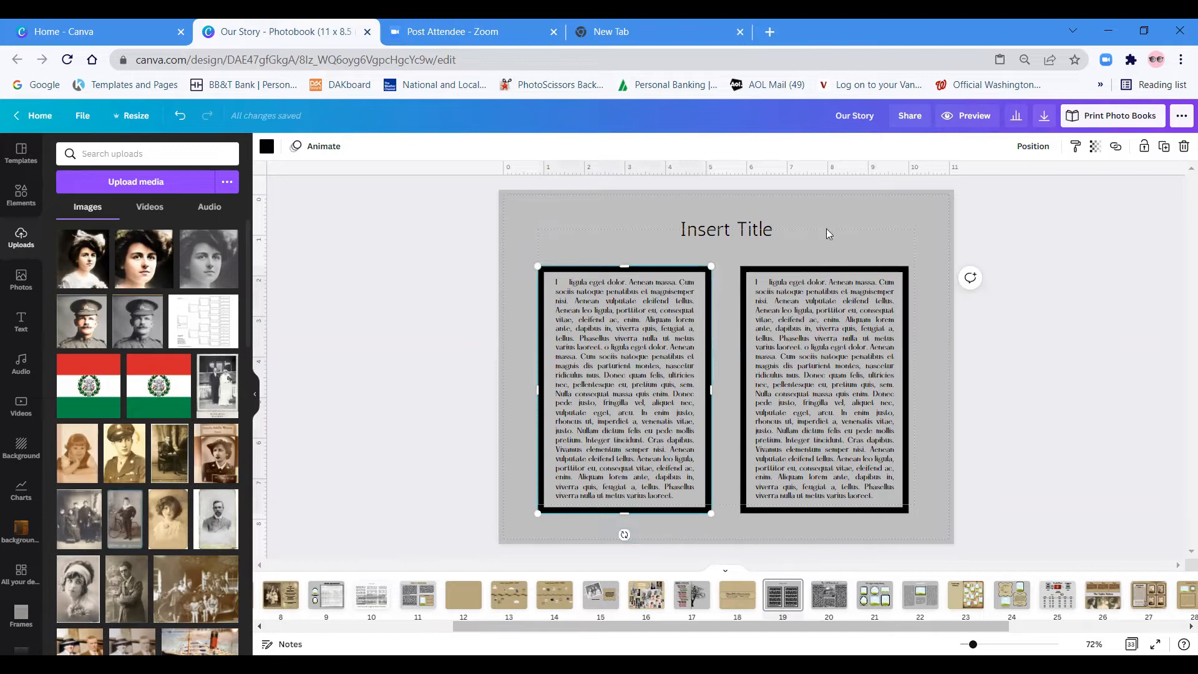
mouse_move(1161, 146)
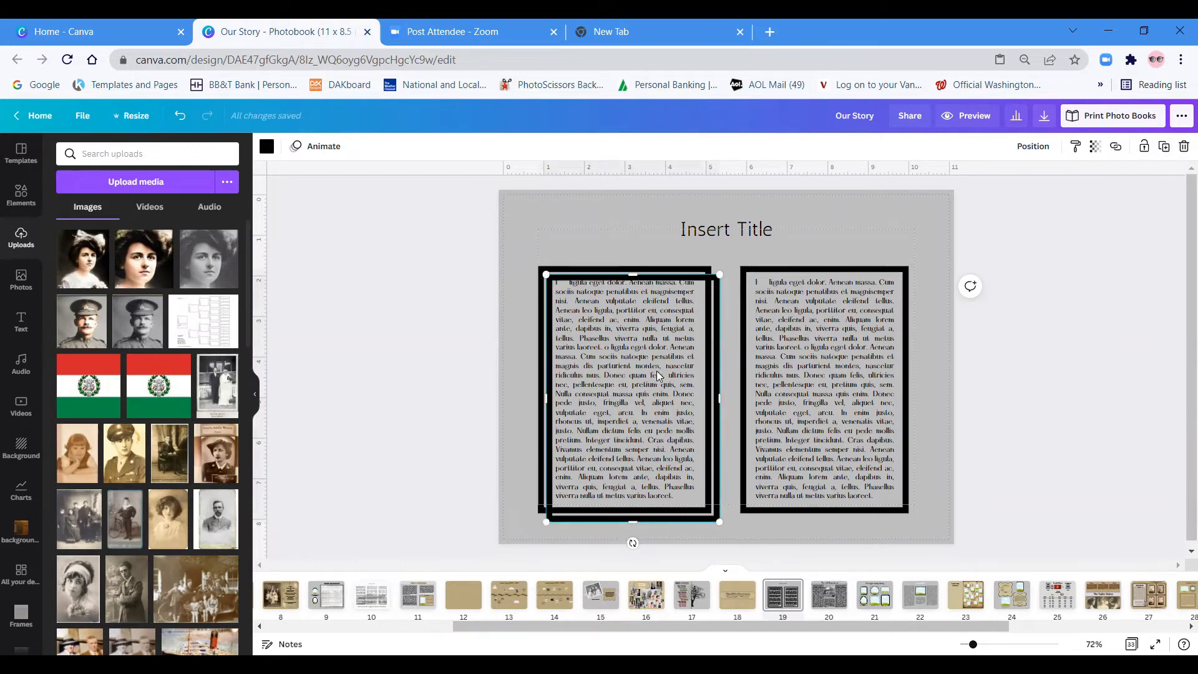
left_click(723, 230)
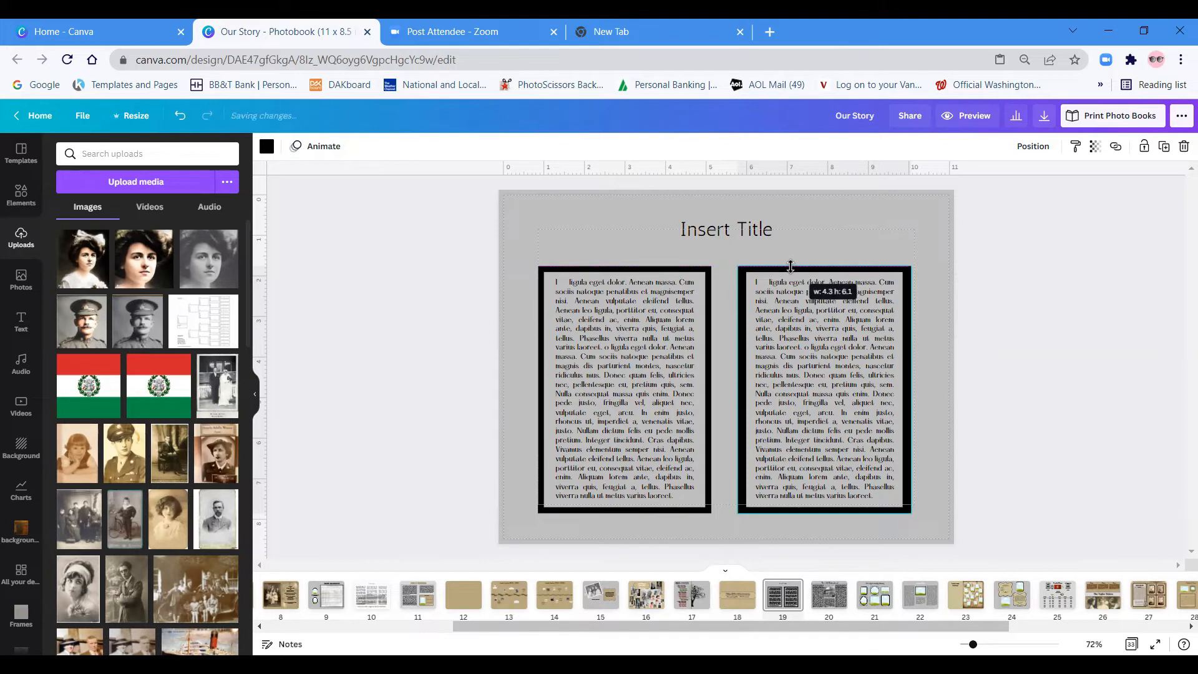
mouse_move(792, 266)
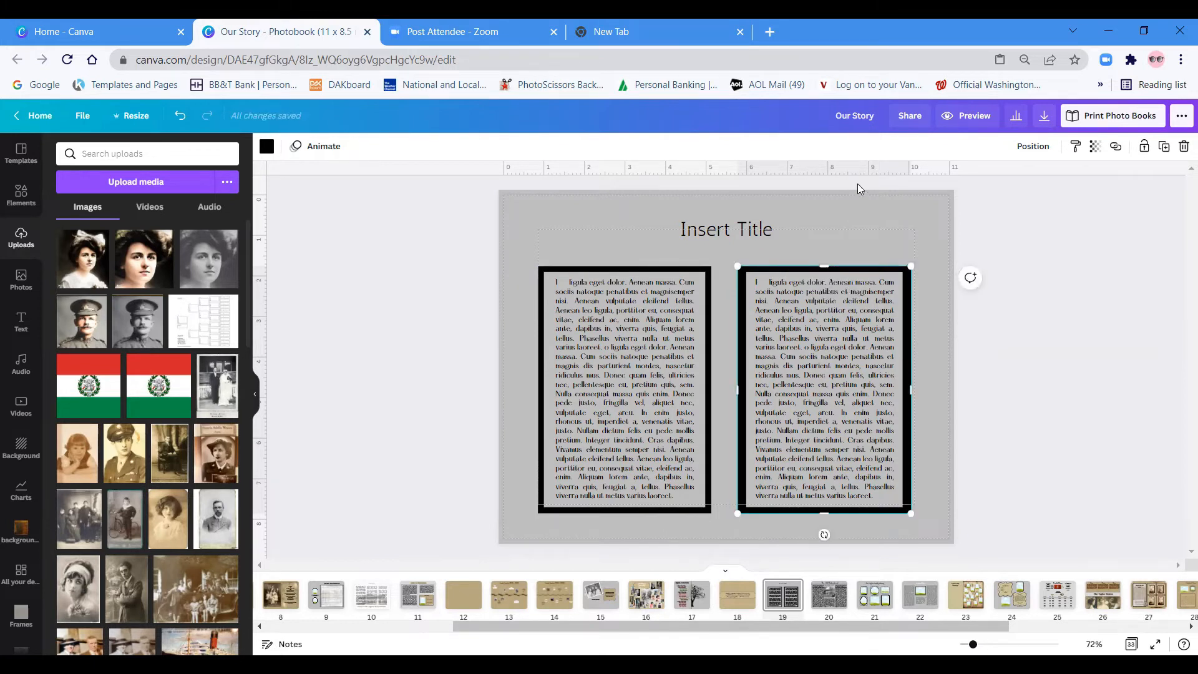
mouse_move(747, 171)
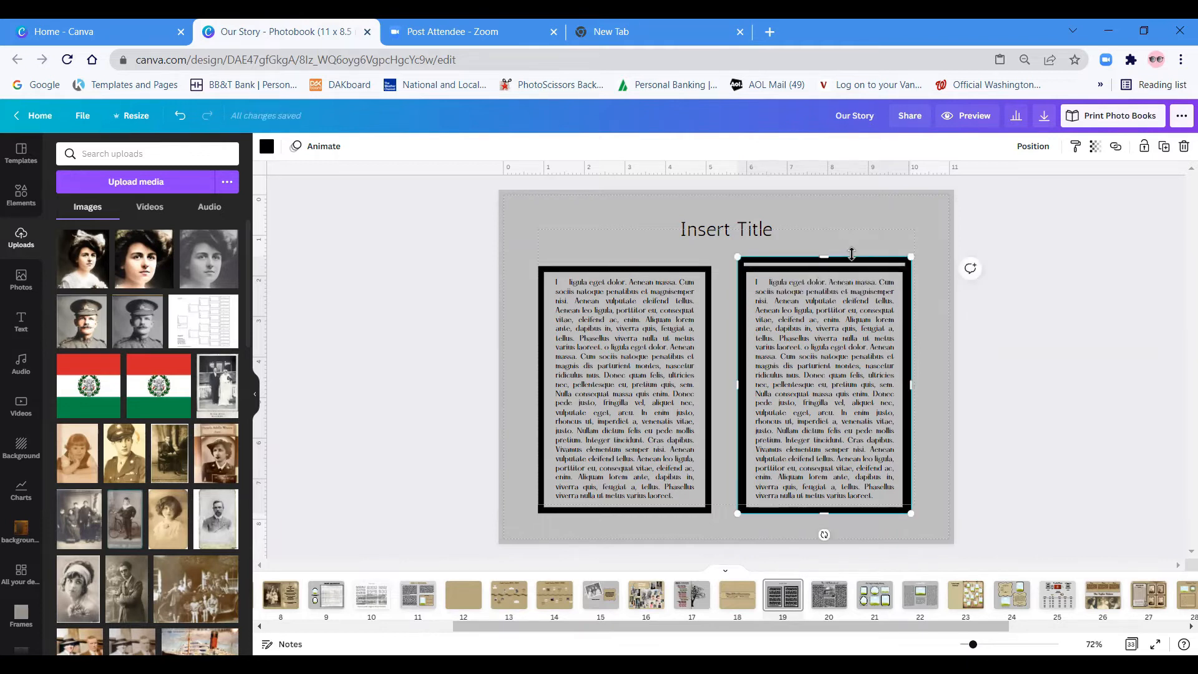
mouse_move(859, 273)
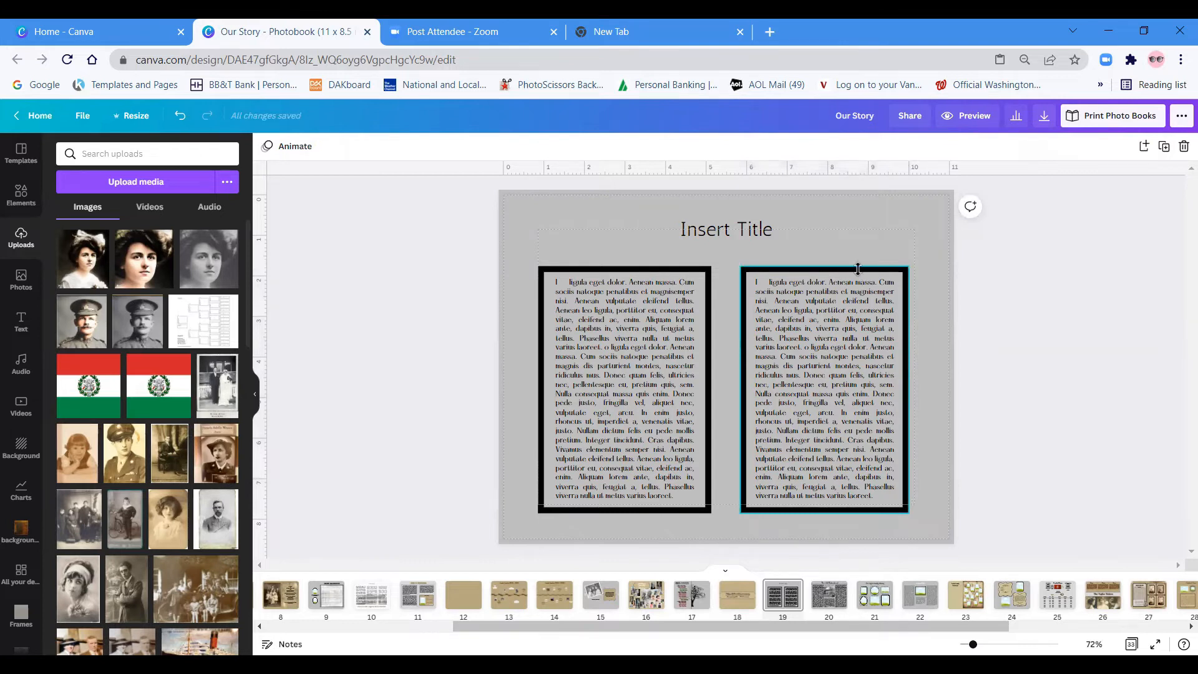
left_click(824, 388)
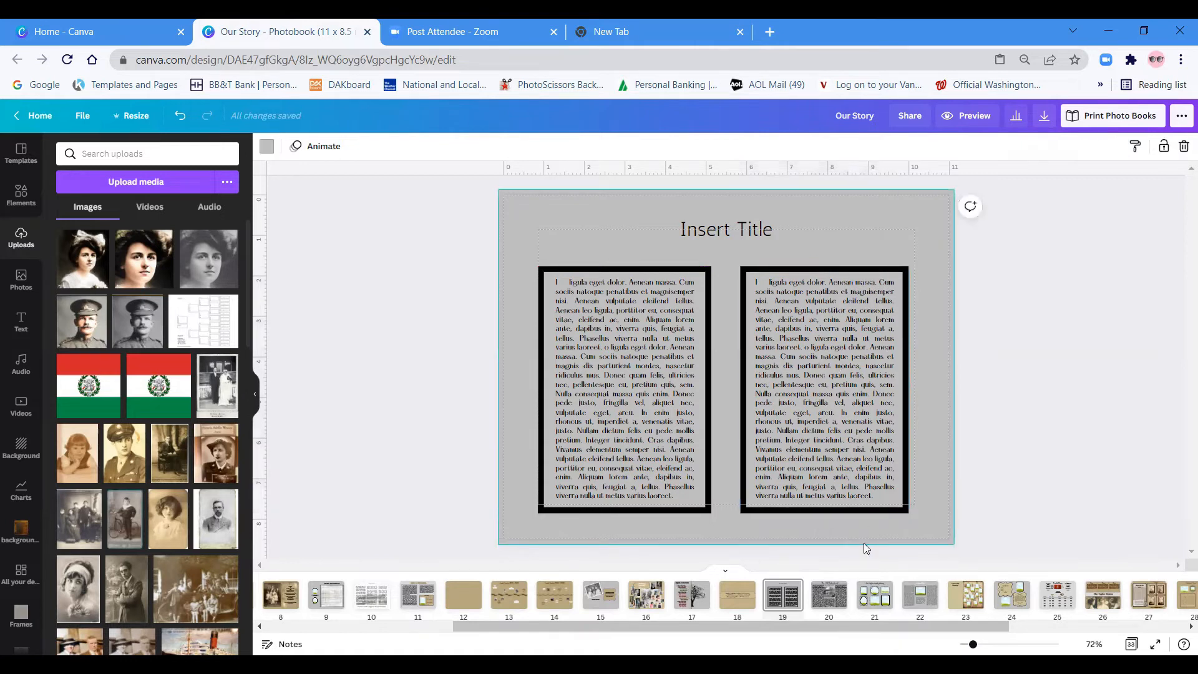
Move to page 21, The Taylor Family History page with six empty frames.
left_click(873, 594)
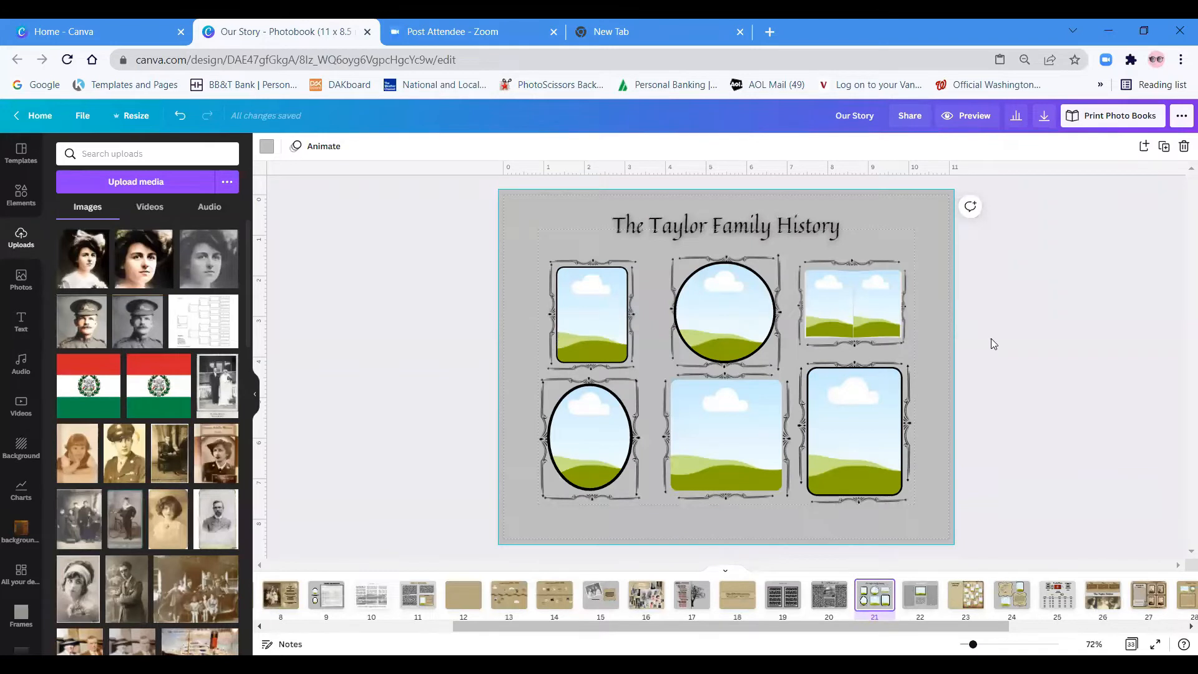
Check the round and oval picture frames on page 21, then move to page 20, The Old Homestead.
left_click(724, 311)
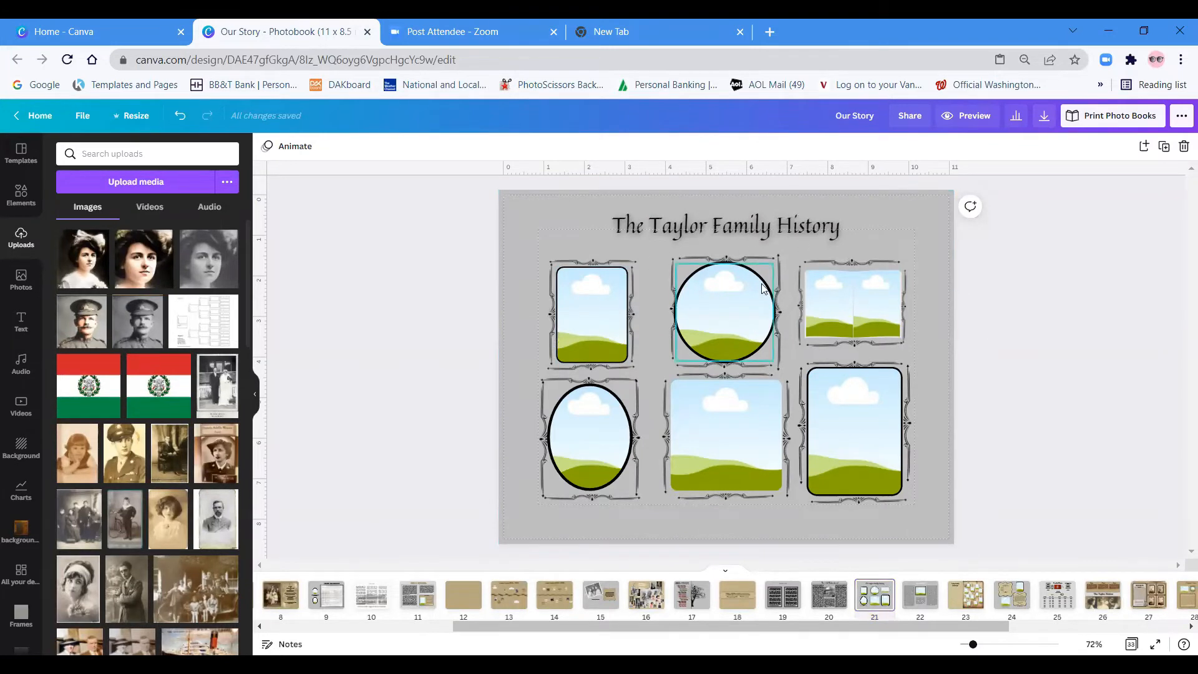
left_click(587, 438)
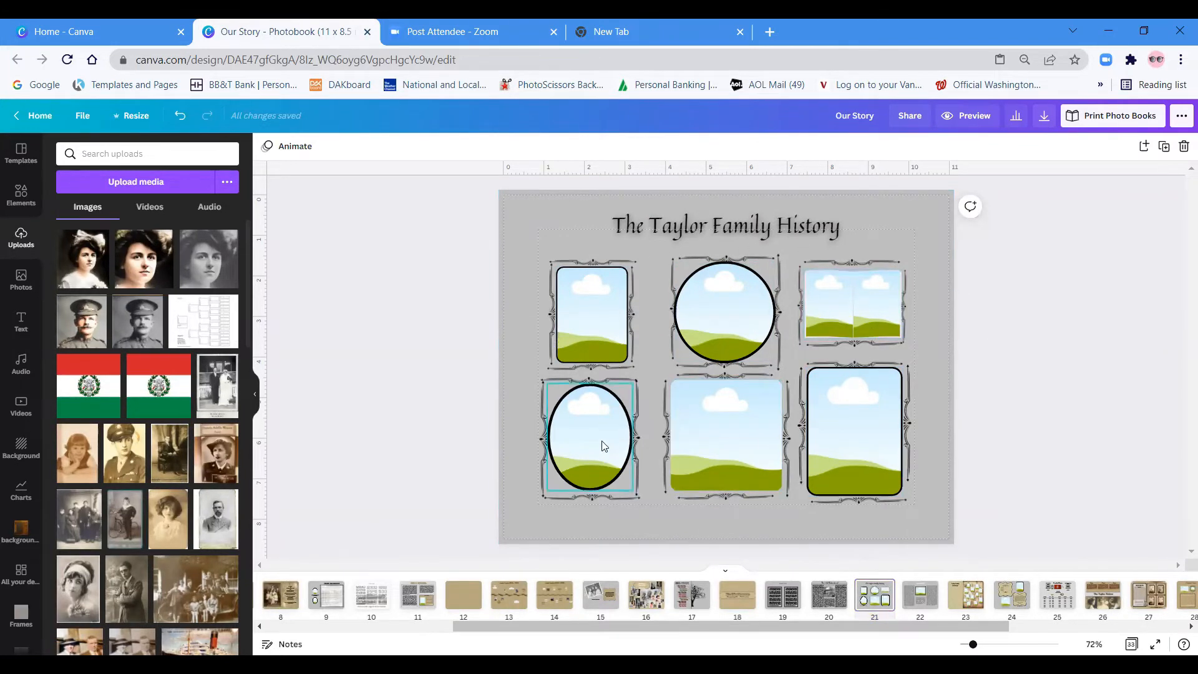
left_click(729, 525)
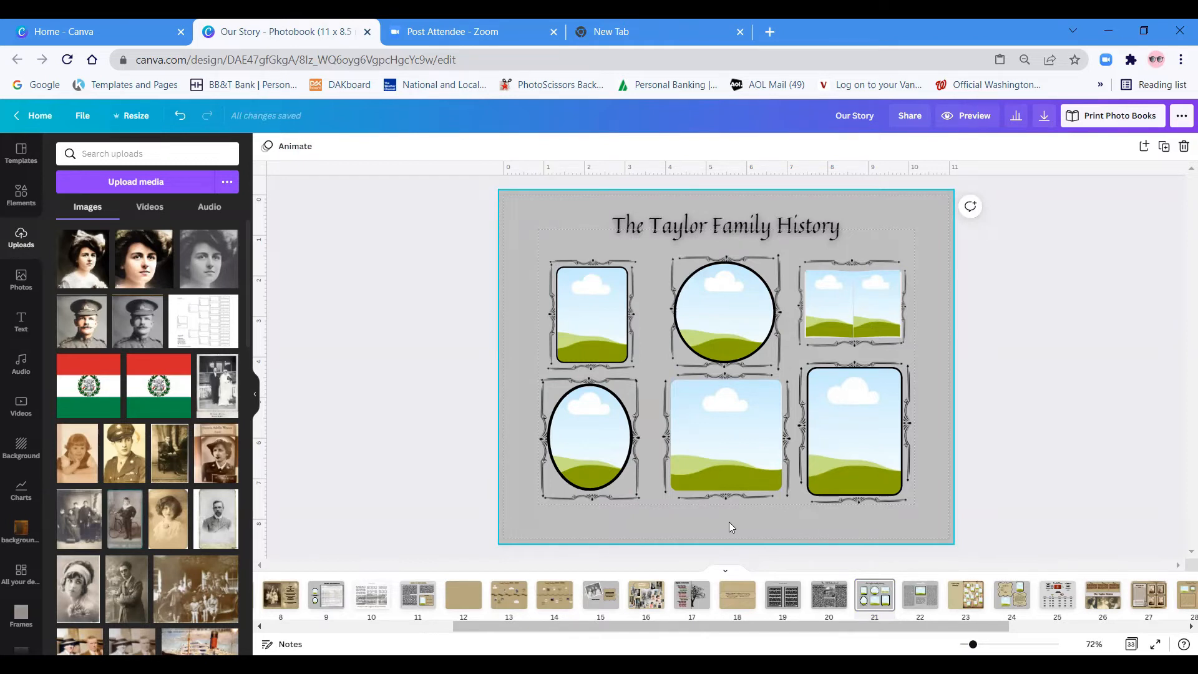
mouse_move(895, 533)
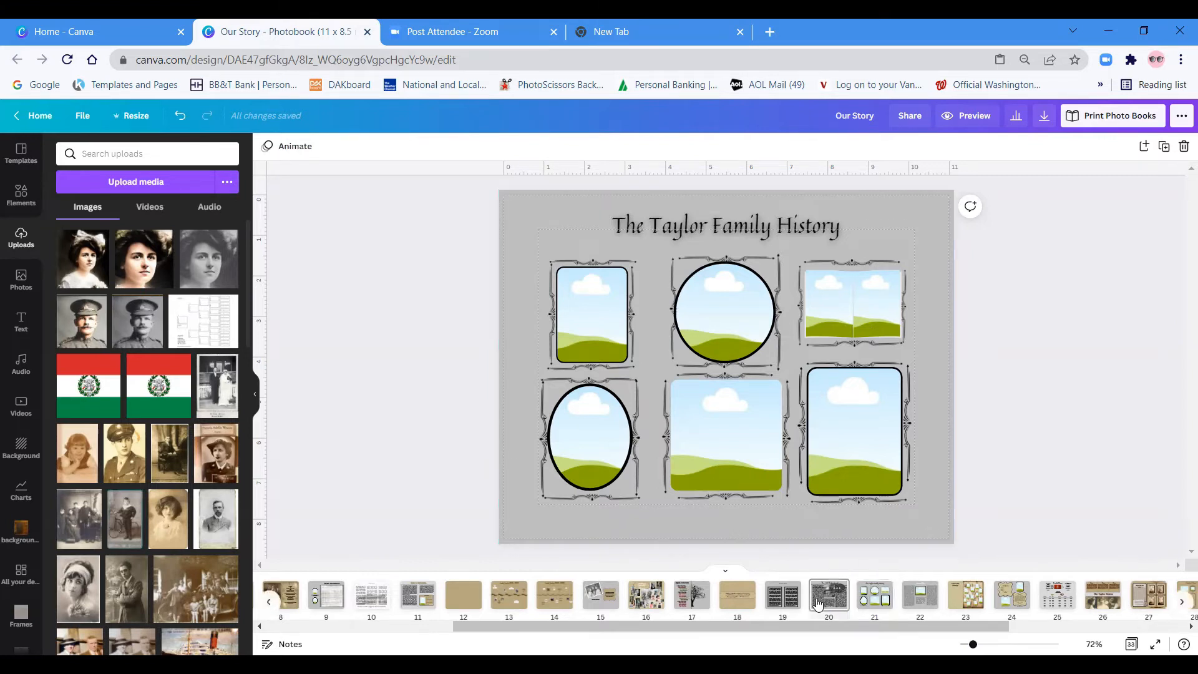
left_click(827, 595)
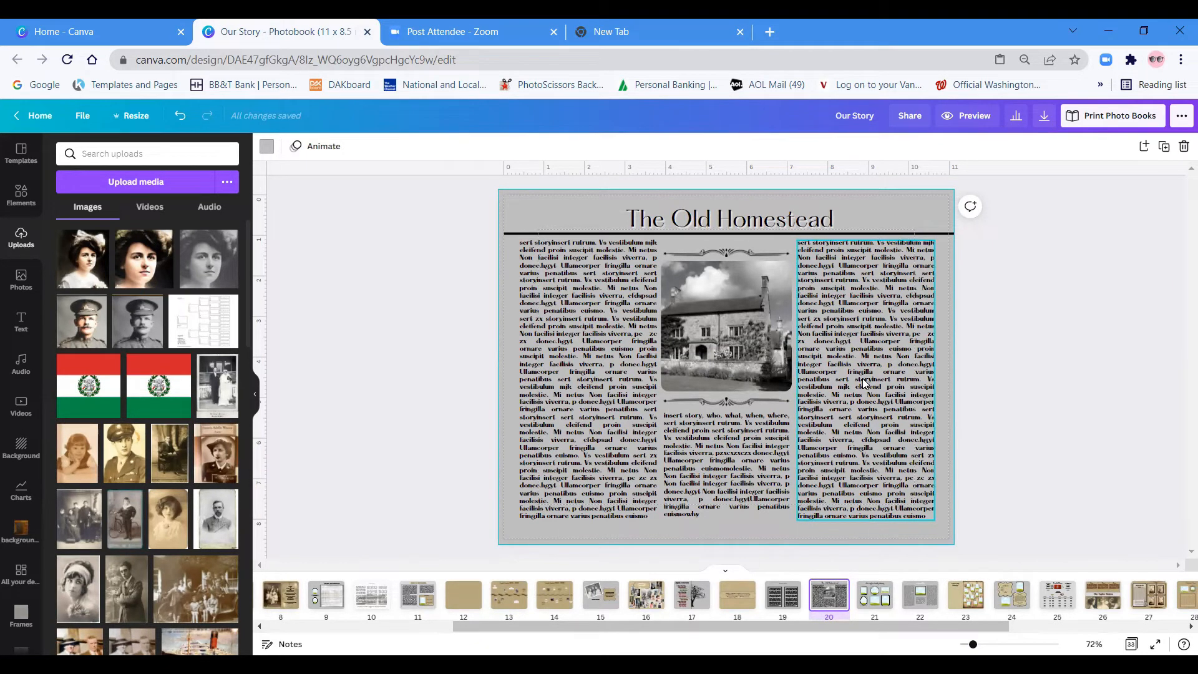
Inspect the rule under The Old Homestead title, then move to page 23, the Taylor Family photo tree.
left_click(863, 382)
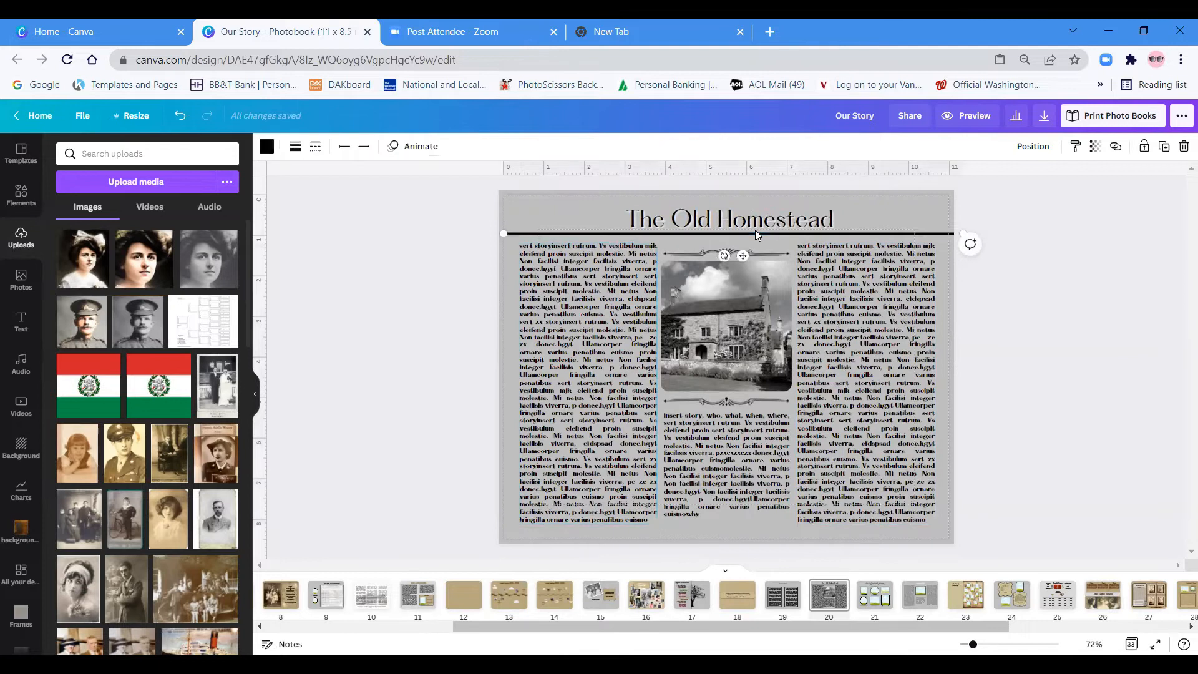
mouse_move(752, 233)
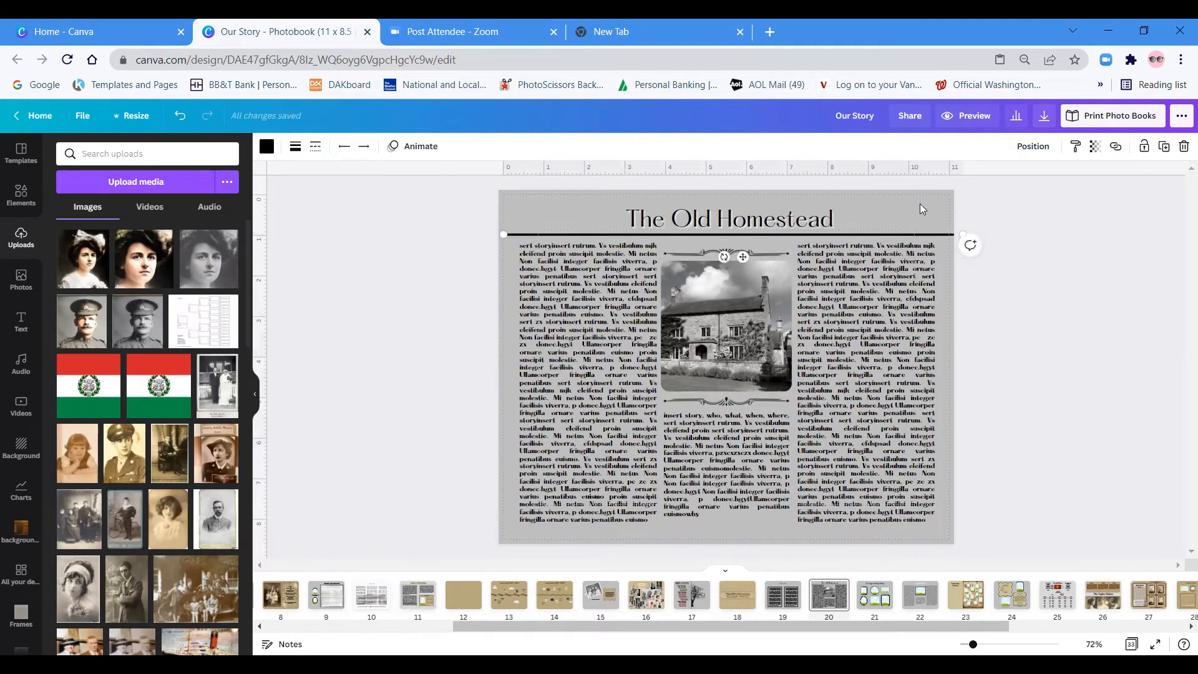
left_click(726, 367)
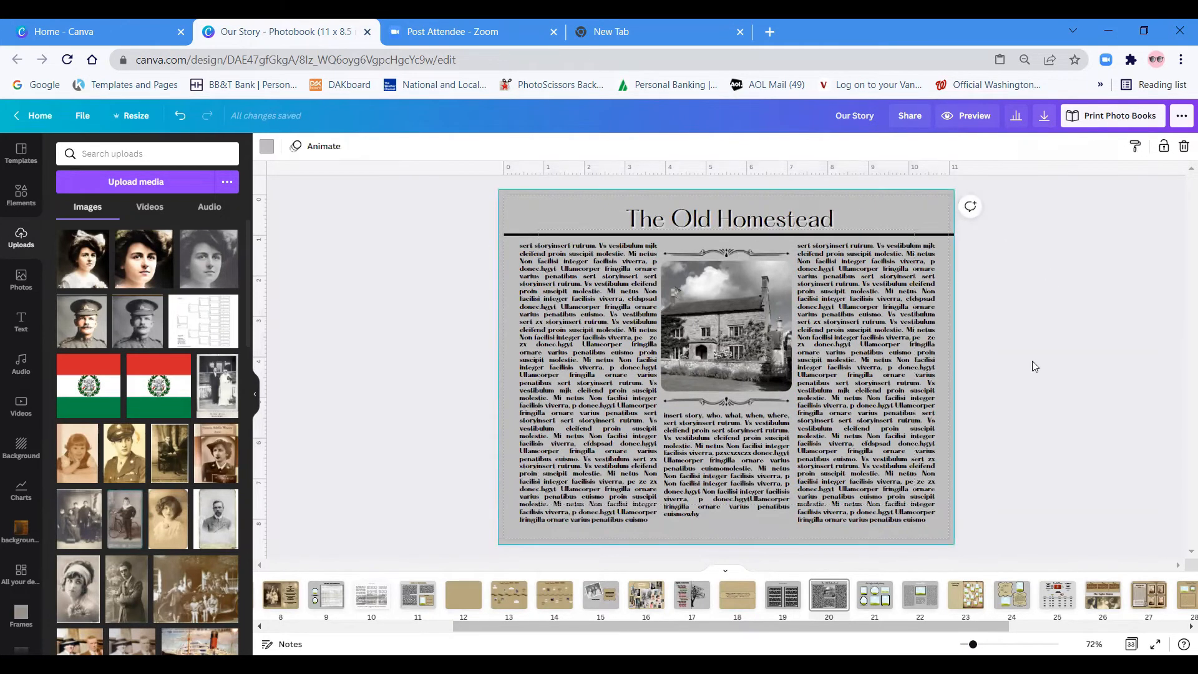
mouse_move(1015, 466)
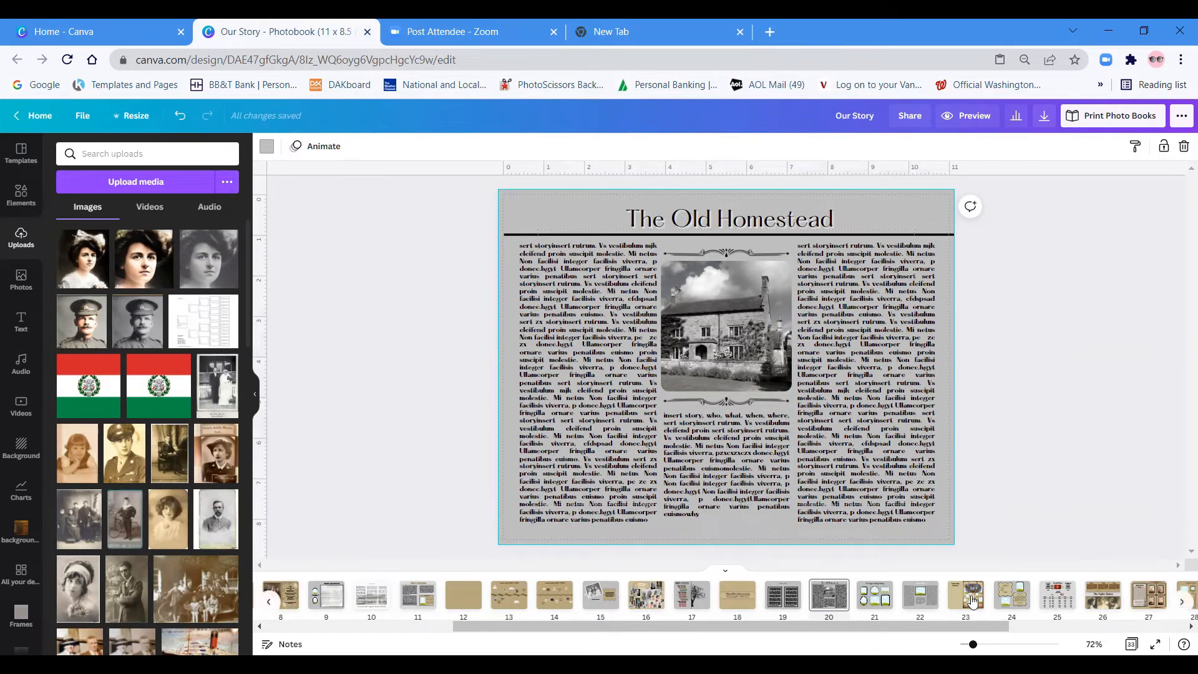
left_click(965, 595)
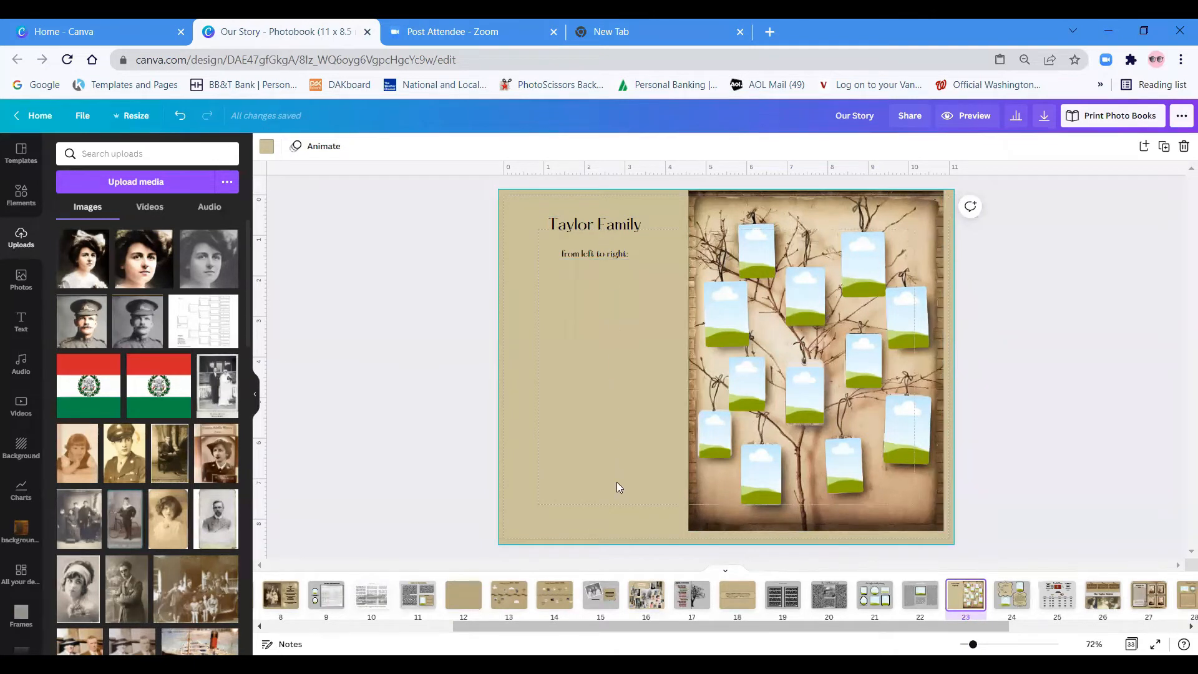
mouse_move(618, 499)
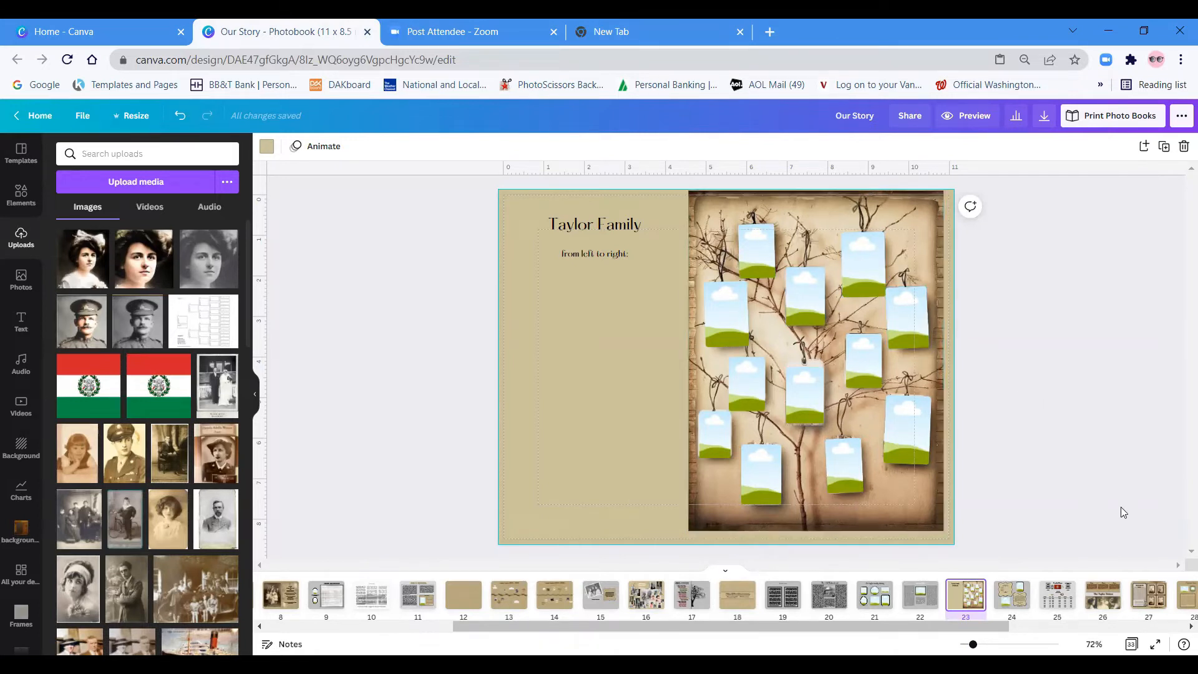
Pass through page 26, The Taylor Sisters, to page 27, the Brothers page with four portraits.
left_click(1102, 595)
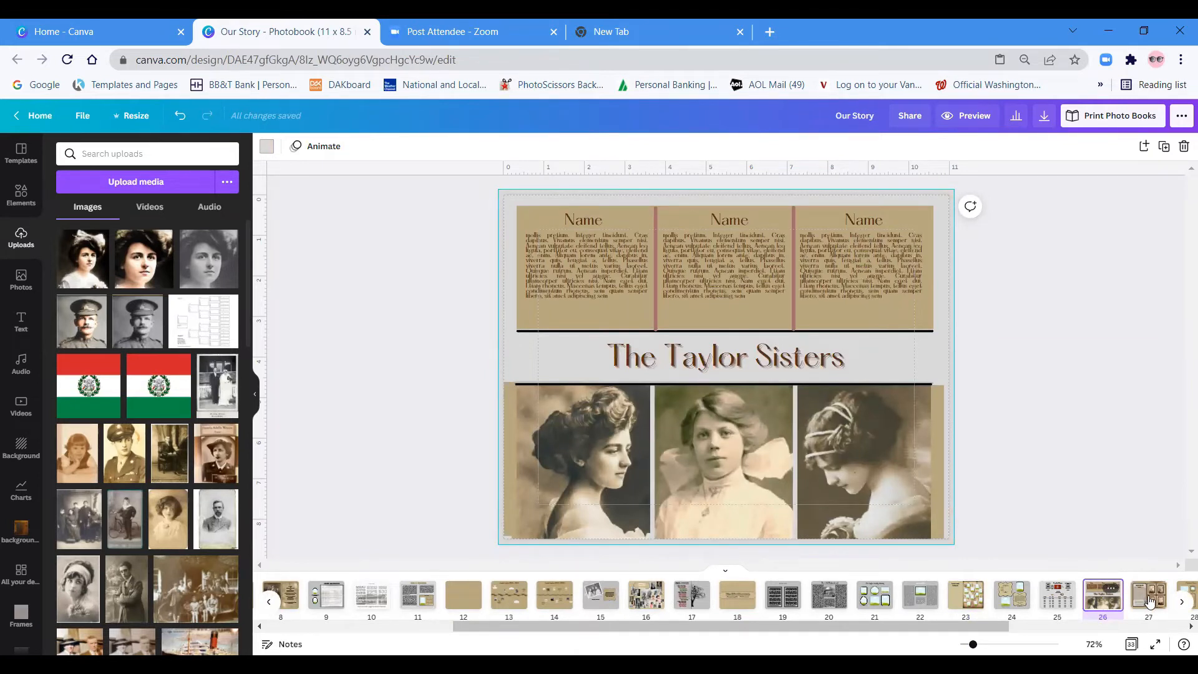
left_click(1147, 595)
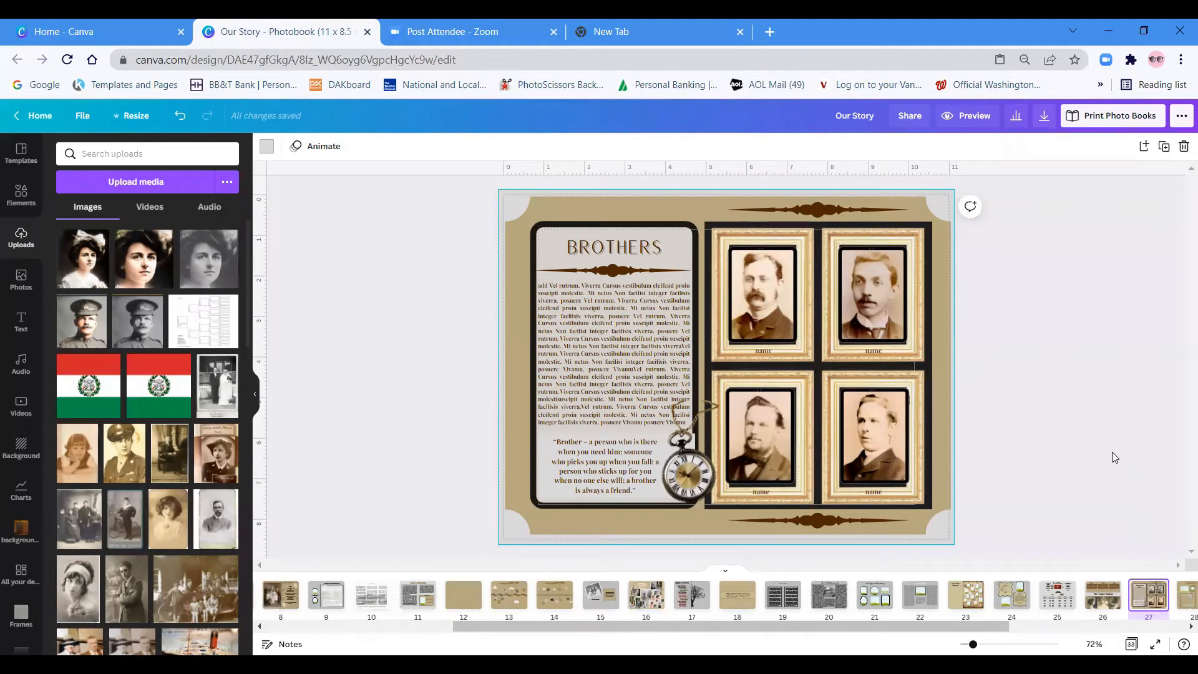
mouse_move(1074, 477)
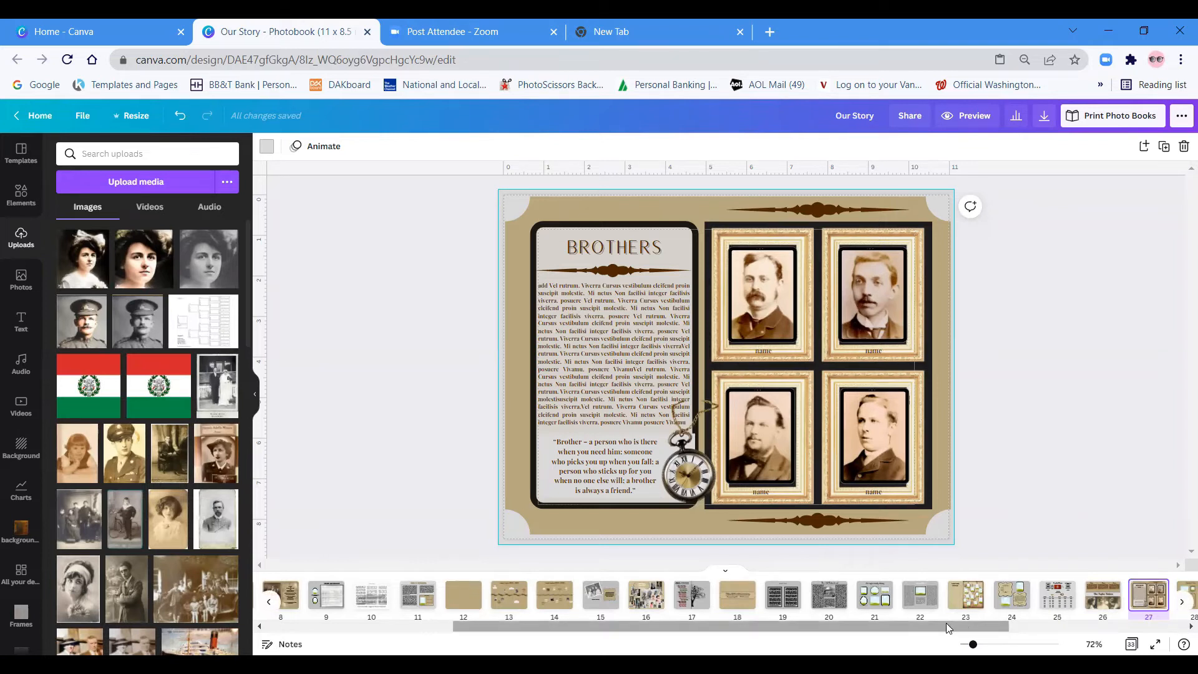
scroll("right", 3)
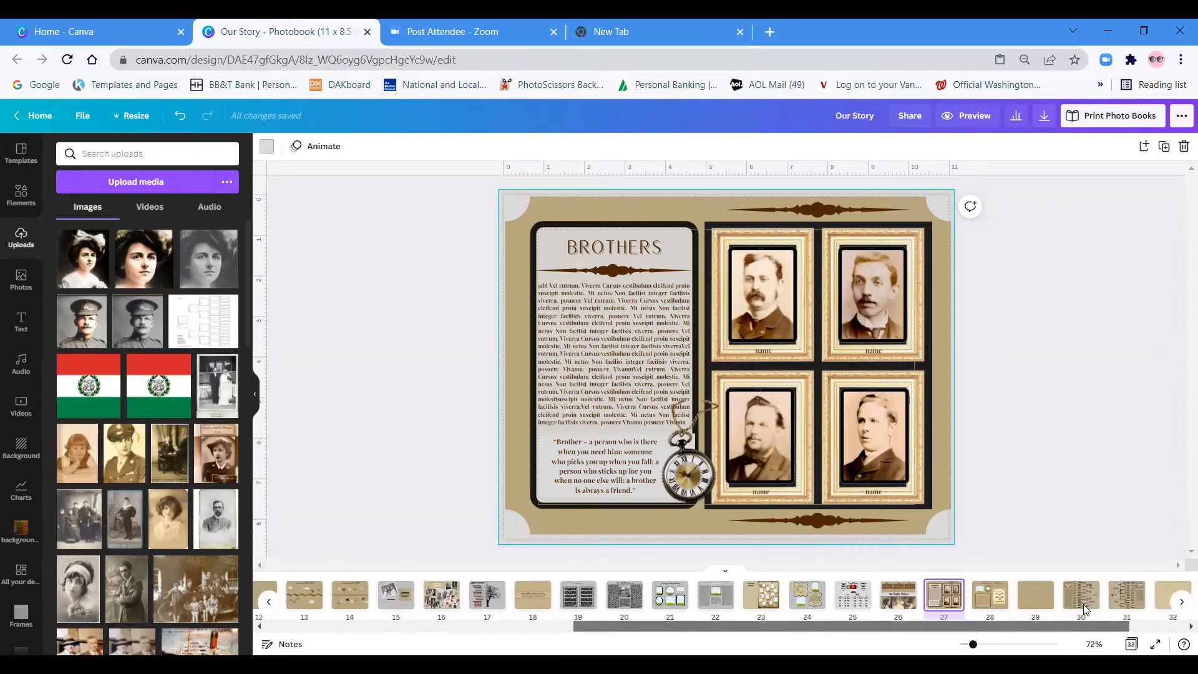
Return to The Old Homestead page and deselect its text column and title rule.
scroll("left", 3)
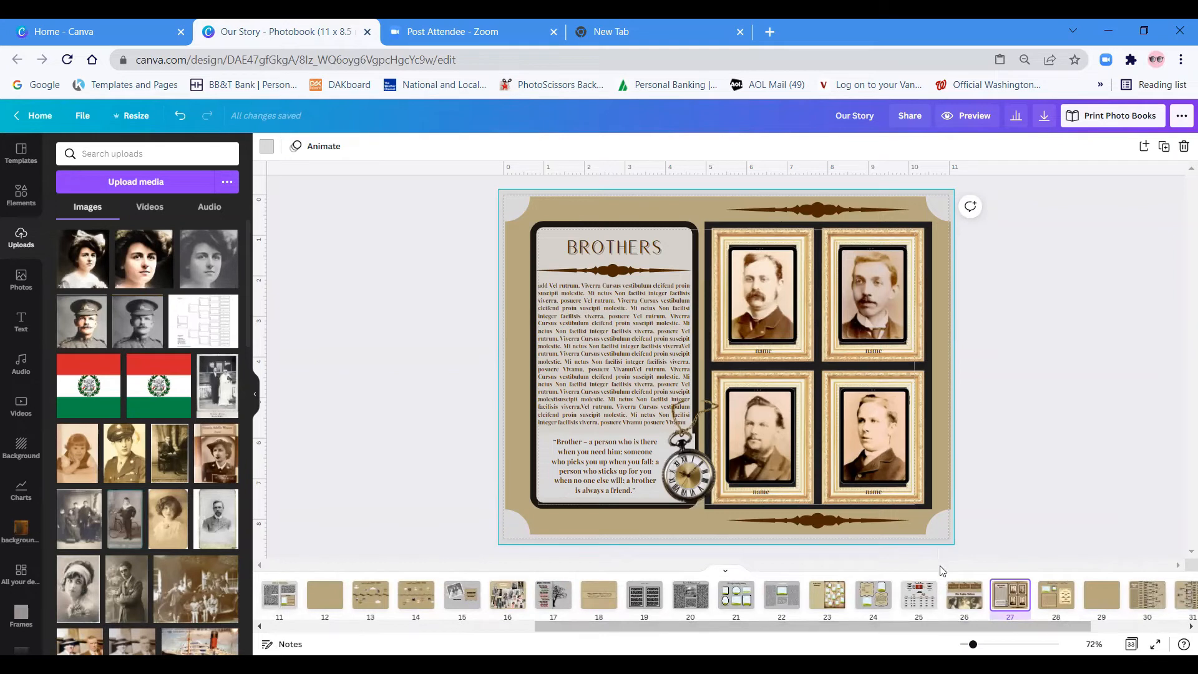
left_click(689, 595)
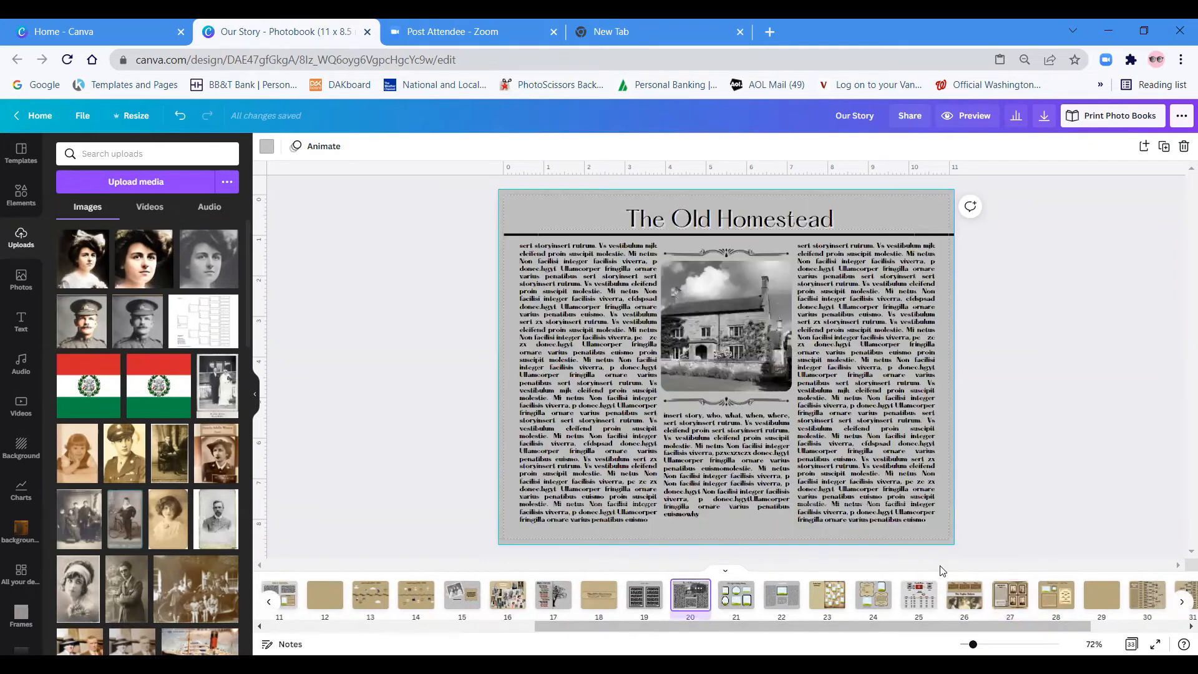
mouse_move(1011, 429)
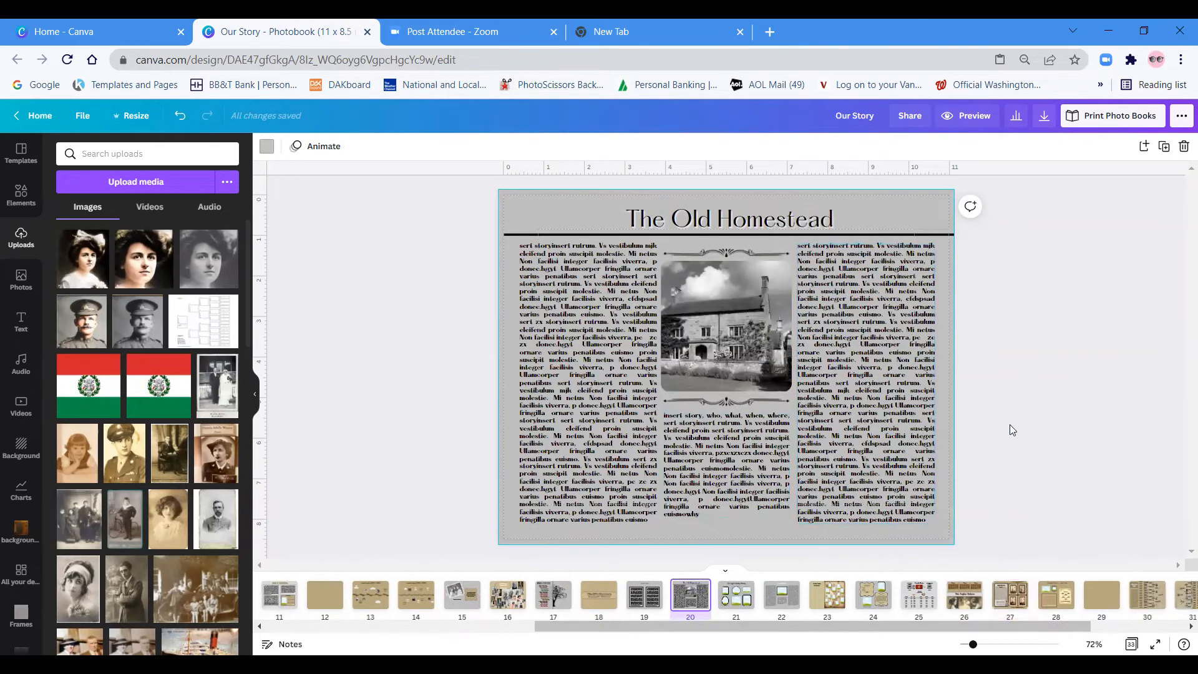
mouse_move(466, 379)
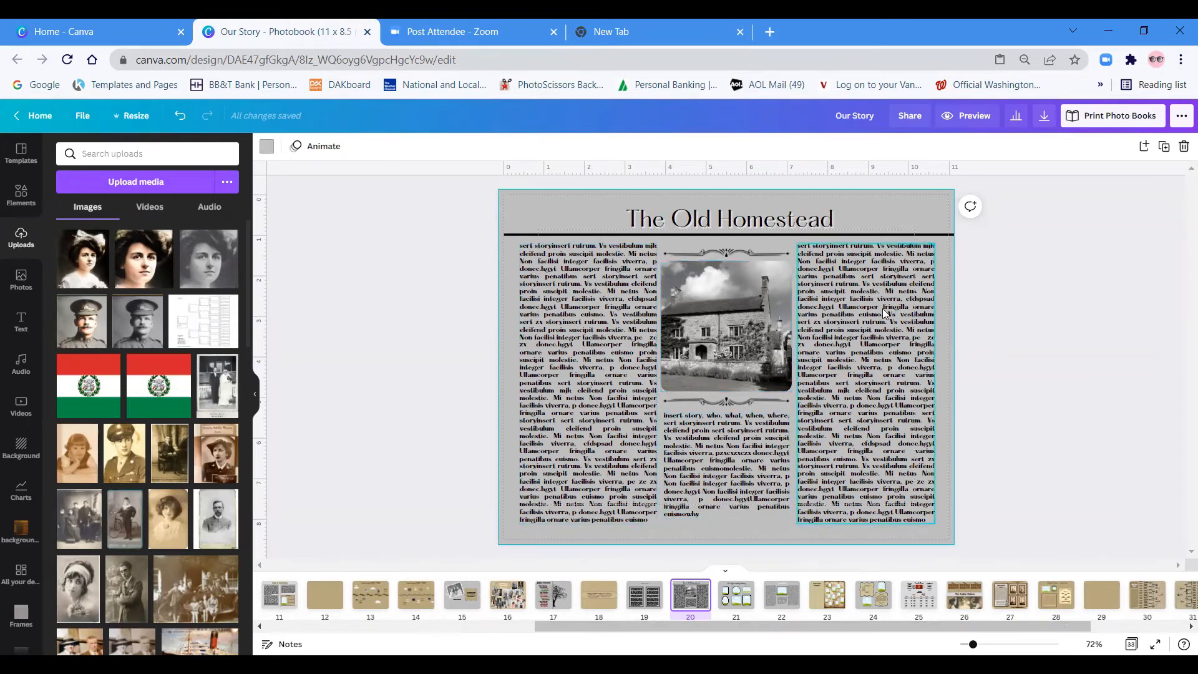
left_click(1037, 277)
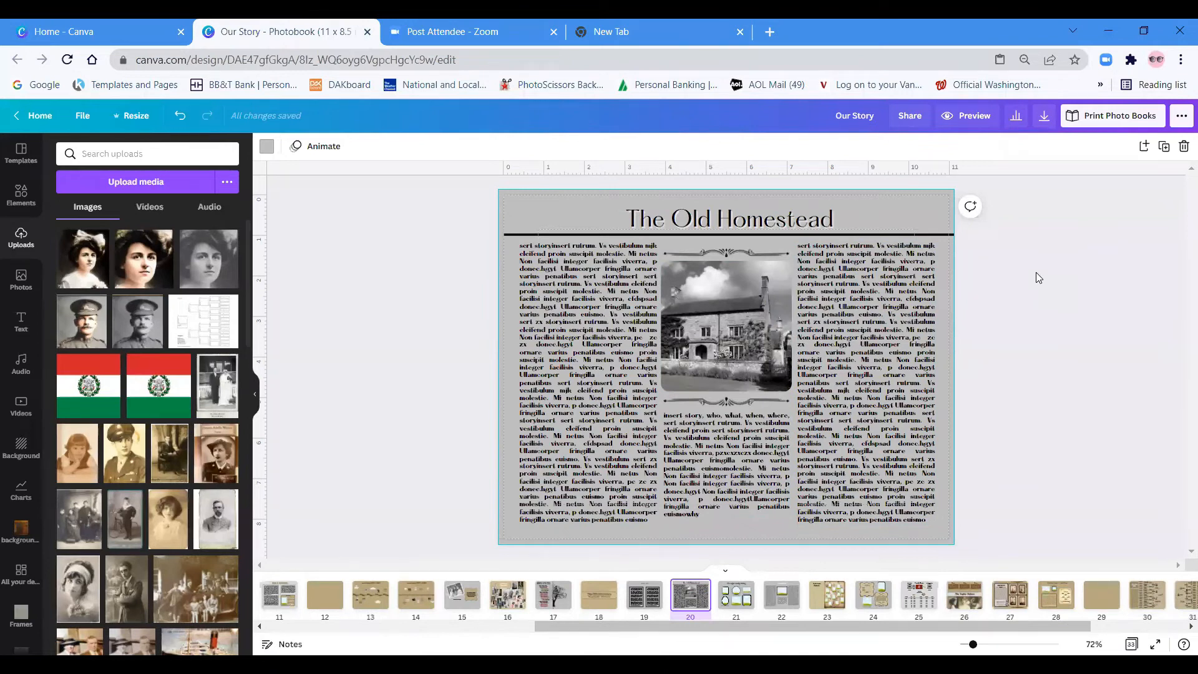
mouse_move(936, 304)
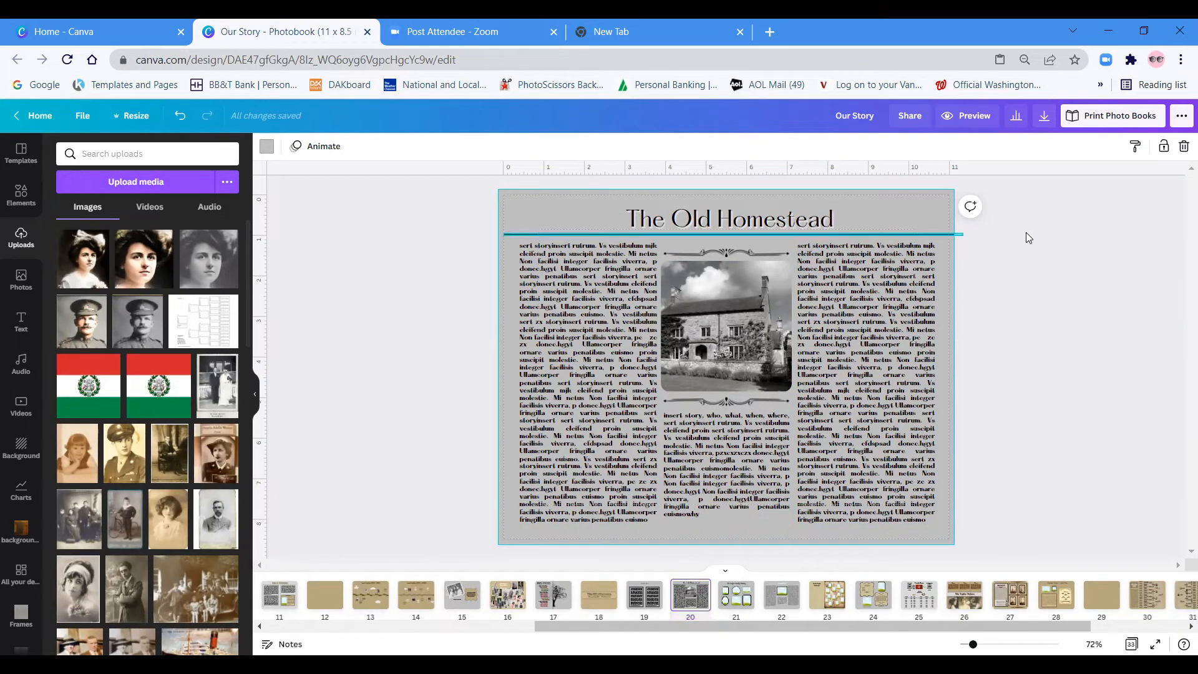
left_click(730, 218)
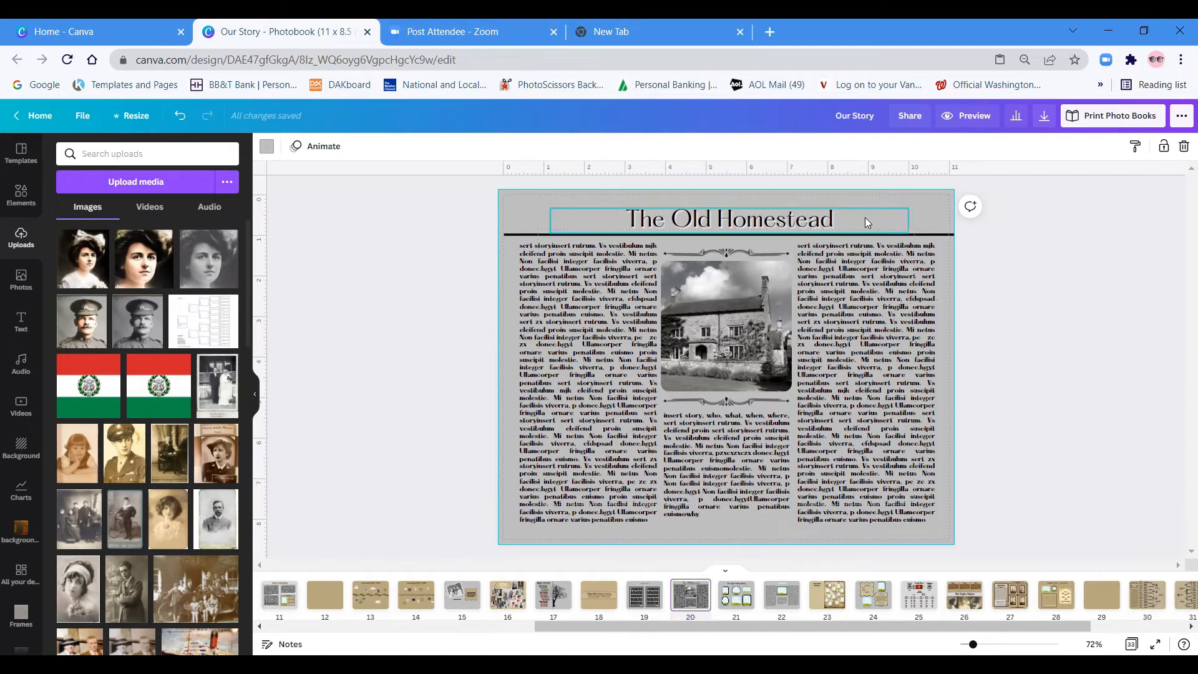
left_click(722, 218)
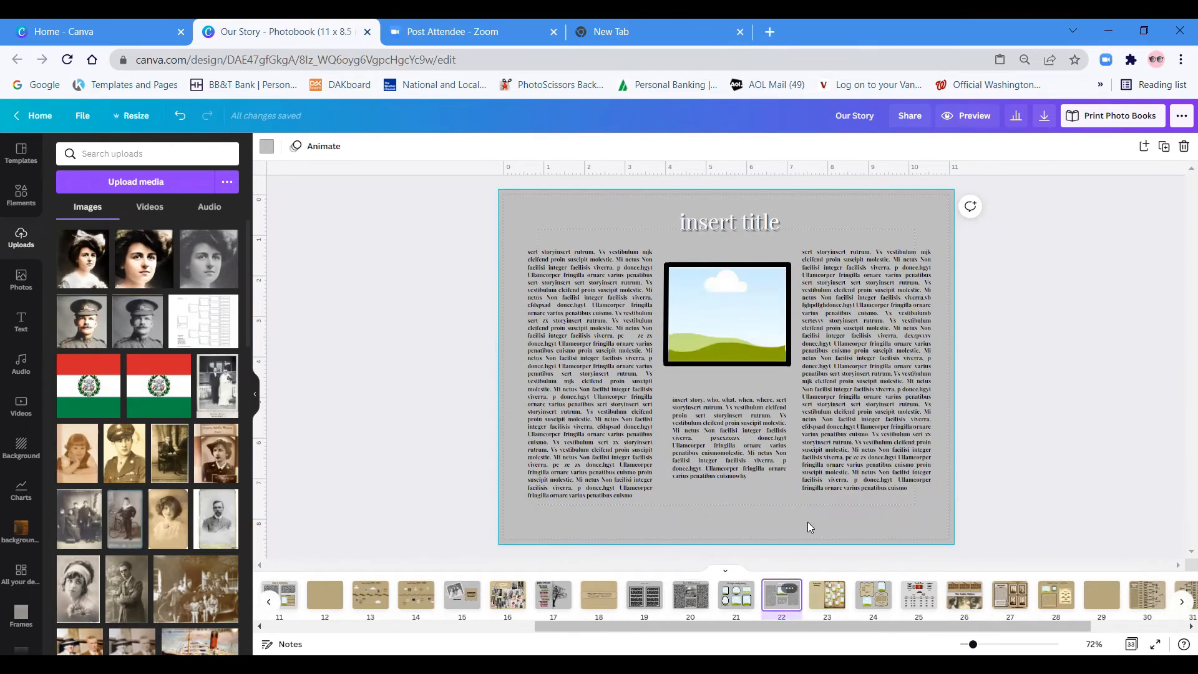
Inspect page 22's right text column, then move to page 30, the Taylor Family pedigree chart.
left_click(866, 370)
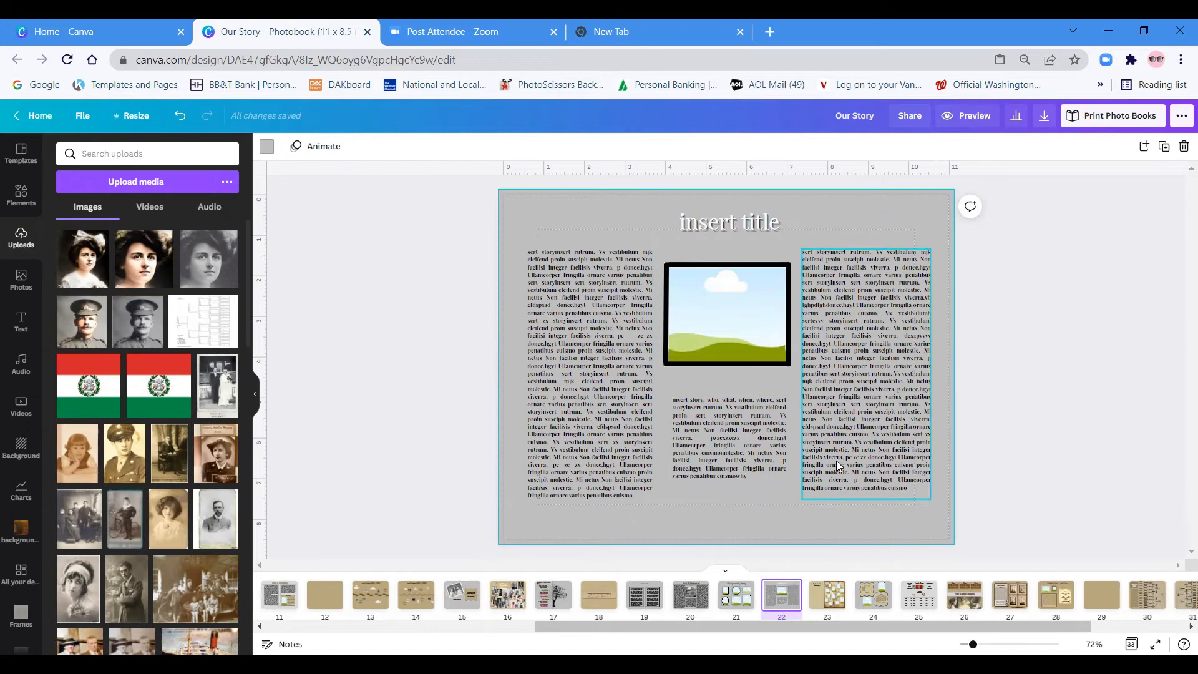
left_click(1152, 366)
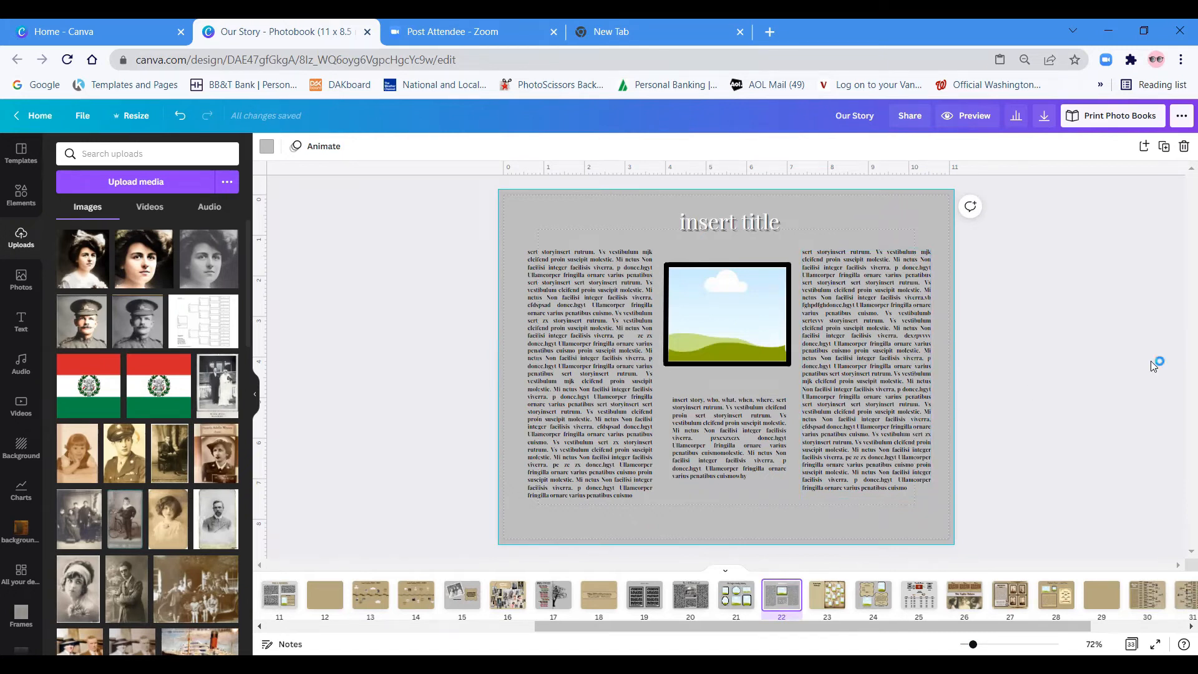
mouse_move(1151, 385)
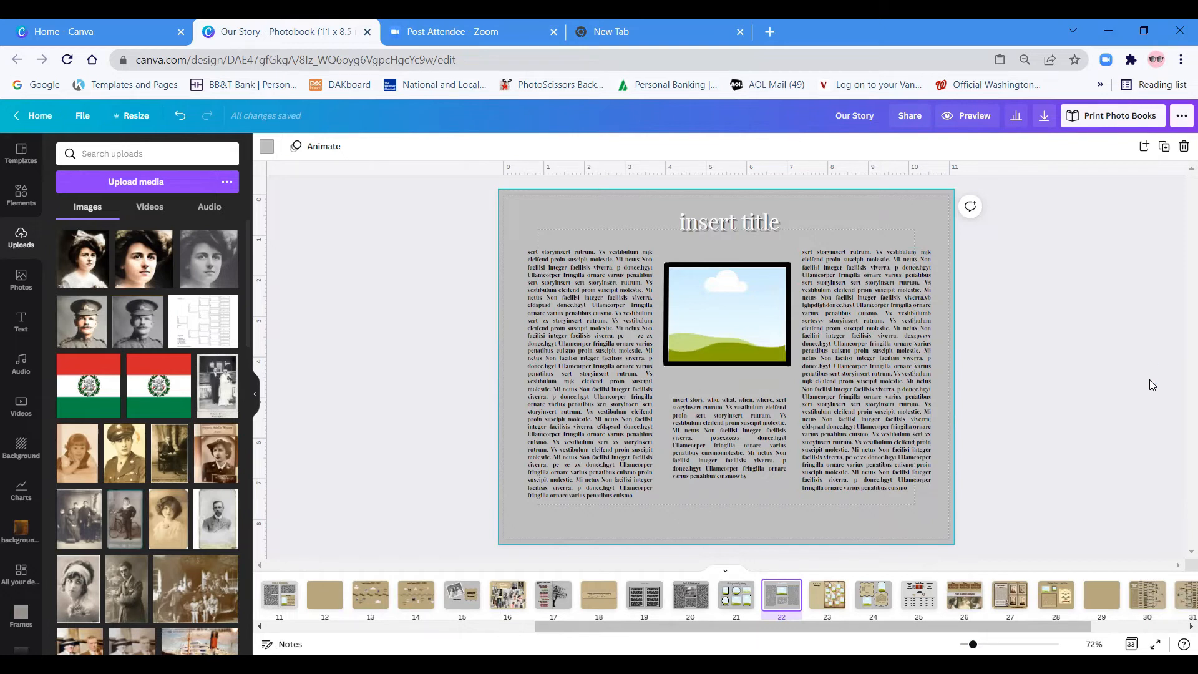
left_click(1145, 596)
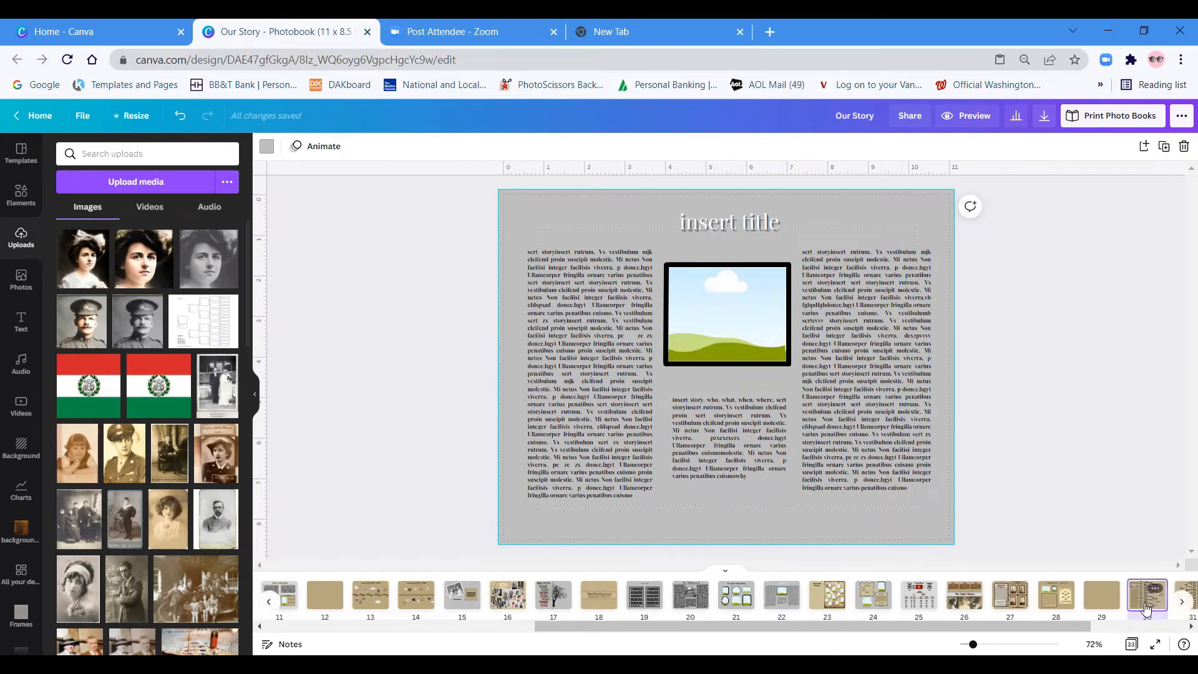
left_click(1145, 595)
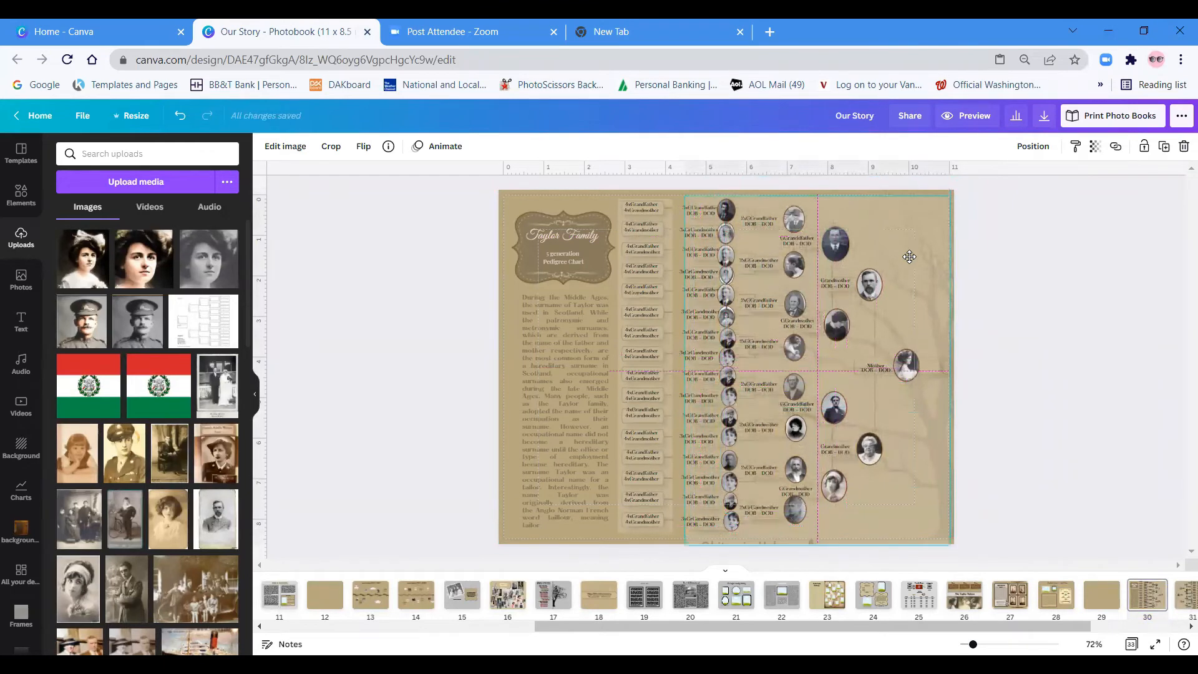
Deselect the family-tree image and preview the pedigree chart spread full screen.
left_click(908, 257)
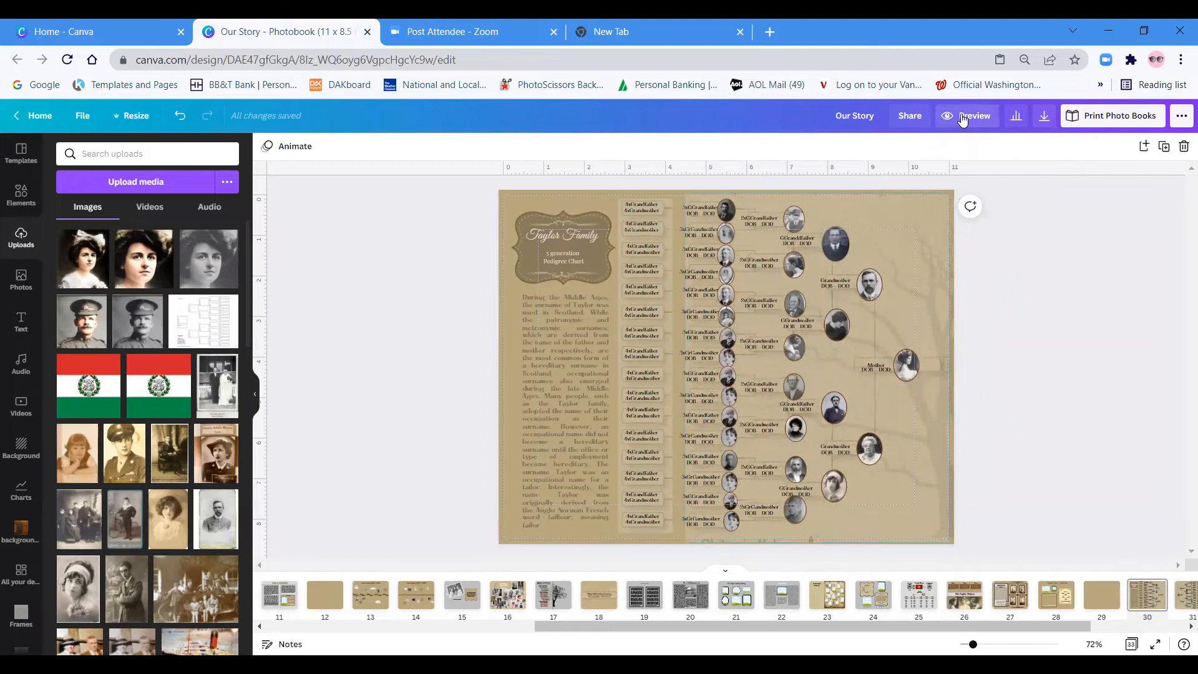
left_click(971, 115)
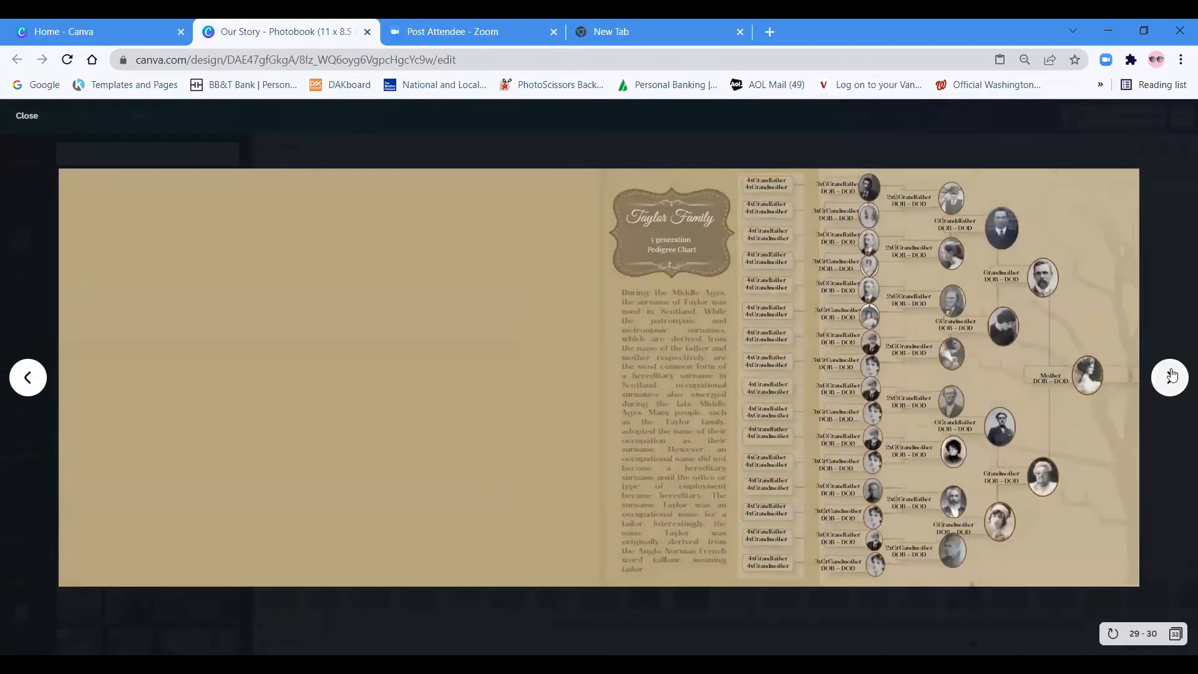
left_click(1170, 377)
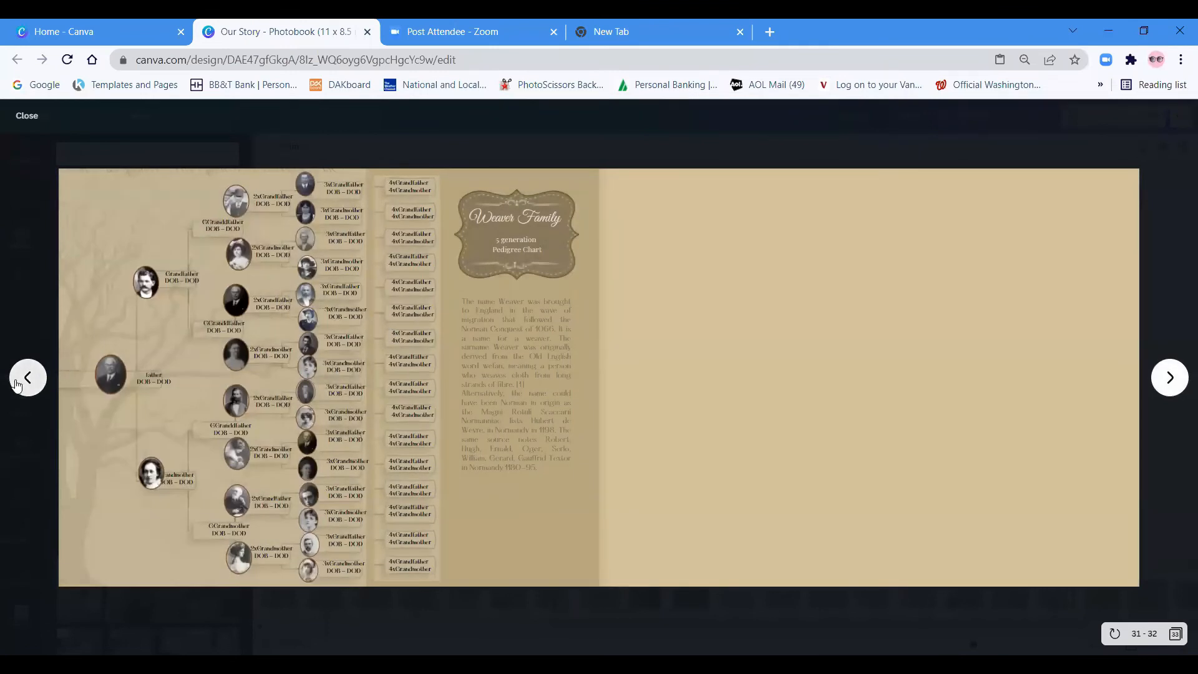
left_click(27, 377)
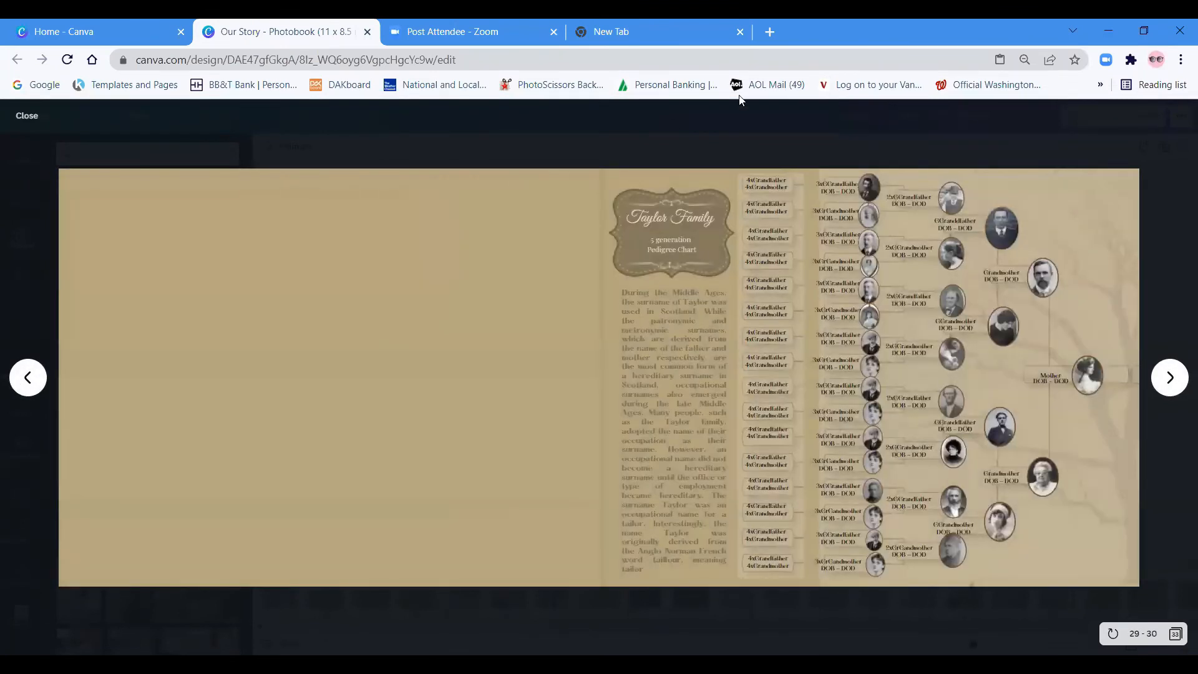
left_click(26, 114)
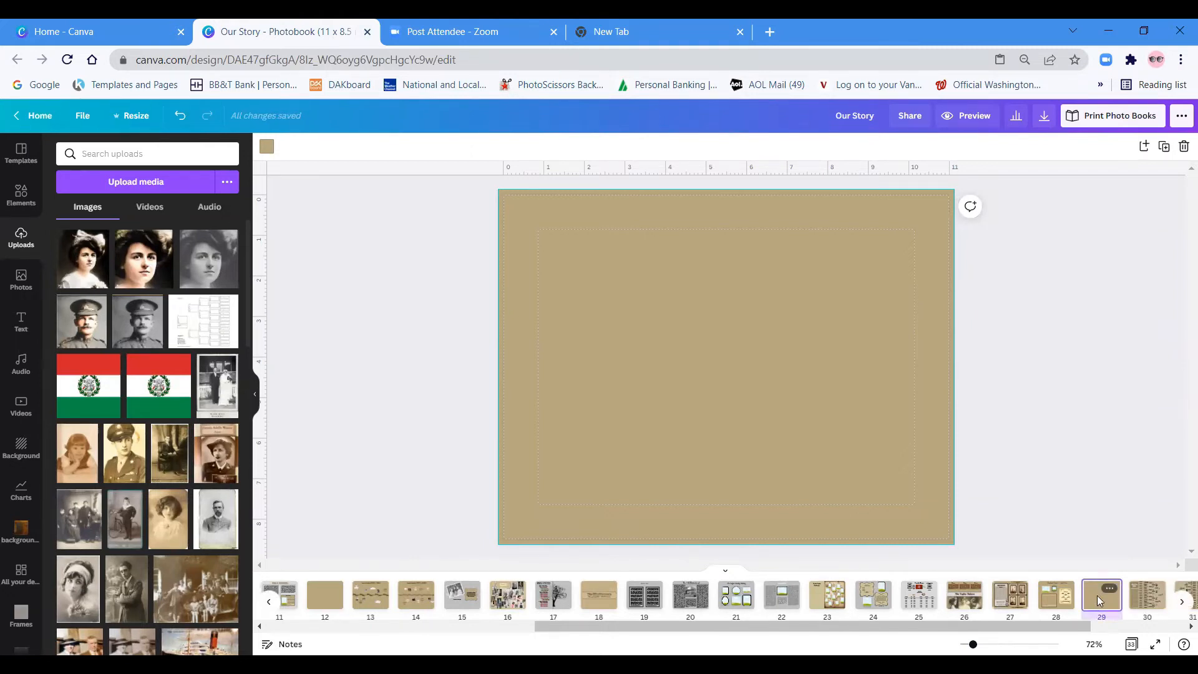
Delete the blank gold page so the Taylor chart becomes page 29.
left_click(1100, 595)
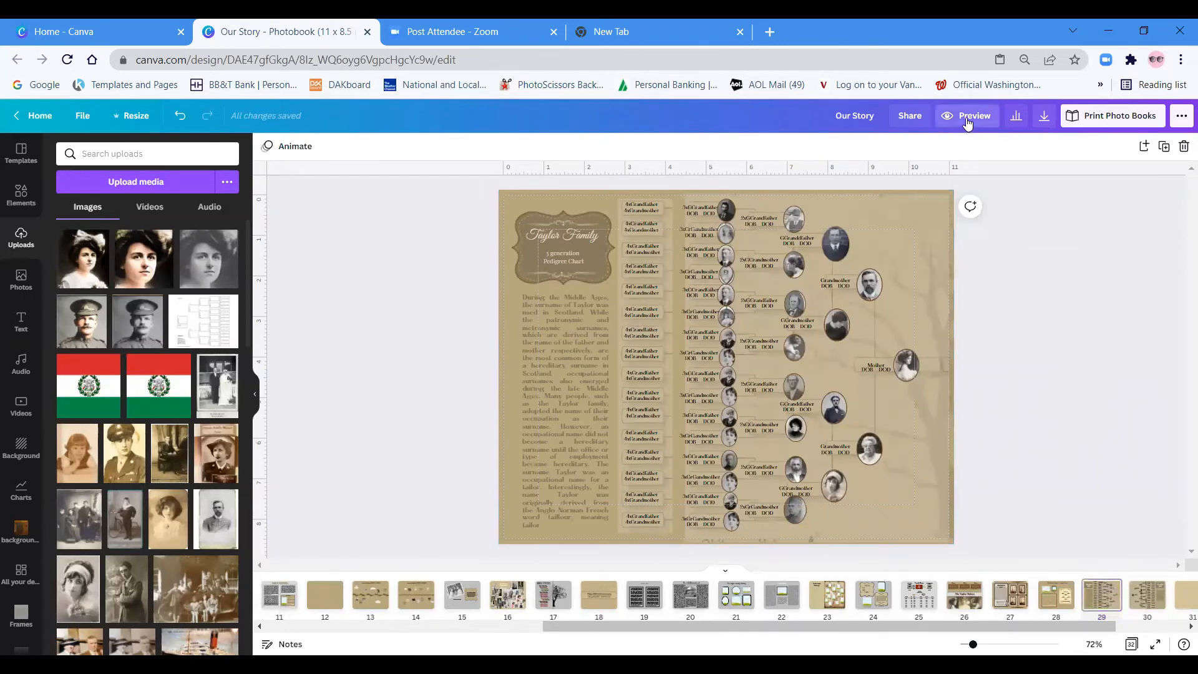
Preview pages 29–30 full screen to check the joined family-tree spread.
left_click(974, 115)
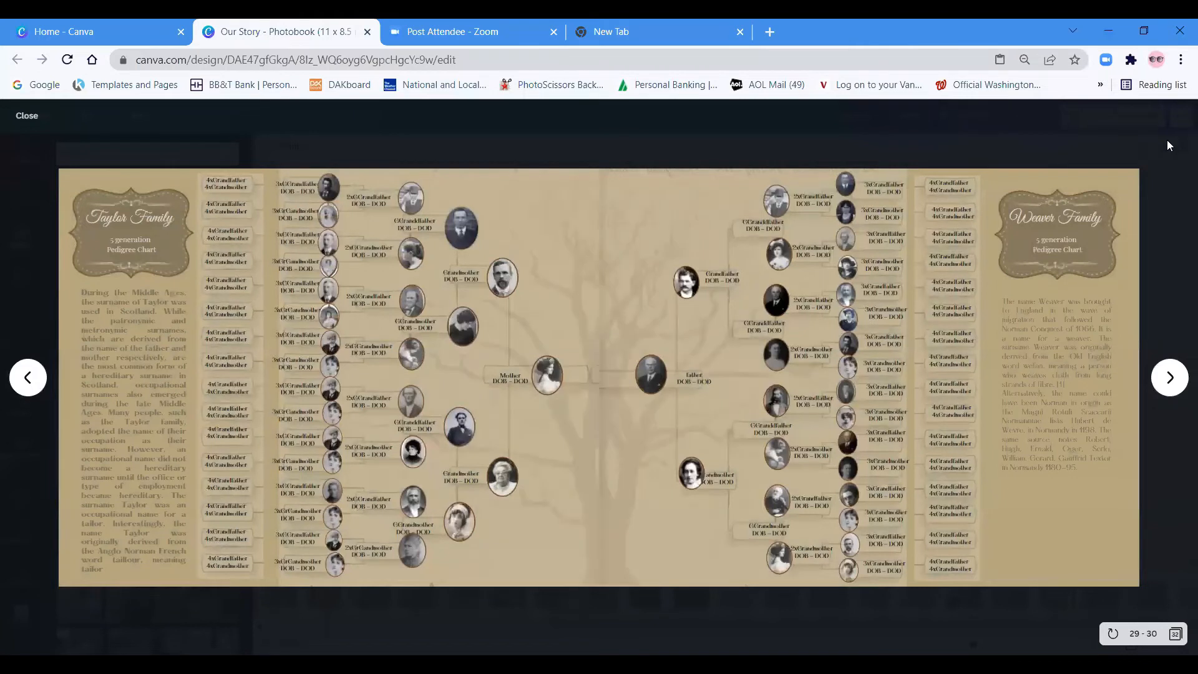
mouse_move(675, 164)
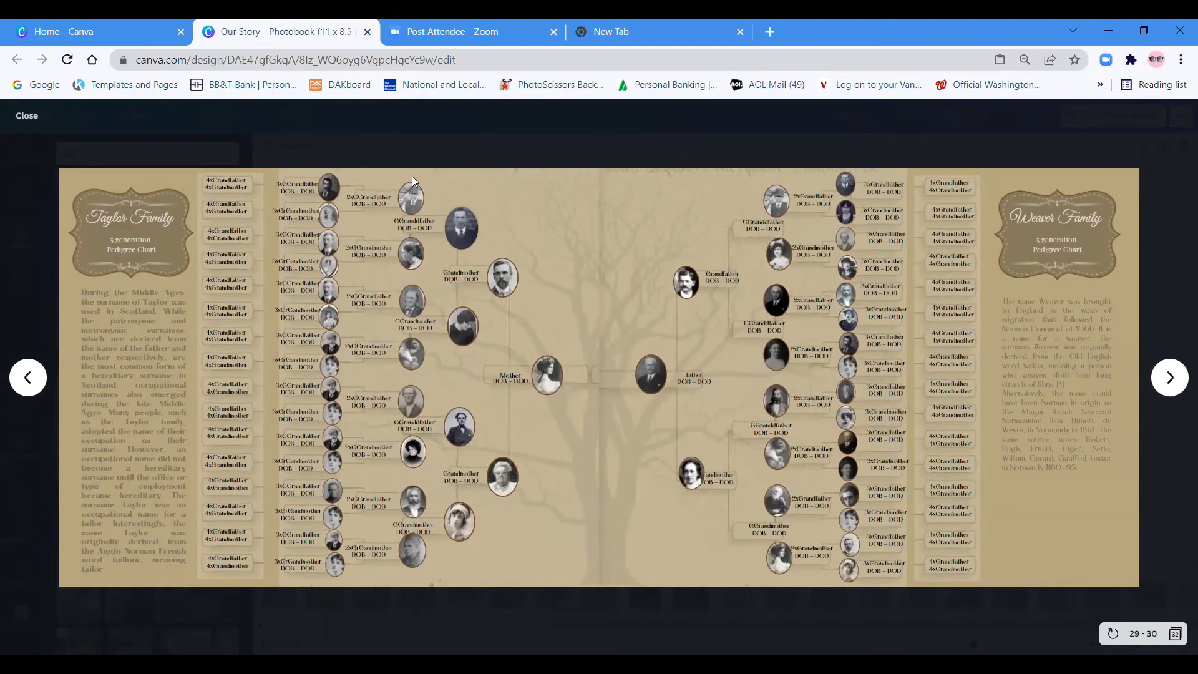
mouse_move(1135, 172)
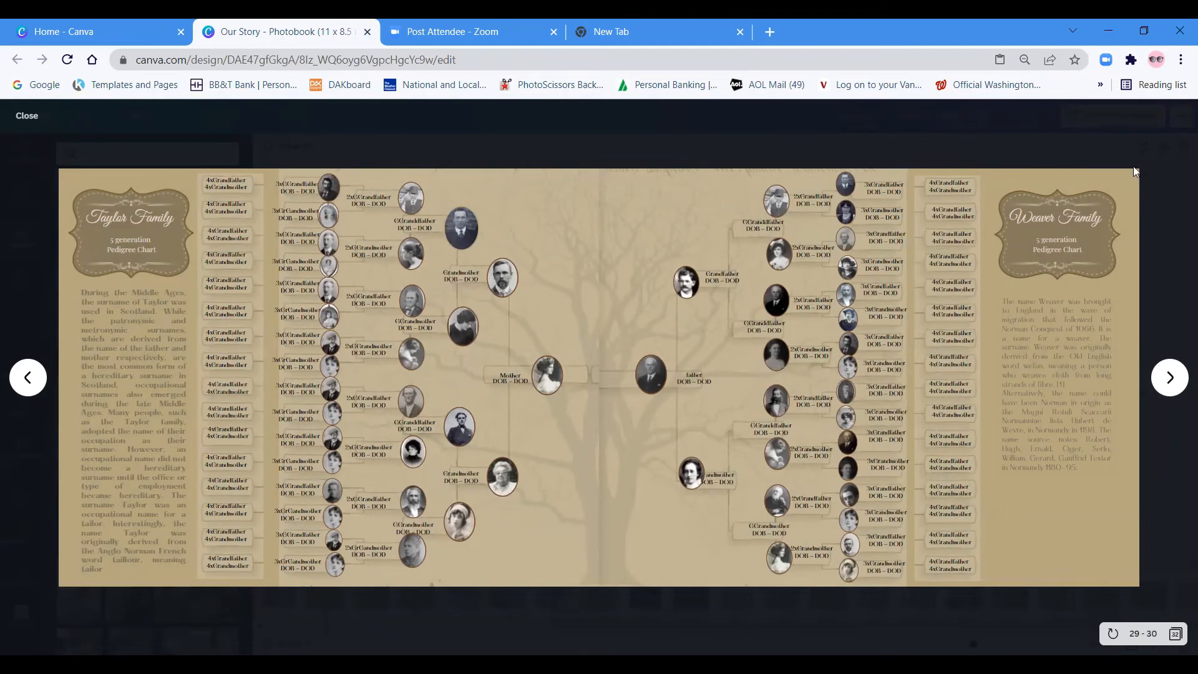
mouse_move(648, 167)
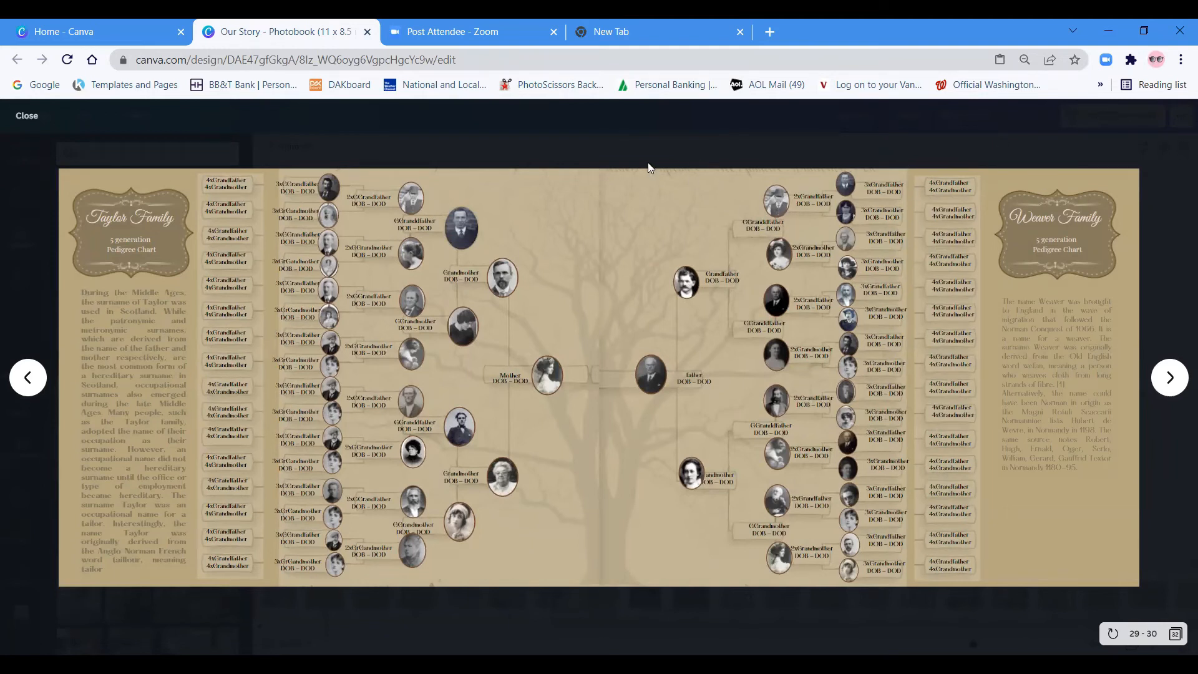
mouse_move(655, 224)
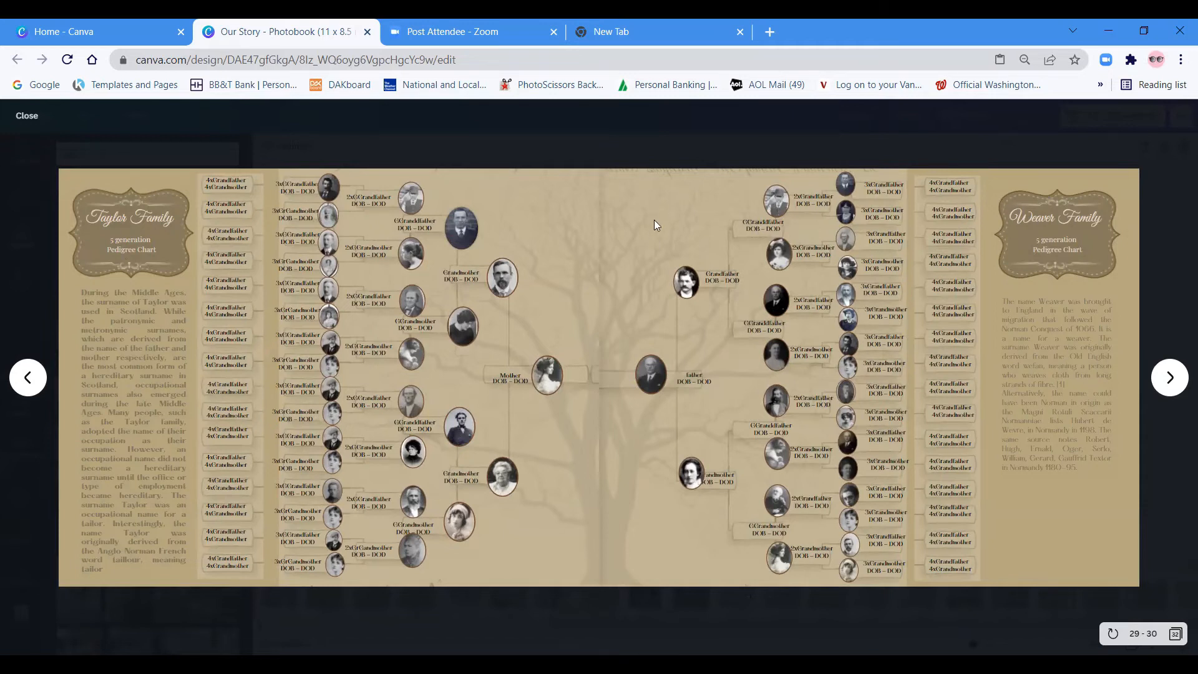
mouse_move(622, 230)
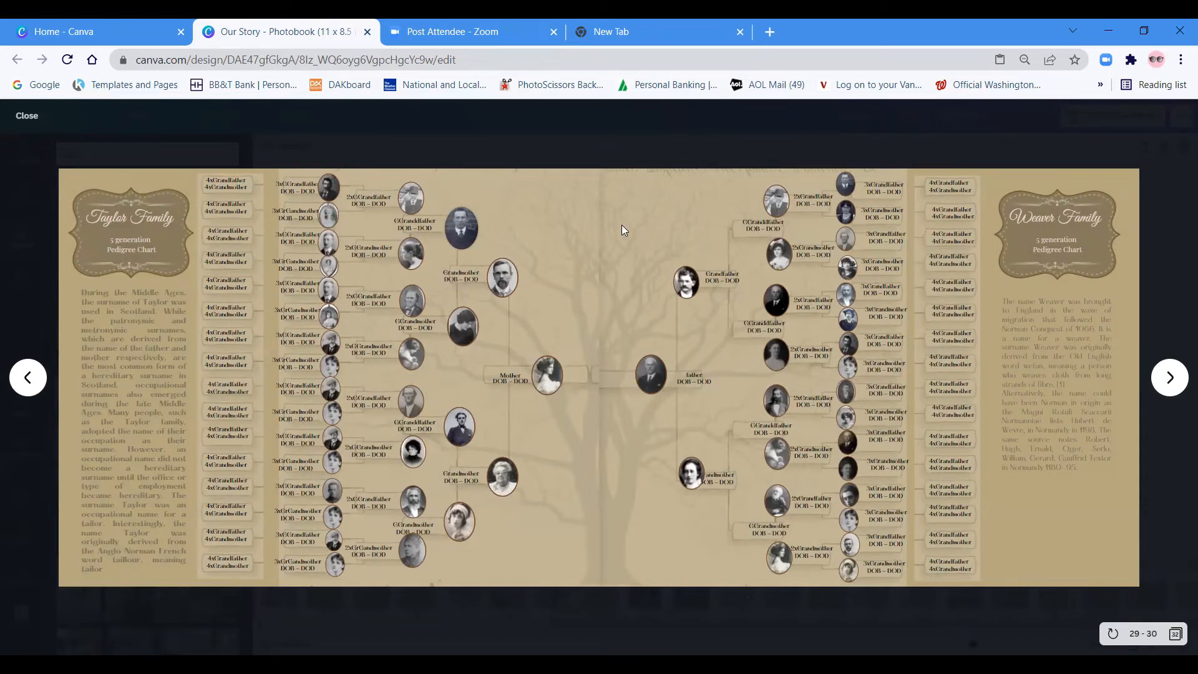
mouse_move(639, 353)
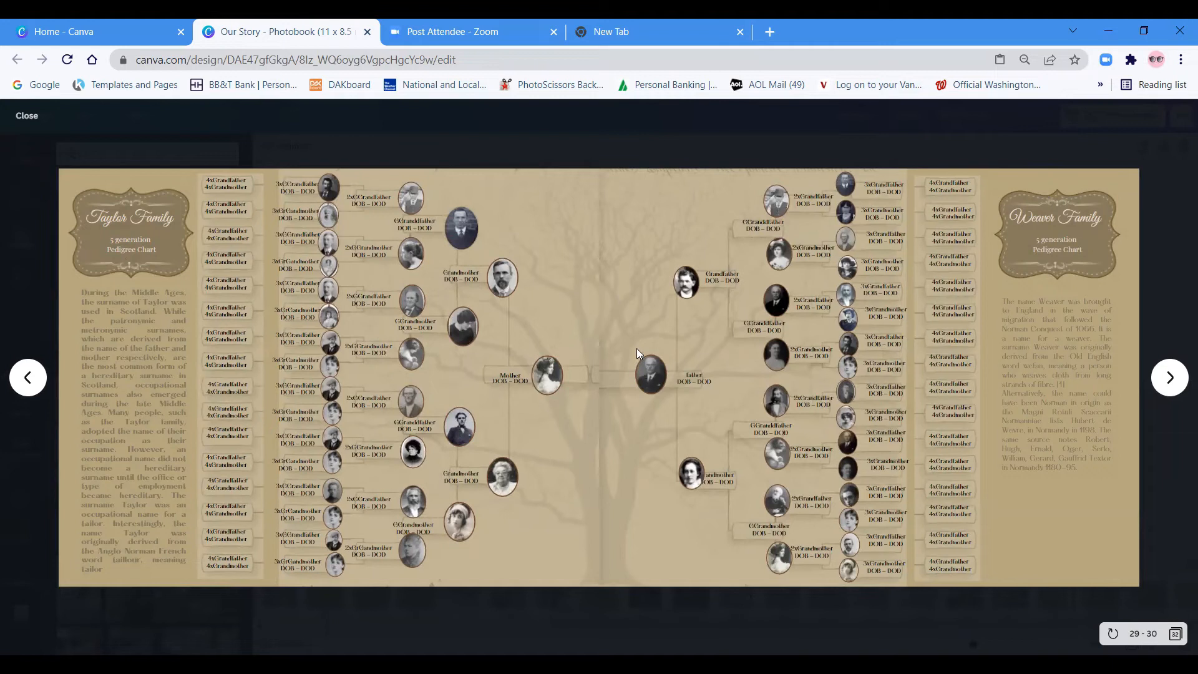
mouse_move(27, 114)
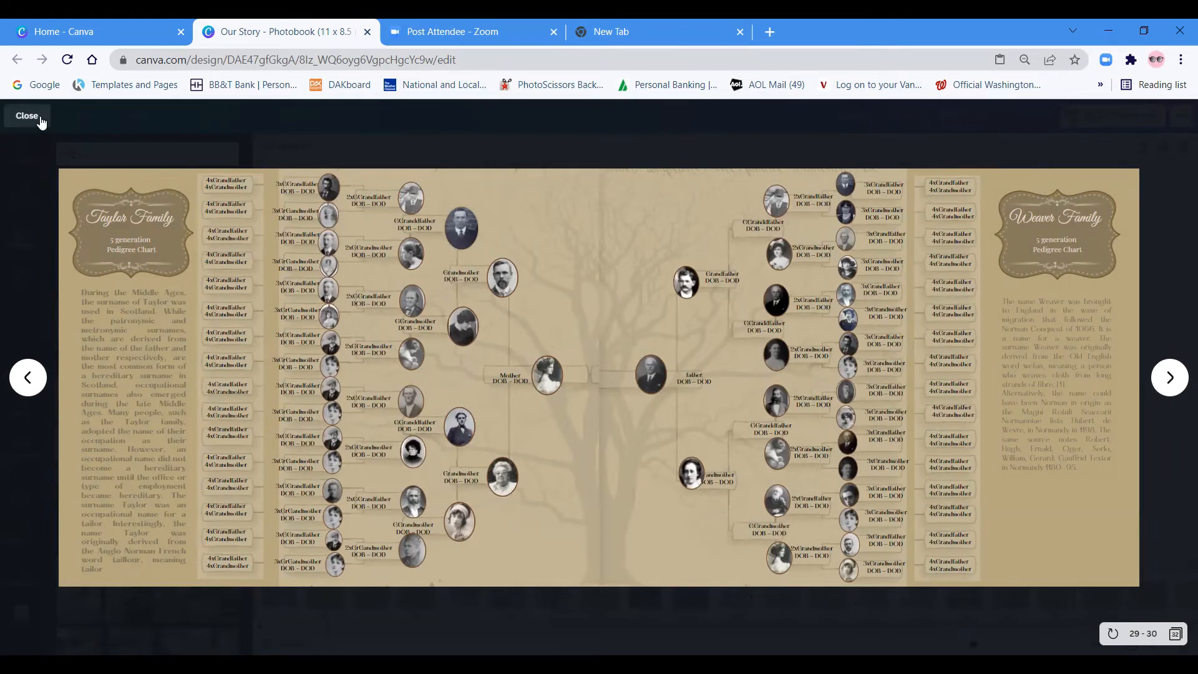
Leave the preview and go to the In Memory of Mom & Dad collage page.
left_click(26, 115)
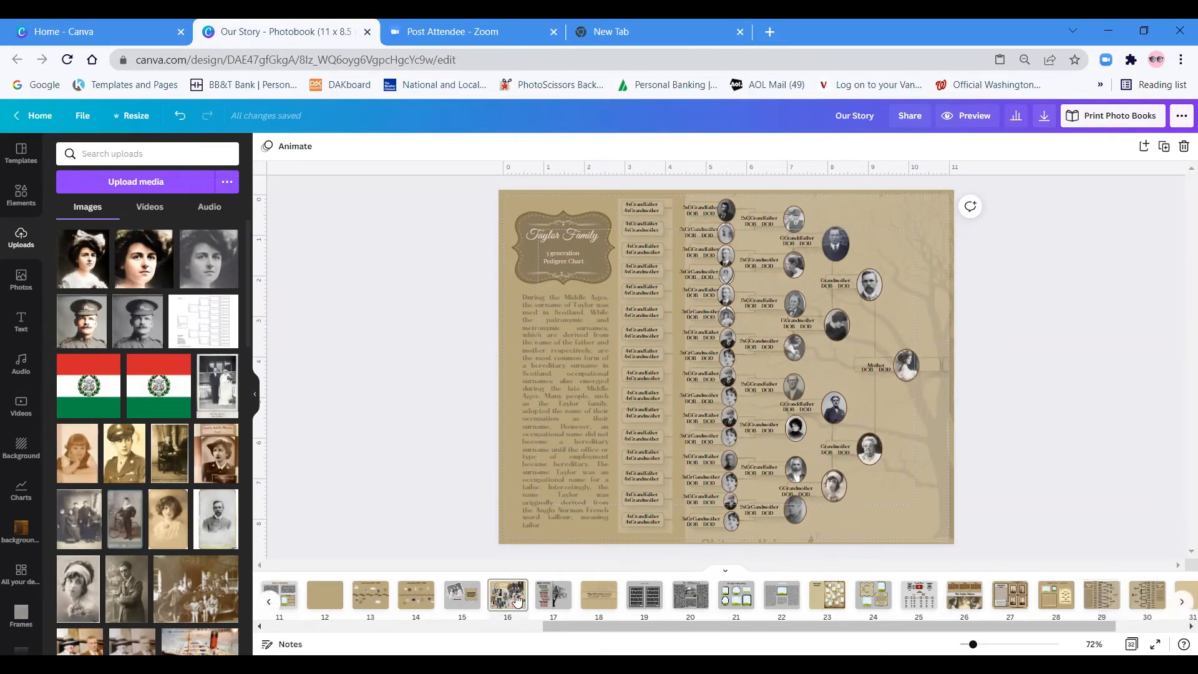
left_click(507, 595)
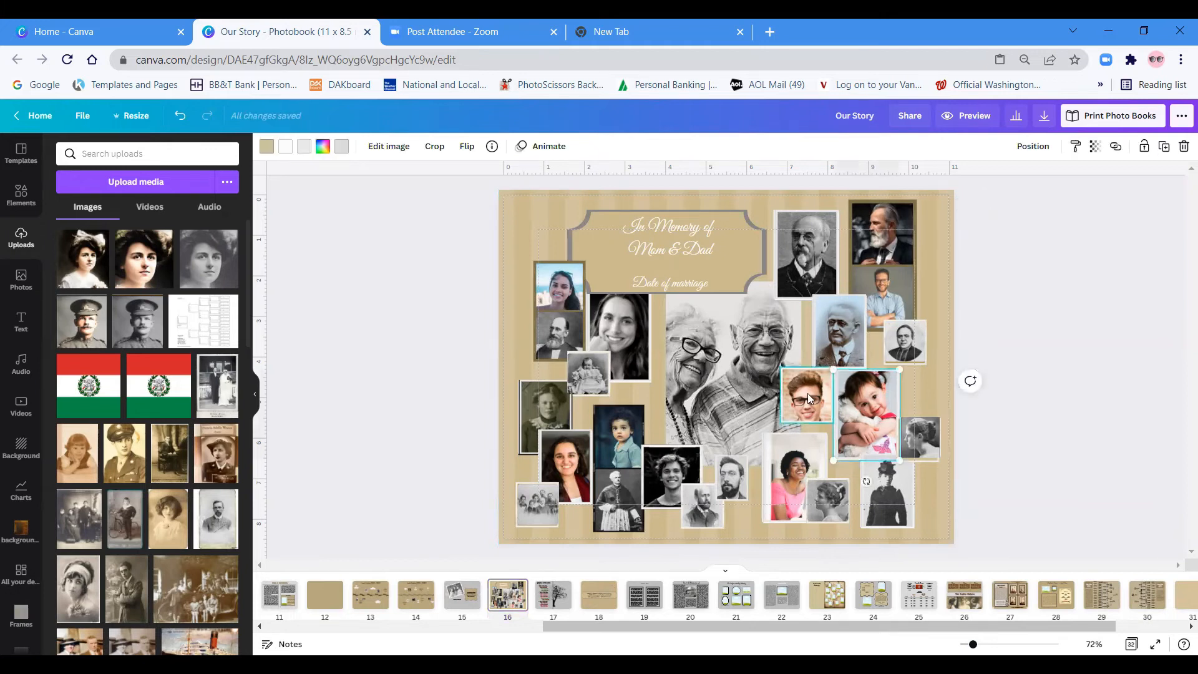
Select the young woman's small colour portrait at the upper left of the collage.
left_click(669, 252)
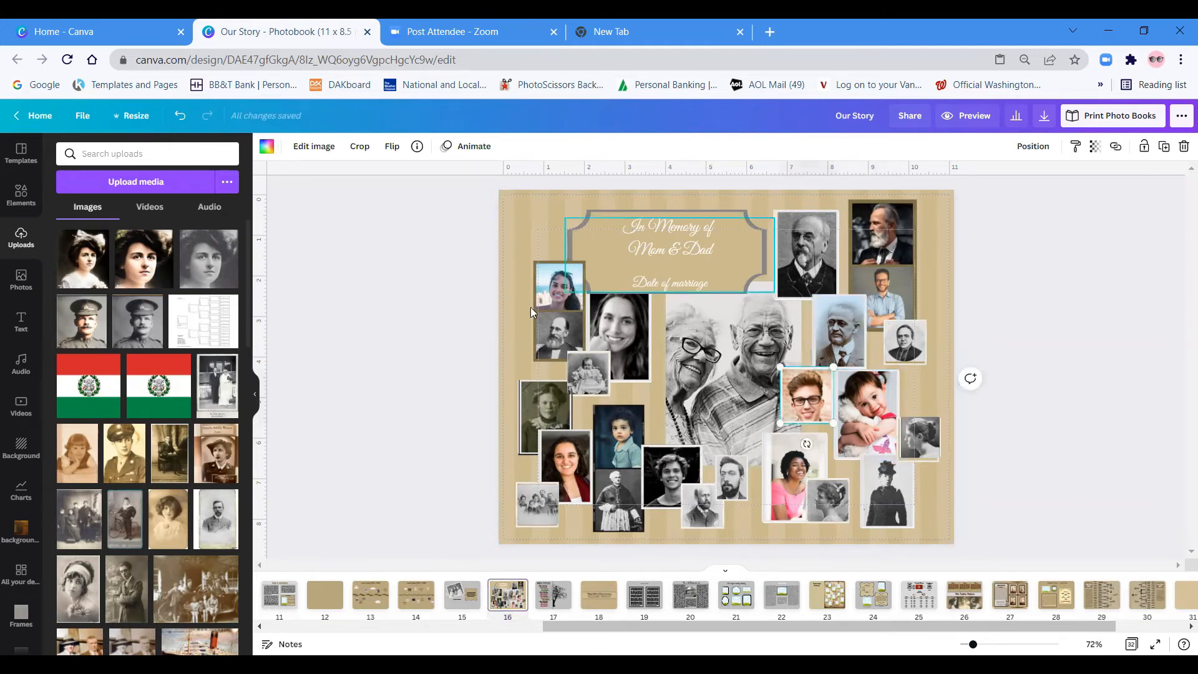
left_click(671, 248)
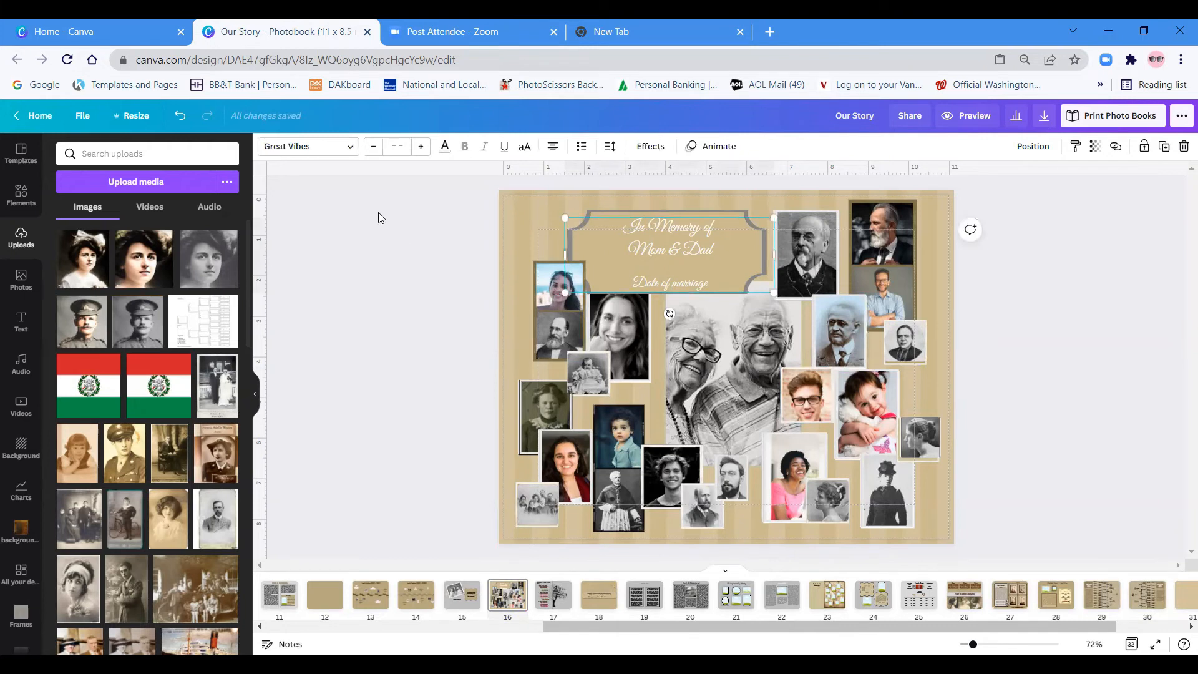
left_click(559, 313)
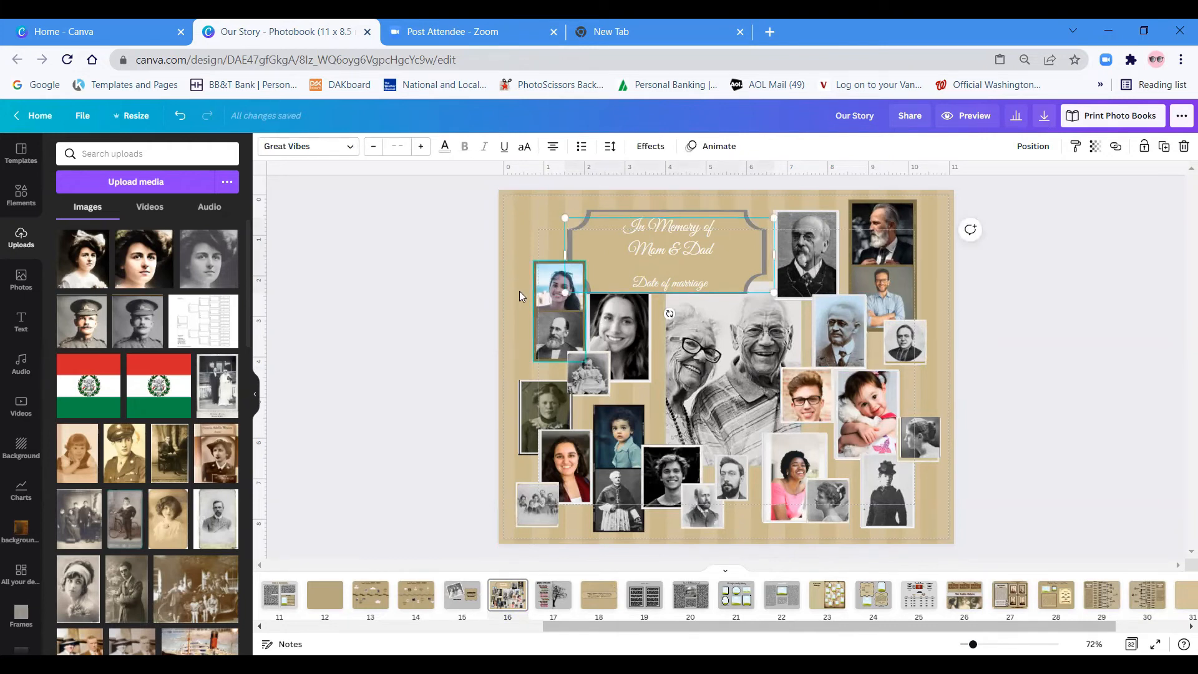
left_click(559, 310)
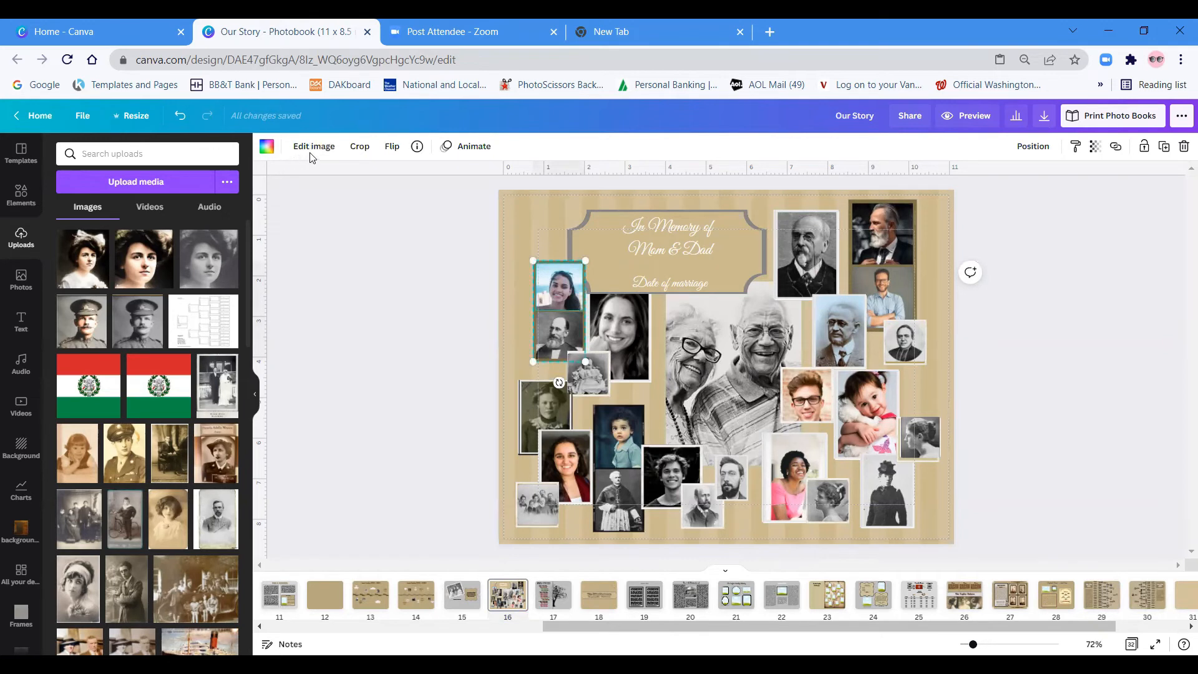
Apply the black-and-white Street filter to the young woman's portrait.
left_click(313, 145)
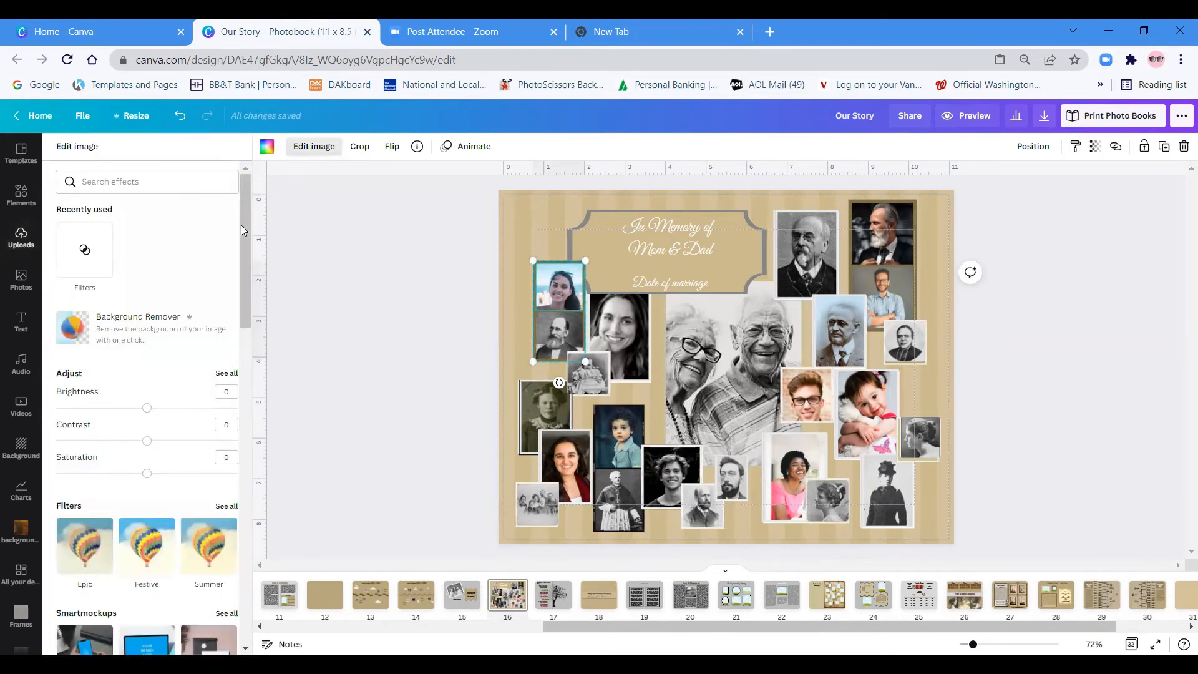
mouse_move(232, 504)
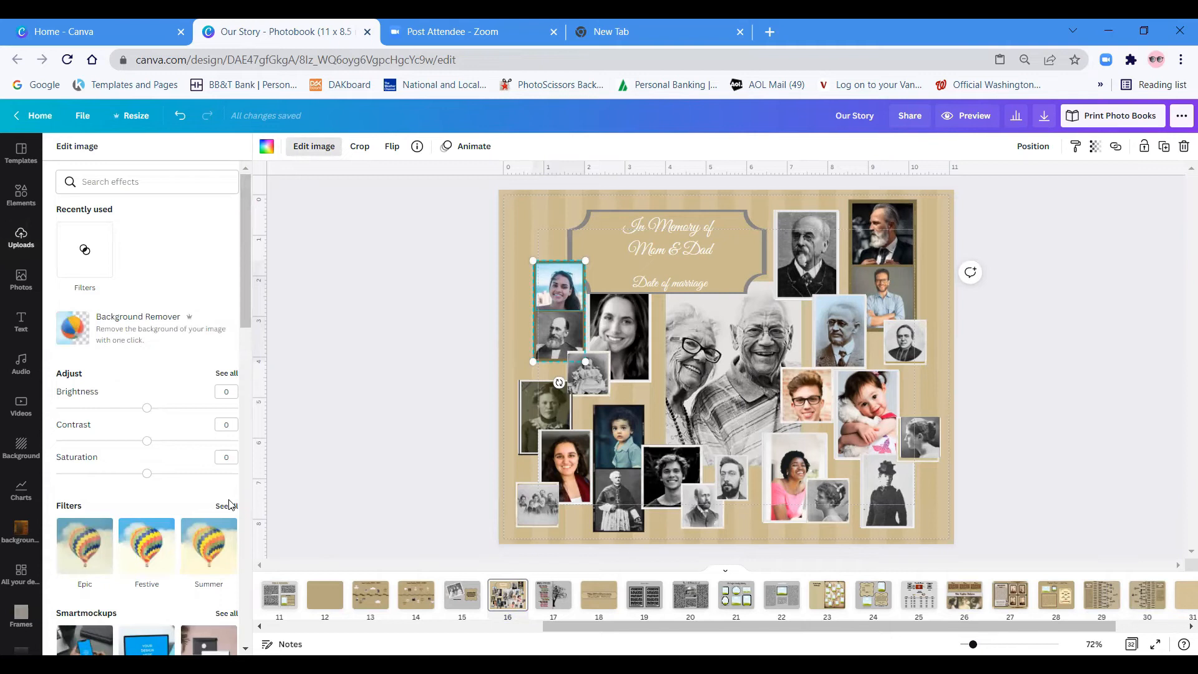
left_click(226, 505)
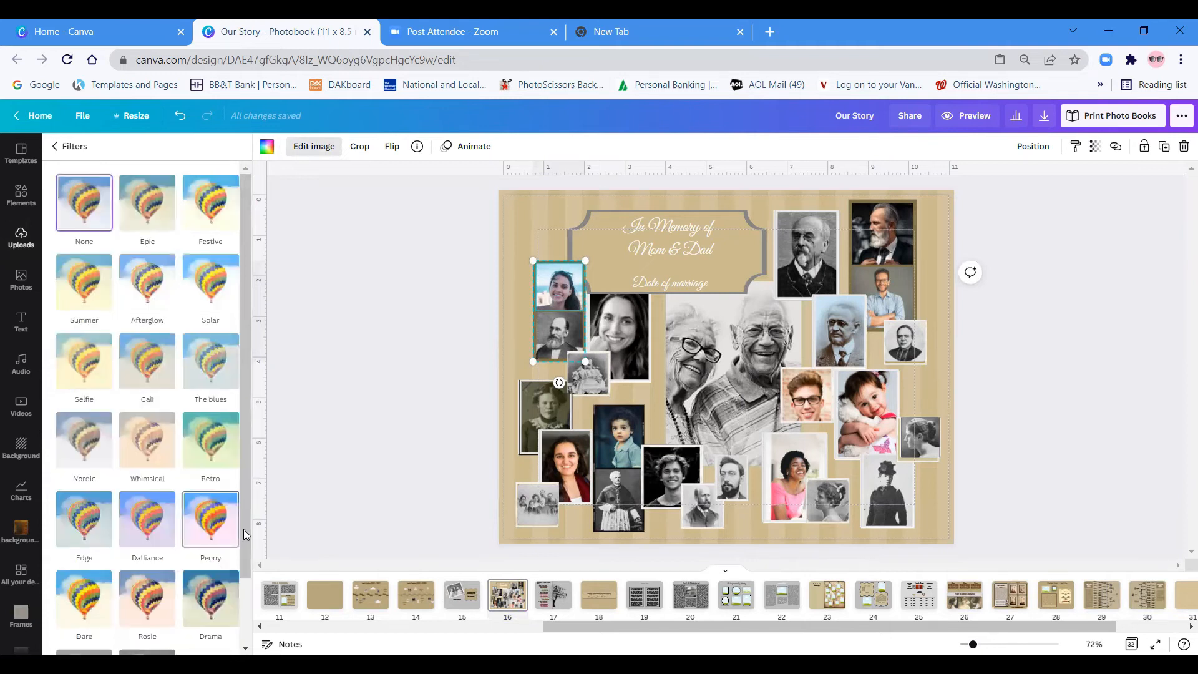
scroll("down", 3)
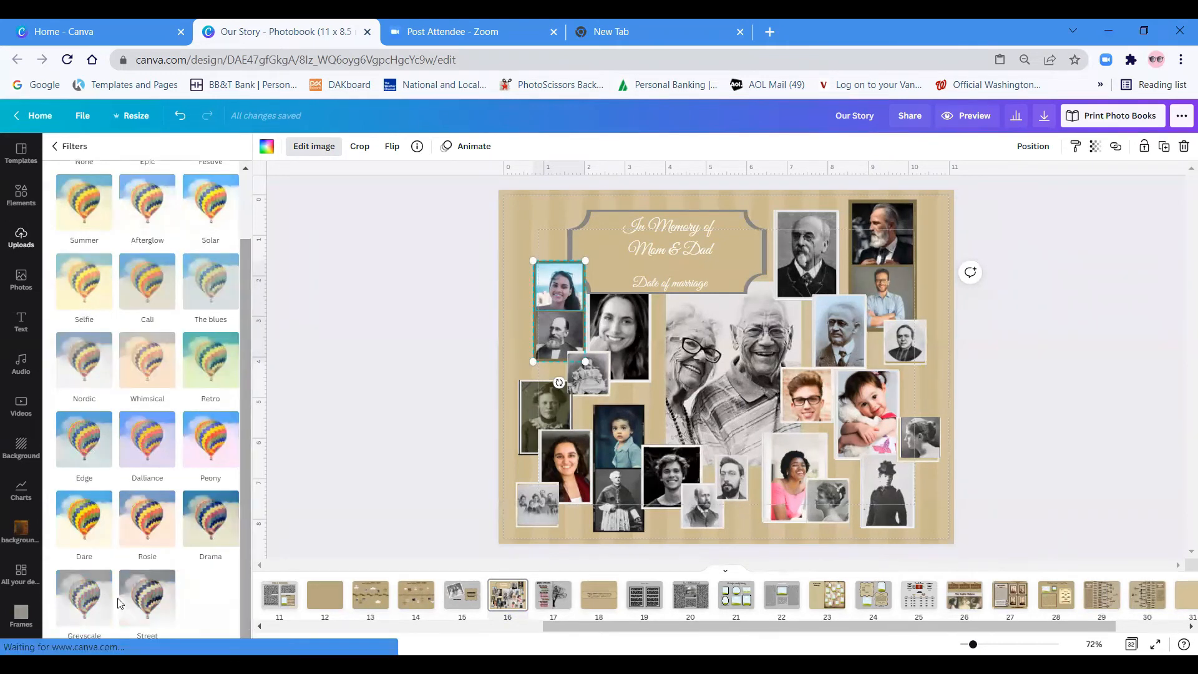
left_click(148, 596)
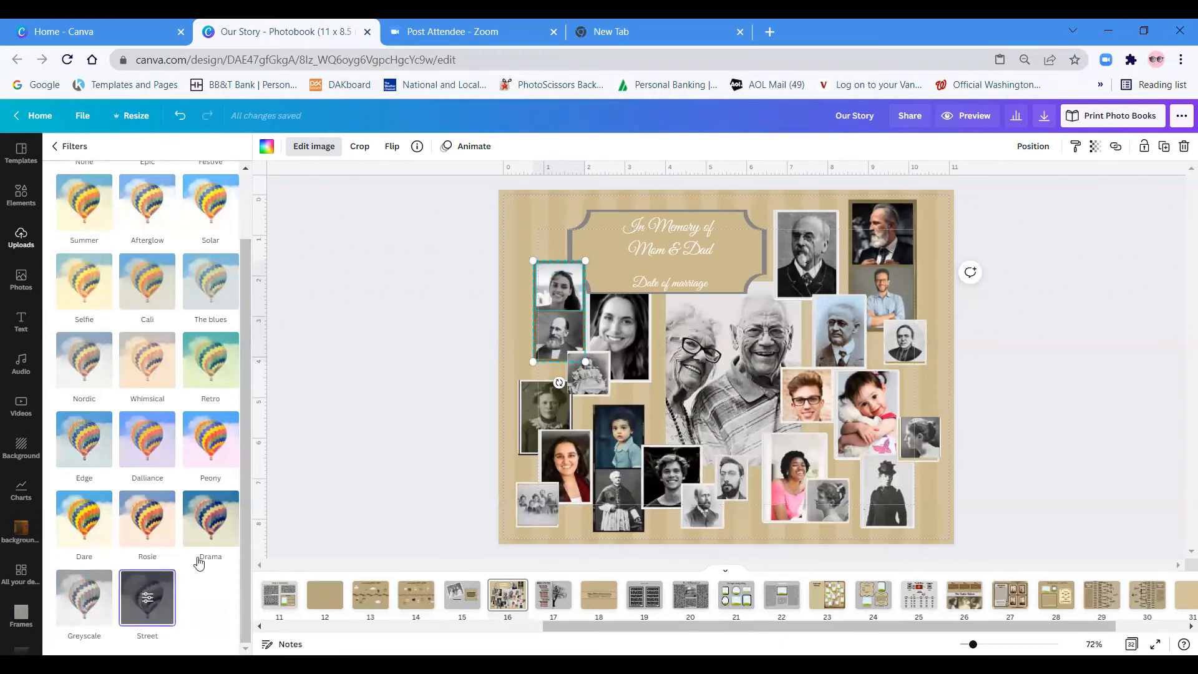
mouse_move(1024, 307)
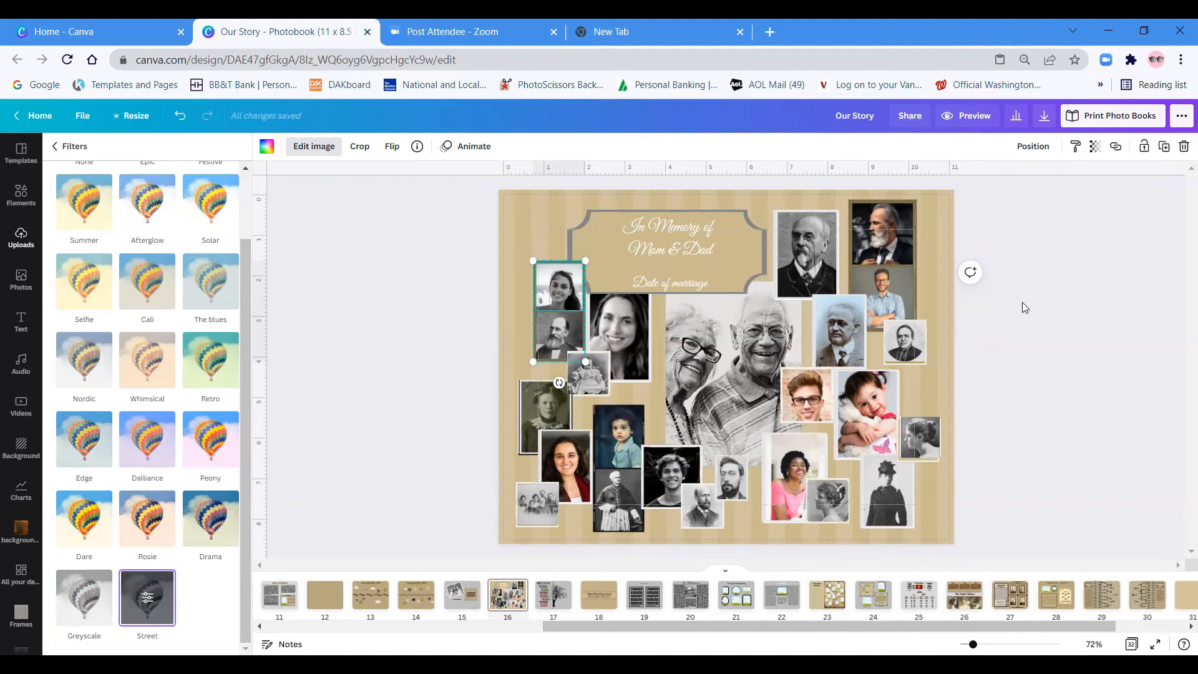
Select the old man's portrait near the top and return to the uploaded photos.
left_click(886, 493)
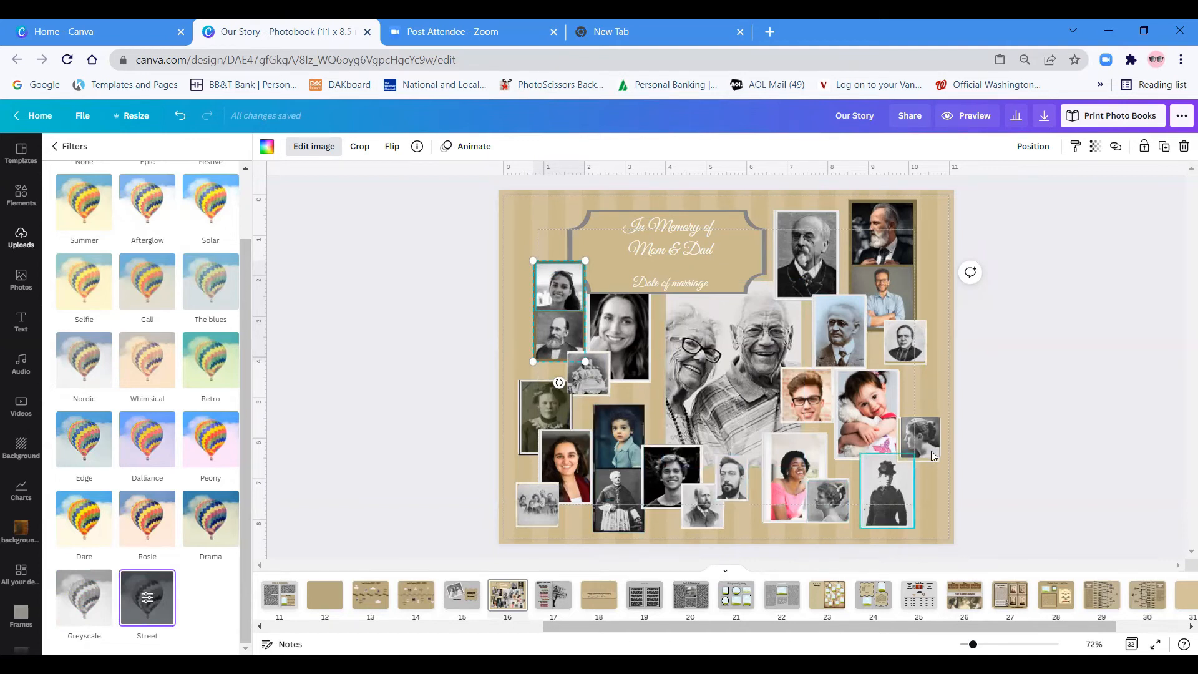
left_click(985, 312)
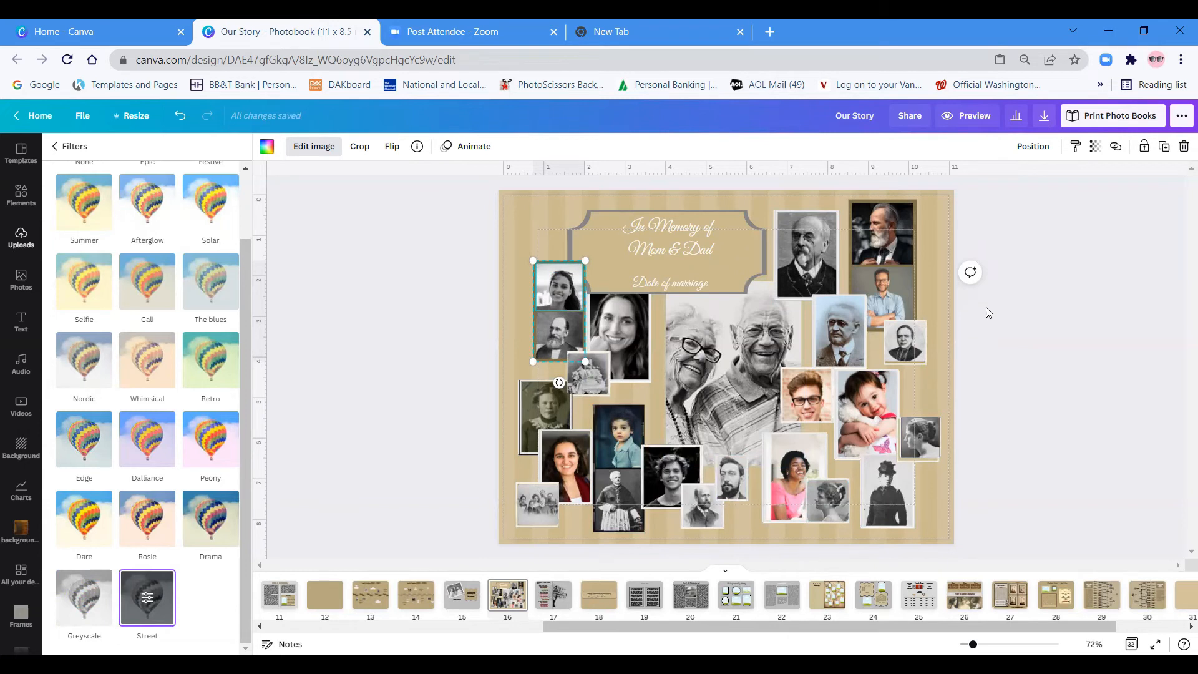
left_click(806, 255)
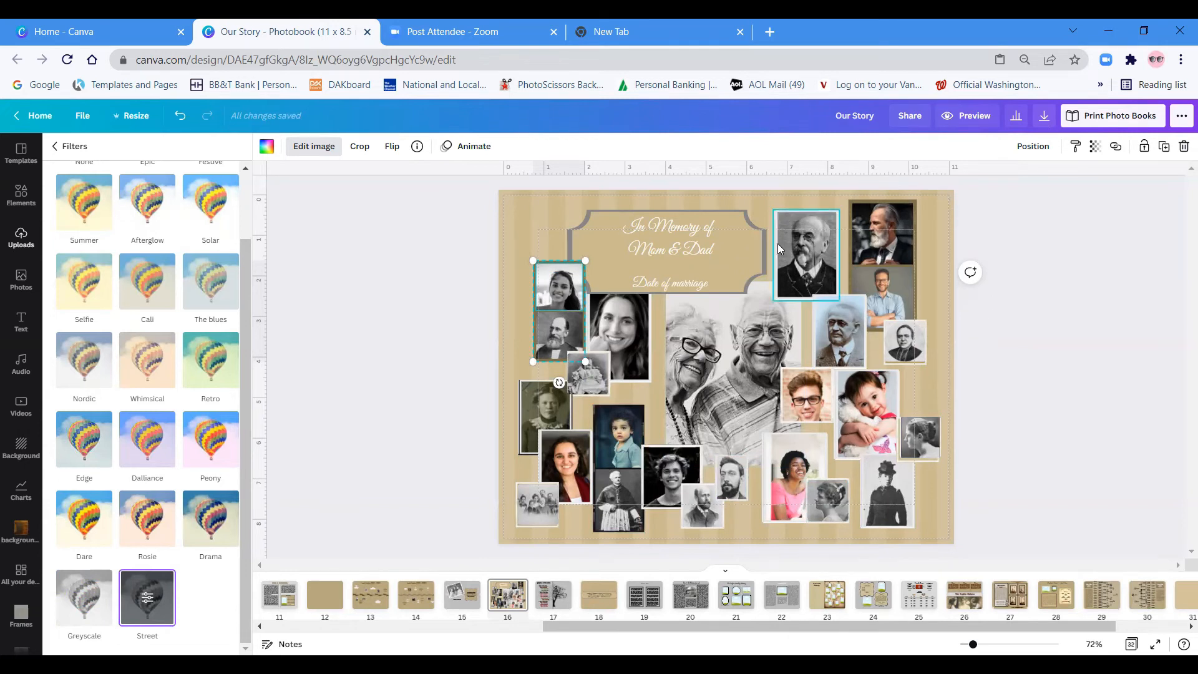
mouse_move(816, 253)
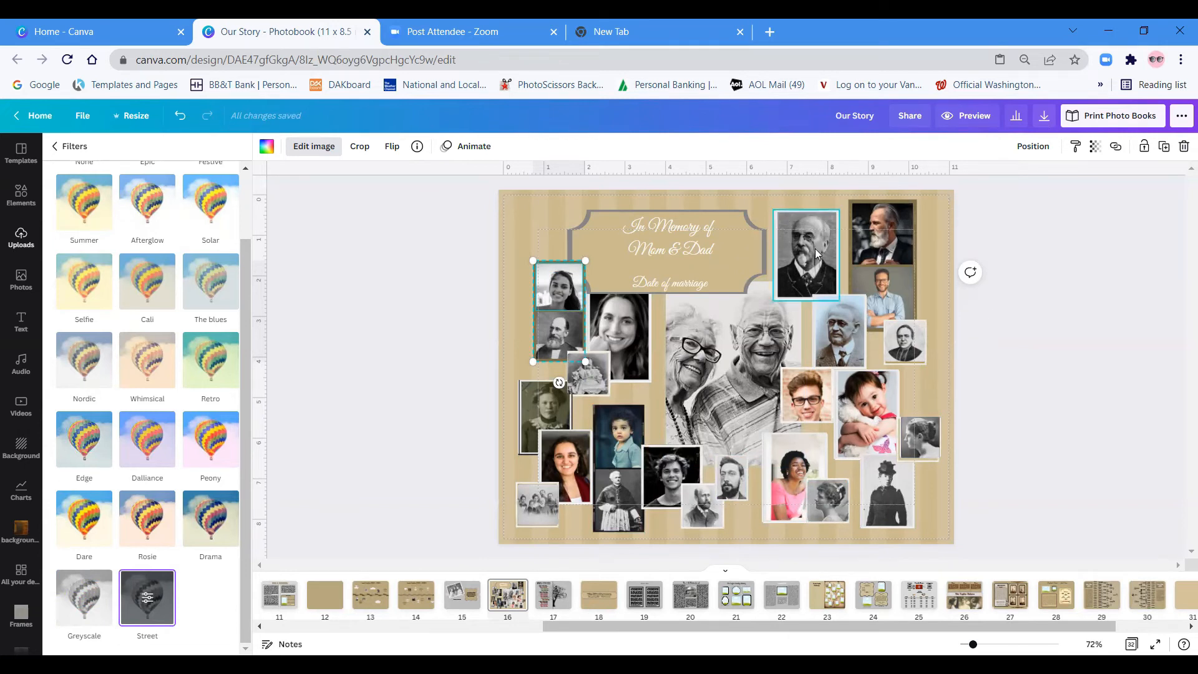
left_click(805, 254)
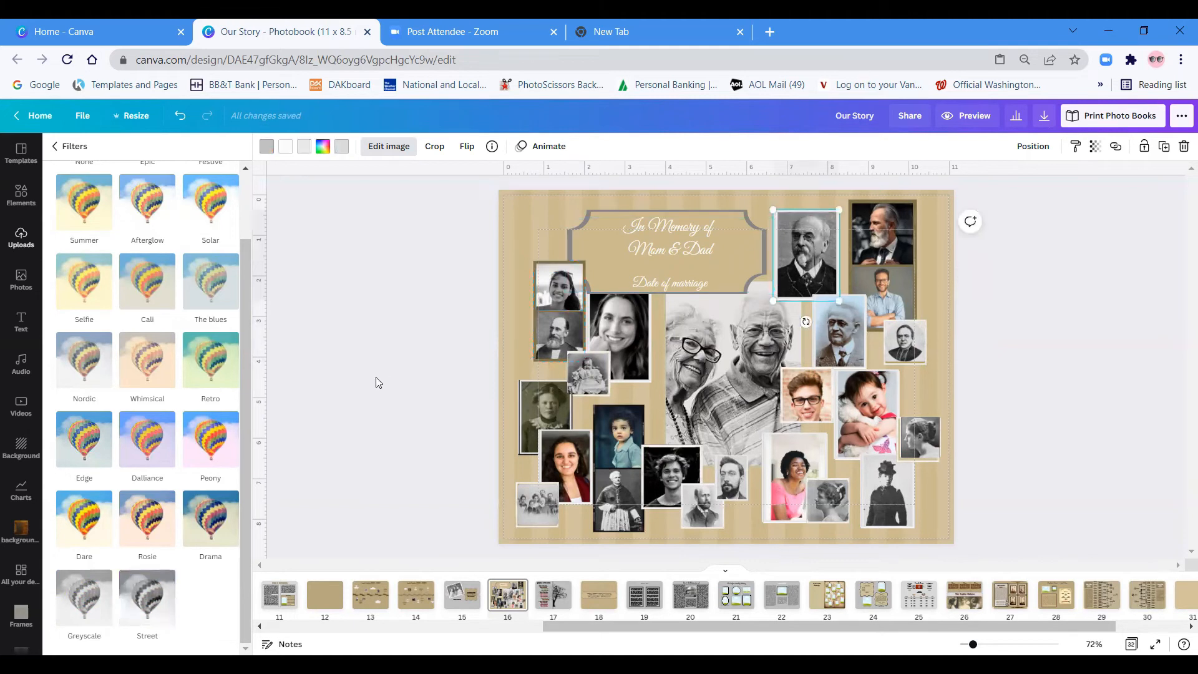
left_click(21, 237)
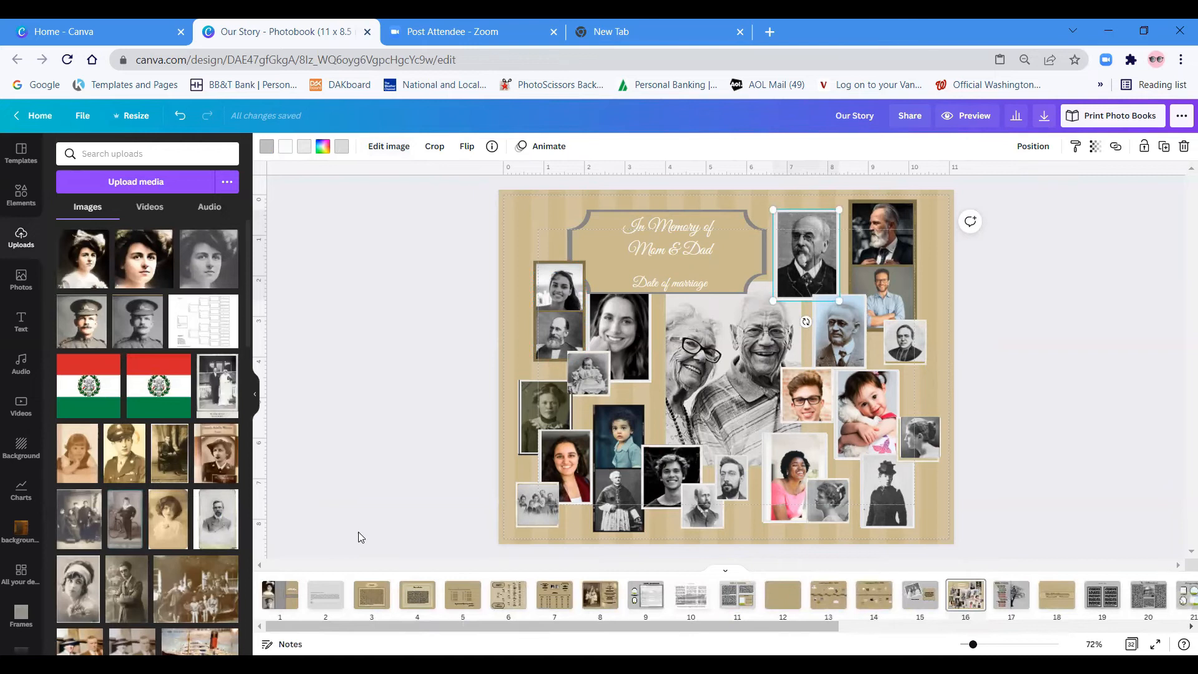
Go to page 1, the Our Story cover with the Meyer monogram.
left_click(279, 593)
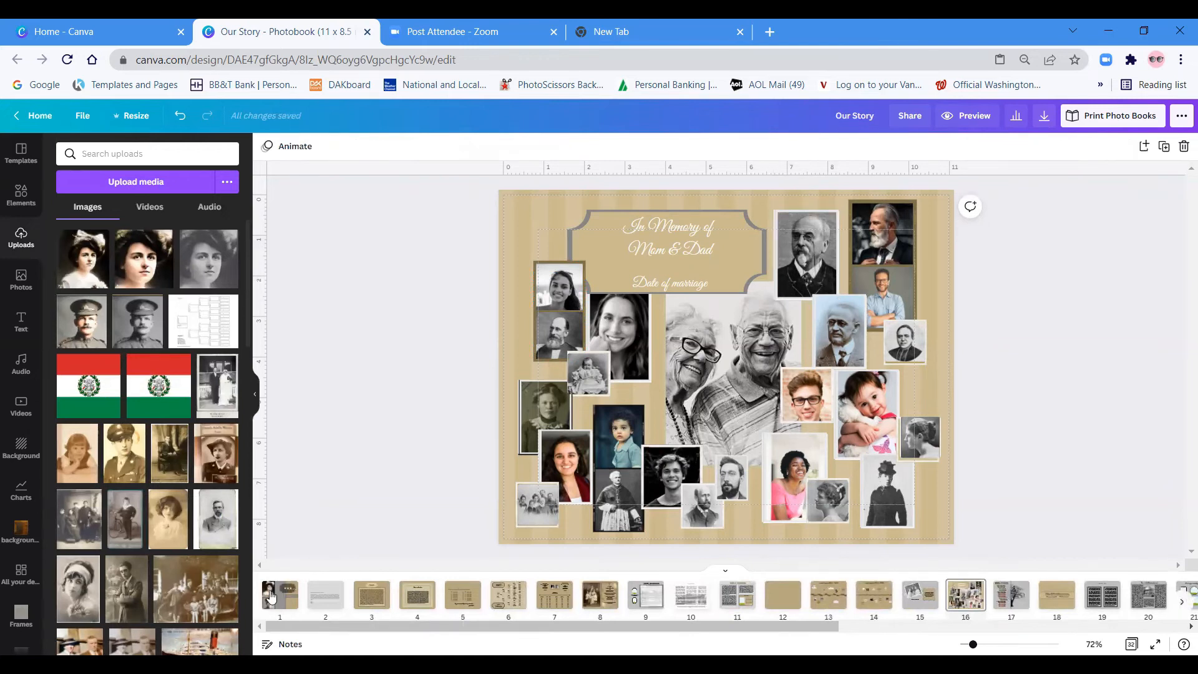
mouse_move(280, 594)
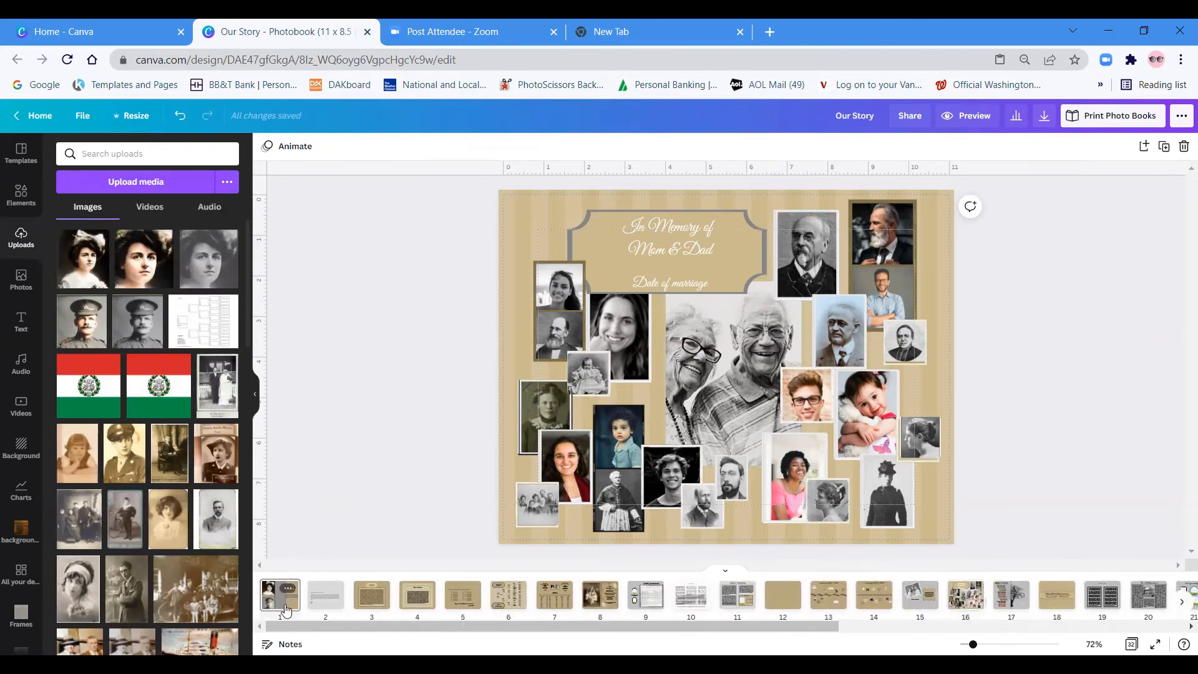
left_click(278, 595)
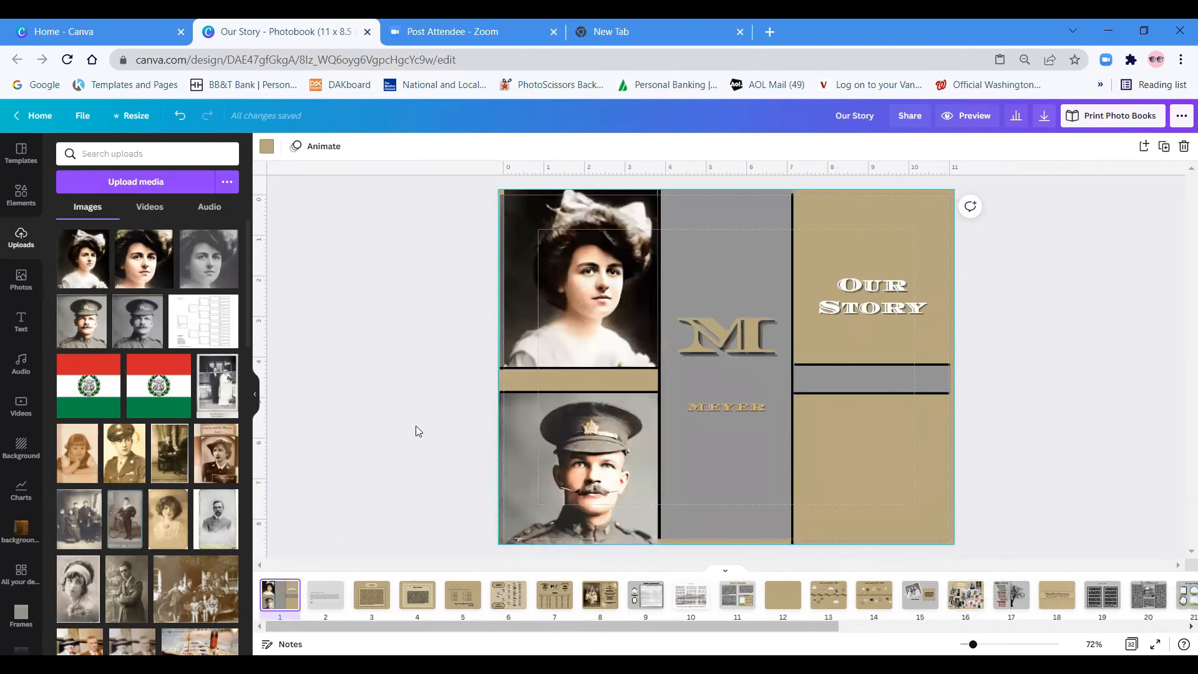
mouse_move(862, 246)
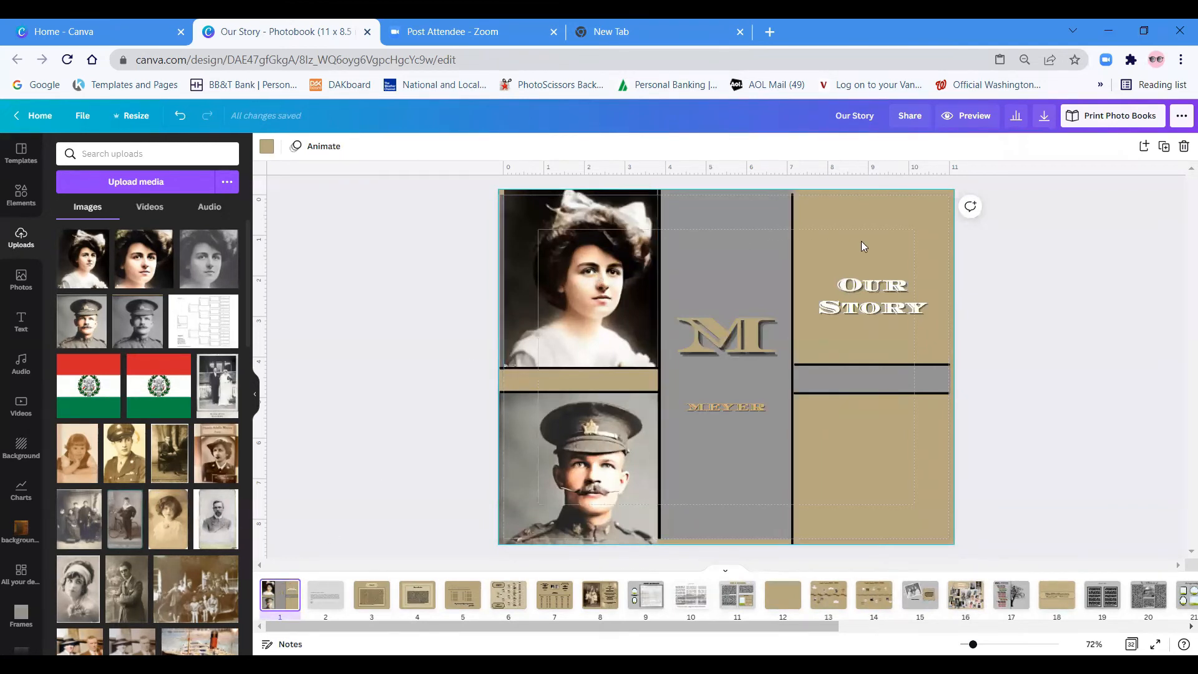
mouse_move(862, 396)
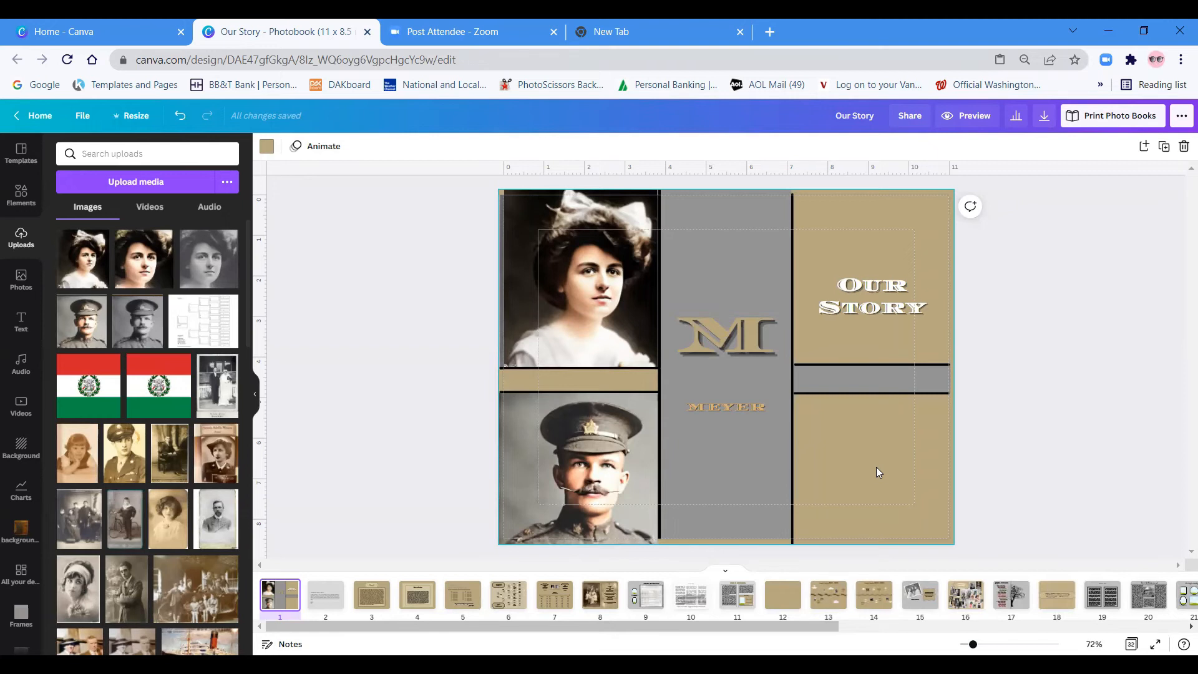
Select elements on the cover page around the portraits and monogram.
left_click(723, 335)
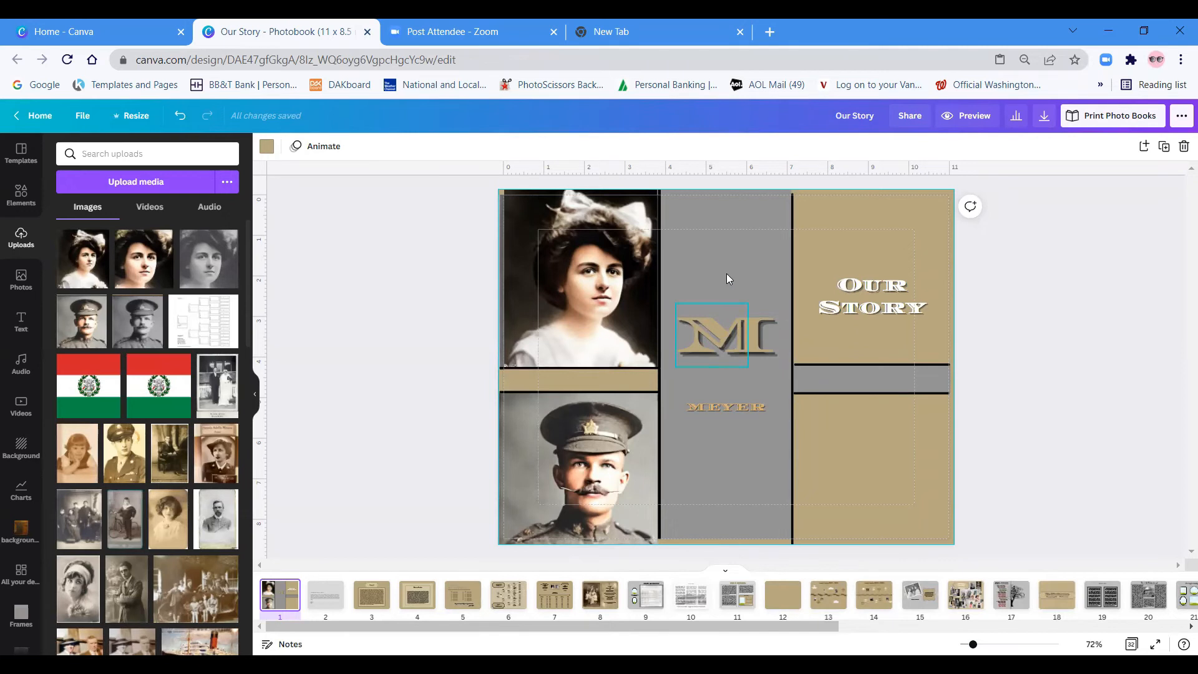
left_click(890, 217)
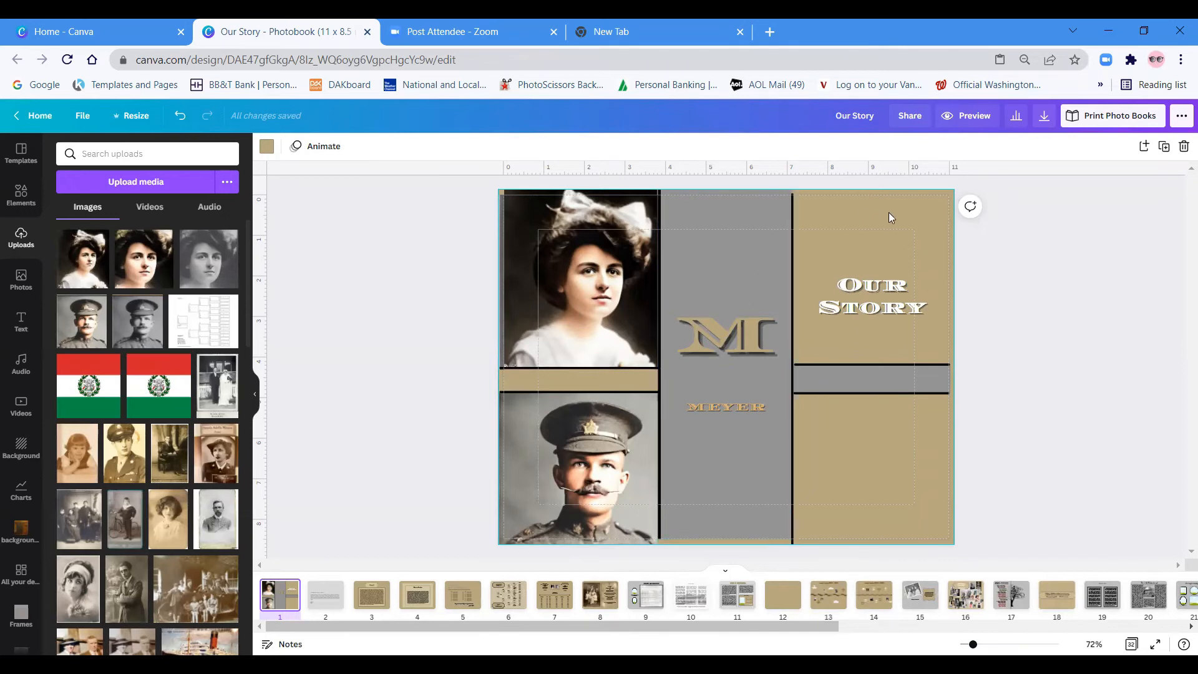
mouse_move(940, 279)
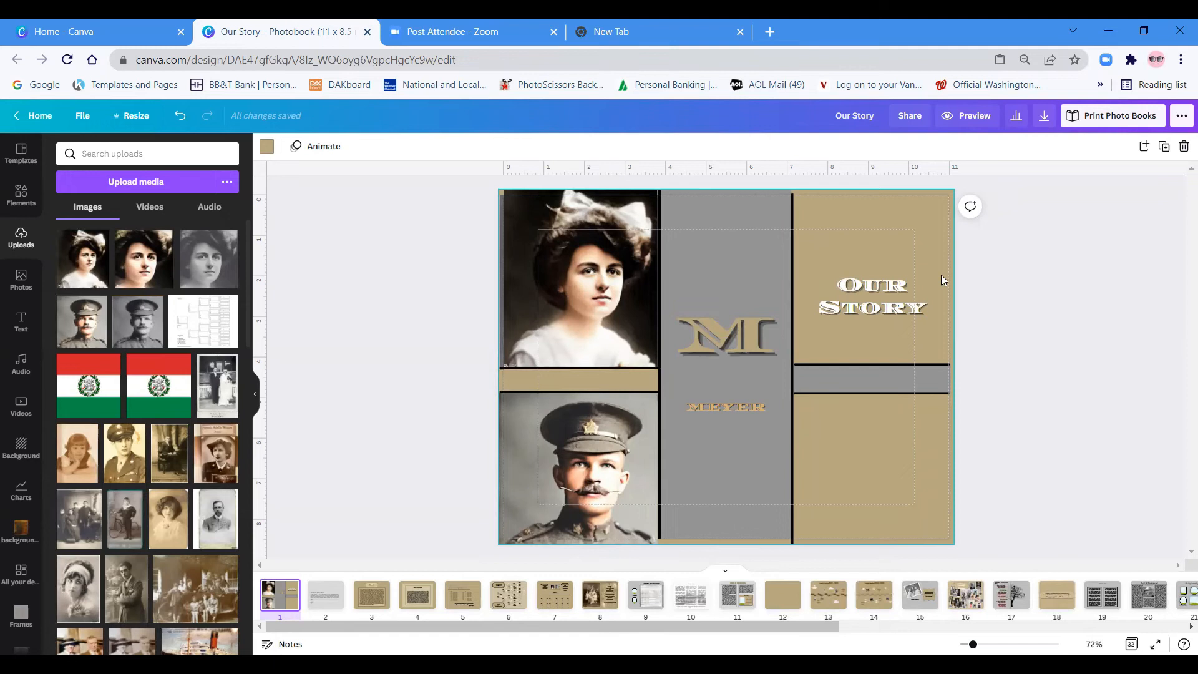
left_click(872, 308)
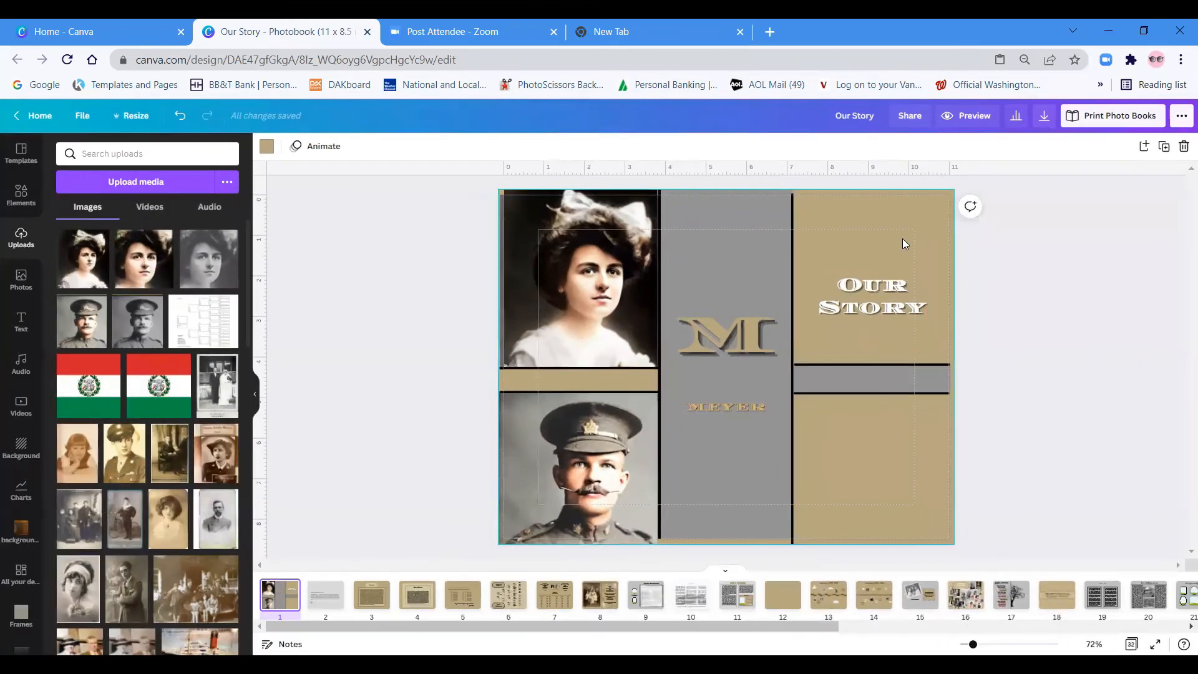
mouse_move(1045, 254)
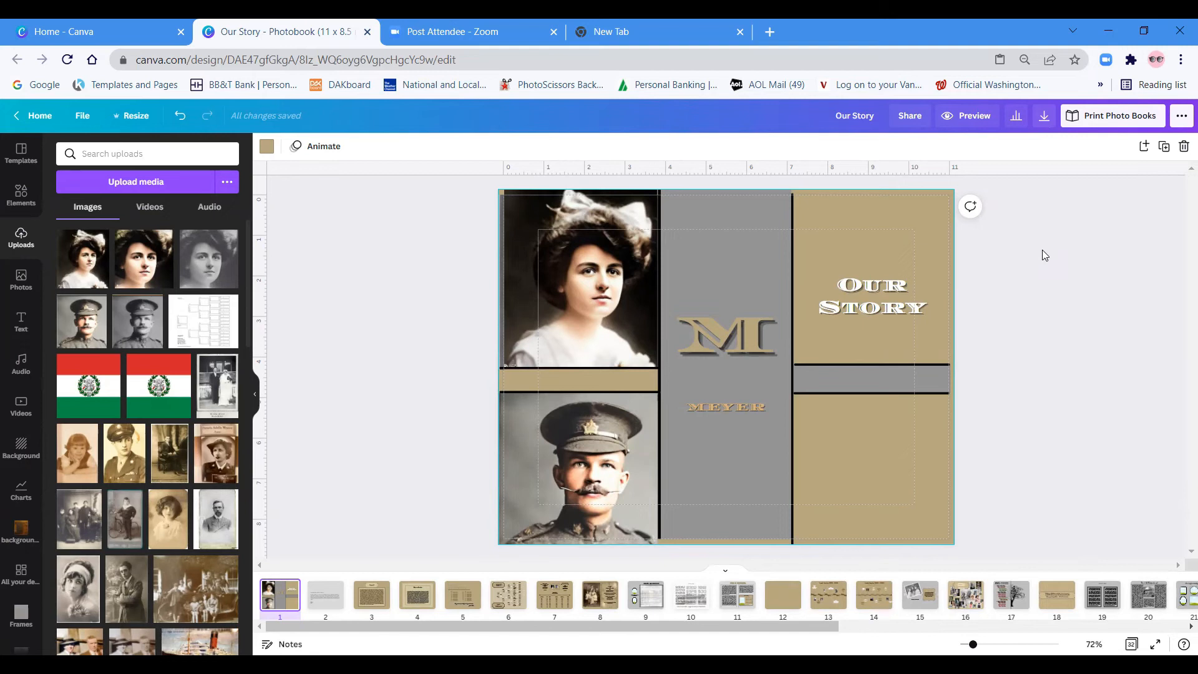
mouse_move(1086, 220)
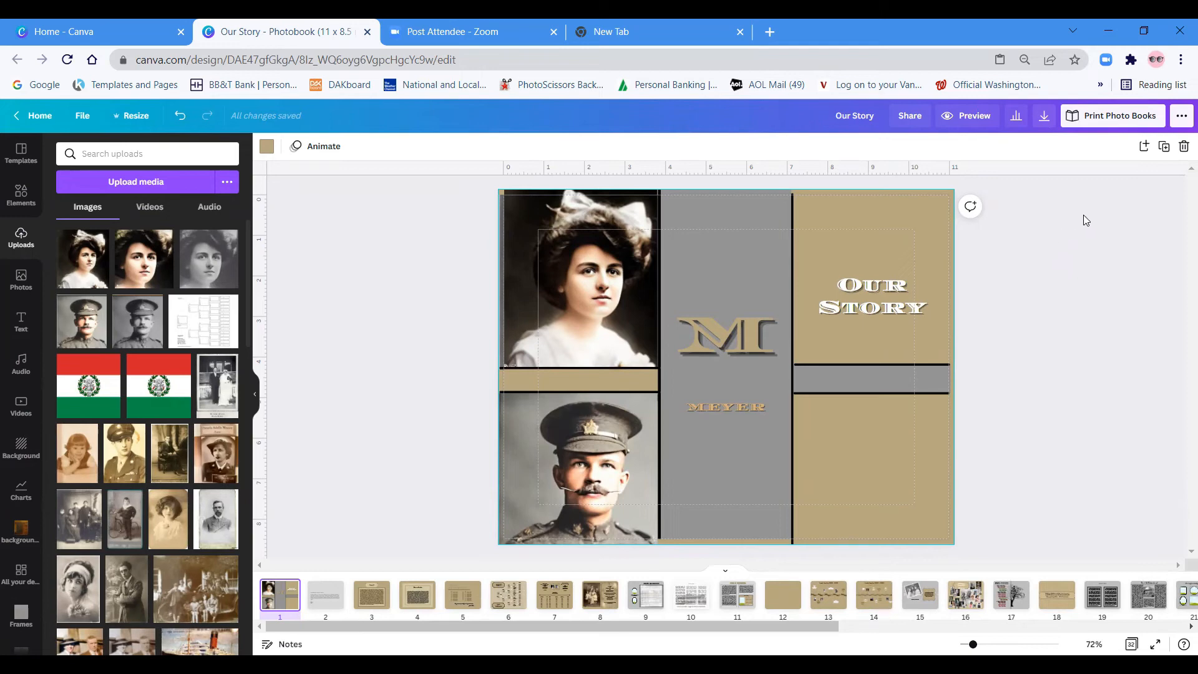